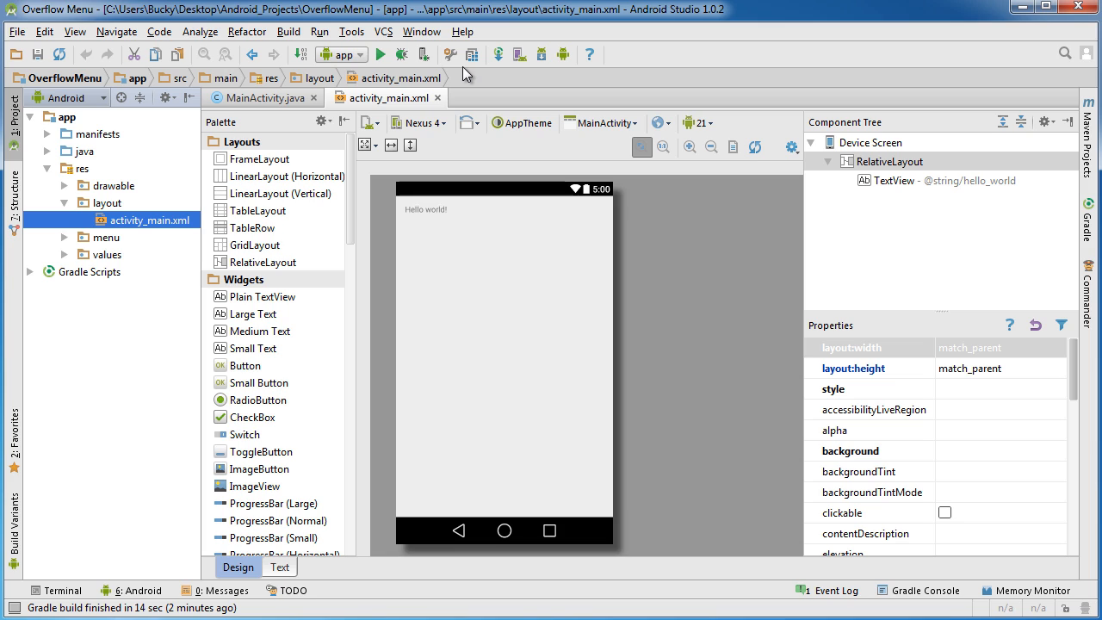
mouse_move(472, 99)
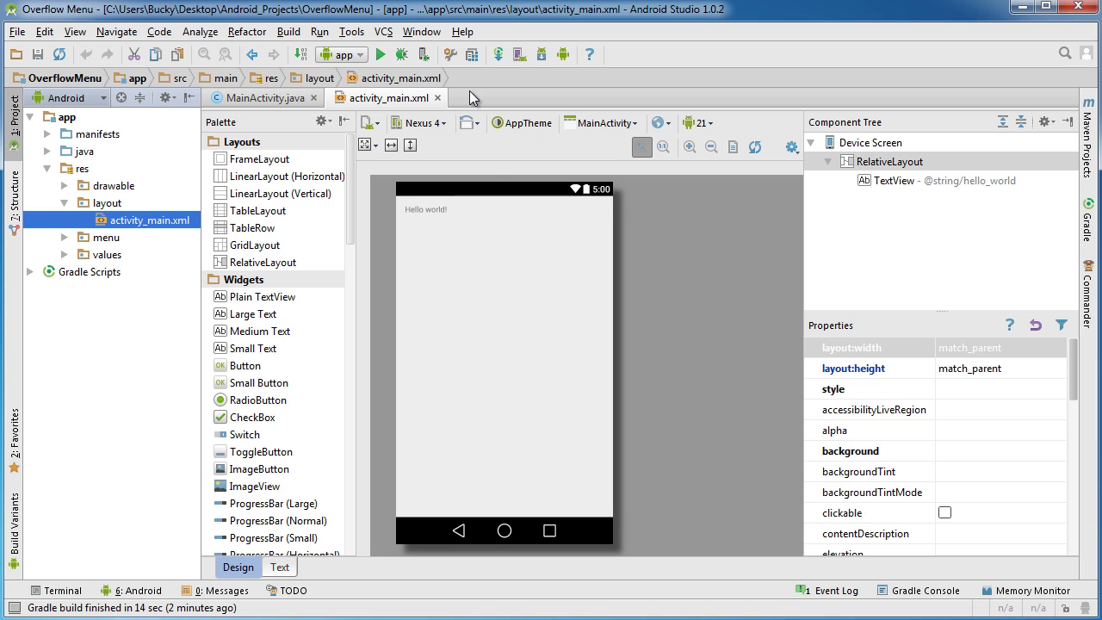
mouse_move(583, 211)
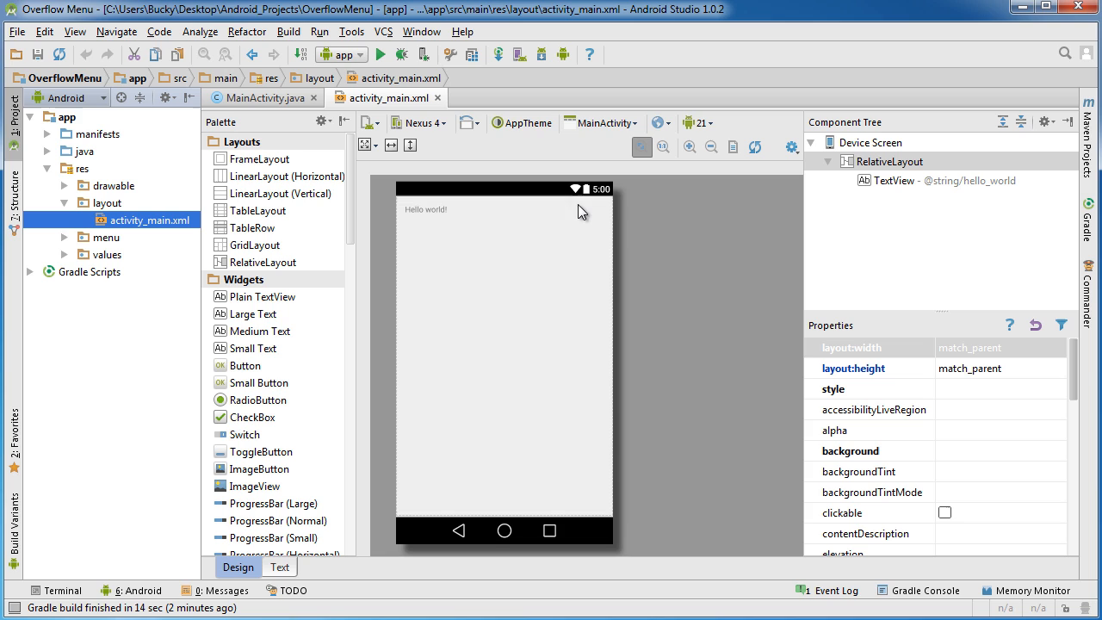
mouse_move(603, 233)
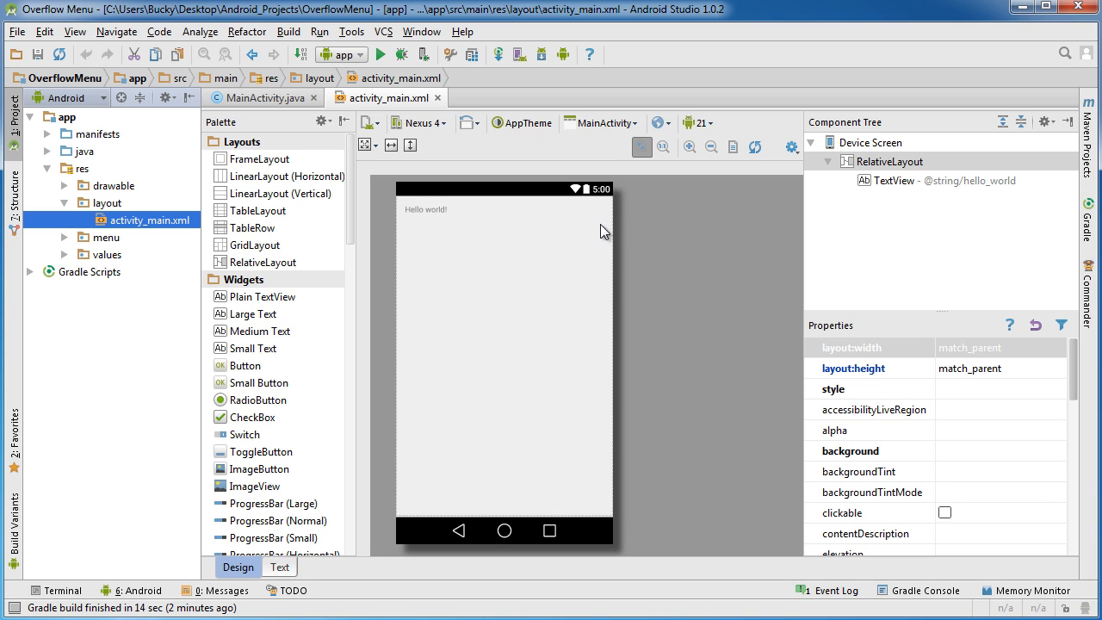
mouse_move(567, 350)
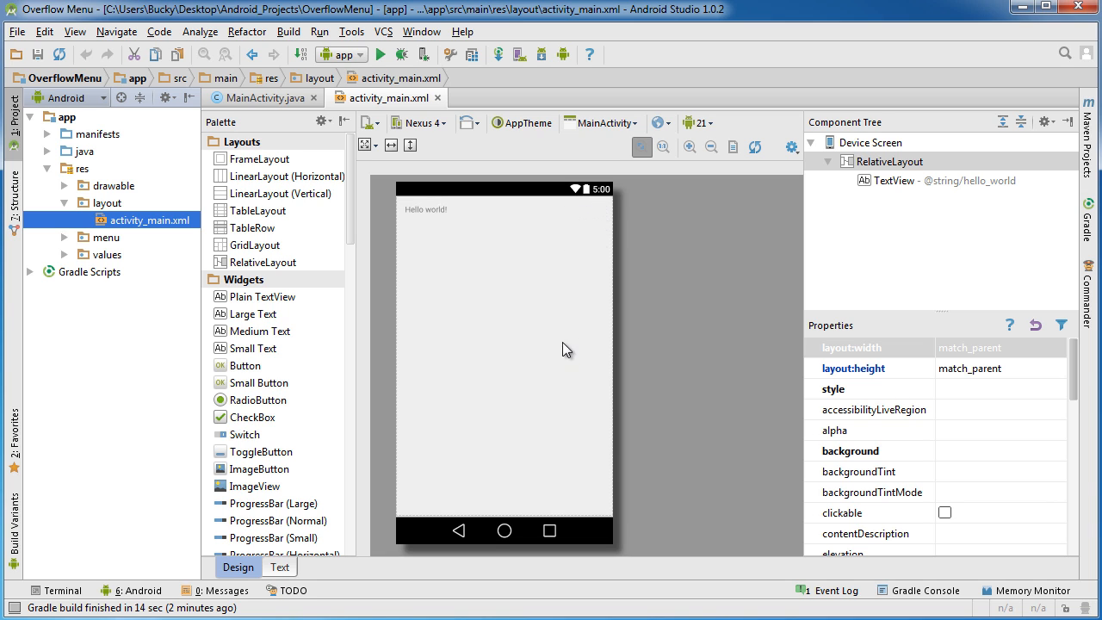
mouse_move(583, 229)
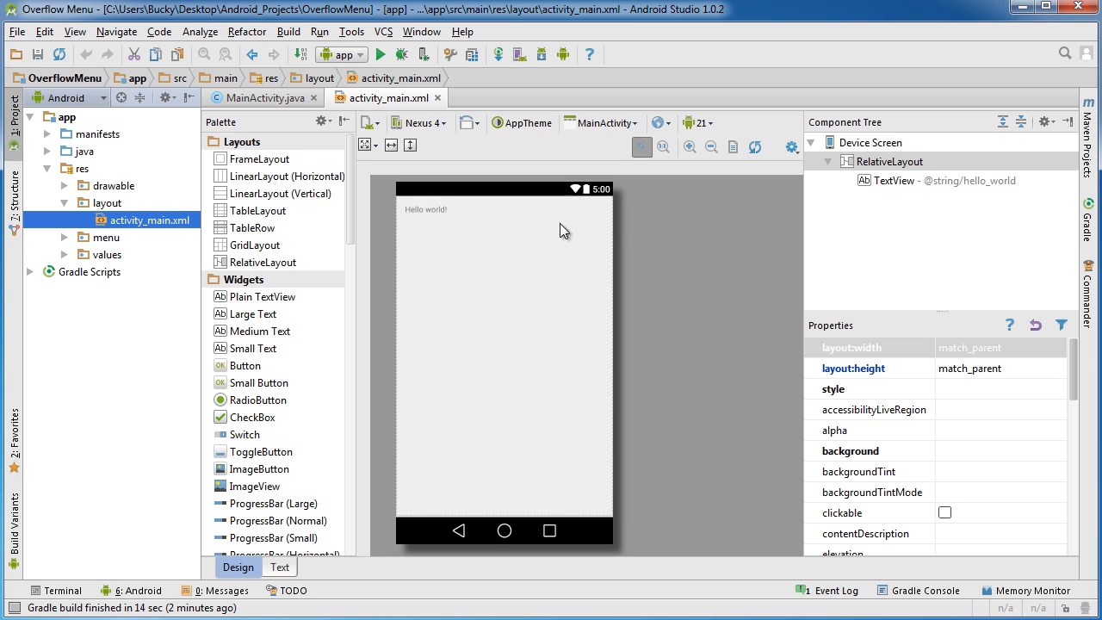
mouse_move(616, 233)
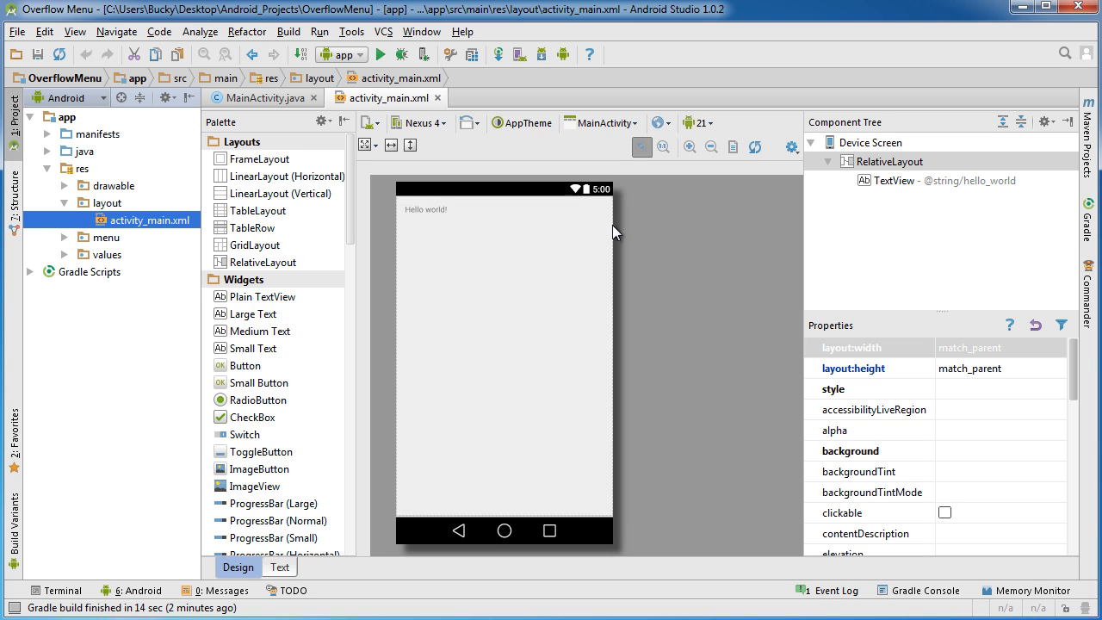
mouse_move(523, 122)
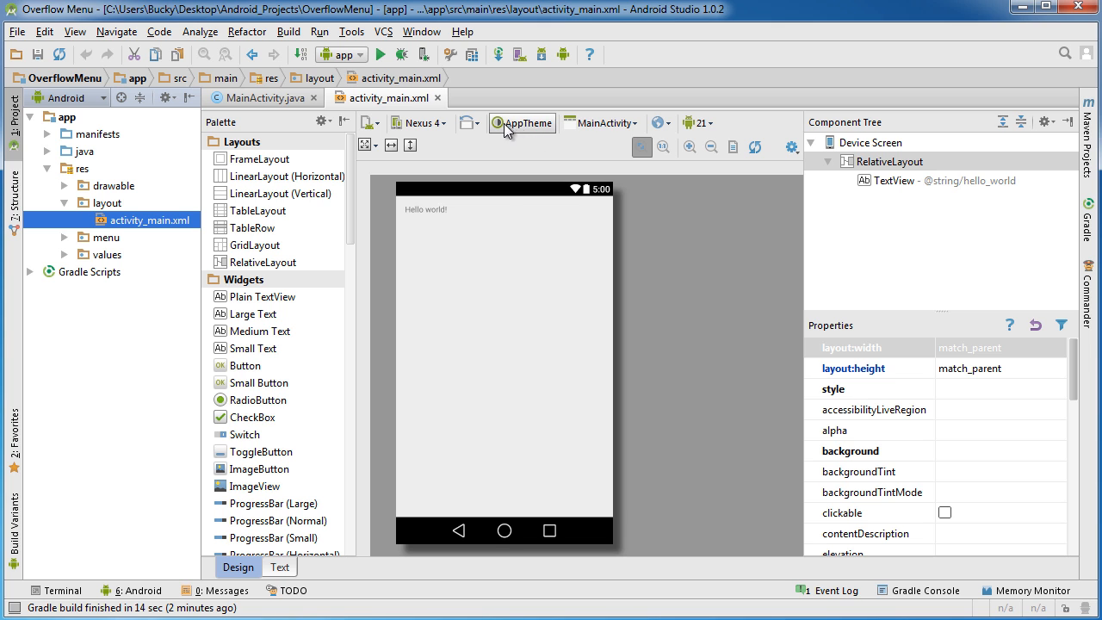
Apply the Holo Light theme to the activity_main layout preview.
left_click(527, 124)
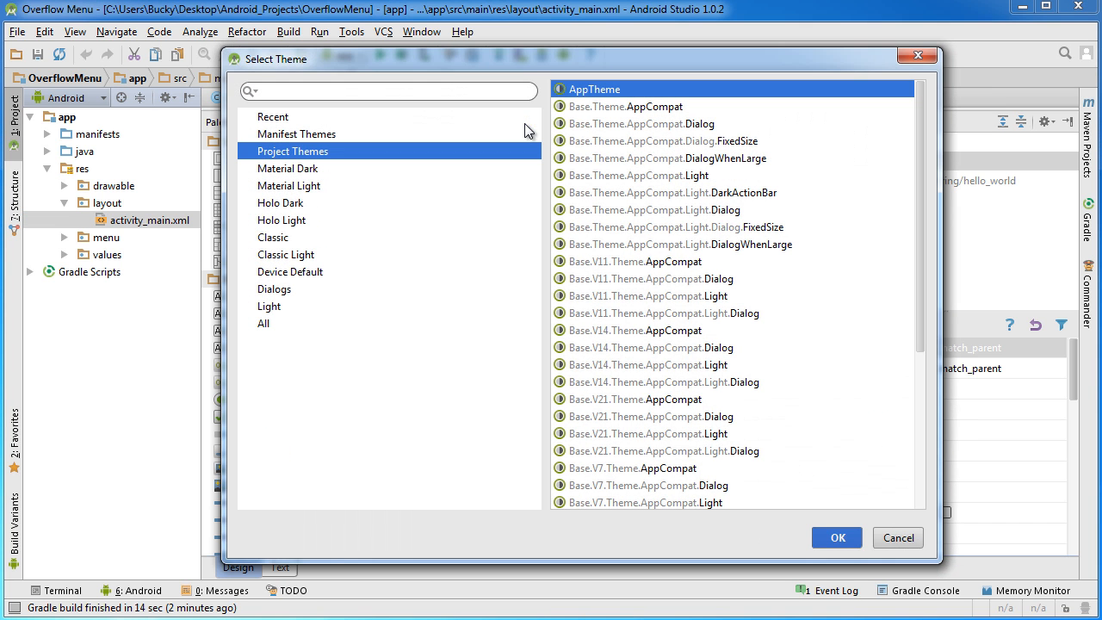
mouse_move(301, 230)
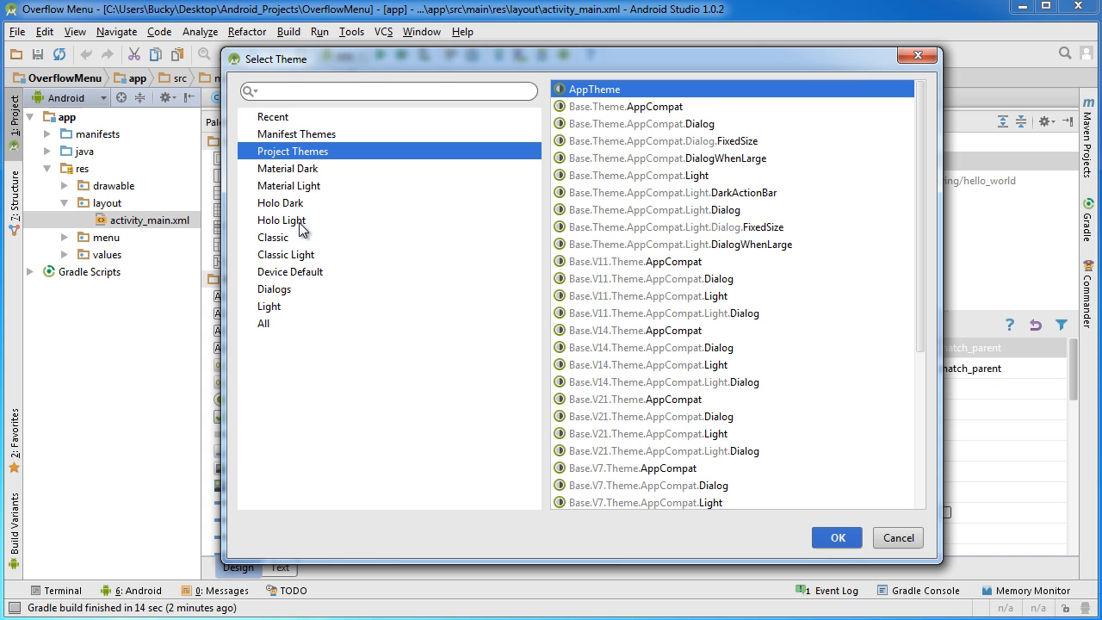
left_click(281, 219)
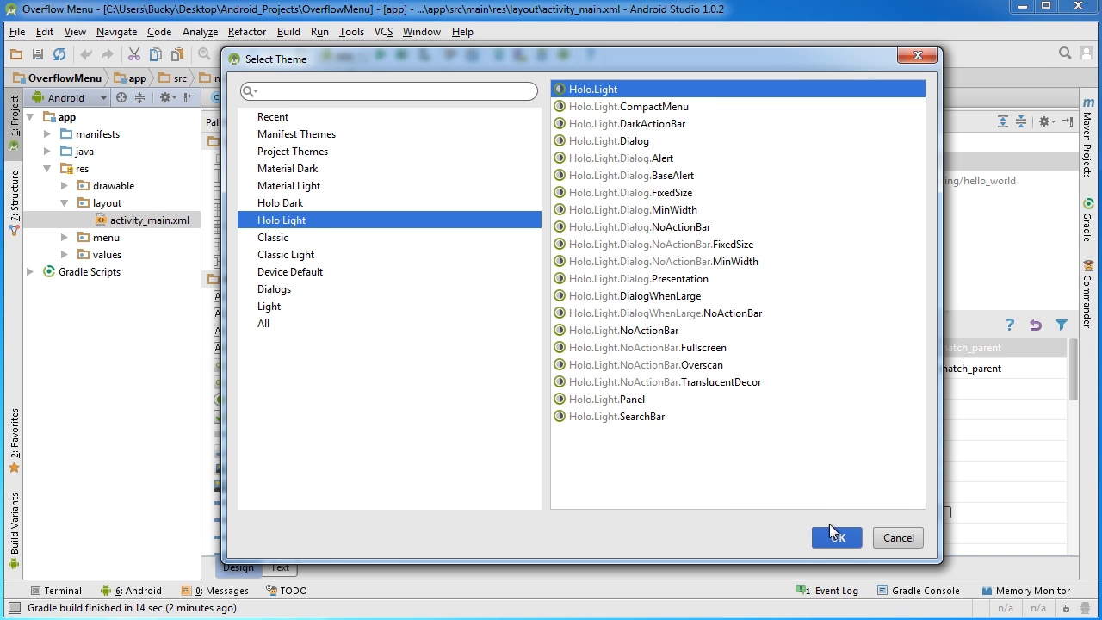
left_click(835, 537)
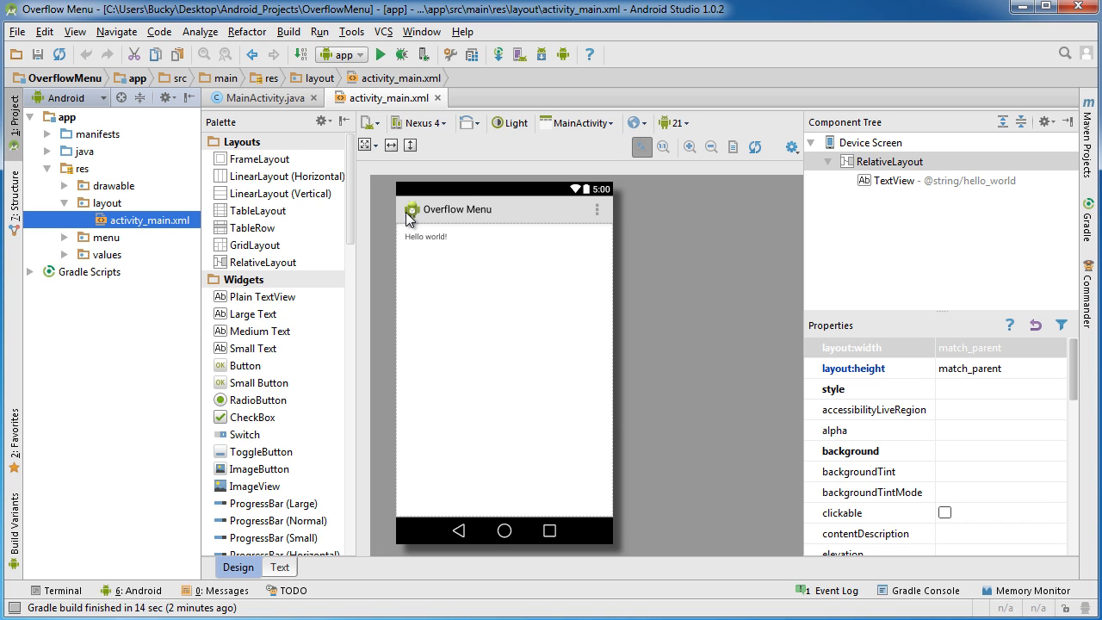
mouse_move(457, 230)
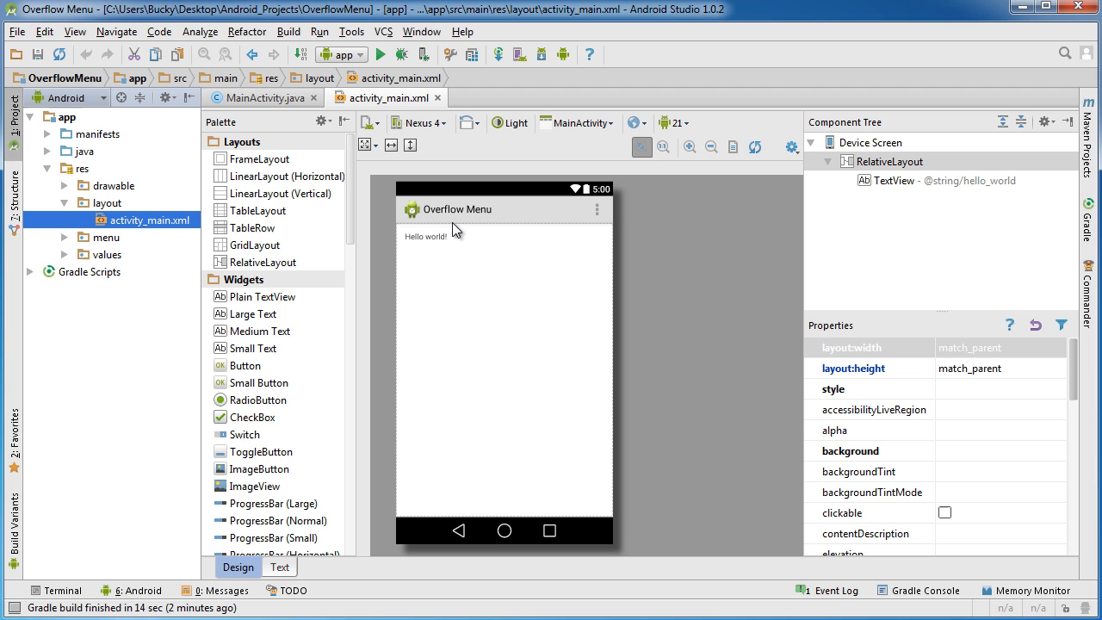
mouse_move(110, 159)
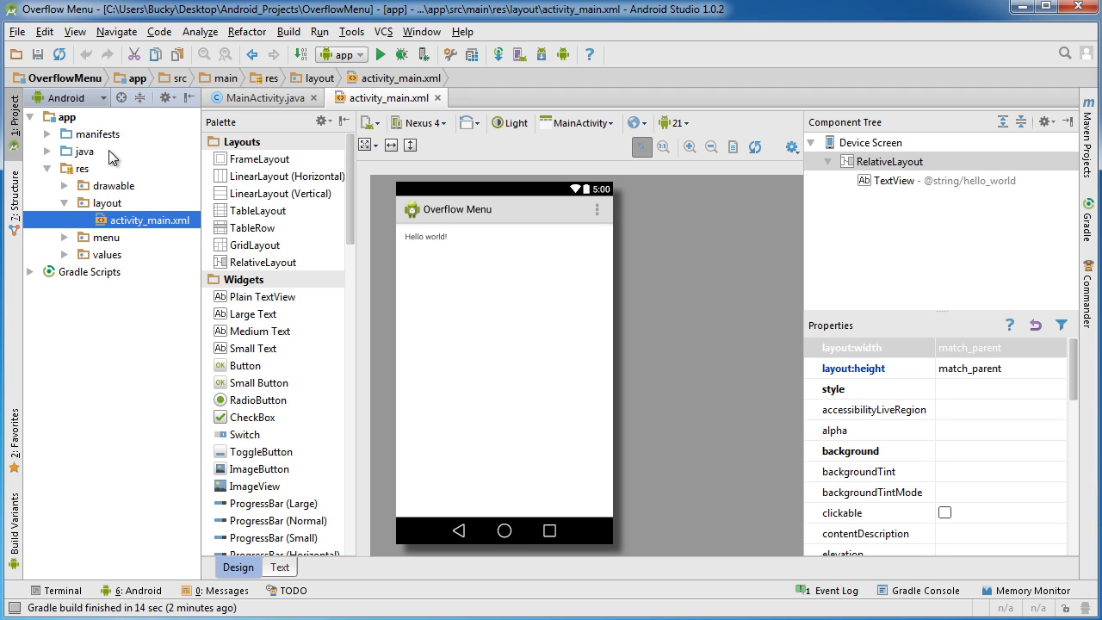
Switch the preview theme to Material Light to show a plain light app bar.
left_click(510, 123)
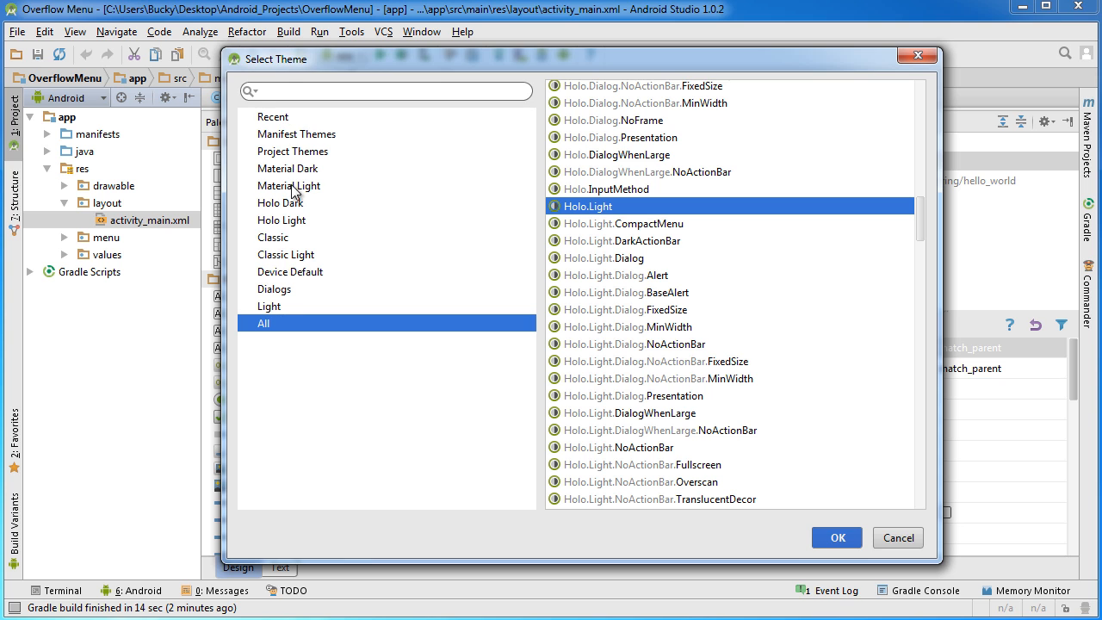
left_click(289, 185)
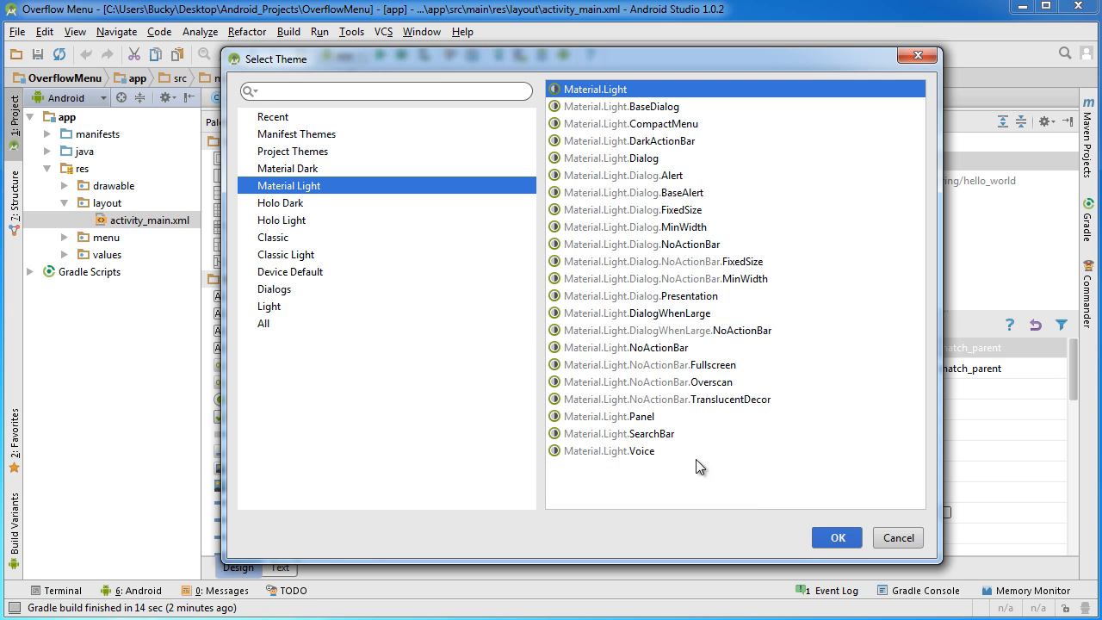
left_click(836, 538)
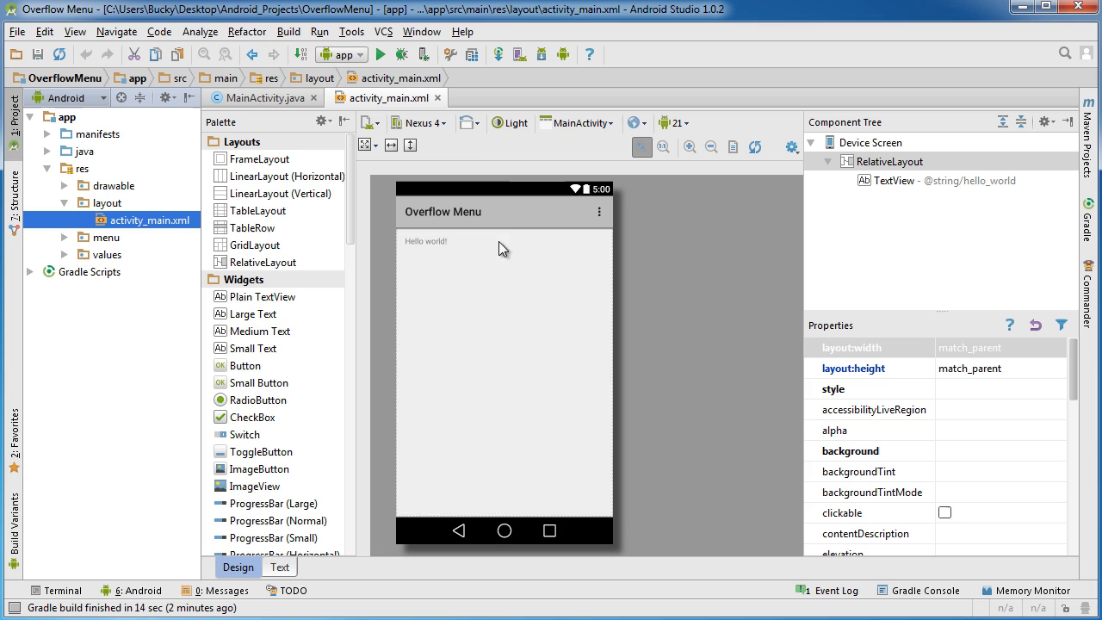
mouse_move(594, 219)
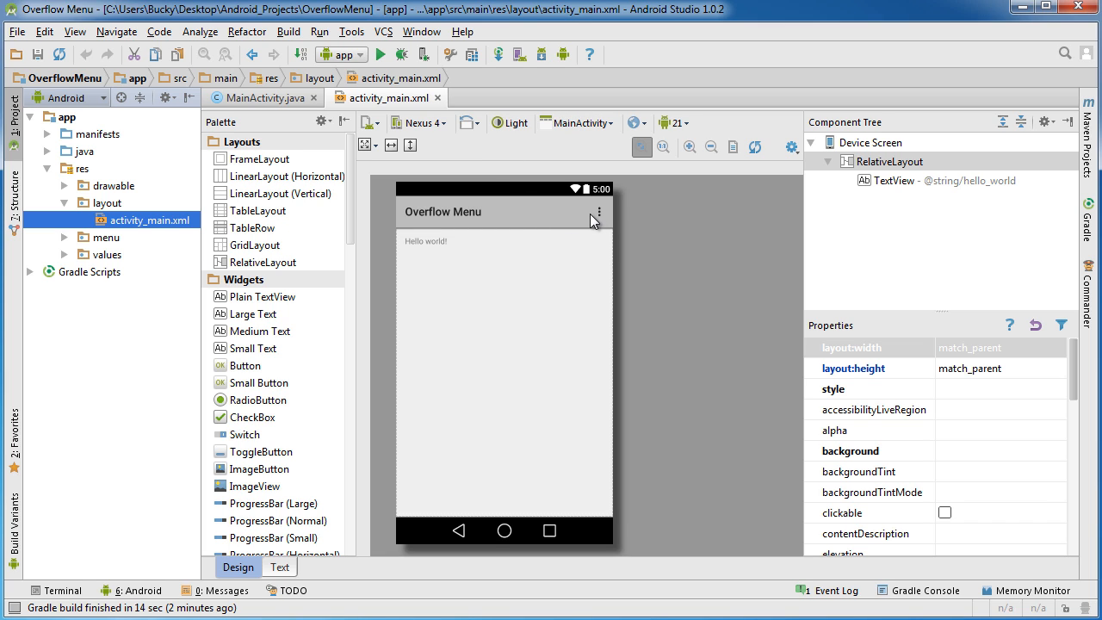
mouse_move(603, 213)
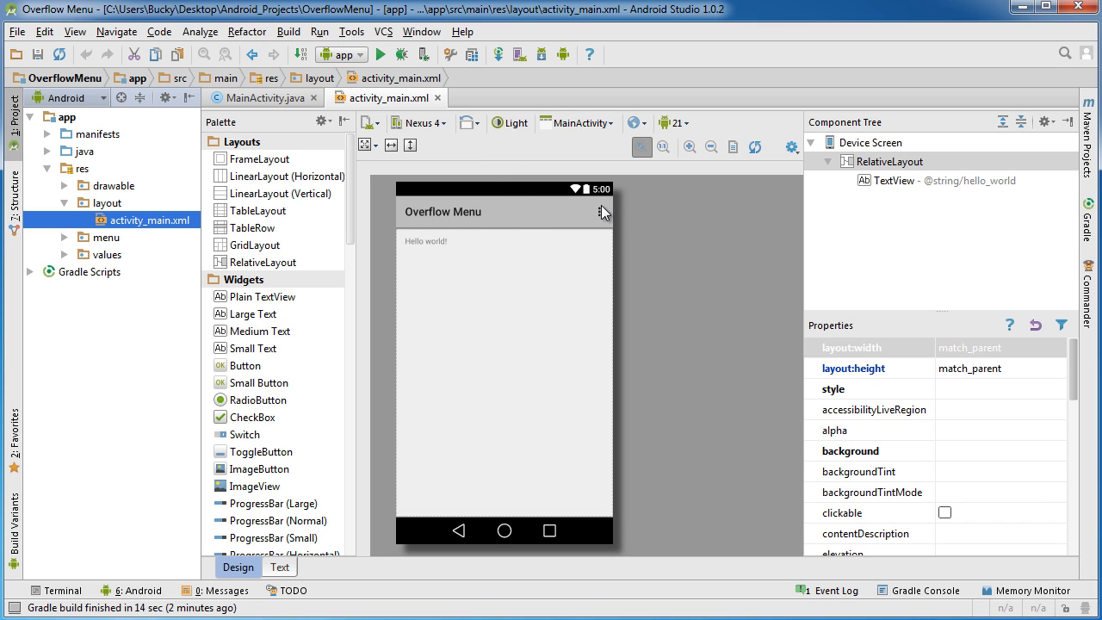
mouse_move(603, 219)
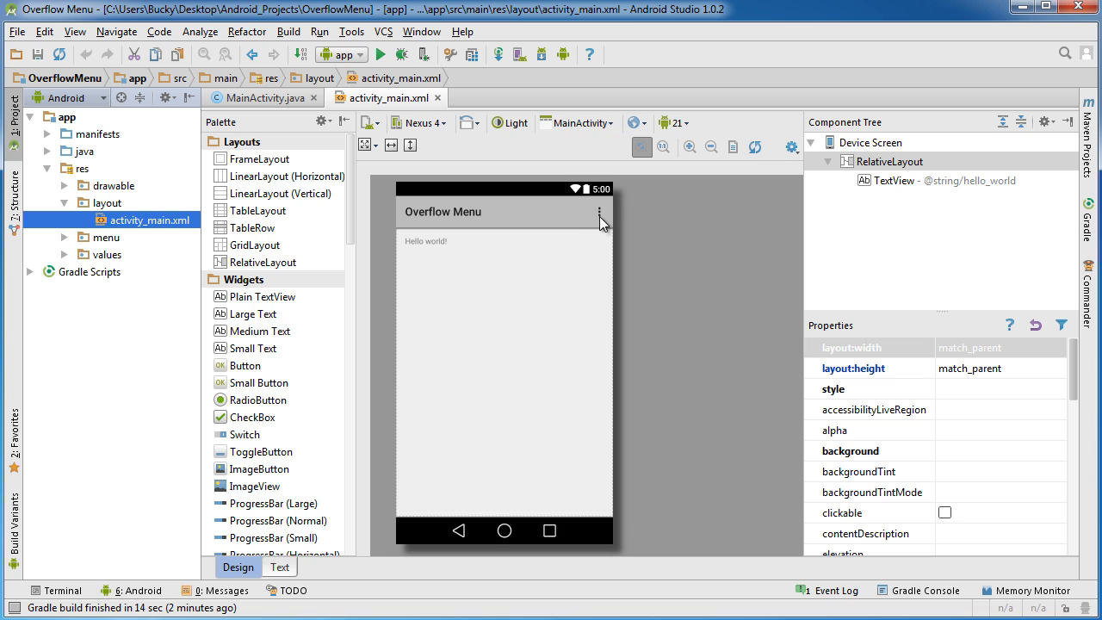
mouse_move(605, 215)
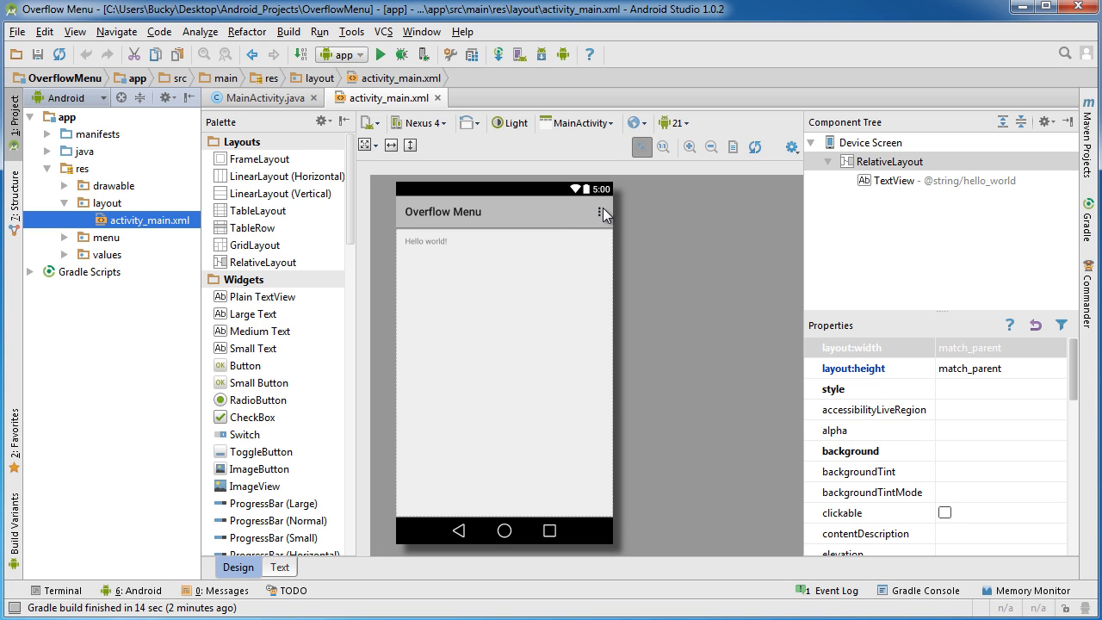
mouse_move(607, 222)
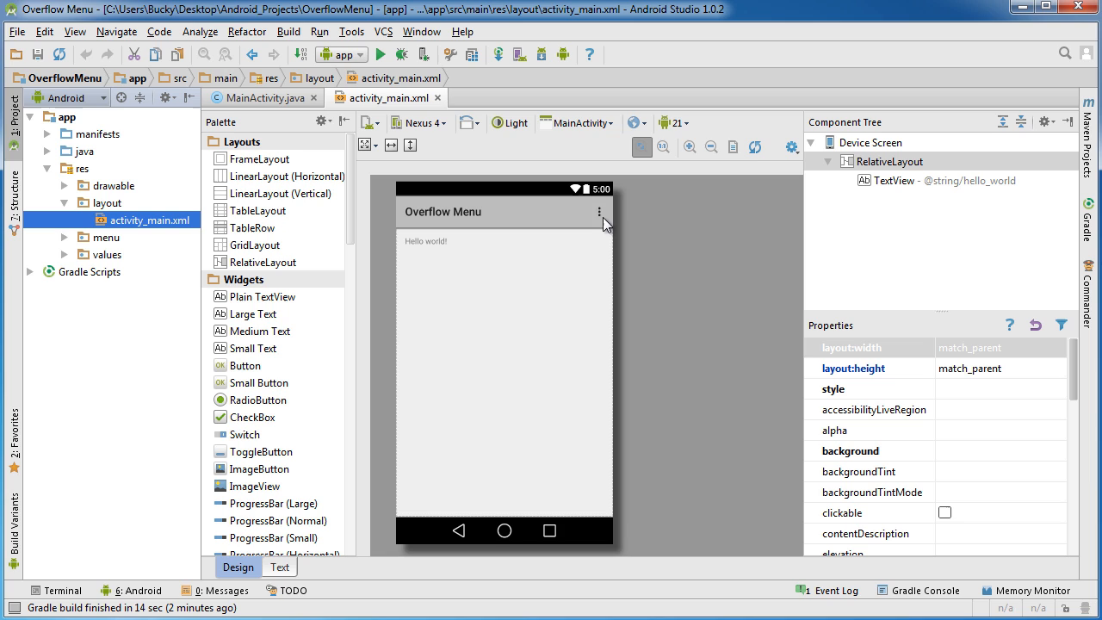
mouse_move(601, 223)
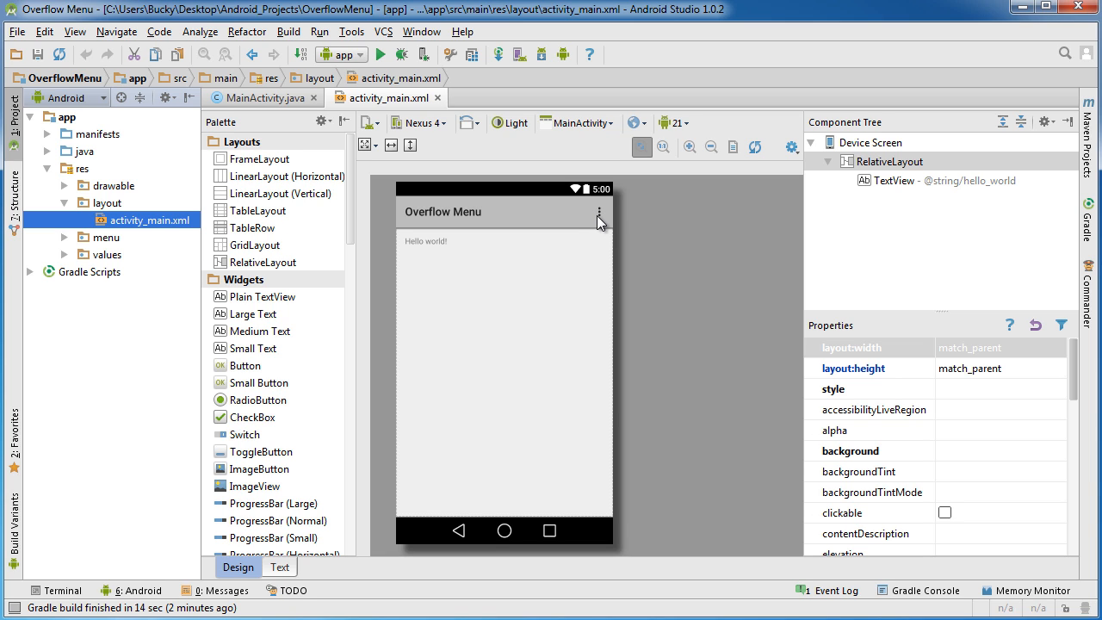
mouse_move(567, 355)
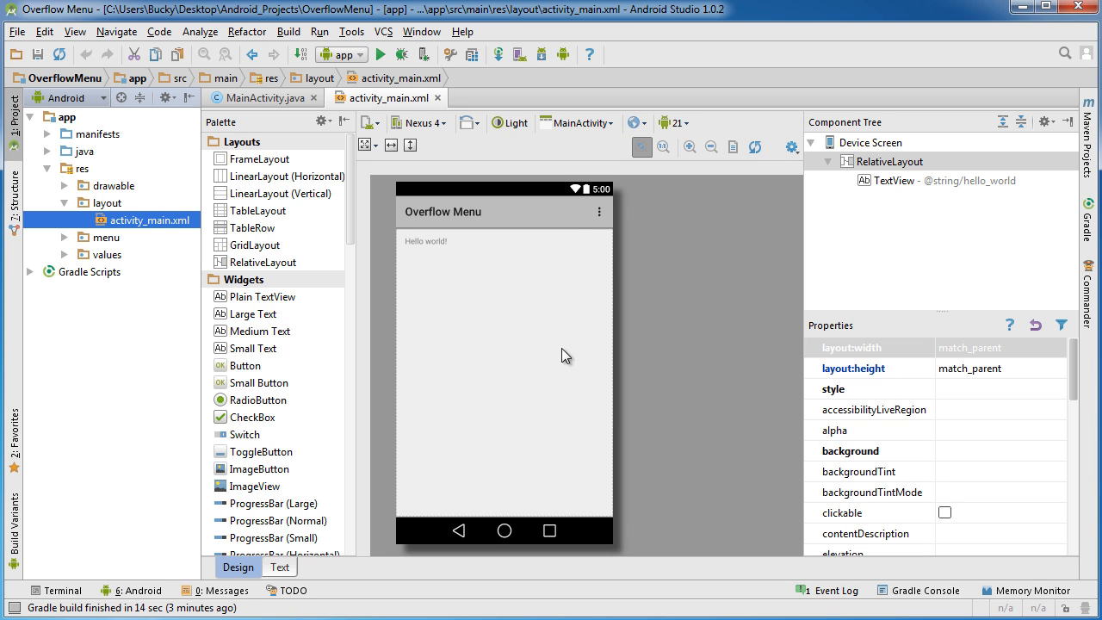
mouse_move(560, 215)
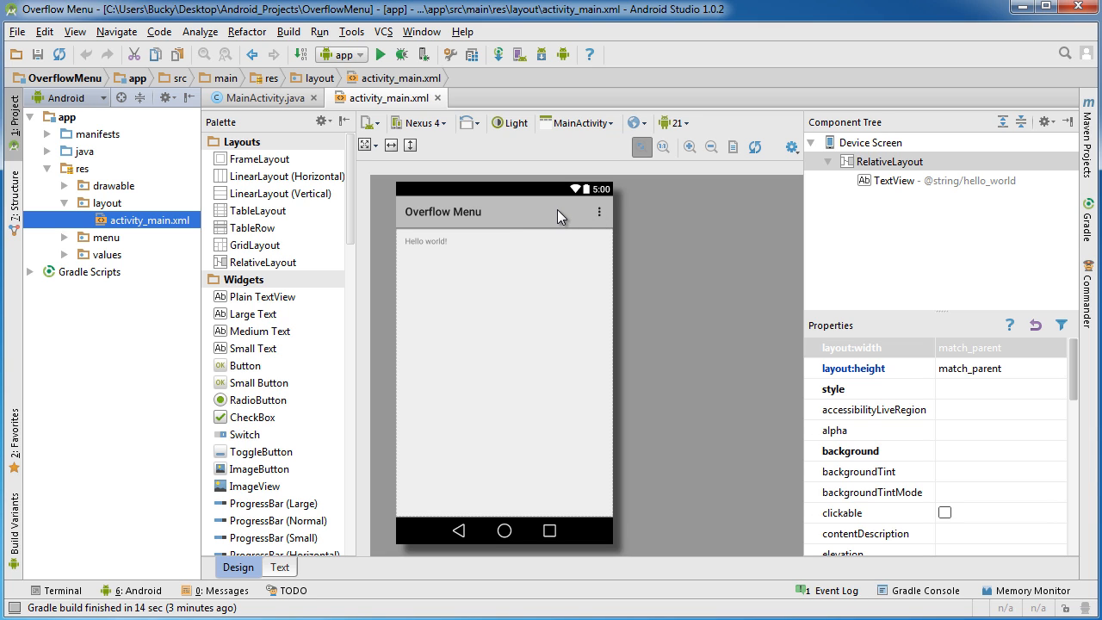
mouse_move(607, 290)
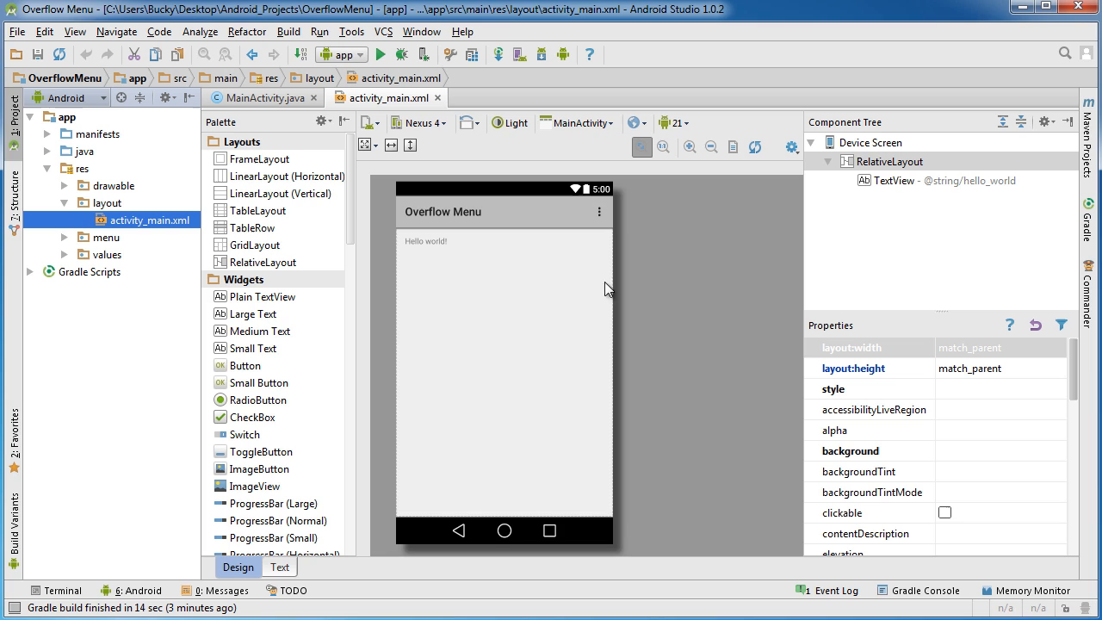
mouse_move(534, 224)
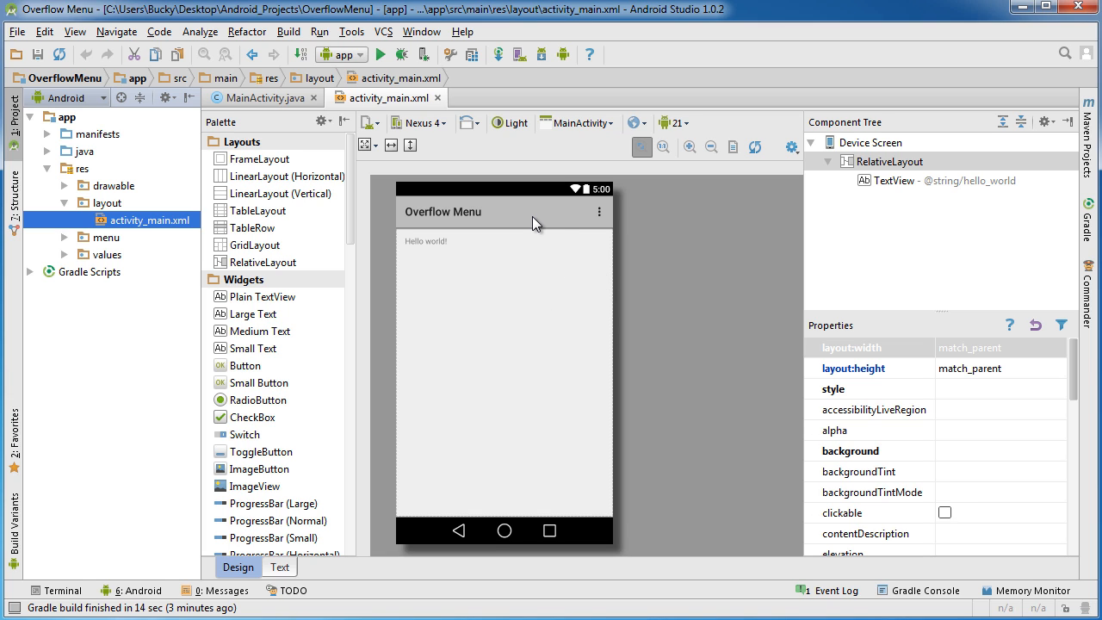
mouse_move(601, 261)
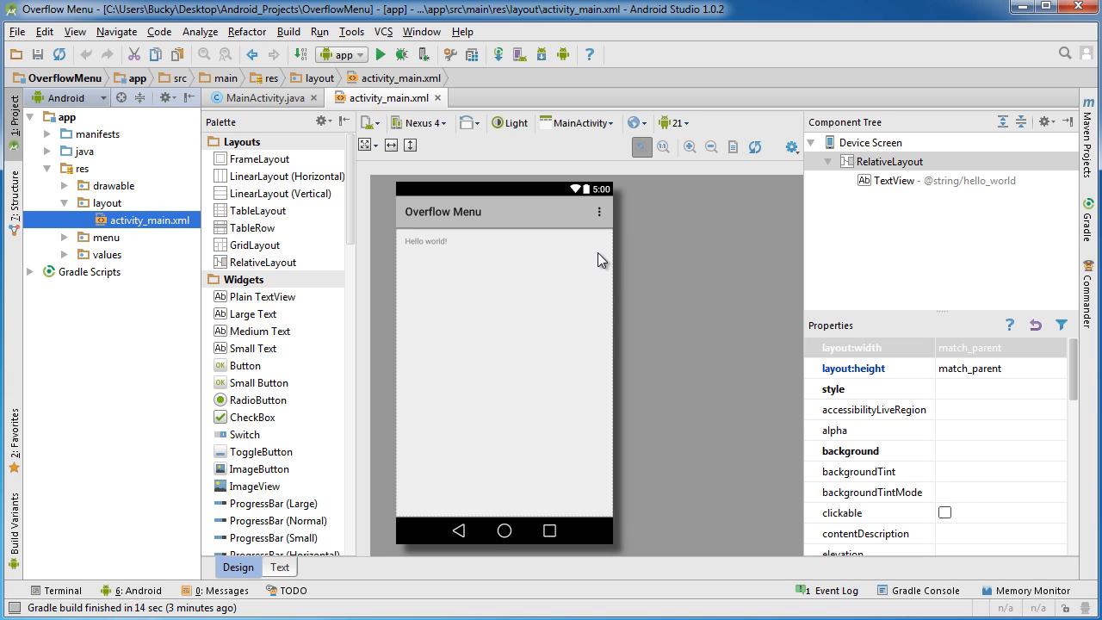
mouse_move(615, 310)
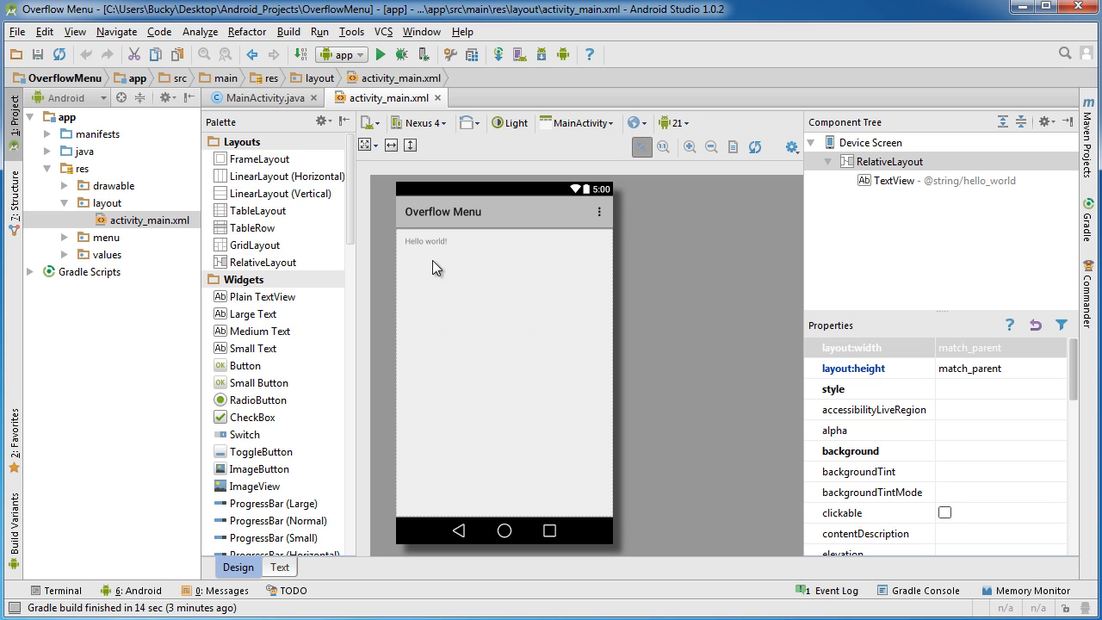
mouse_move(478, 434)
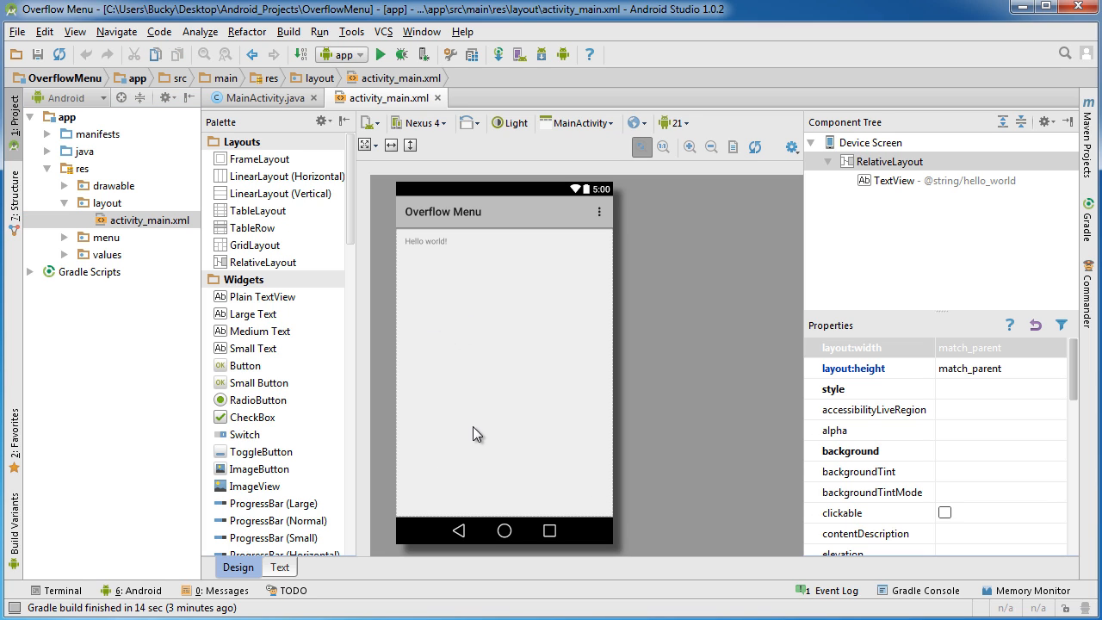
mouse_move(476, 284)
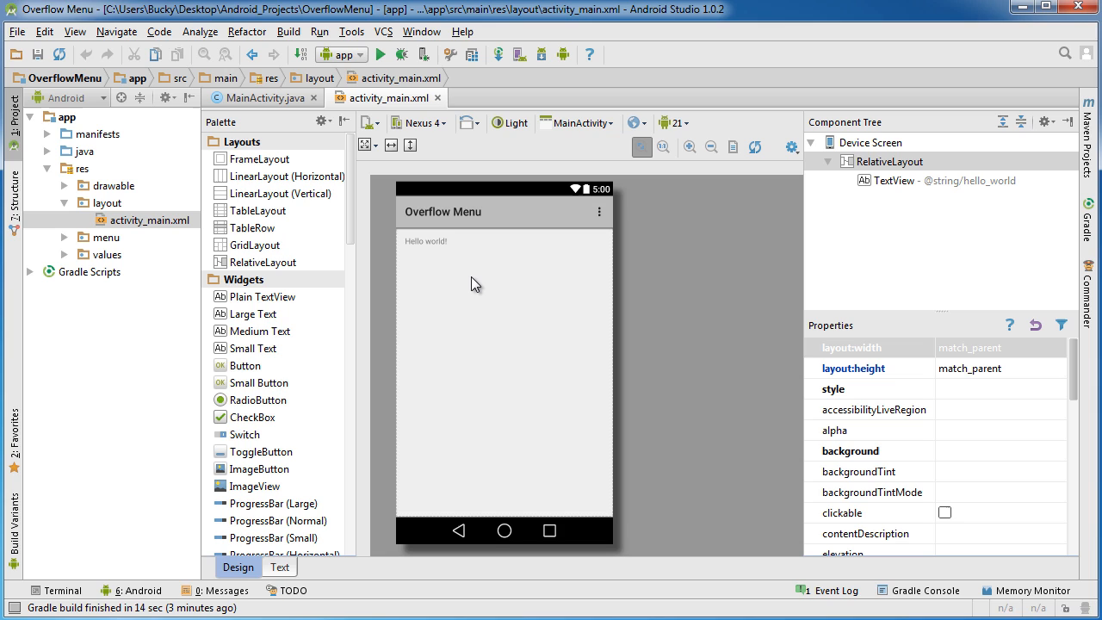
mouse_move(476, 289)
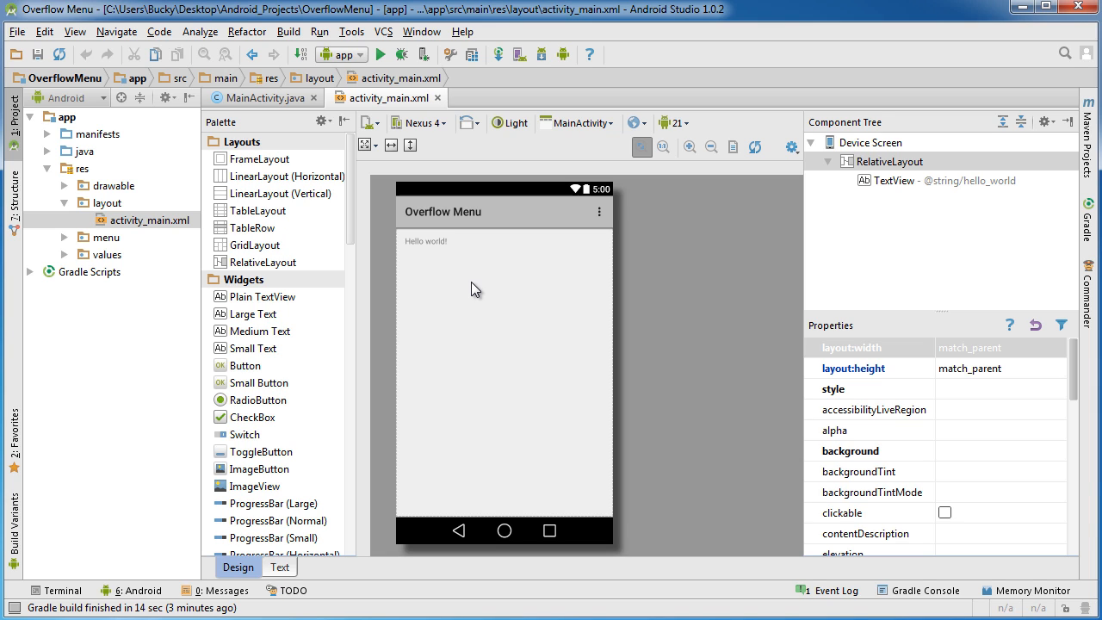
mouse_move(436, 285)
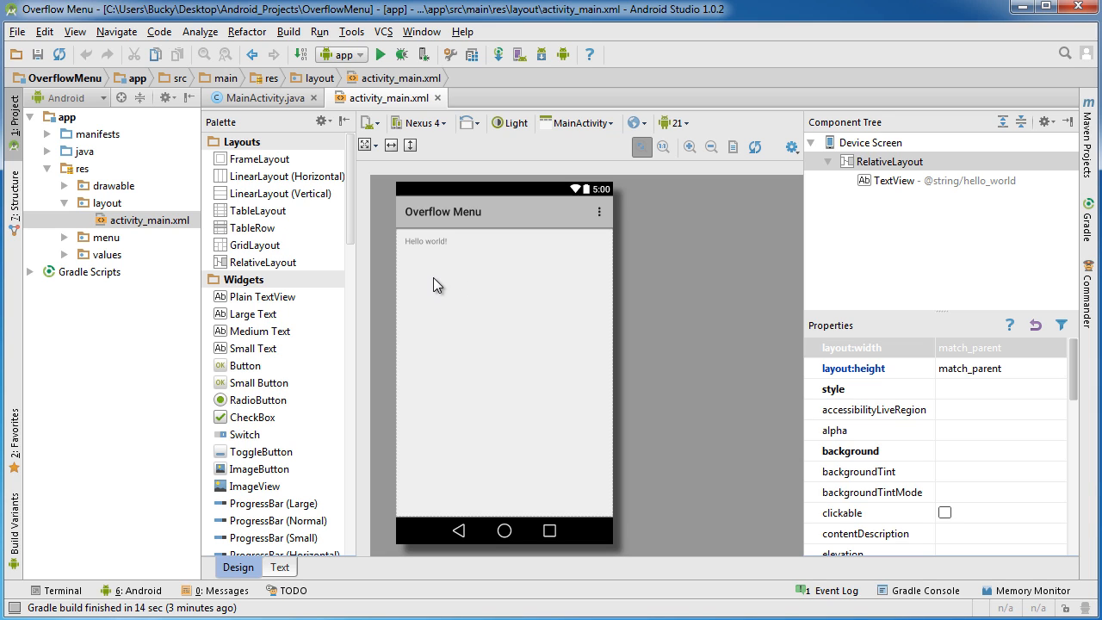
mouse_move(672, 390)
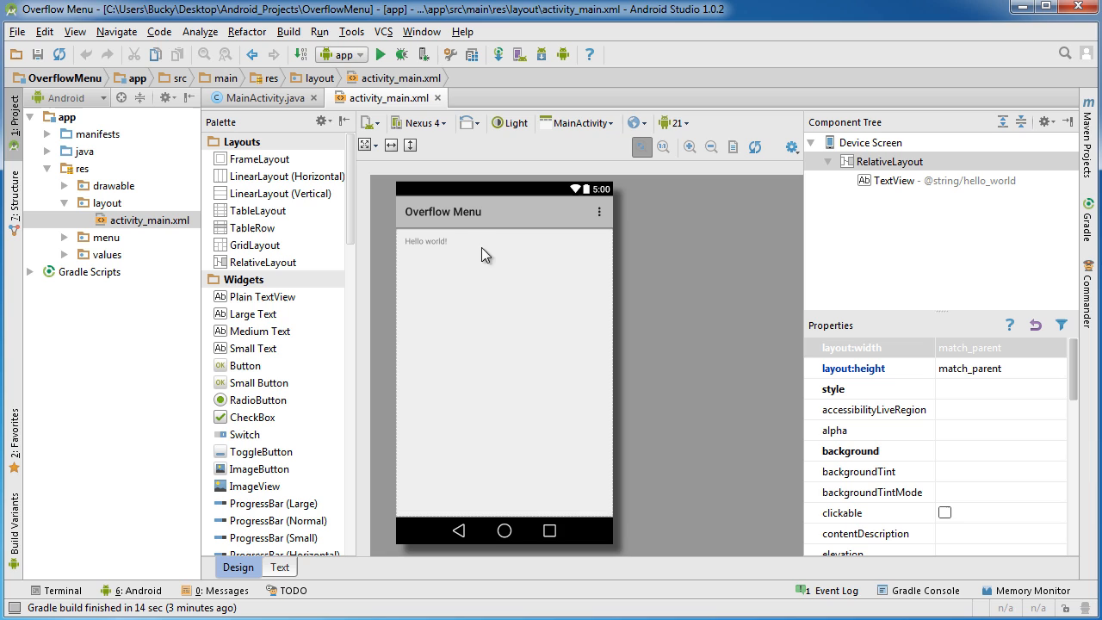
mouse_move(483, 276)
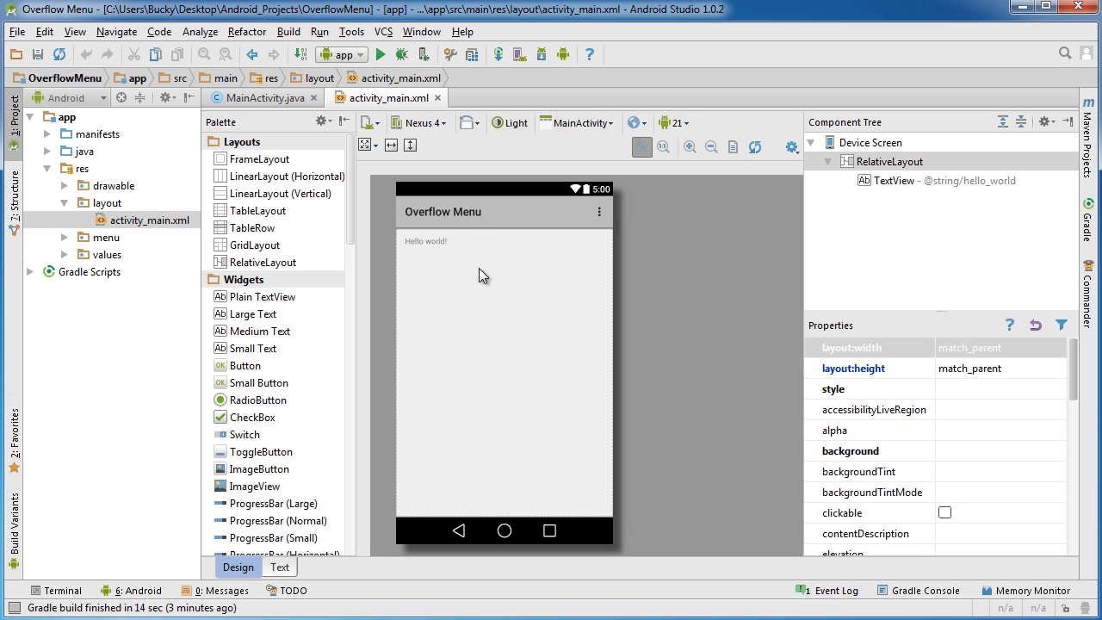
mouse_move(503, 379)
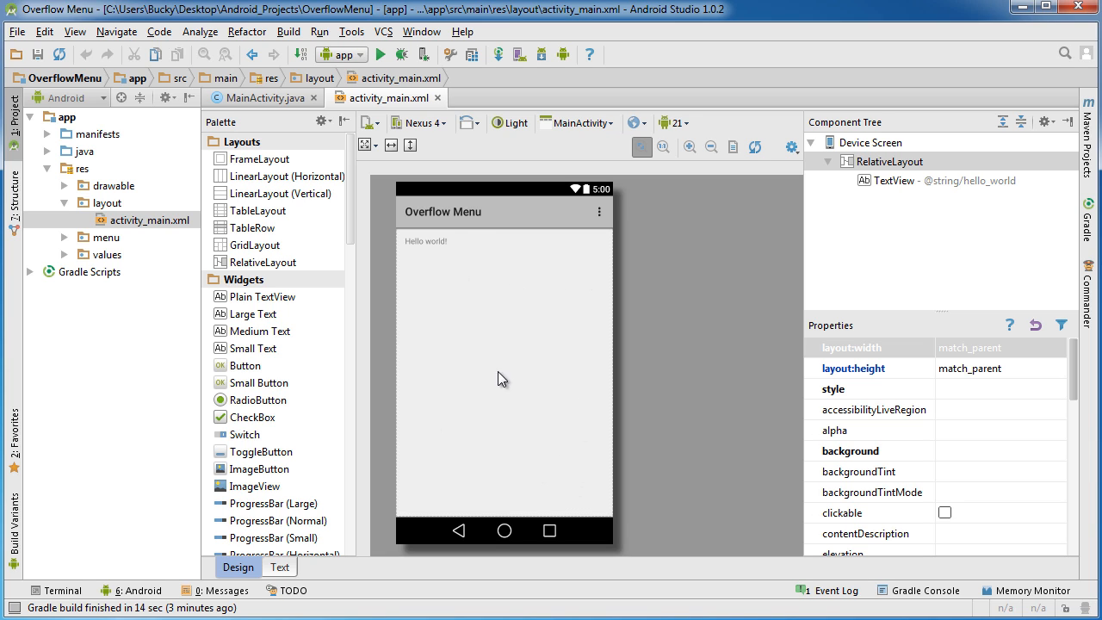
mouse_move(438, 258)
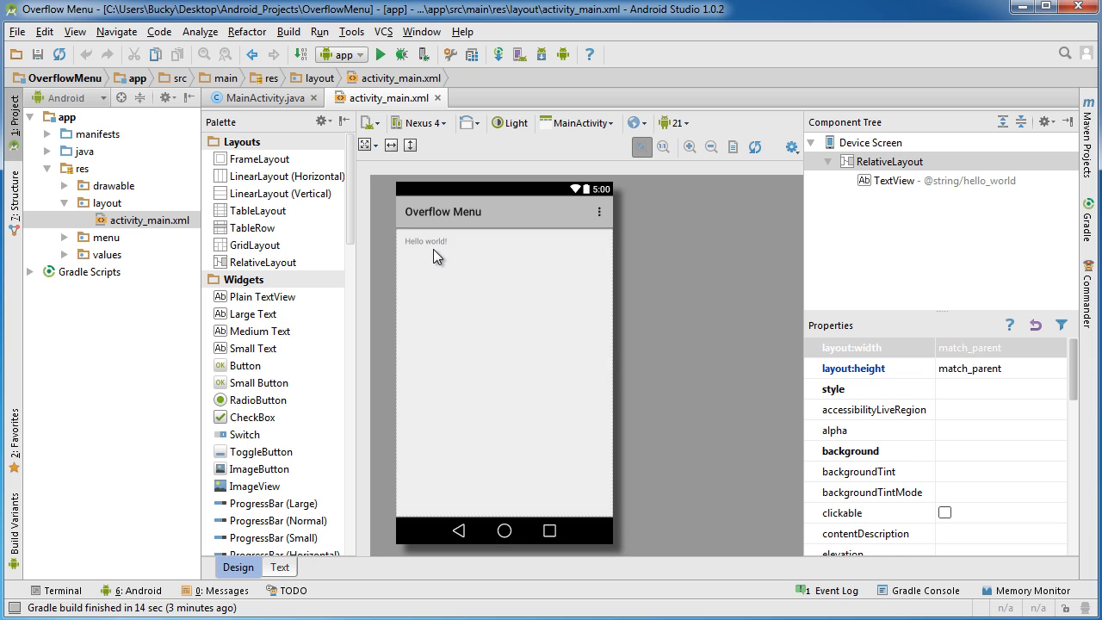
Delete the Hello world TextView and place a Large Text view at the layout's top-left.
left_click(425, 241)
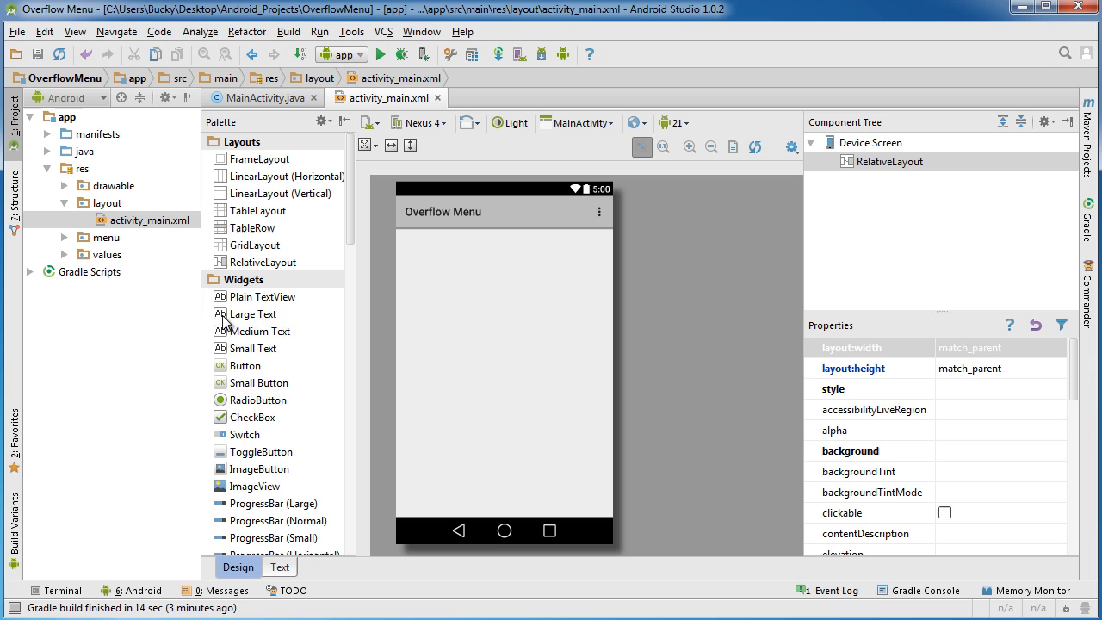
left_click_drag(253, 313, 456, 262)
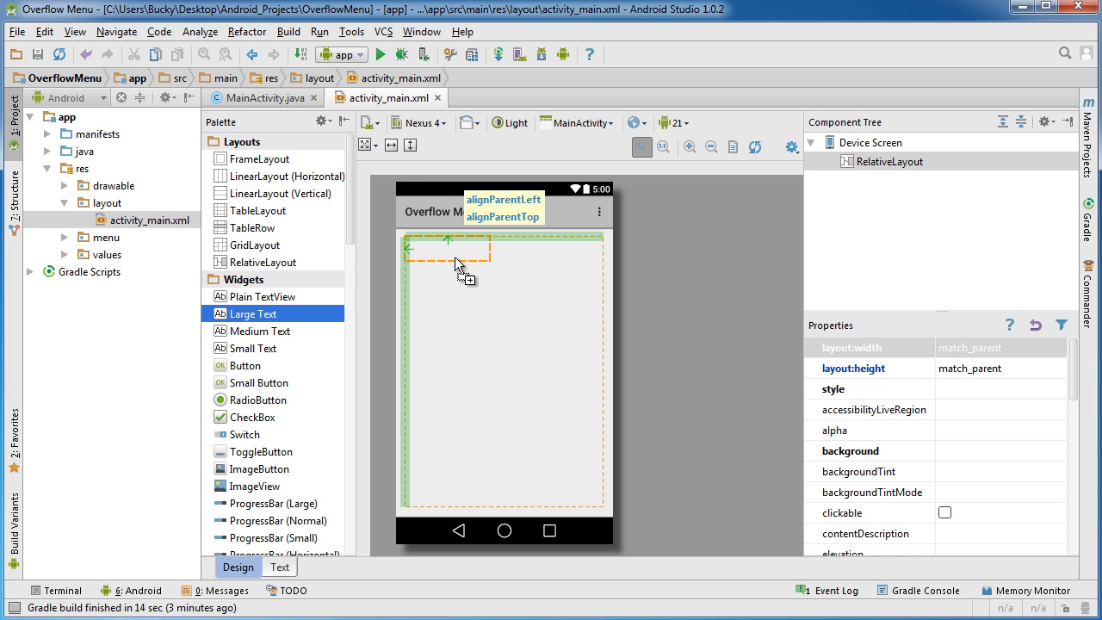
left_click_drag(253, 313, 446, 244)
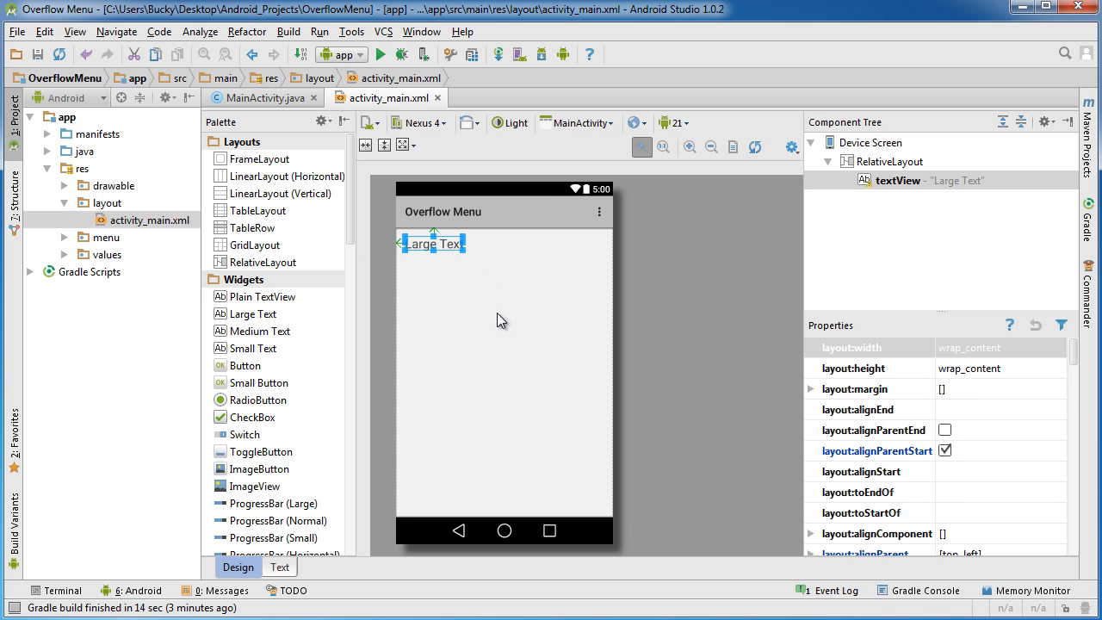
left_click(893, 161)
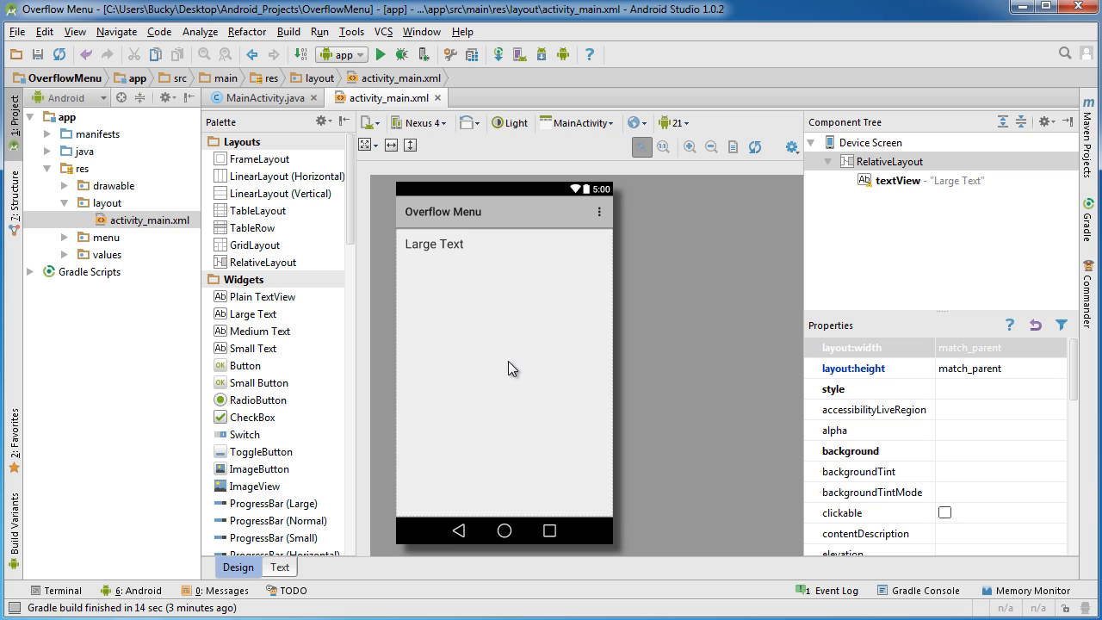
mouse_move(523, 399)
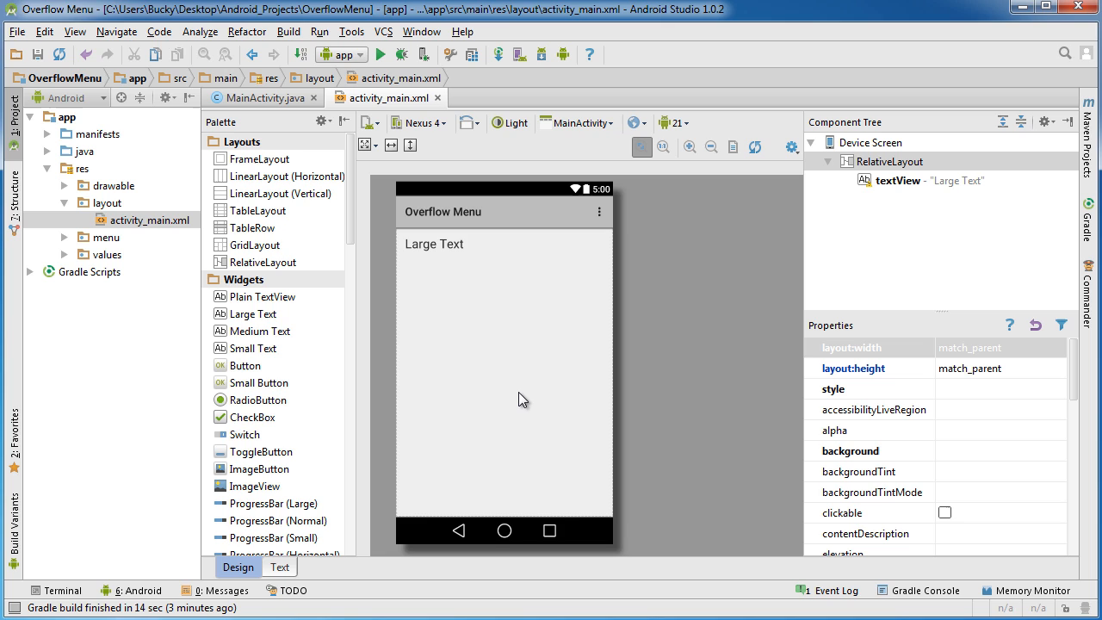
mouse_move(463, 251)
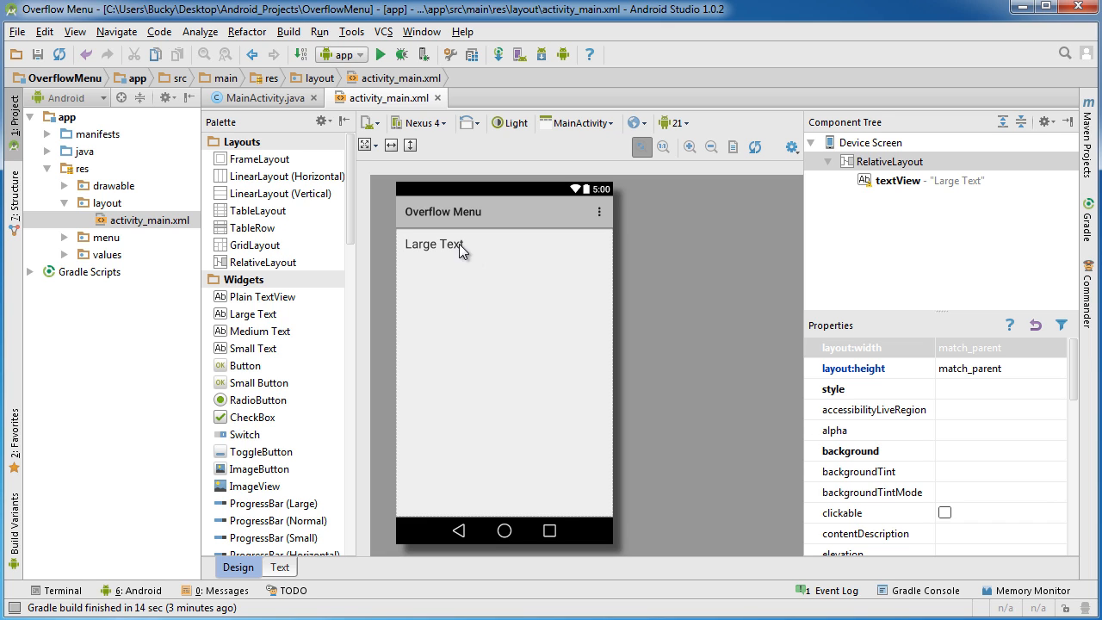
mouse_move(801, 259)
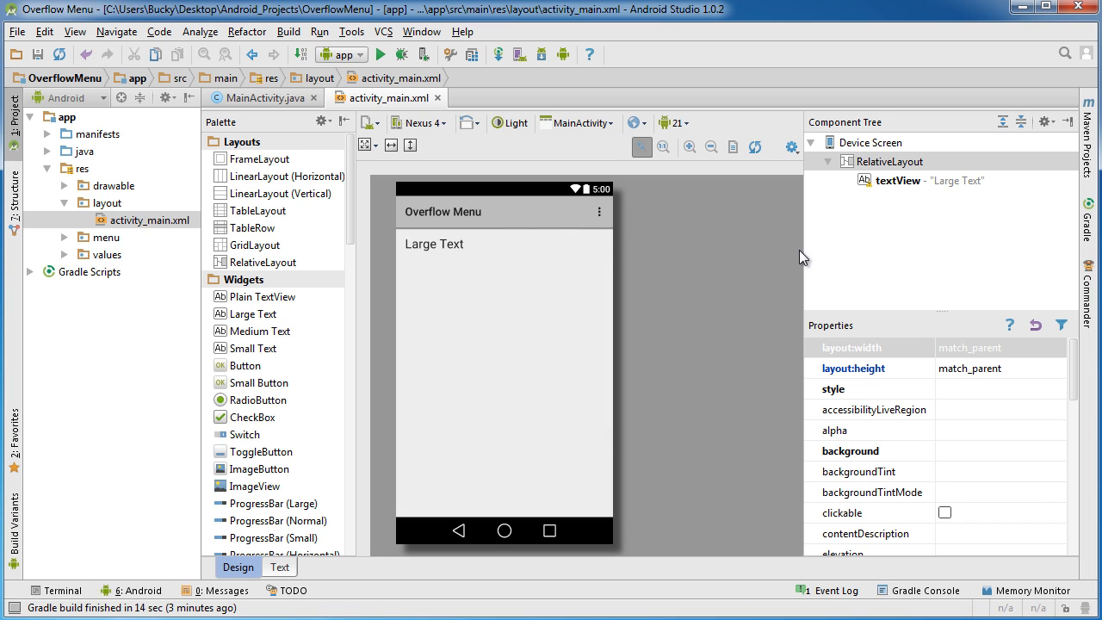
Set the root RelativeLayout's id property to main_view in the Properties panel.
left_click(892, 161)
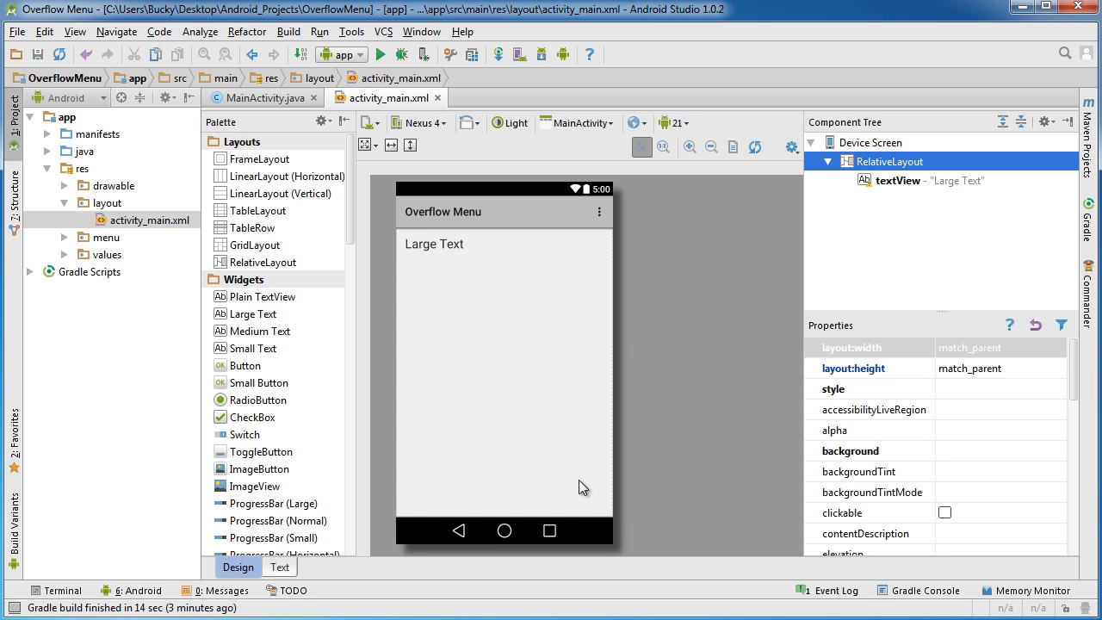
mouse_move(538, 314)
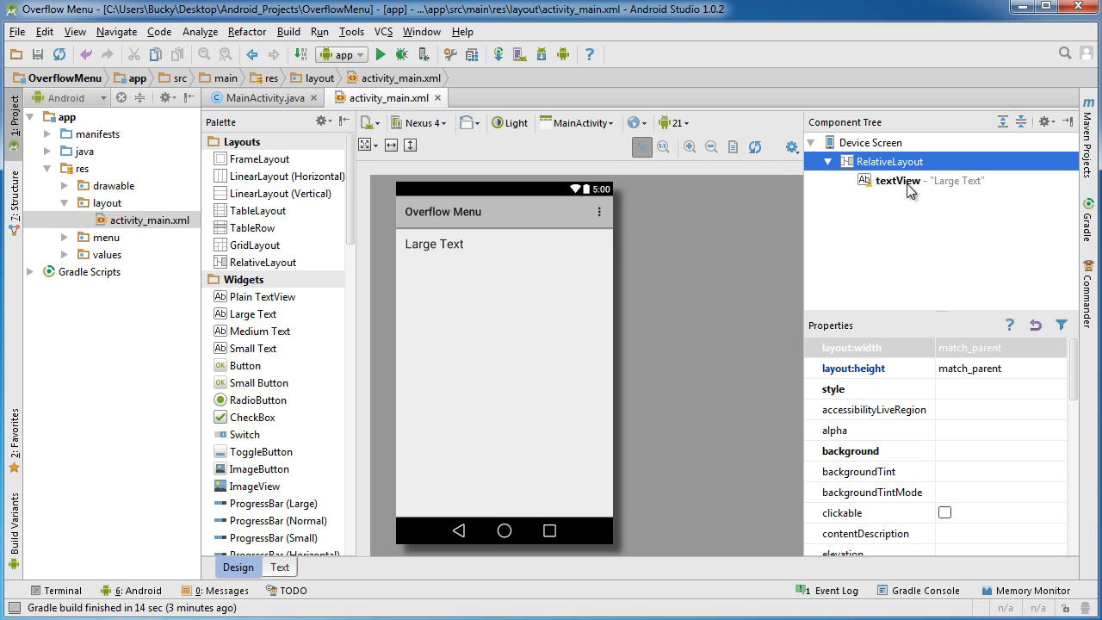
mouse_move(904, 186)
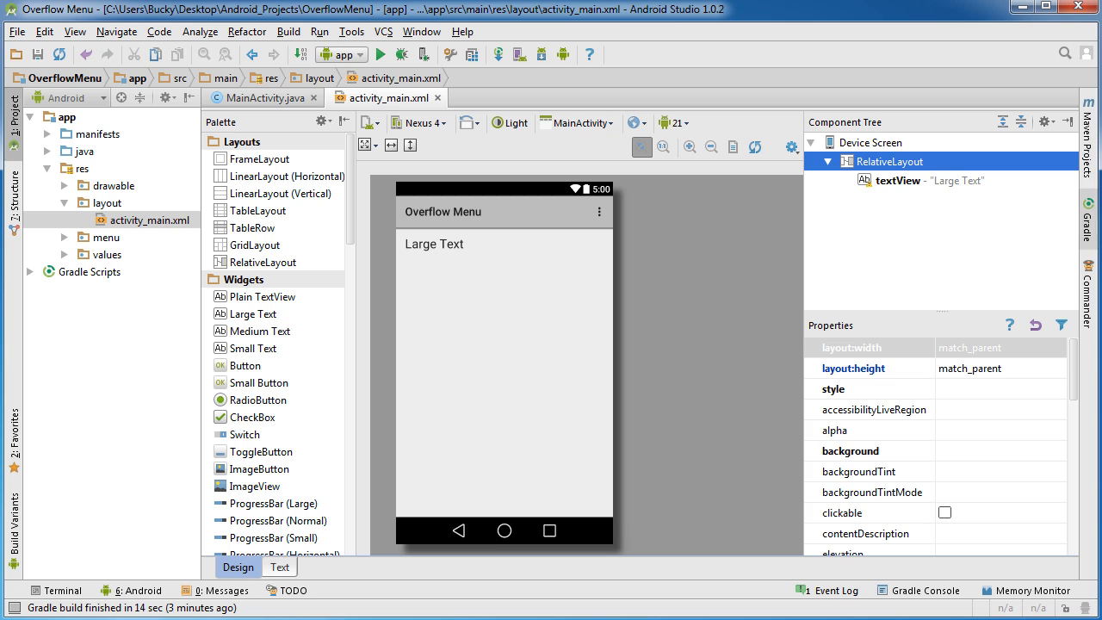
scroll("down", 3)
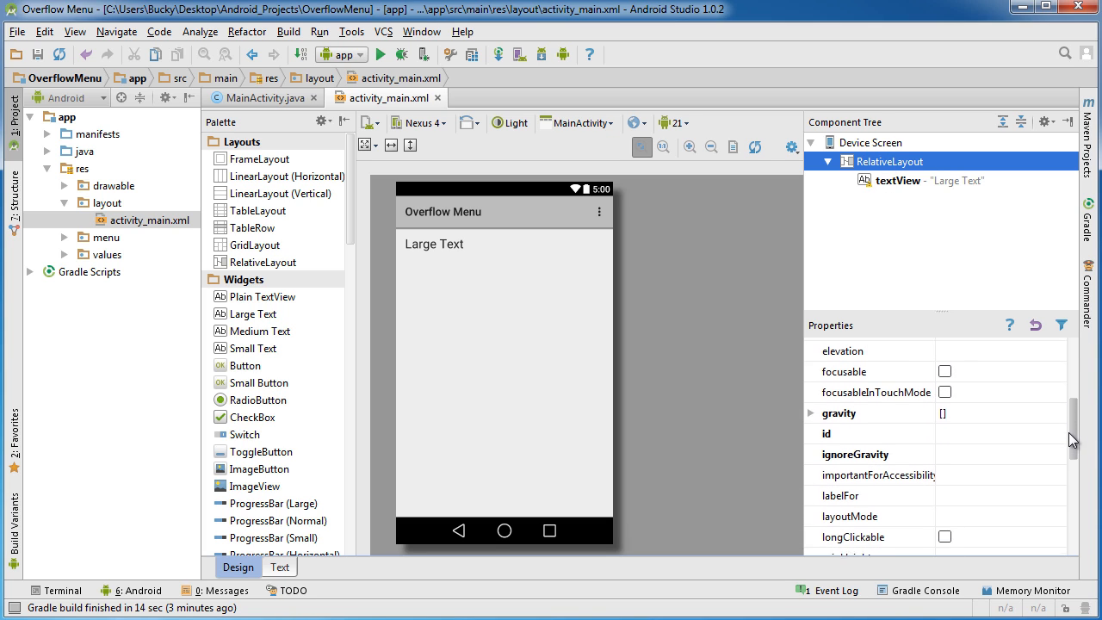
left_click(999, 415)
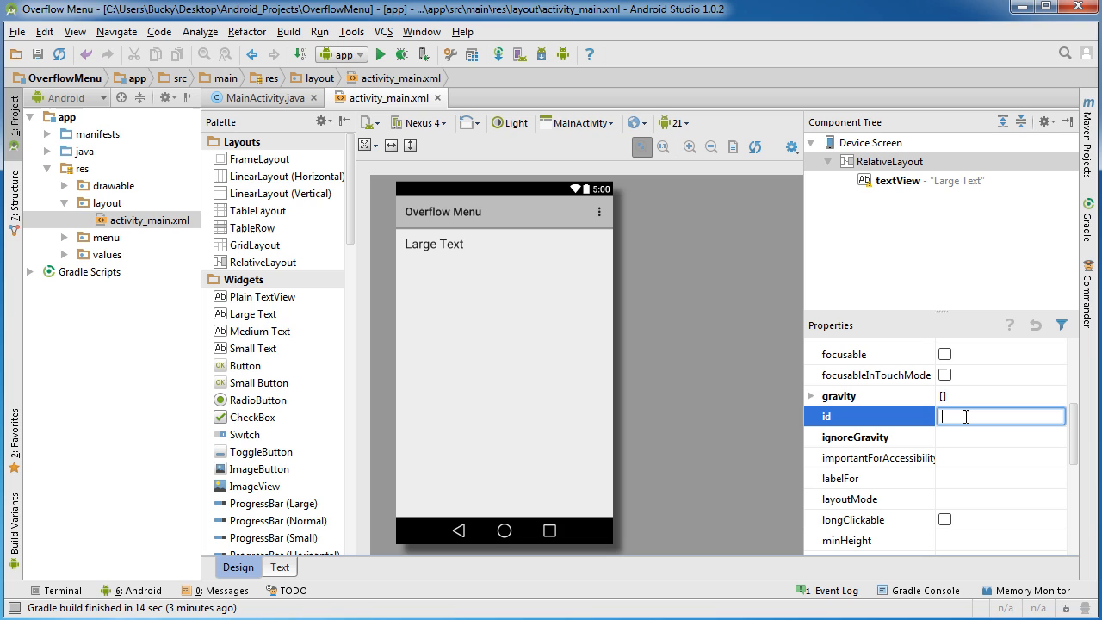
type("main_view")
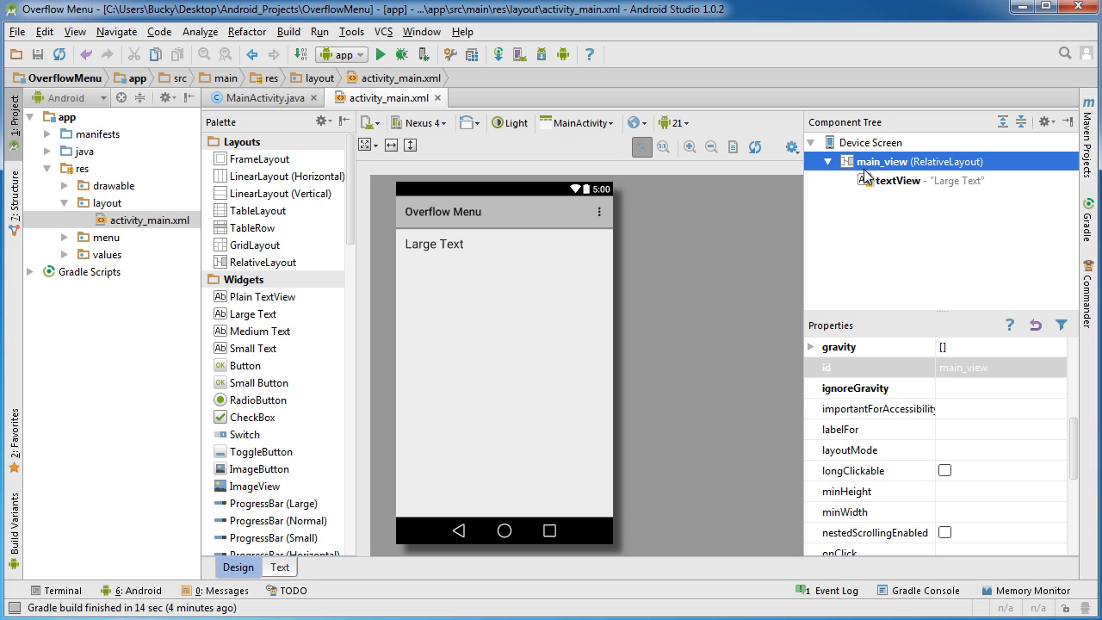
mouse_move(732, 252)
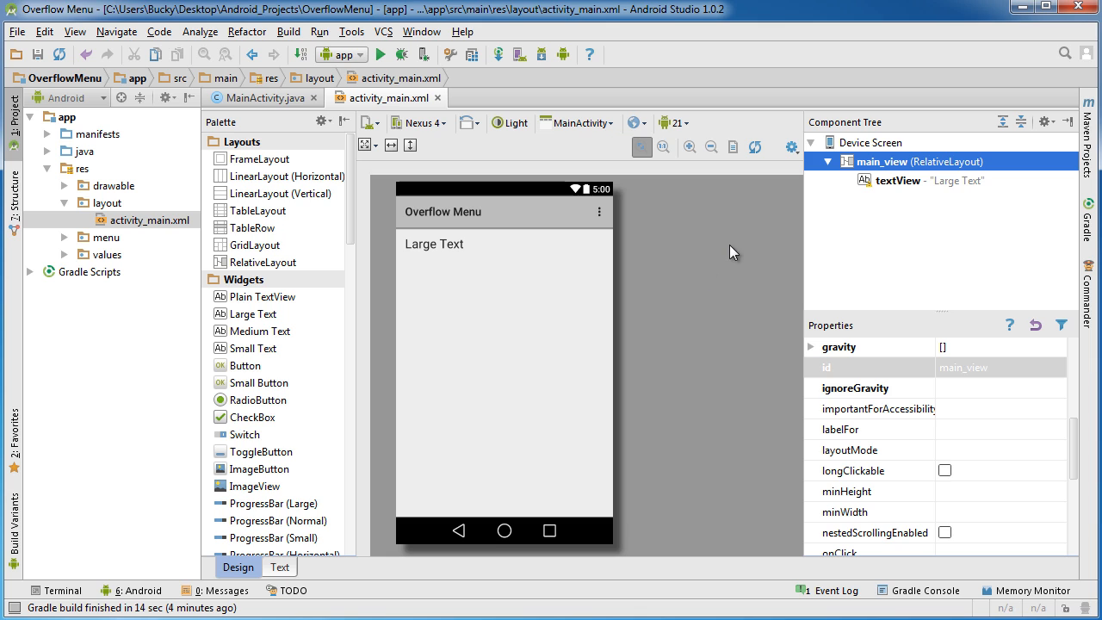
mouse_move(334, 157)
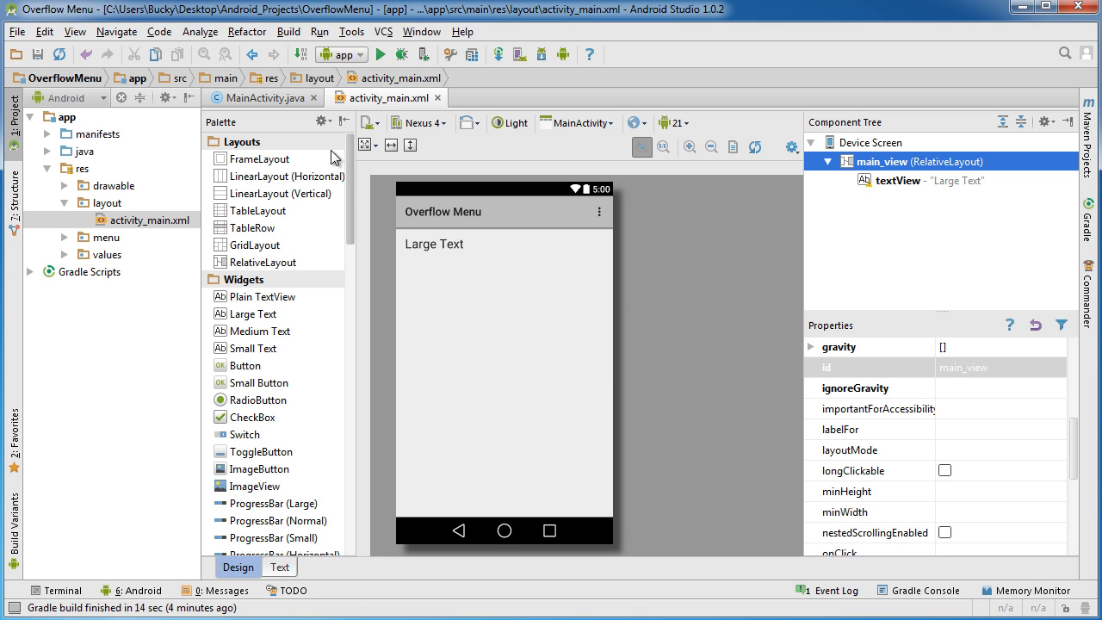
left_click(258, 97)
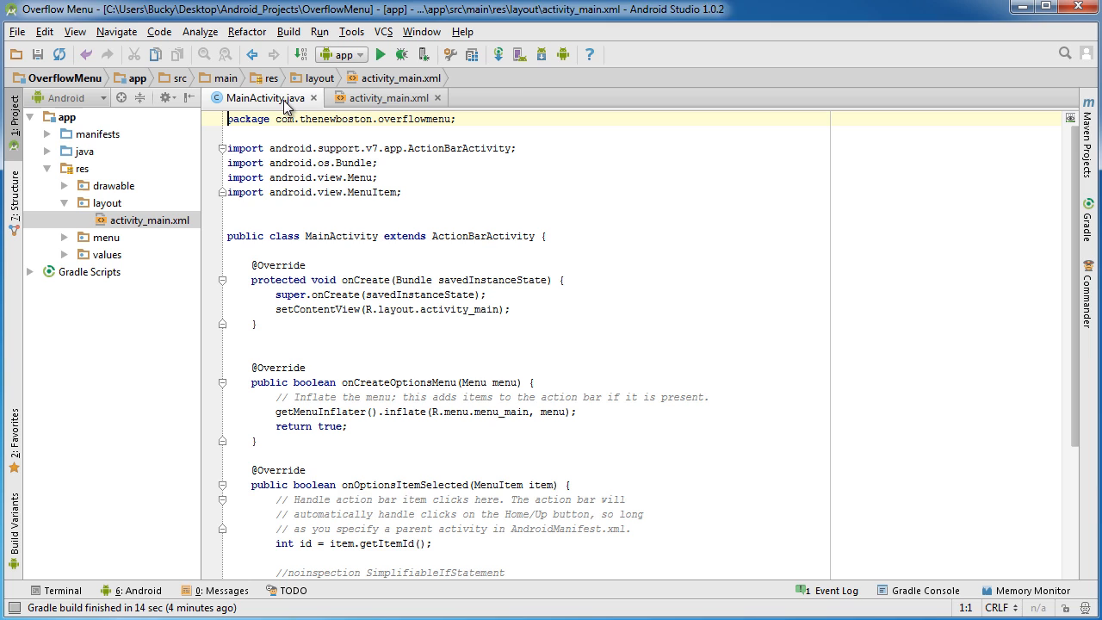
left_click(389, 97)
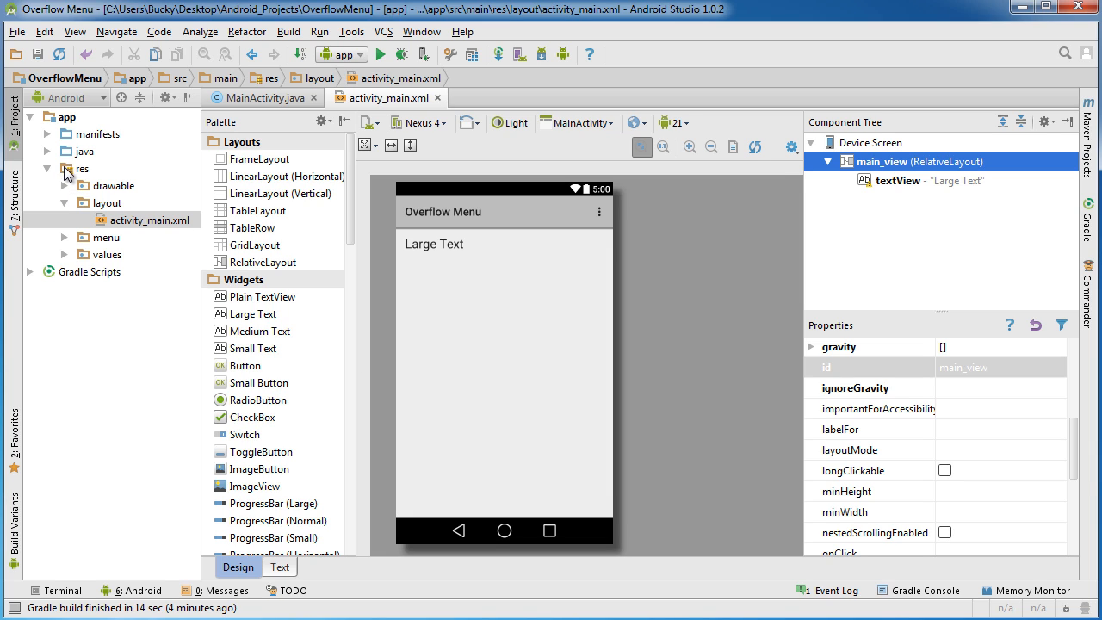
left_click(86, 169)
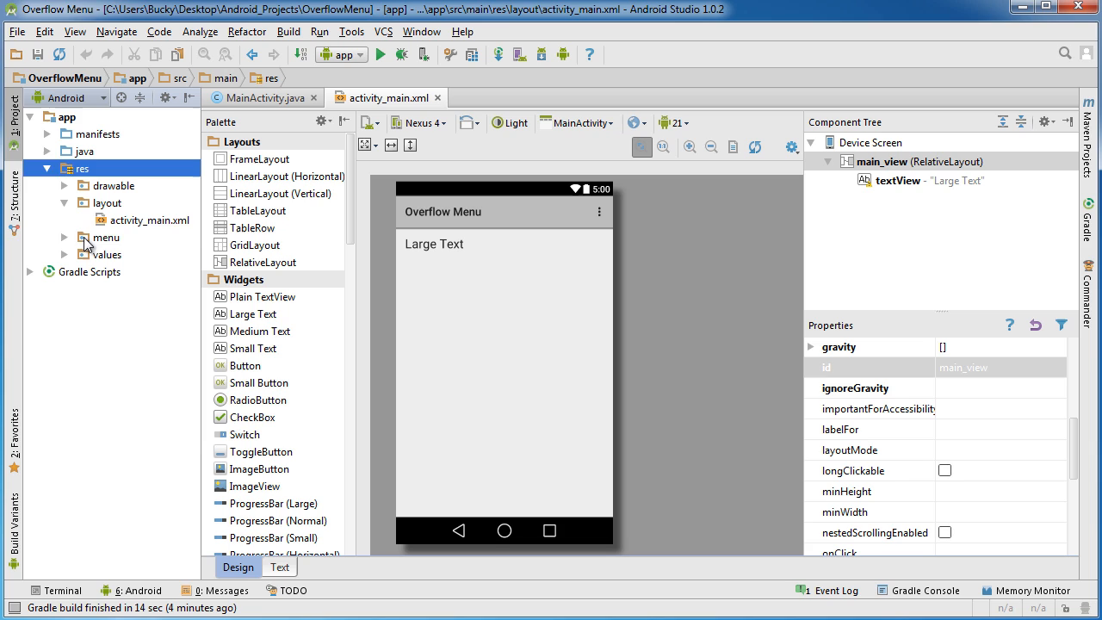
left_click(106, 238)
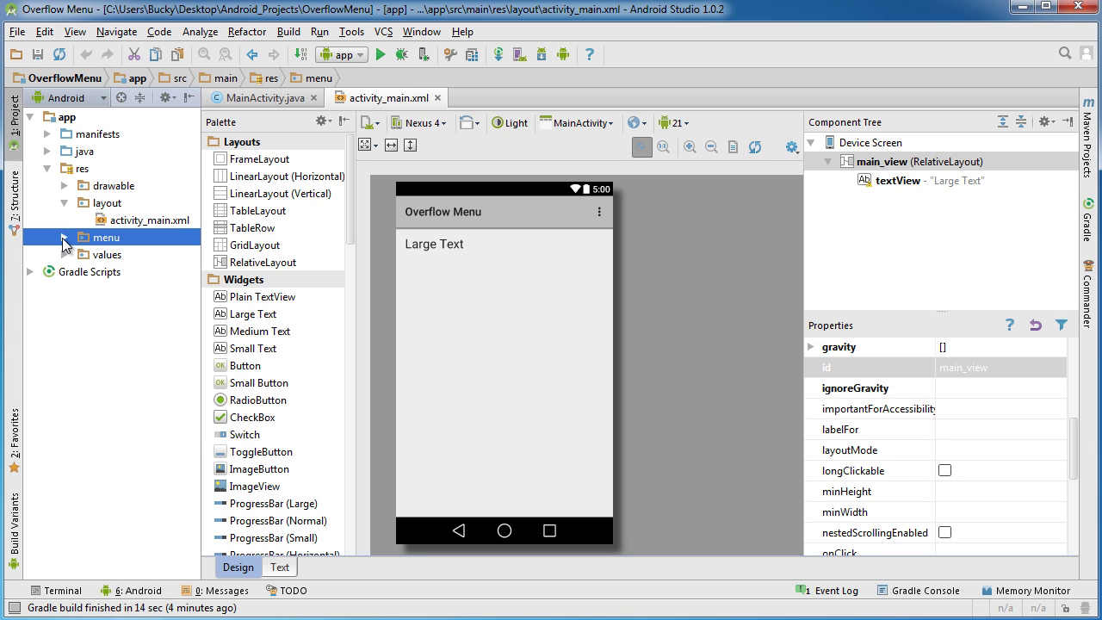
left_click(65, 236)
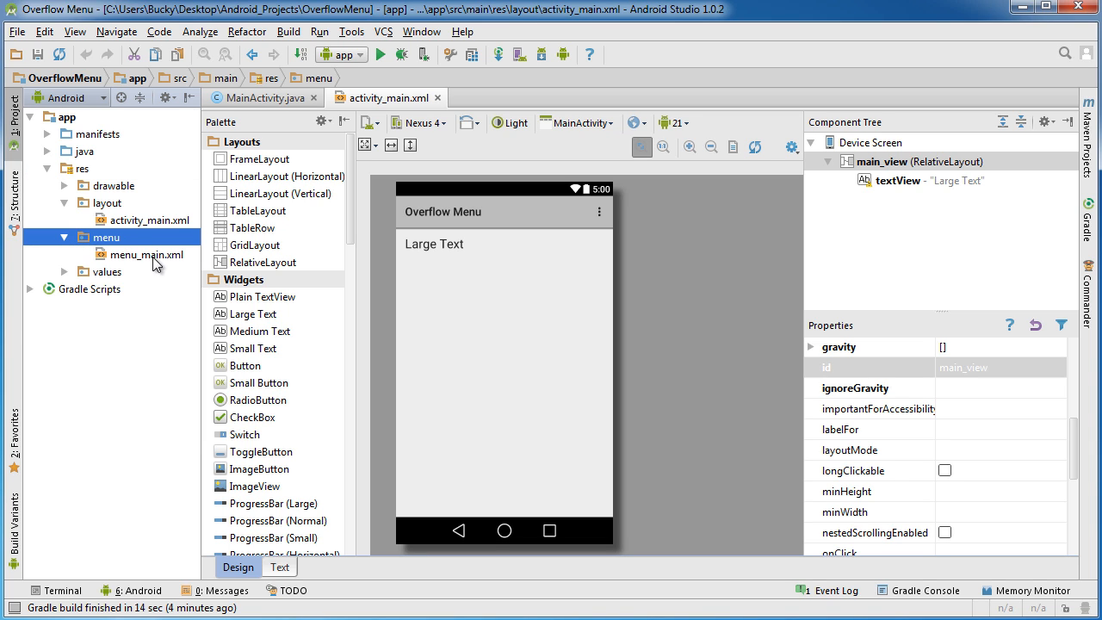
double_click(144, 254)
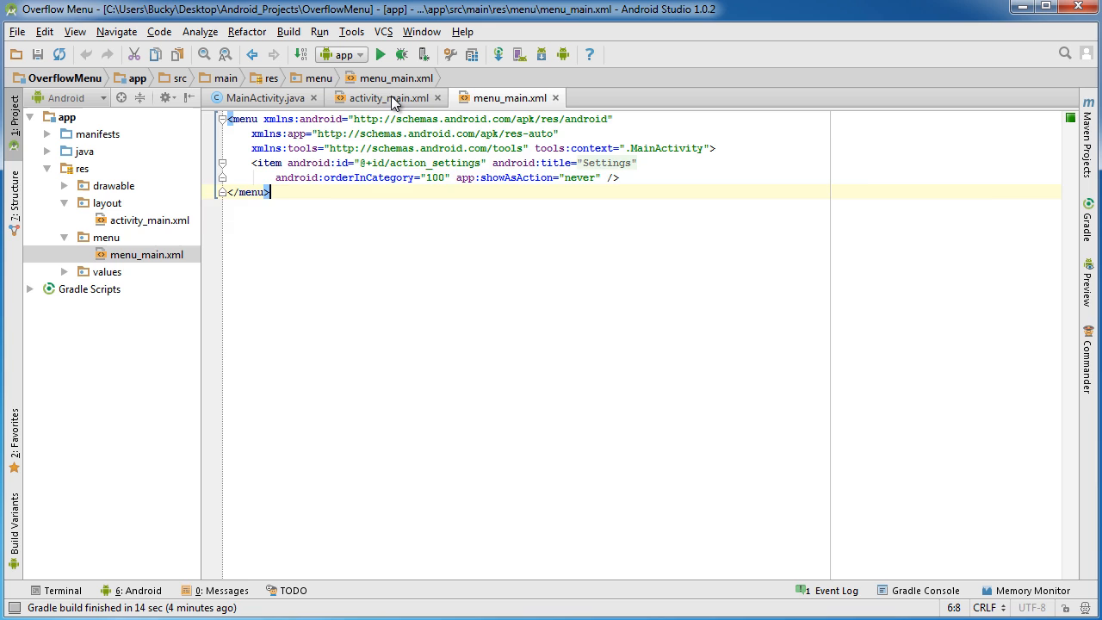
left_click(388, 97)
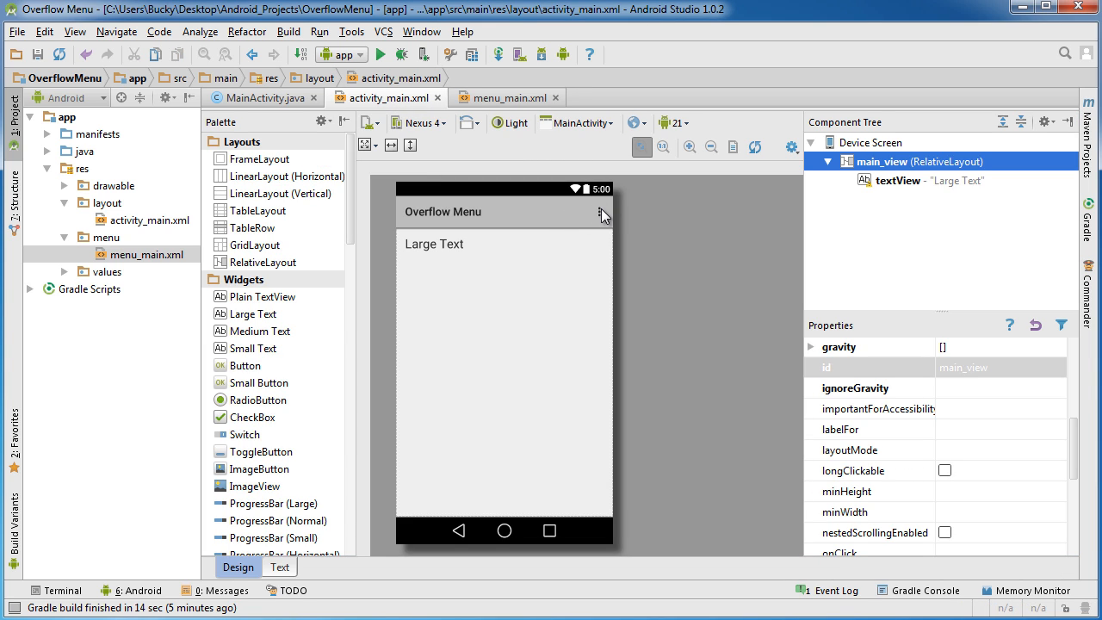
left_click(504, 97)
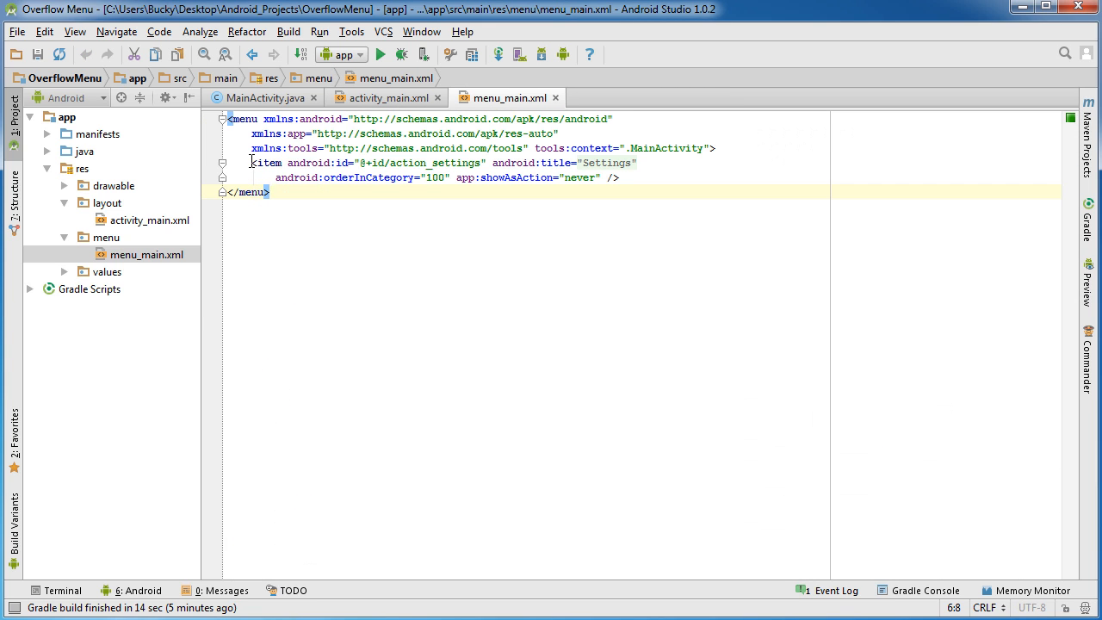
left_click_drag(252, 163, 624, 178)
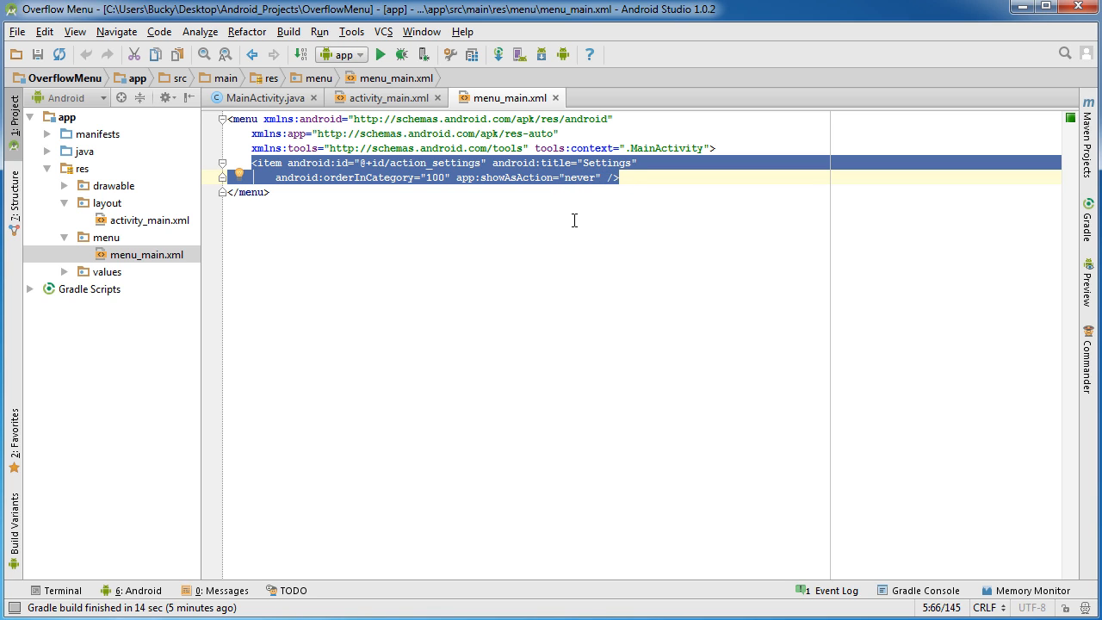
left_click(270, 191)
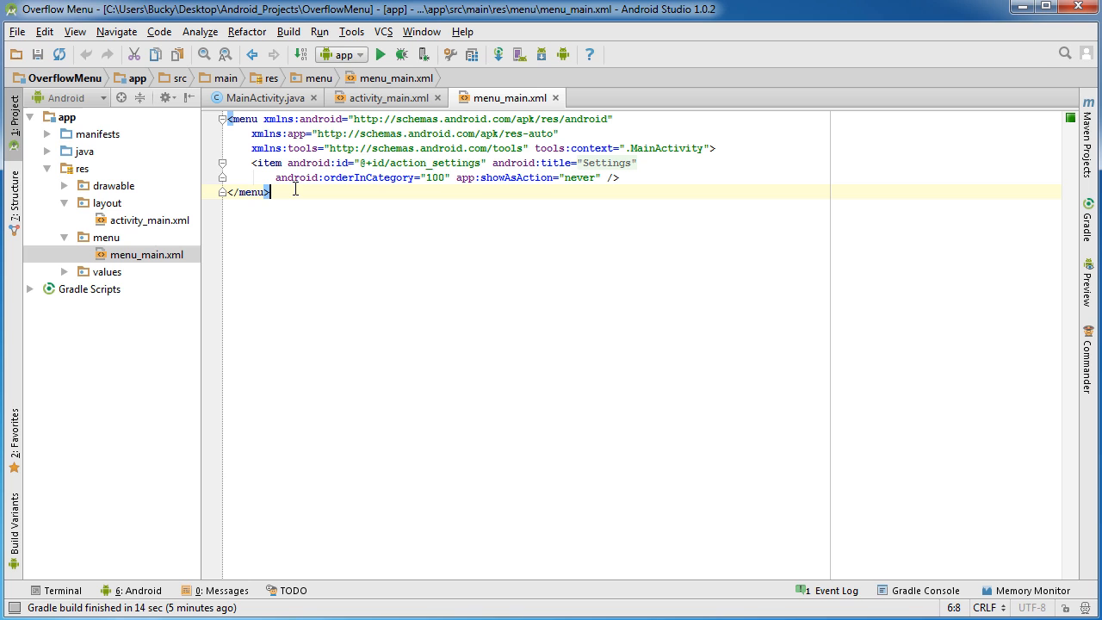
left_click(386, 97)
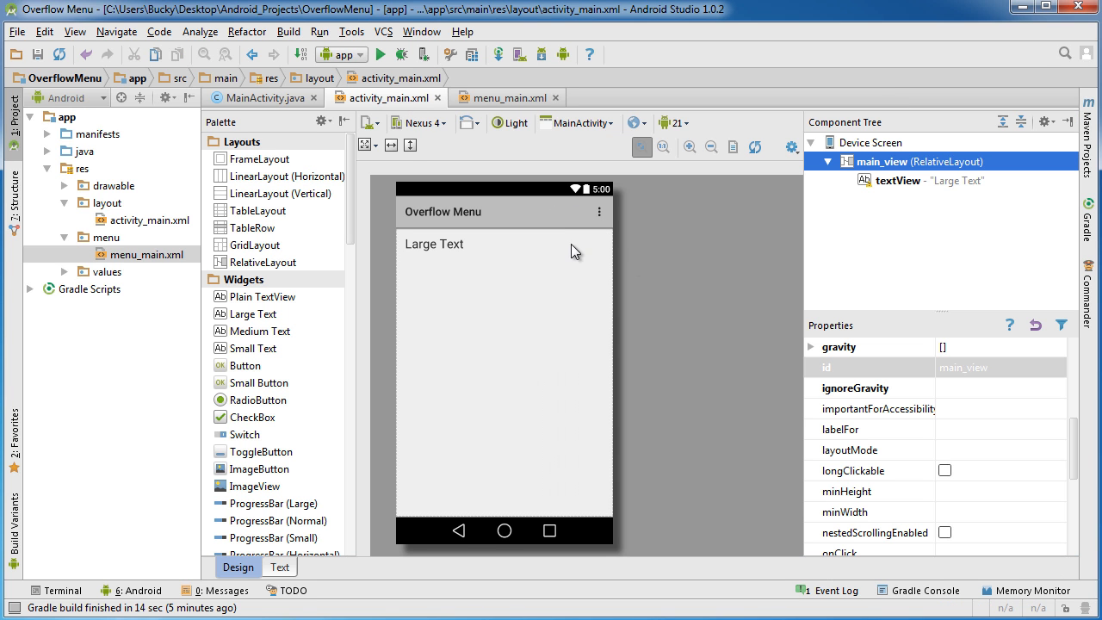
left_click(504, 98)
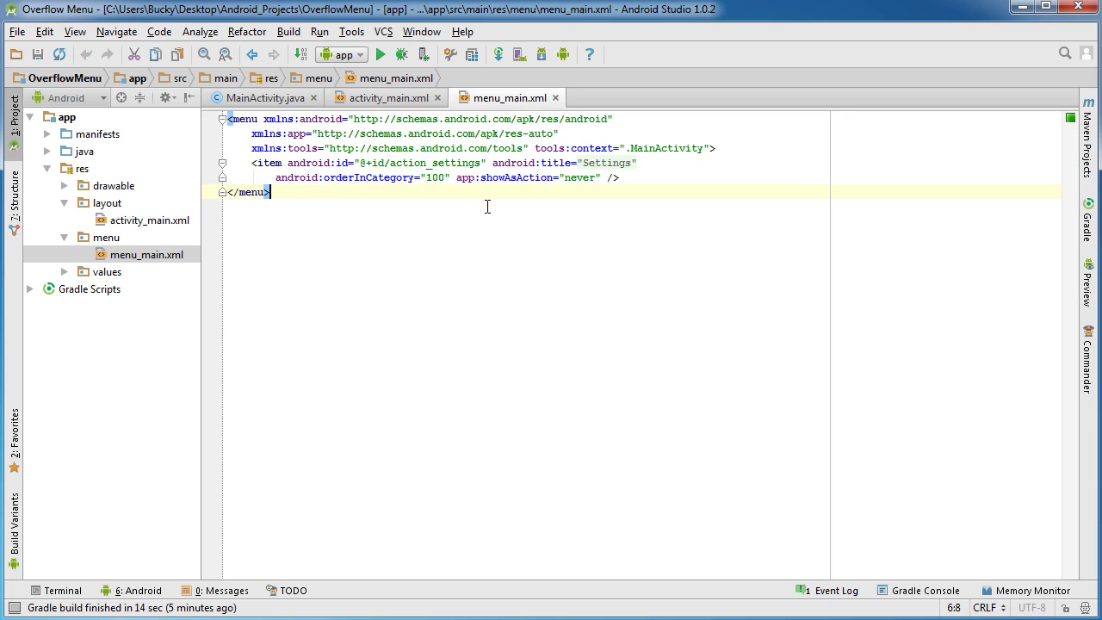
mouse_move(672, 160)
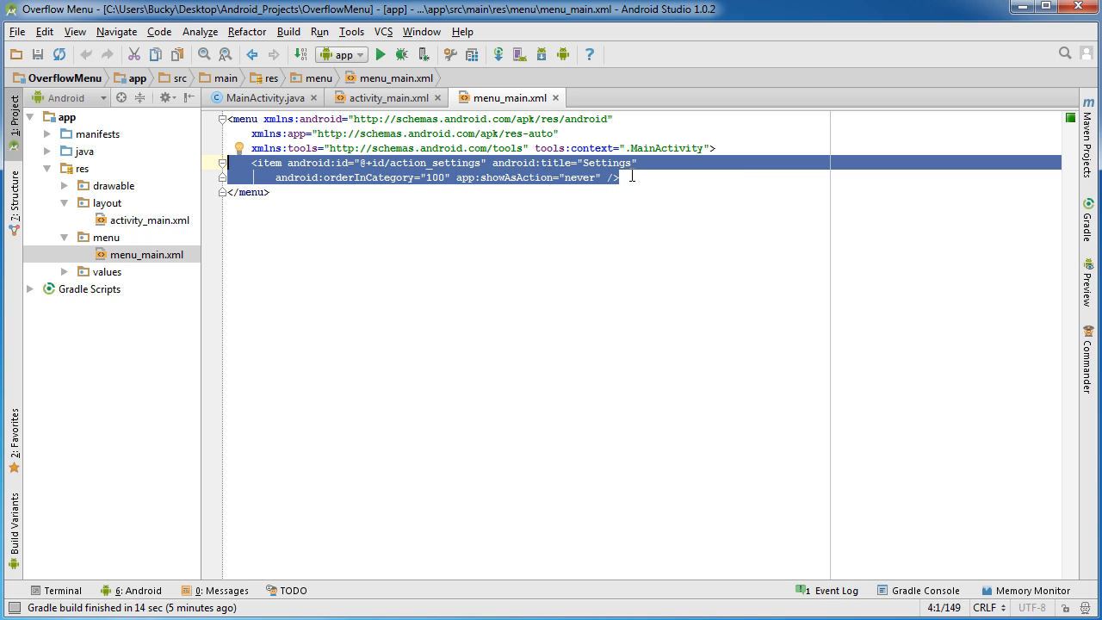
Delete the default Settings item from menu_main.xml and view the activity_main preview.
left_click(620, 178)
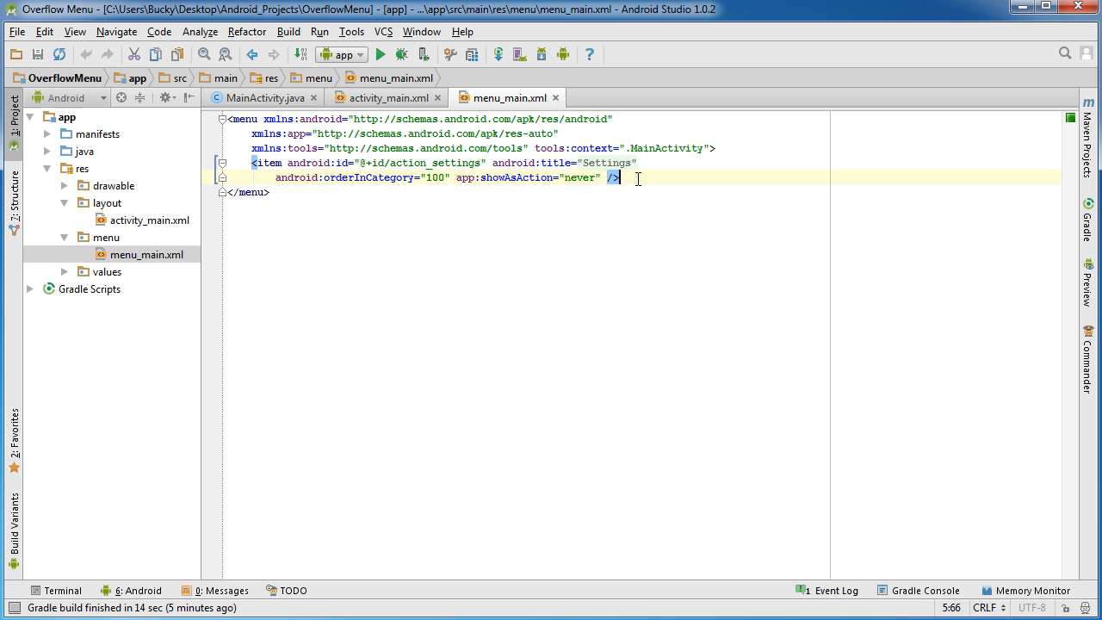
left_click_drag(618, 177, 251, 163)
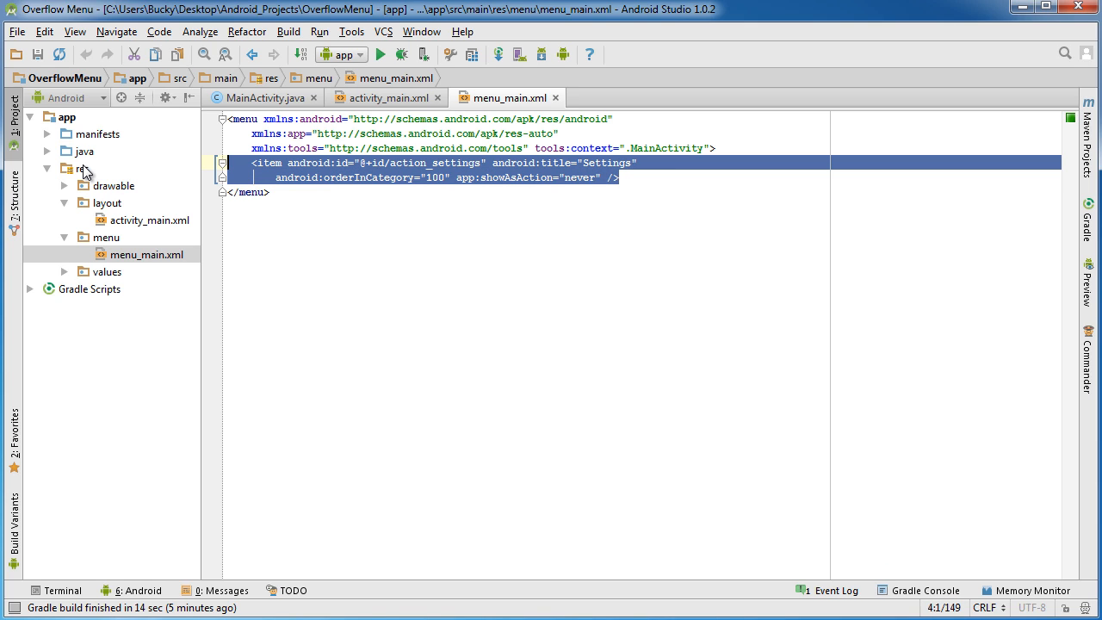
key("Delete")
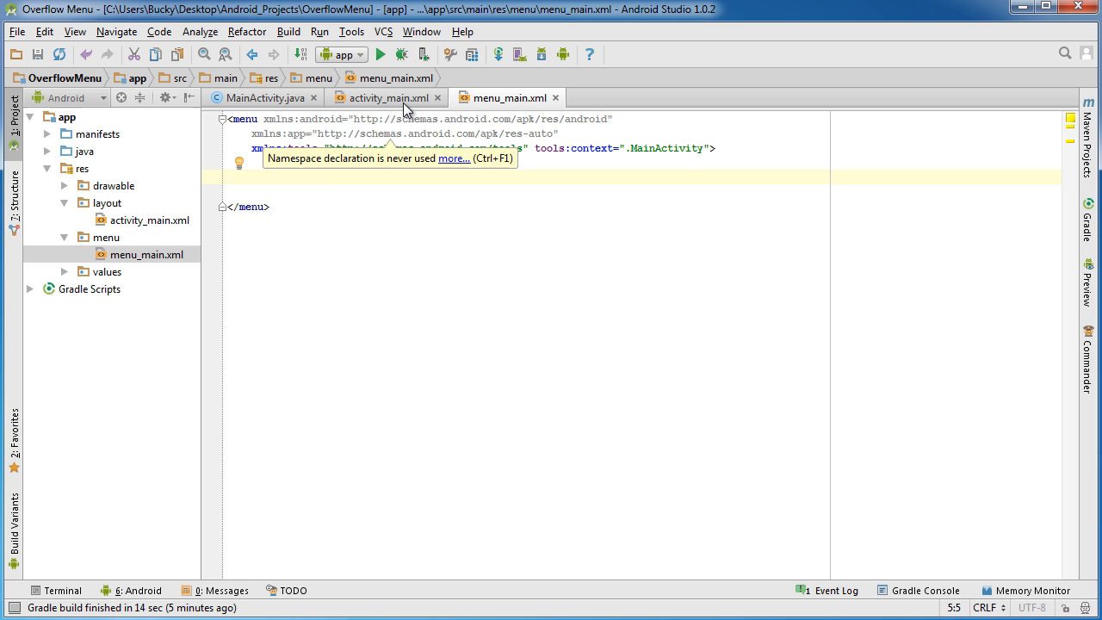
left_click(381, 97)
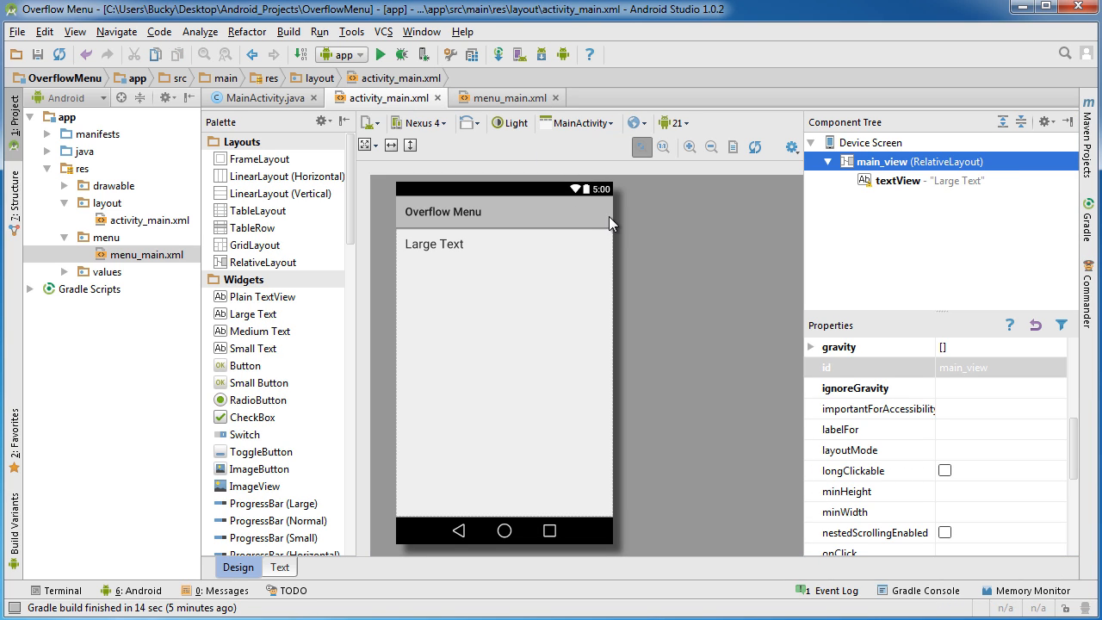
mouse_move(465, 112)
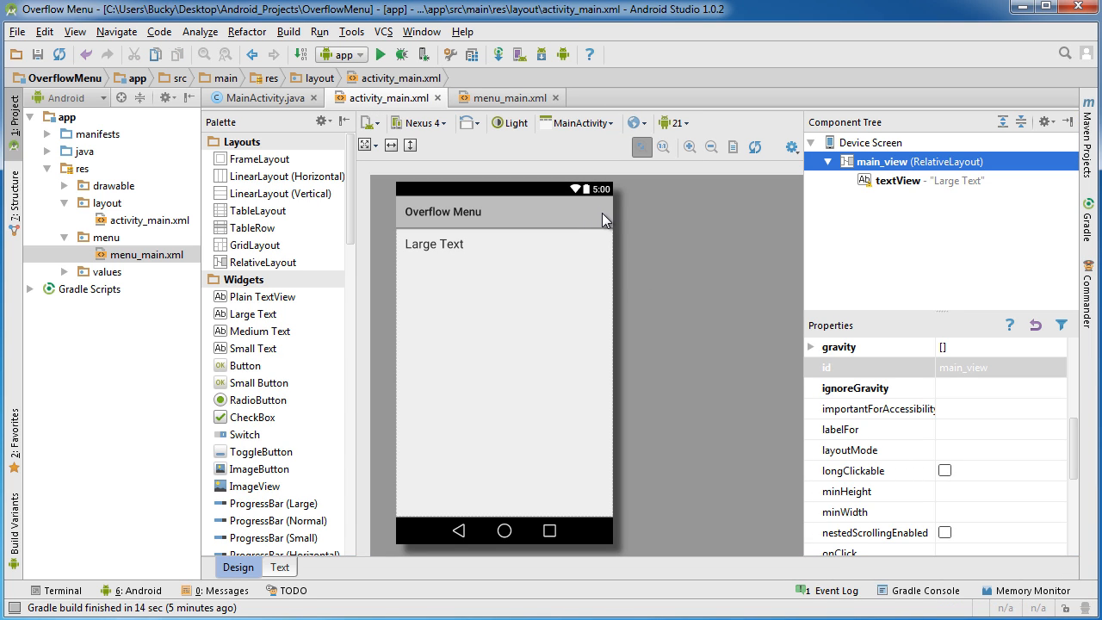
mouse_move(597, 225)
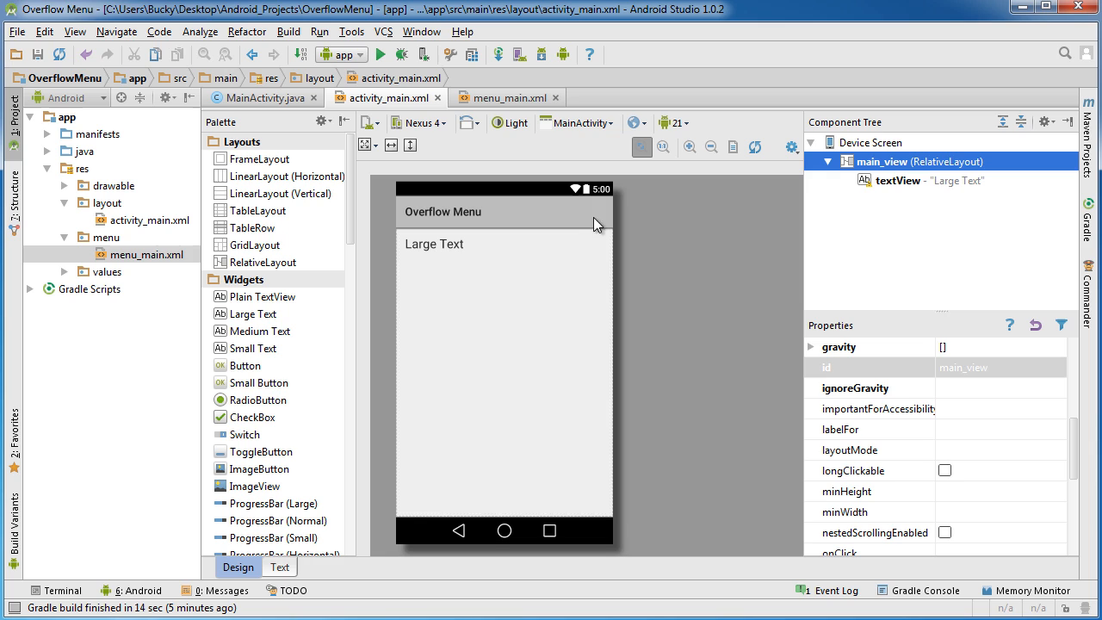
mouse_move(615, 247)
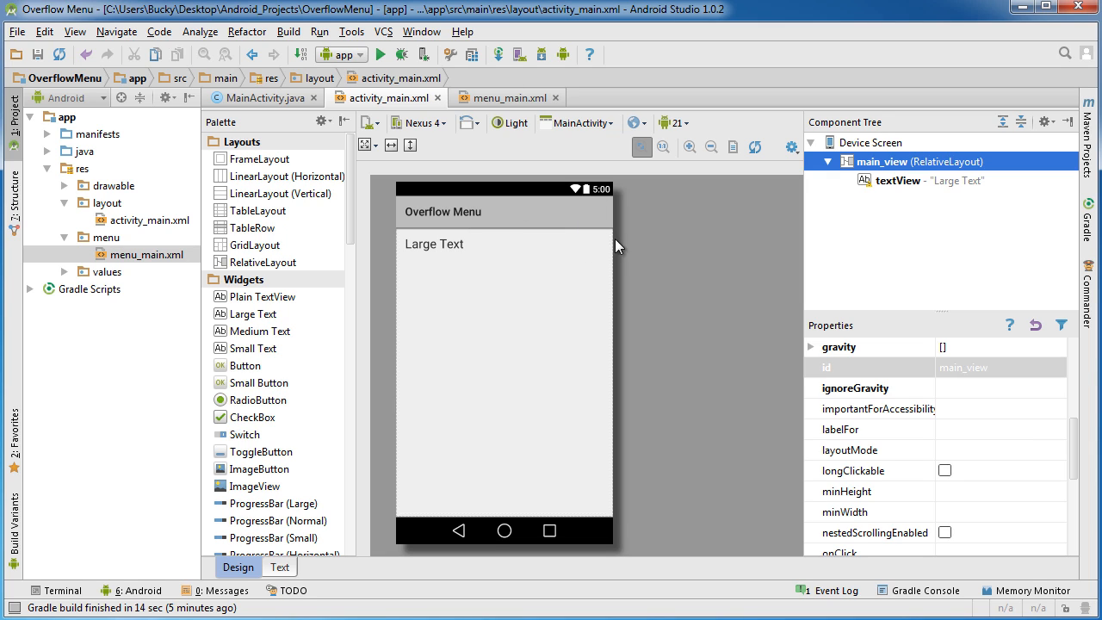
mouse_move(695, 489)
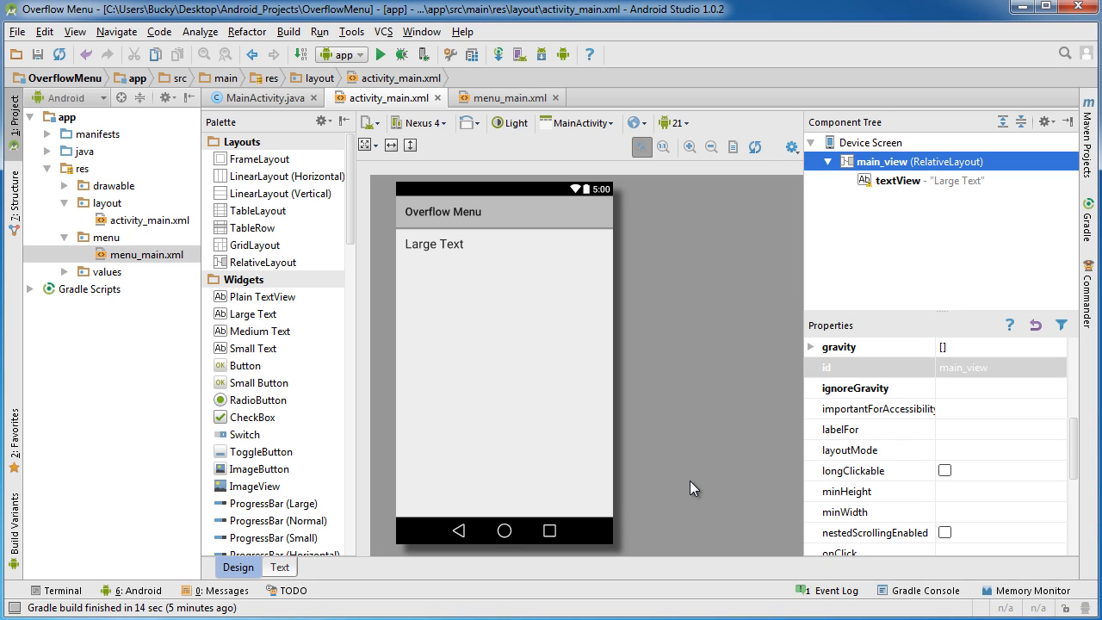
mouse_move(566, 213)
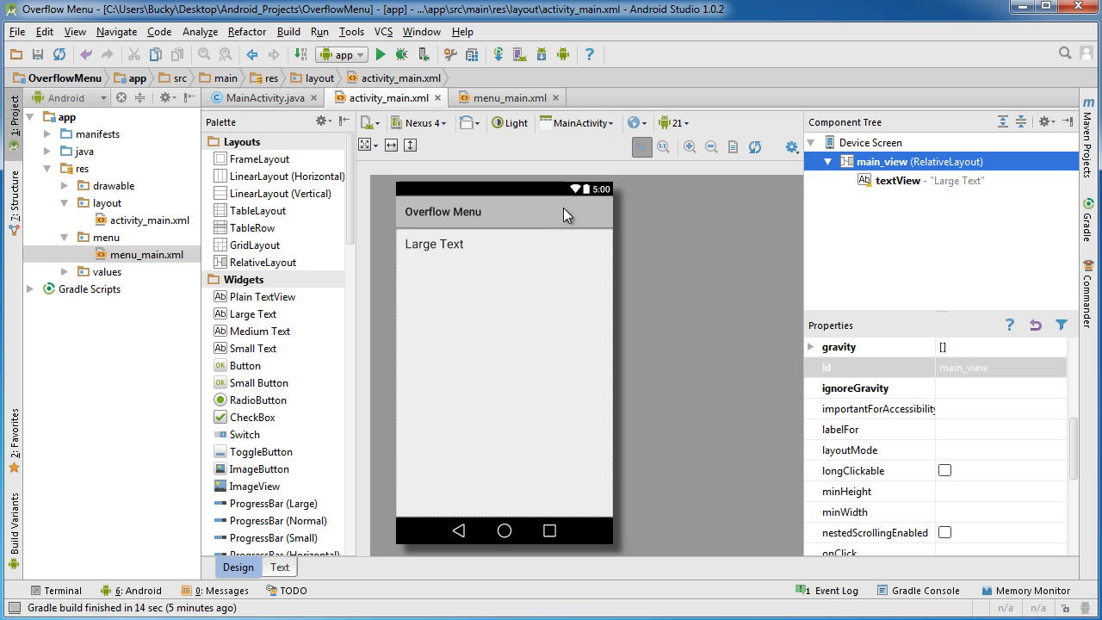
mouse_move(586, 291)
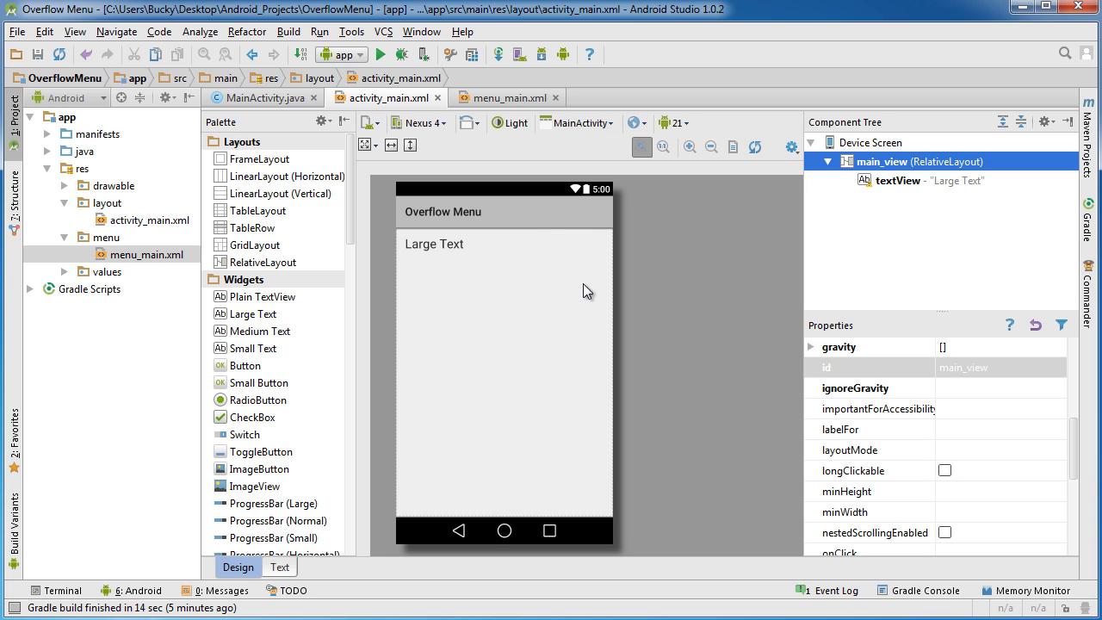
mouse_move(559, 329)
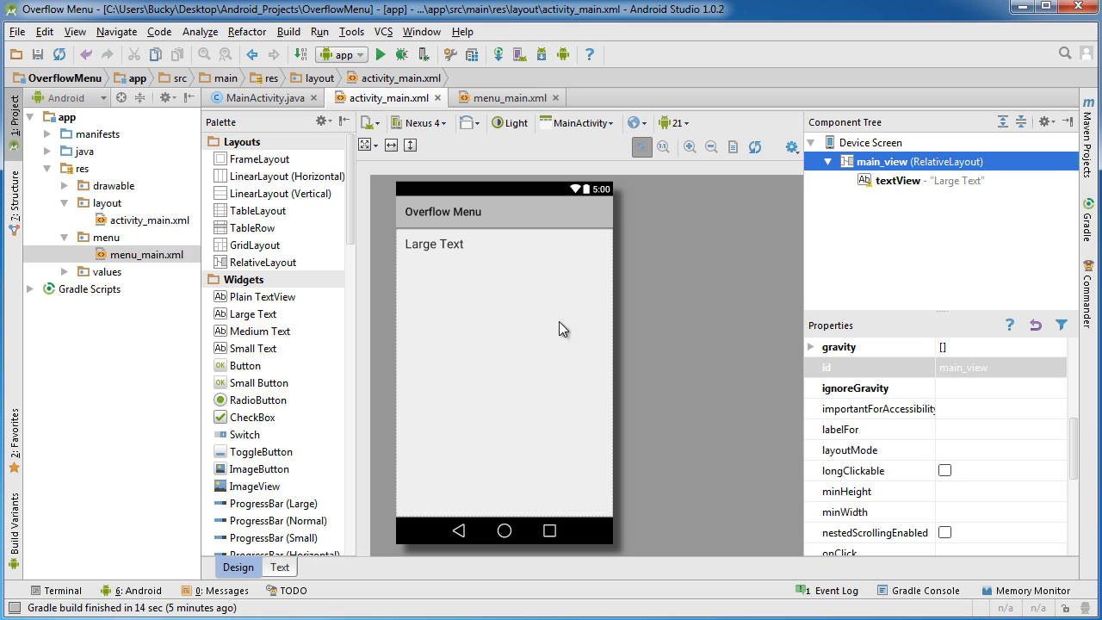
mouse_move(571, 317)
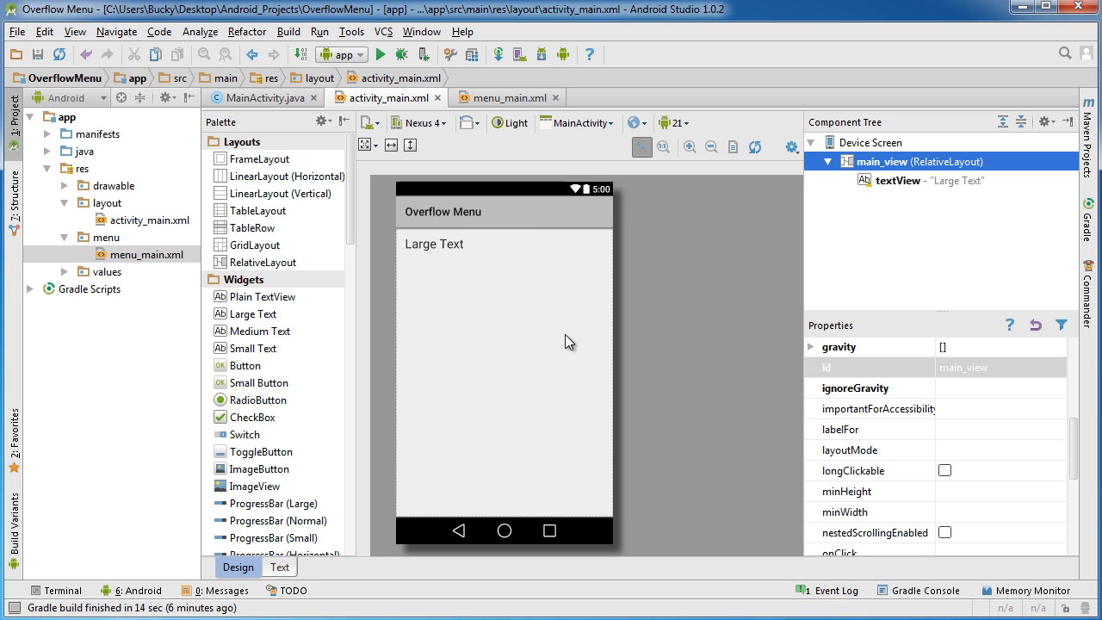
mouse_move(550, 308)
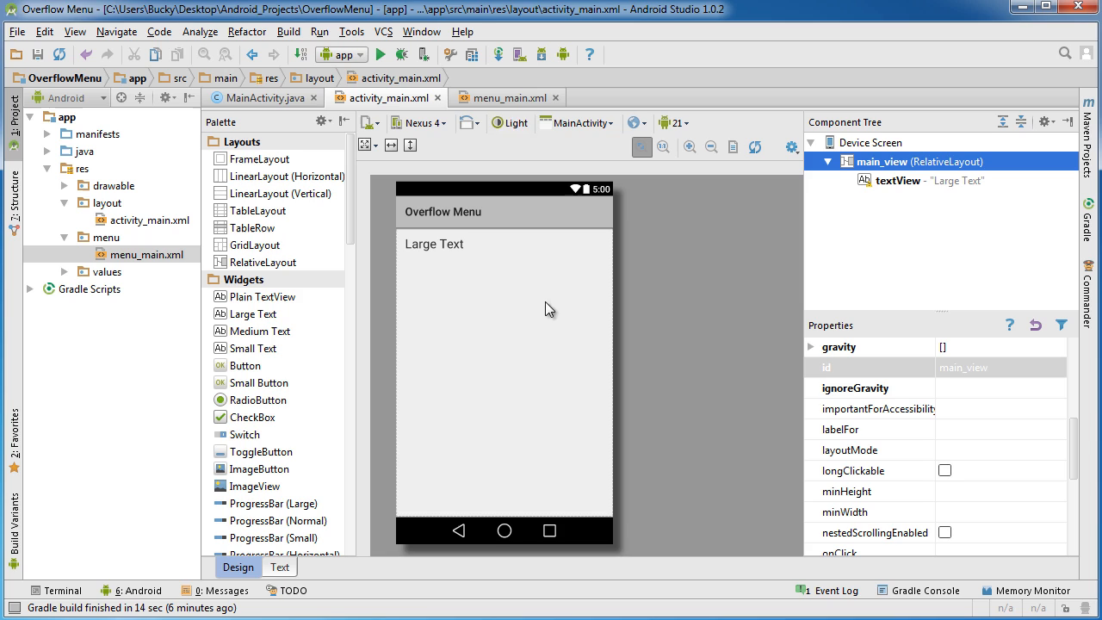
In menu_main.xml, add an empty <group> with android:checkableBehavior="single".
left_click(502, 97)
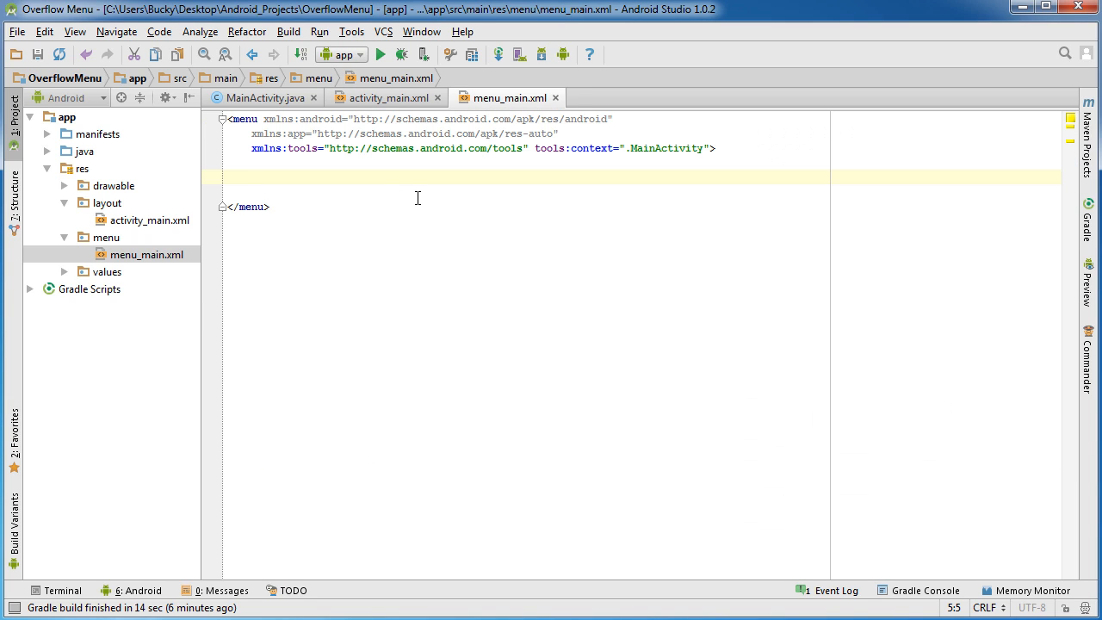
type("<g")
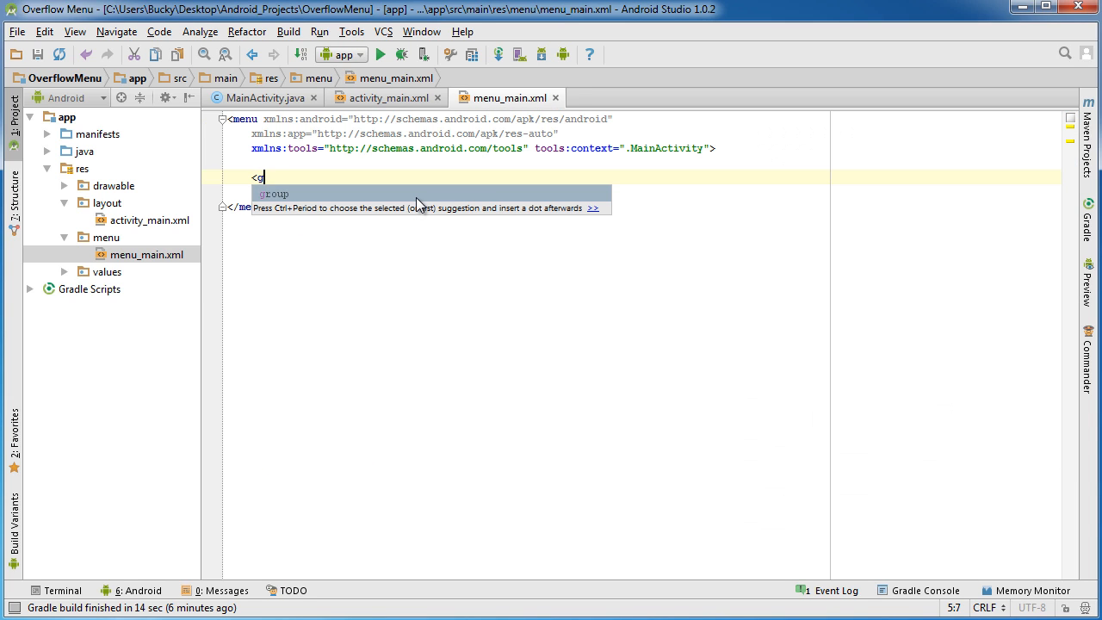
type("roup")
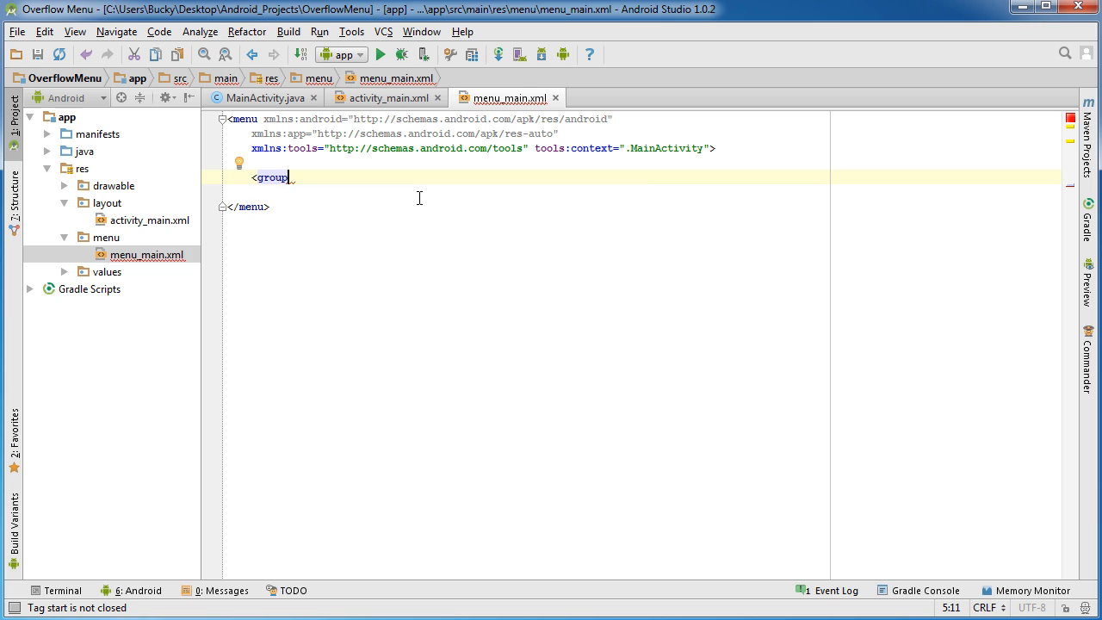
type("and")
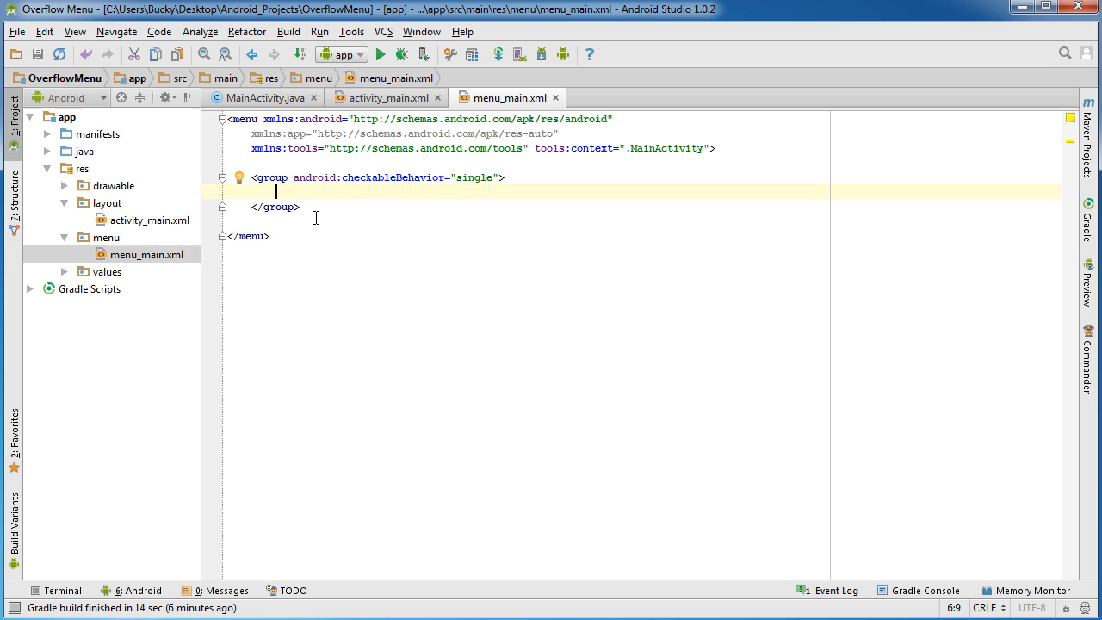
mouse_move(334, 189)
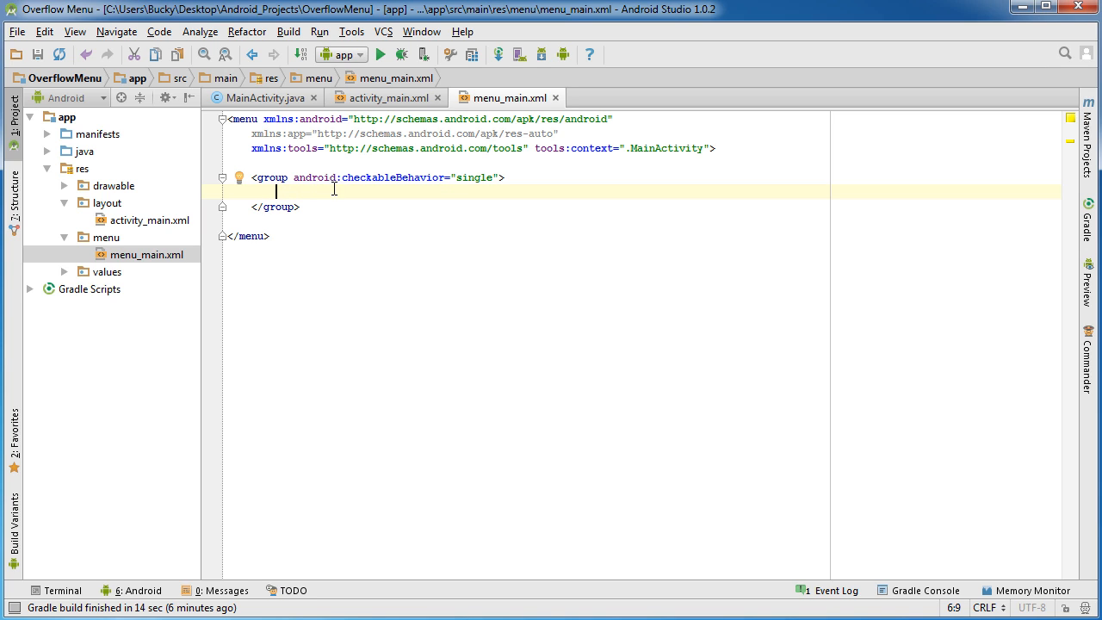
mouse_move(469, 181)
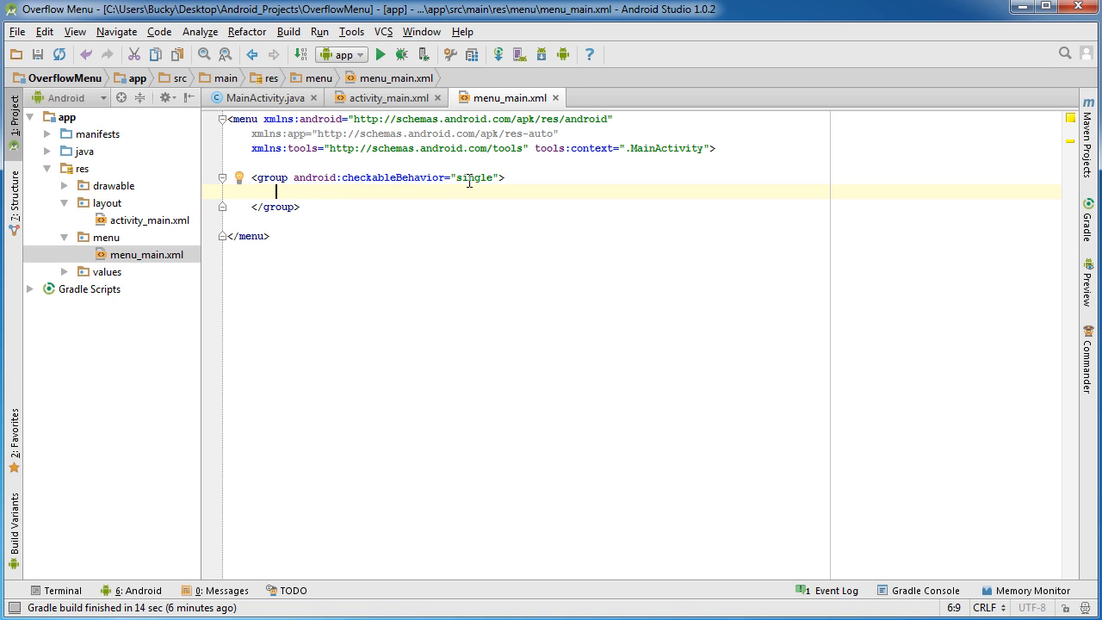
mouse_move(399, 299)
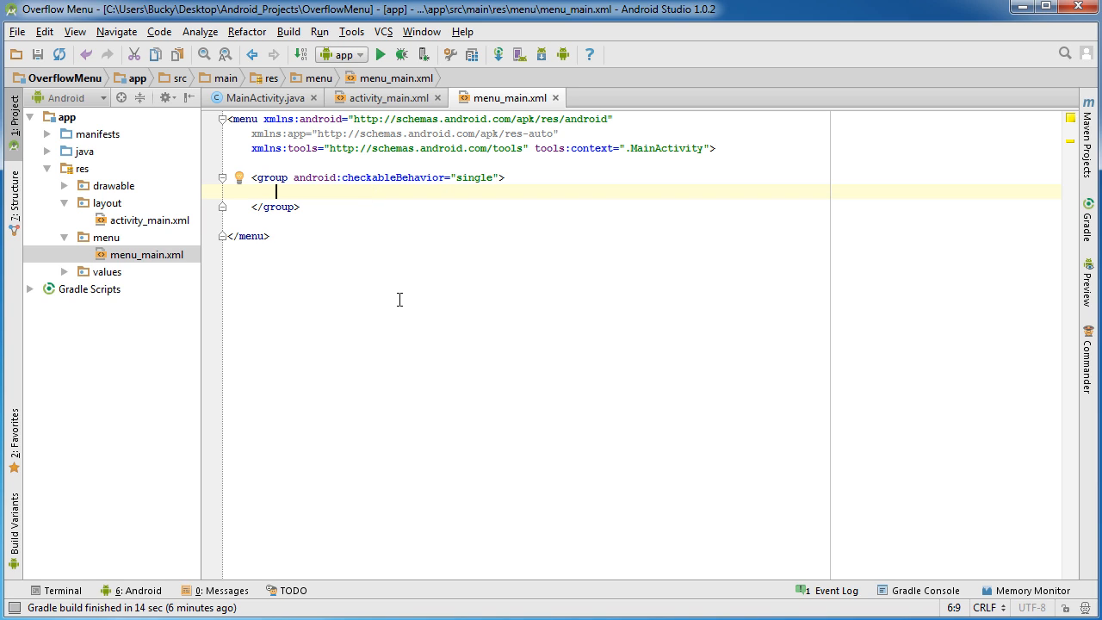
Add a new <item> with android:id="@+id/menu_red" inside the group.
type("<item")
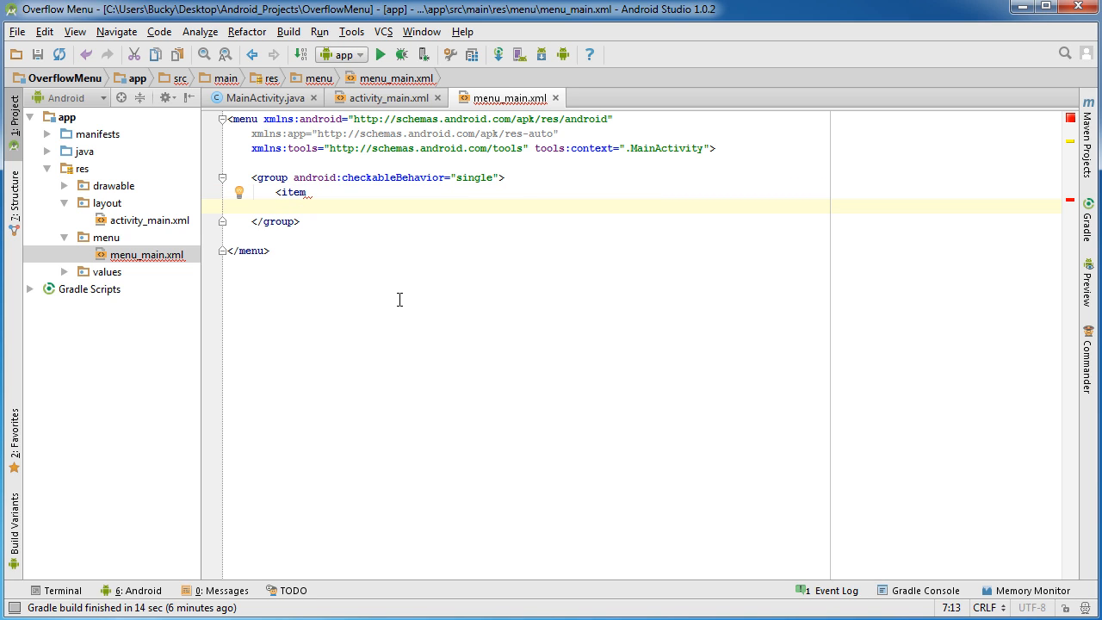
type("android")
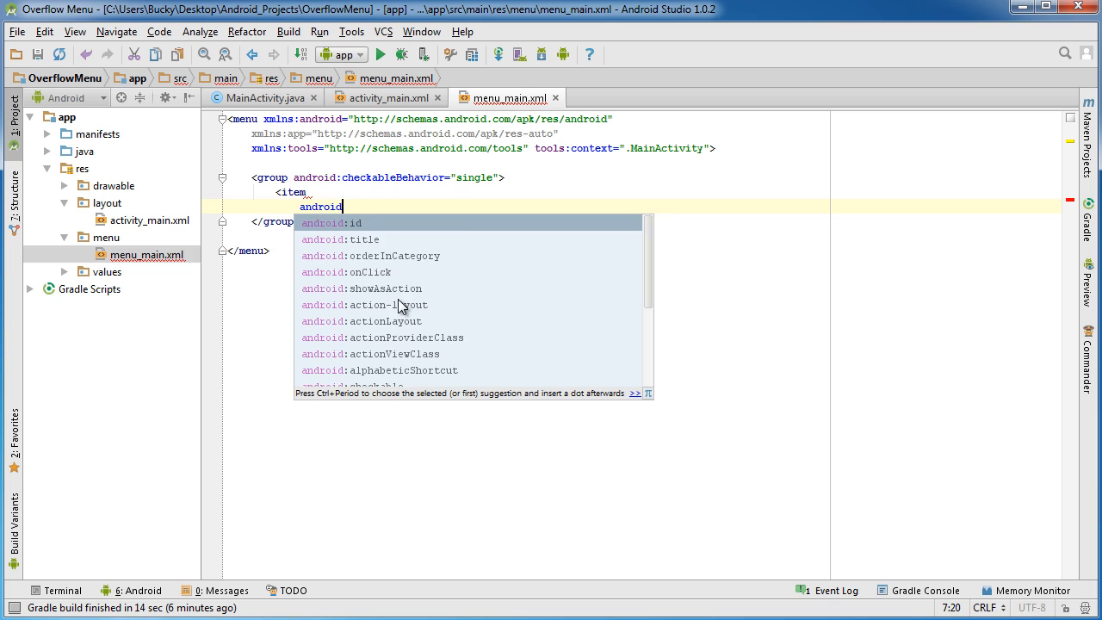
left_click(336, 223)
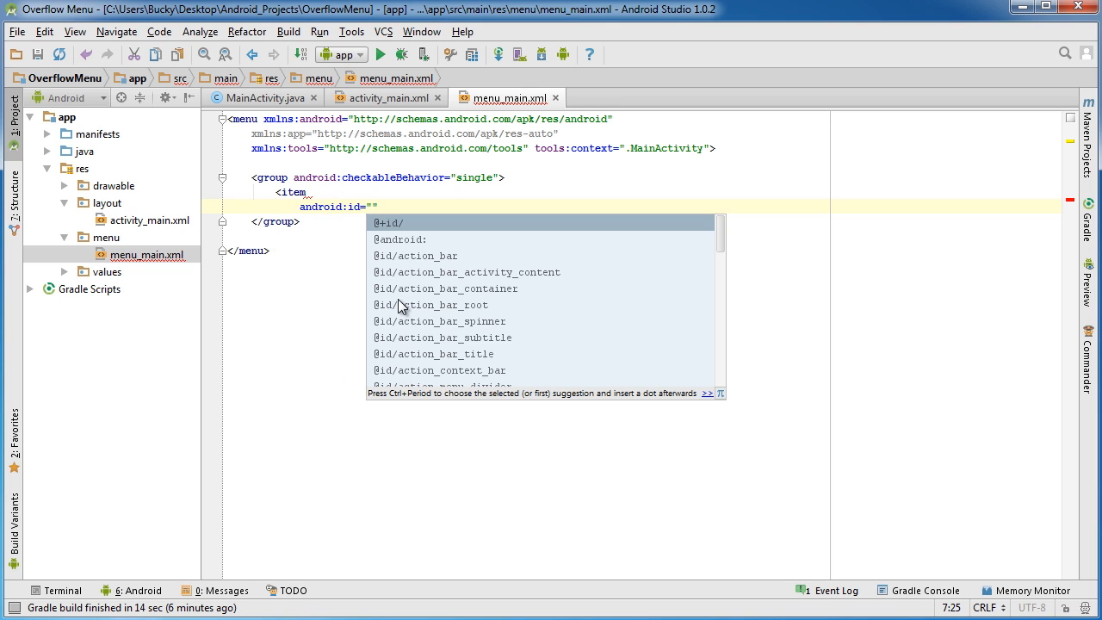
mouse_move(274, 107)
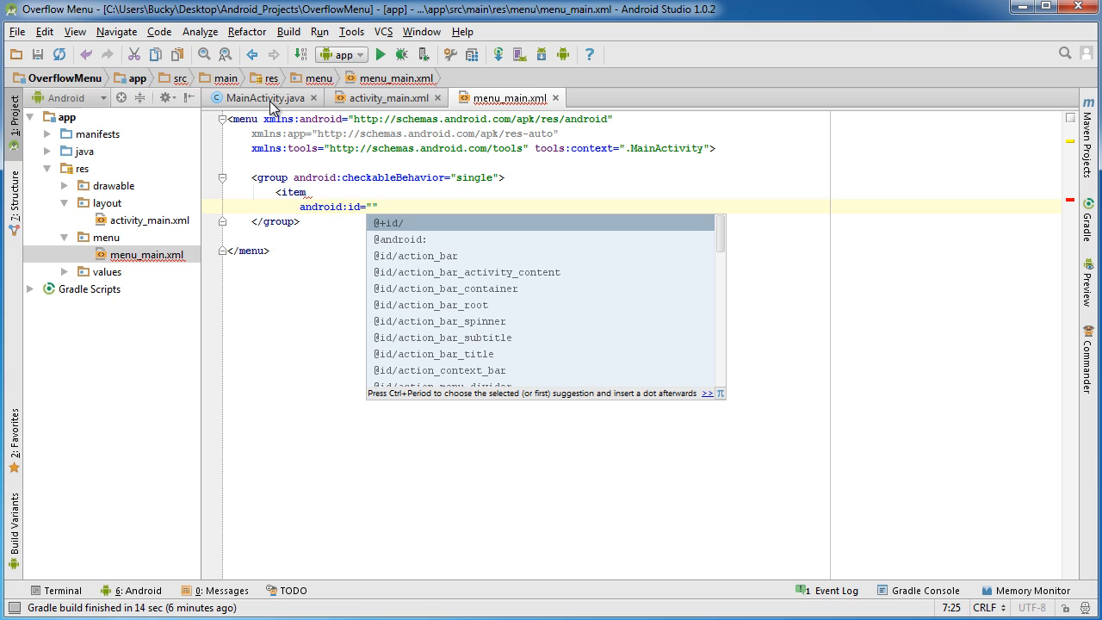
mouse_move(386, 181)
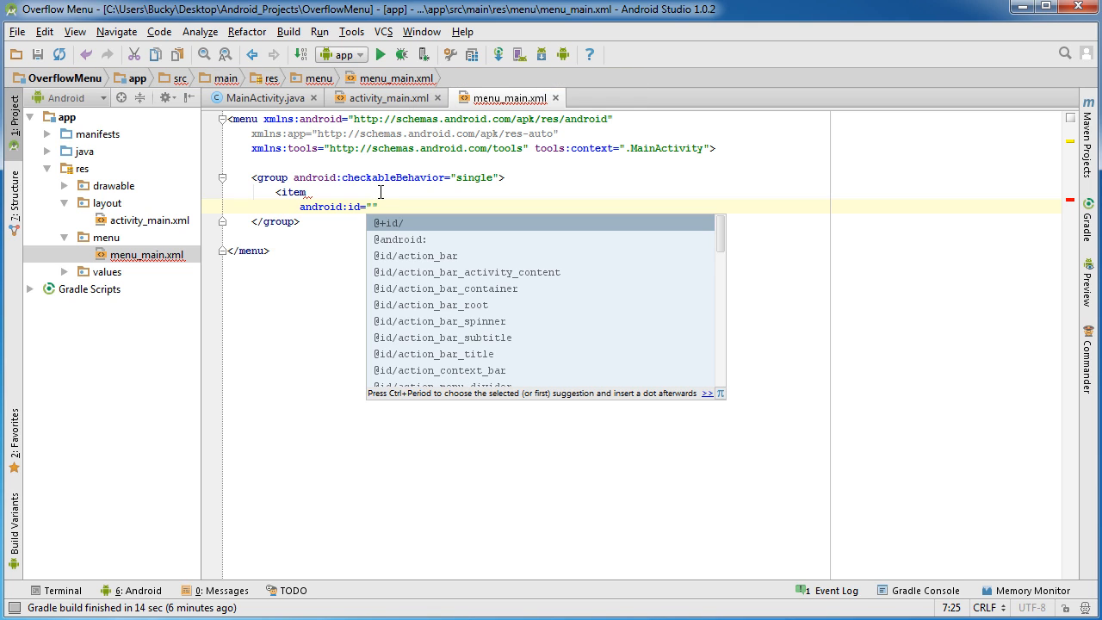
left_click(258, 98)
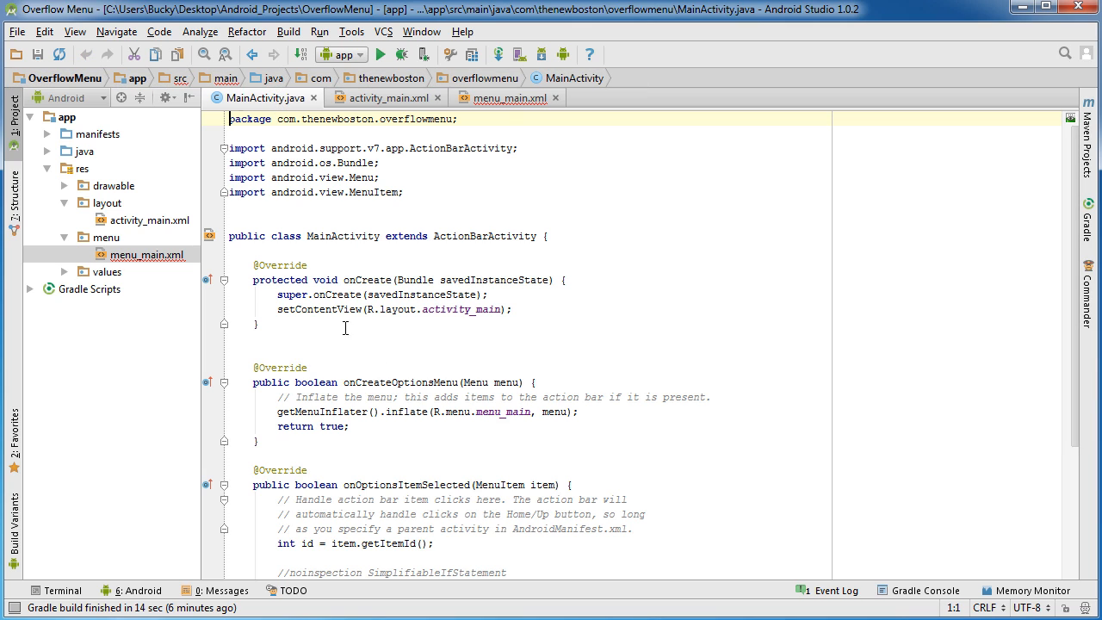
left_click(504, 97)
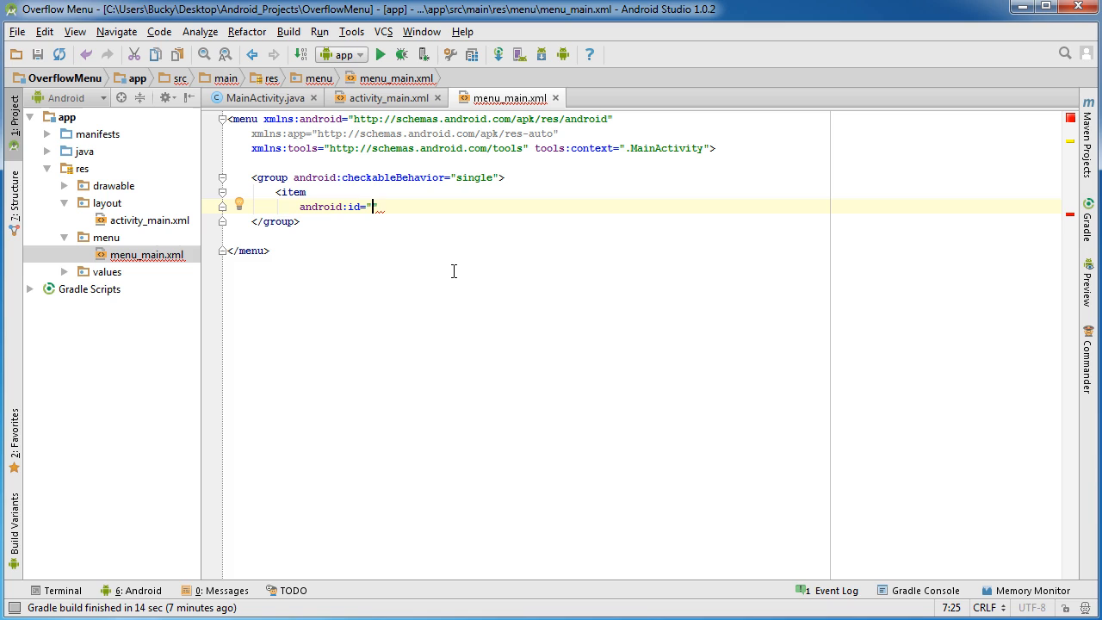
type("@")
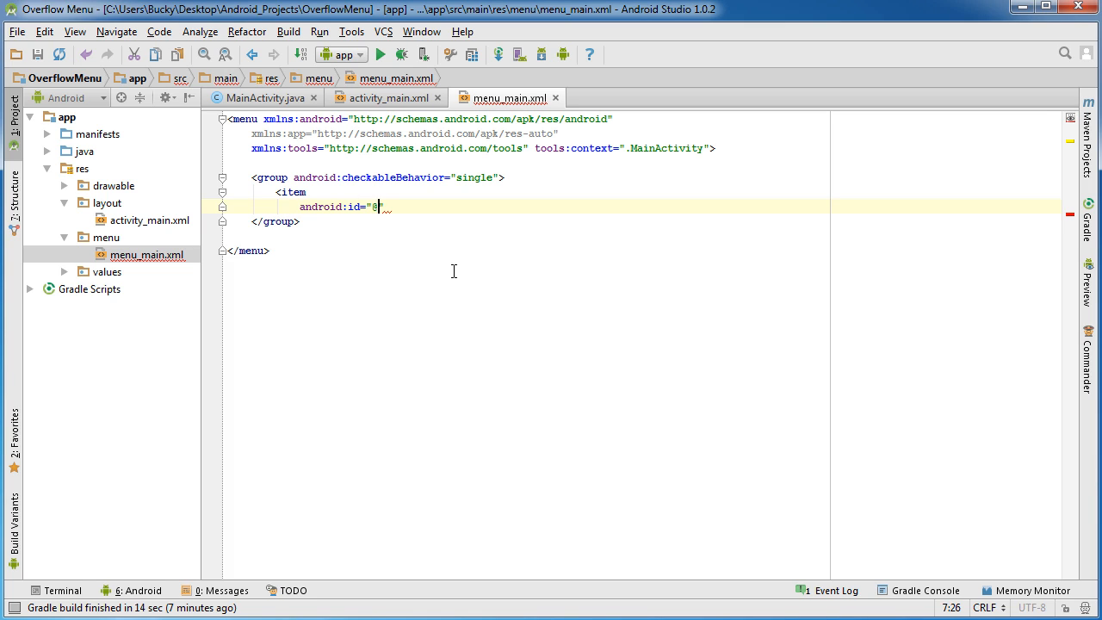
type("\"")
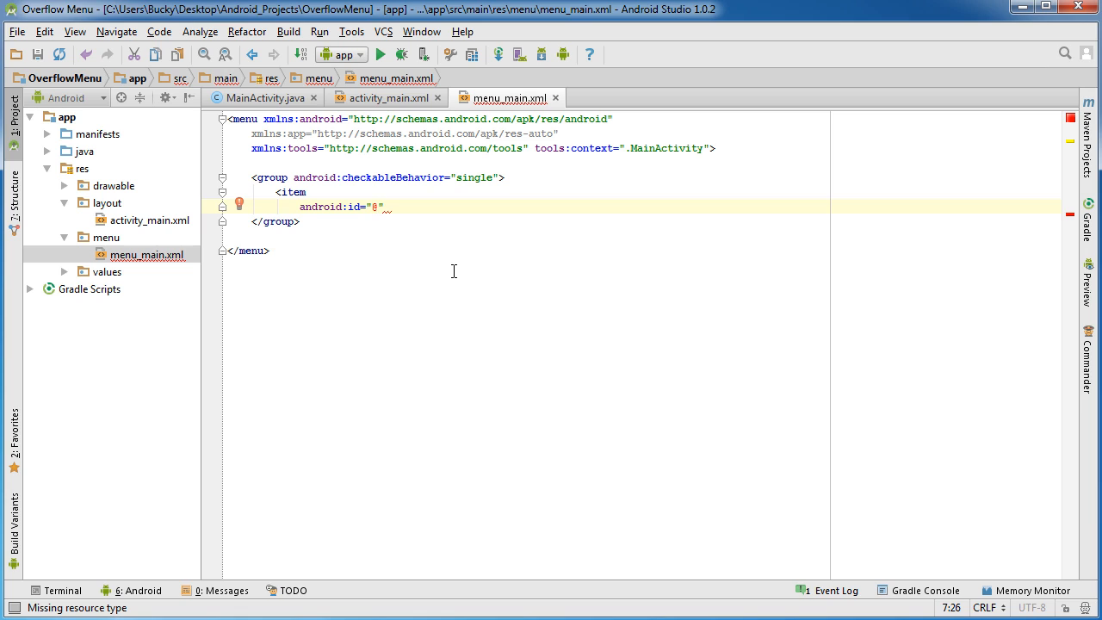
type("+id/")
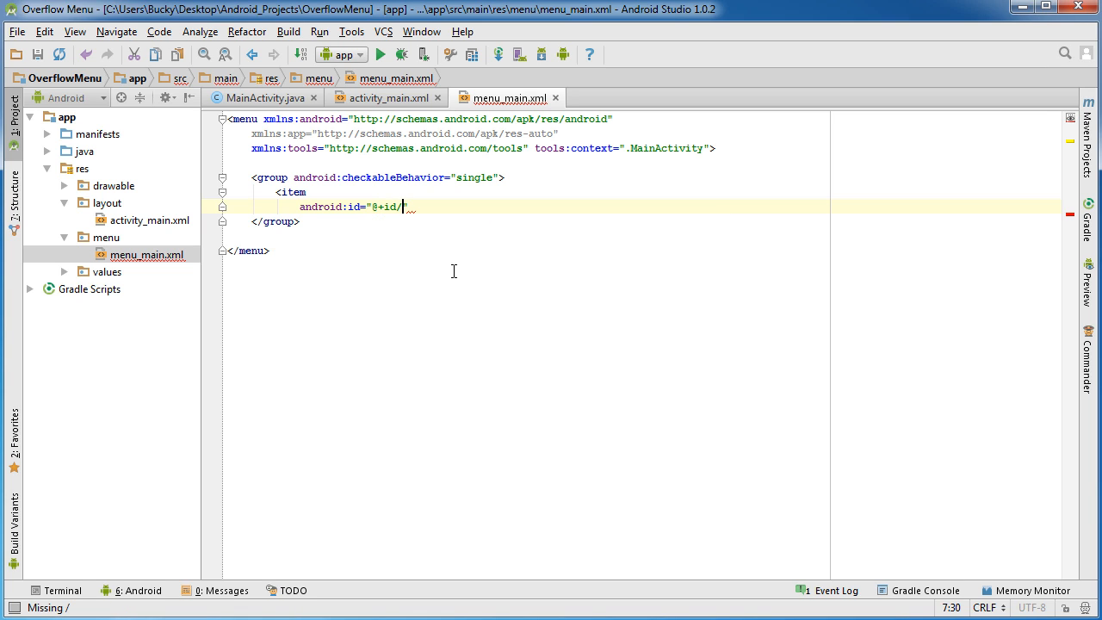
type("\"")
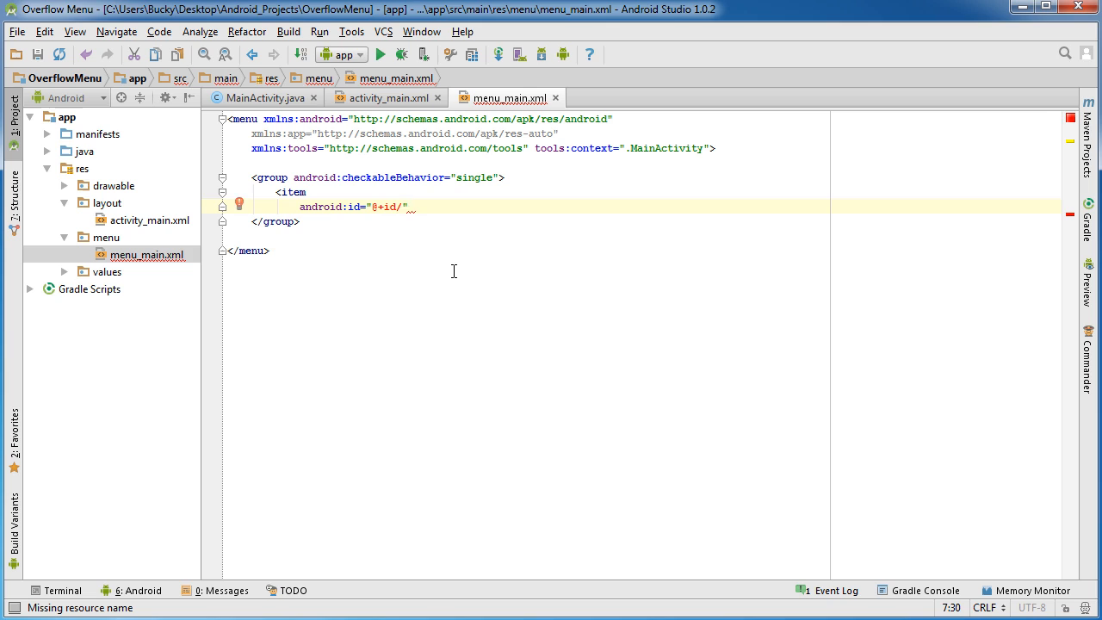
type("menu_red")
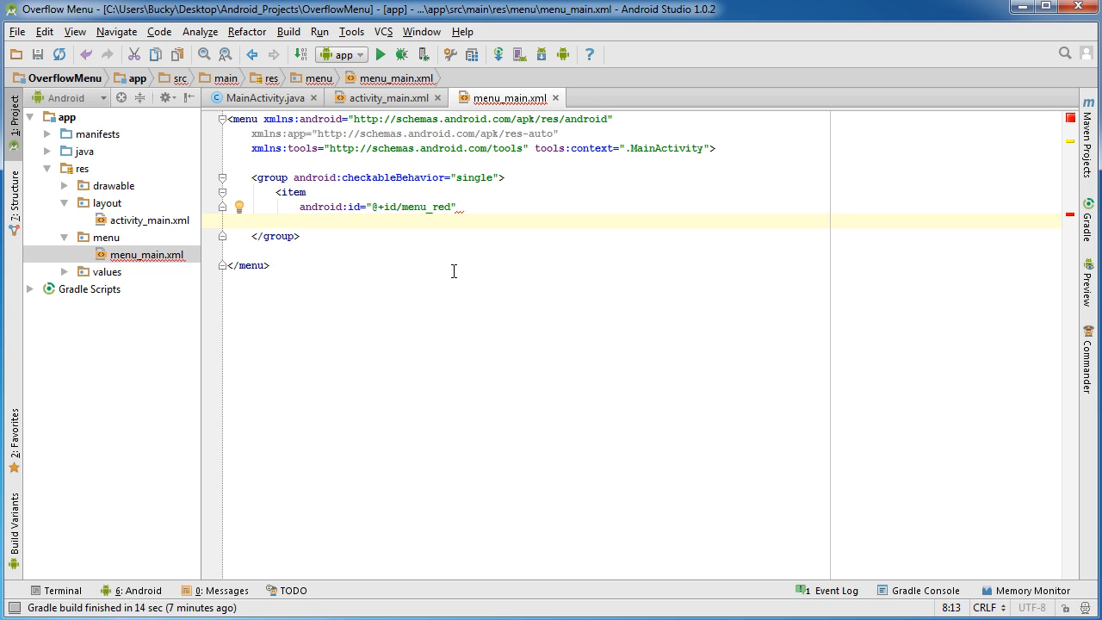
Give menu_red orderInCategory 1 and app:showAsAction="never".
type("android:orderInCategory=\"1")
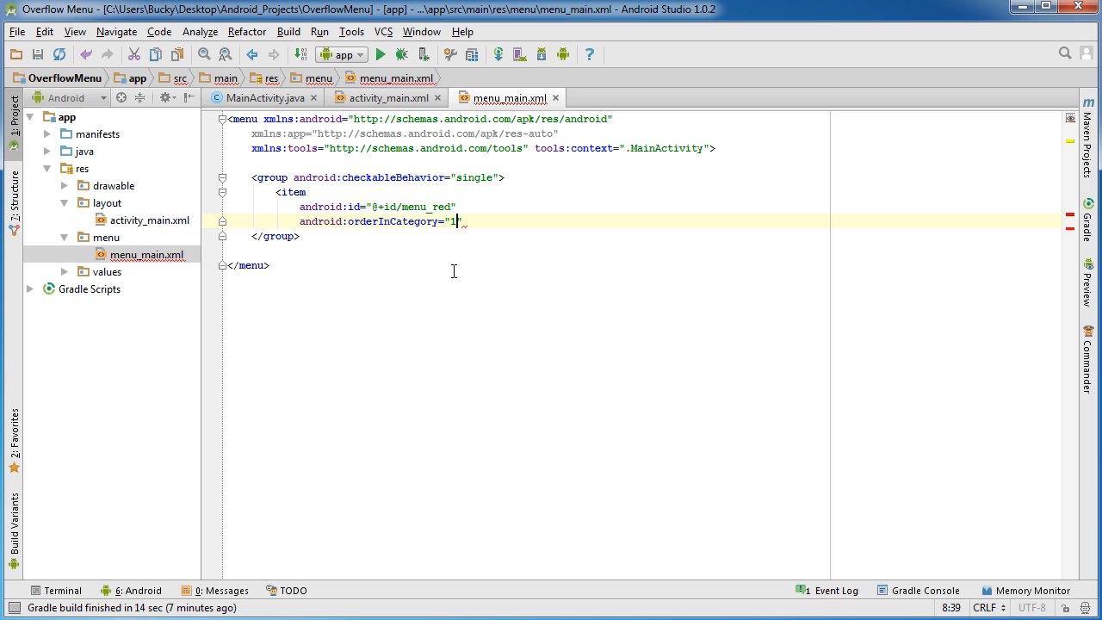
key("Return")
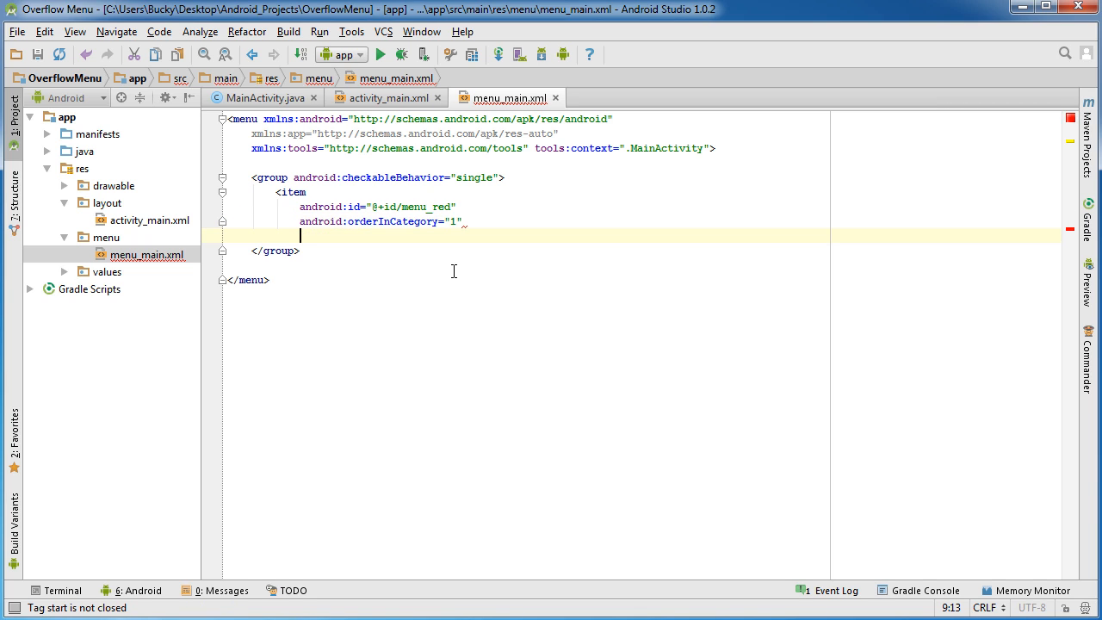
type("app:show")
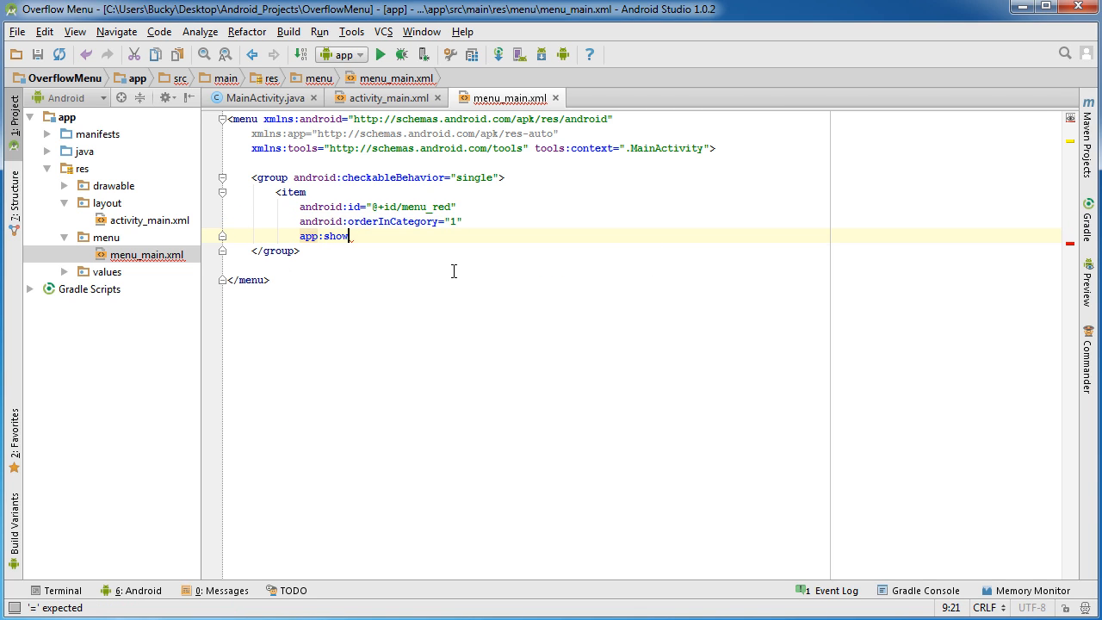
type("As")
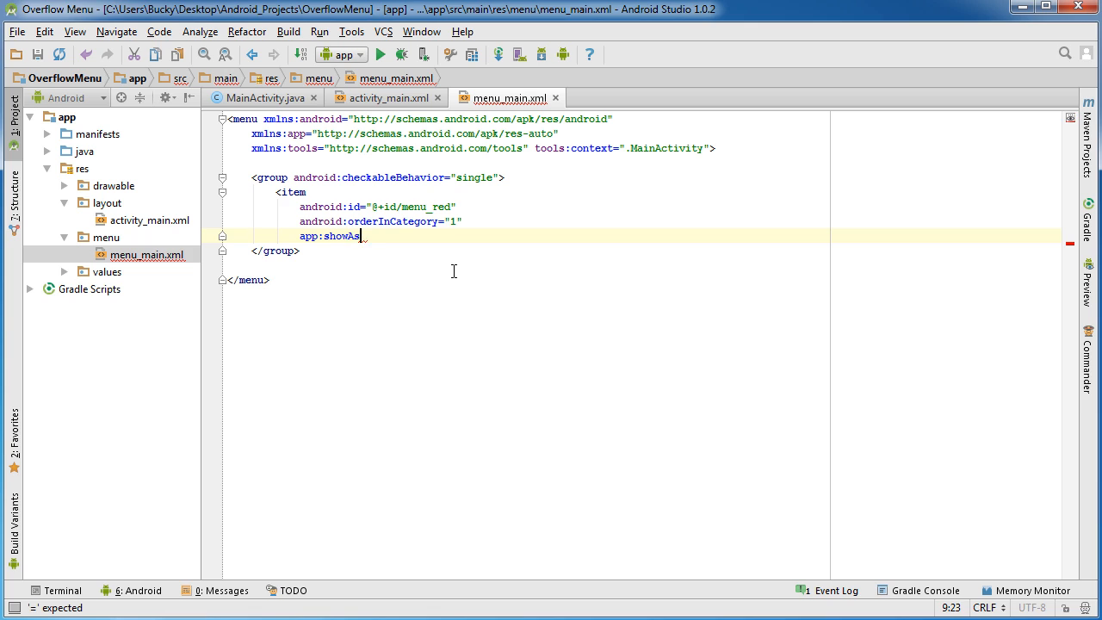
type("Action")
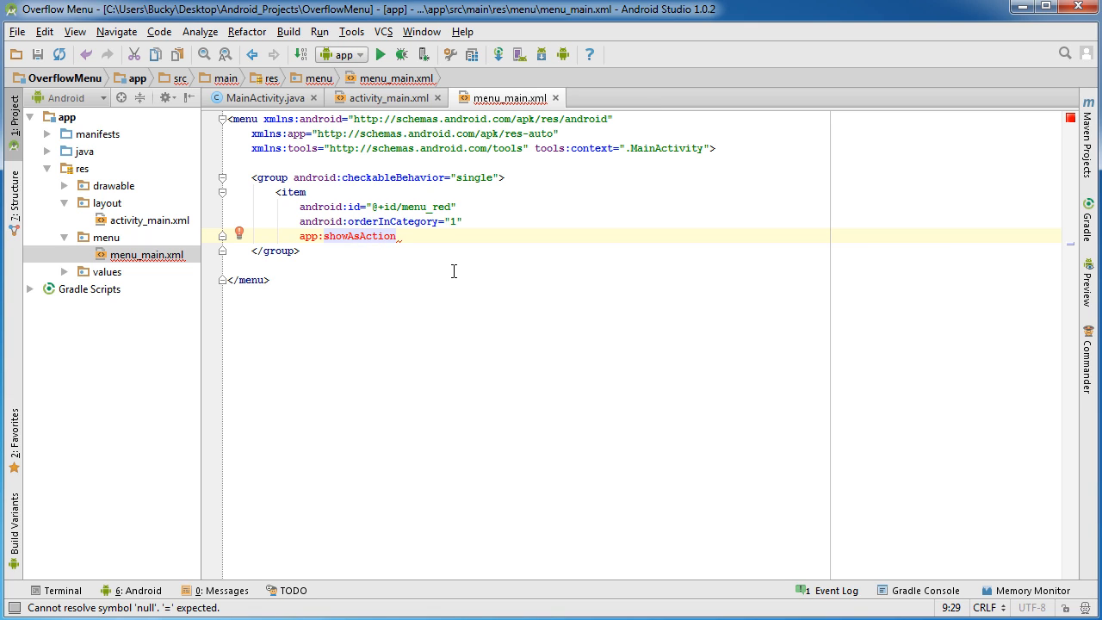
type("=\"never\"")
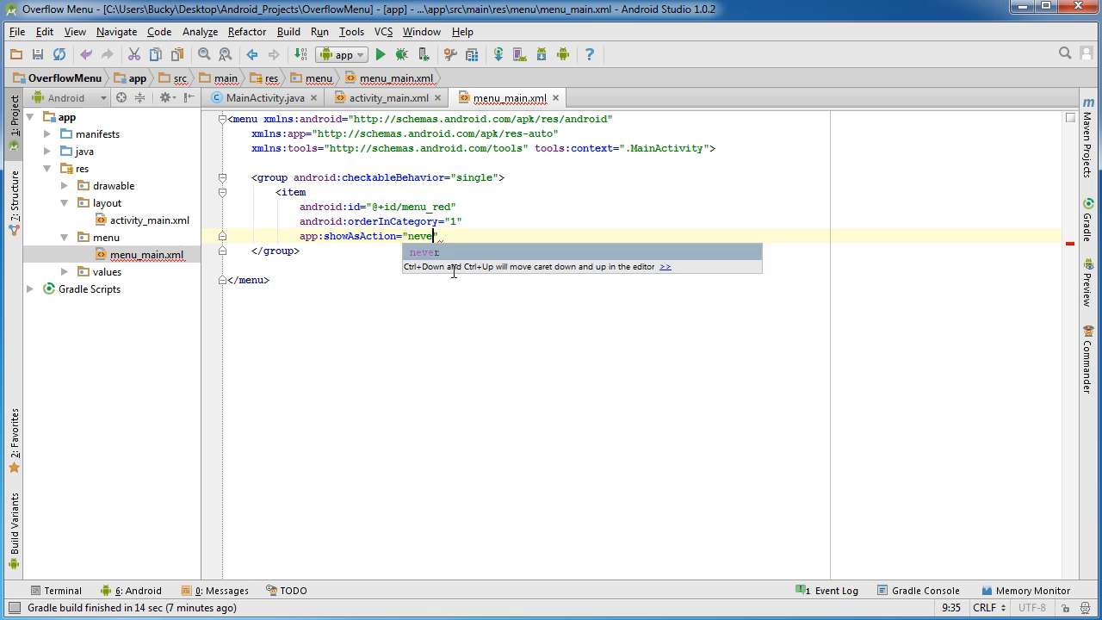
type("a")
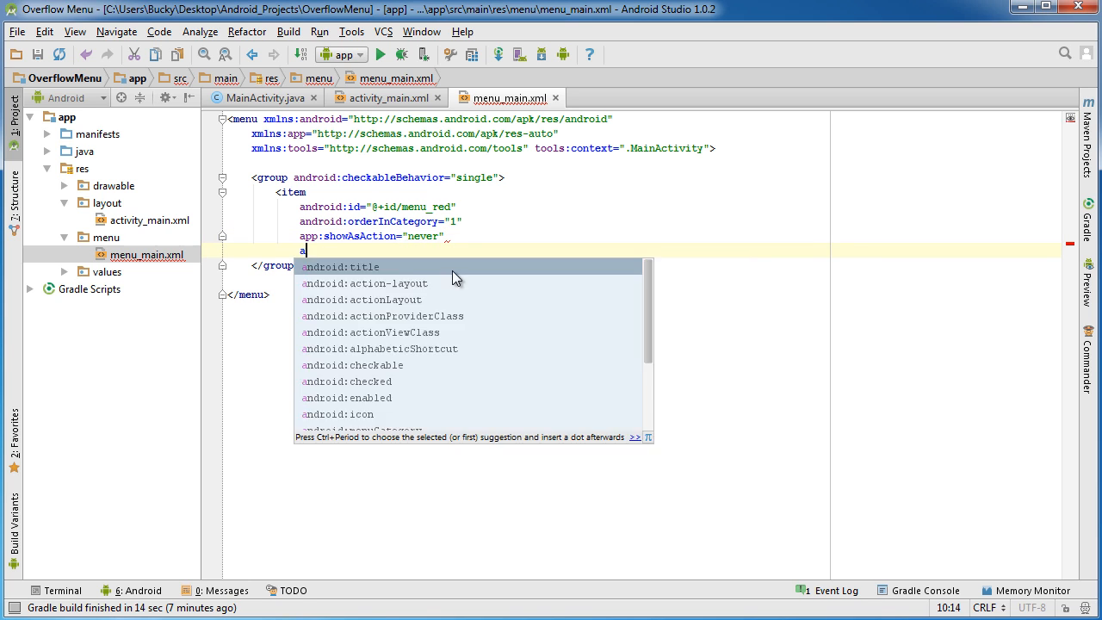
type("ndroid:title=\"R")
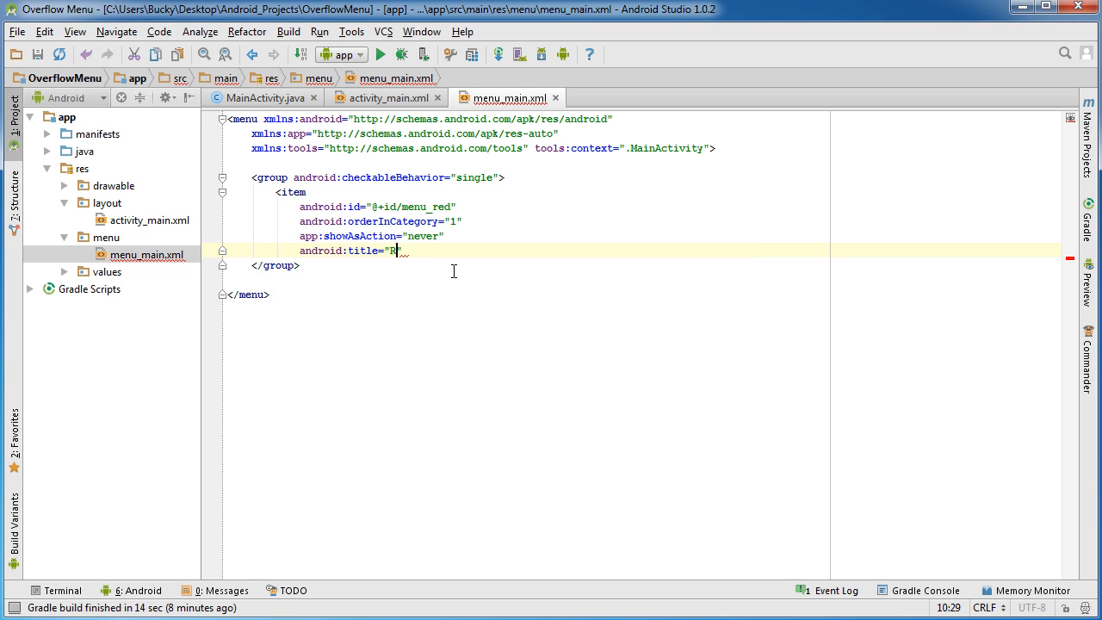
type("@")
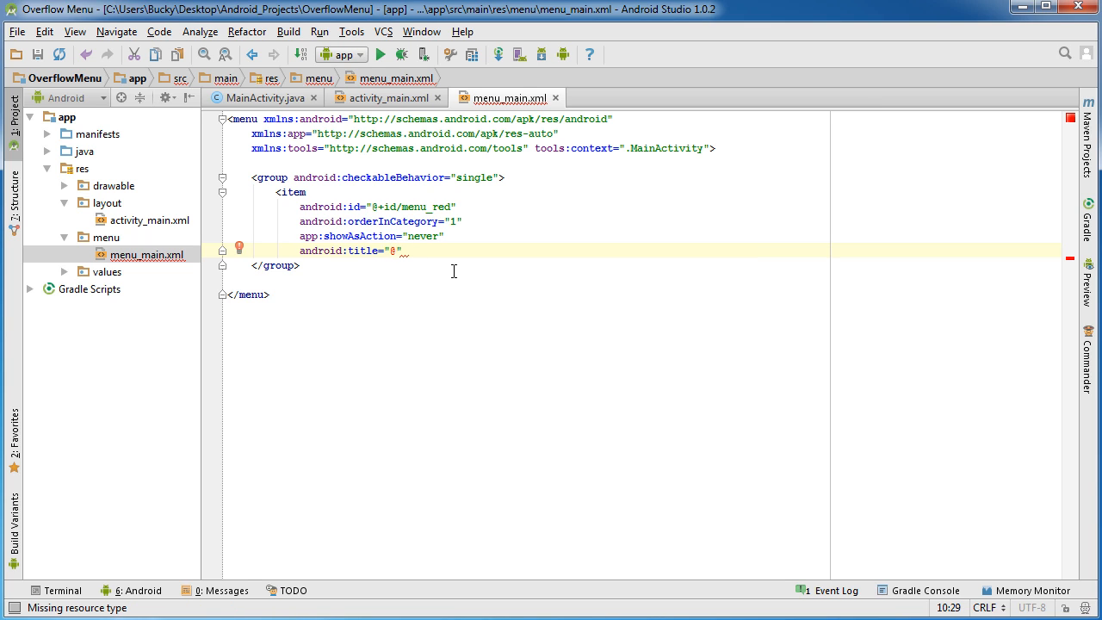
type("string/")
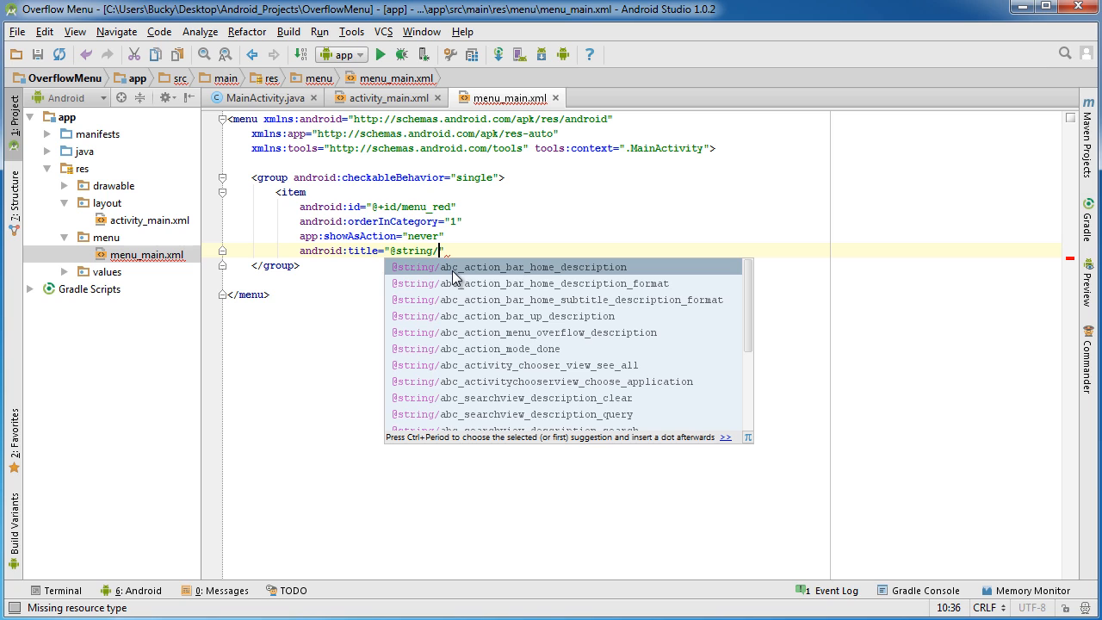
type("red_string")
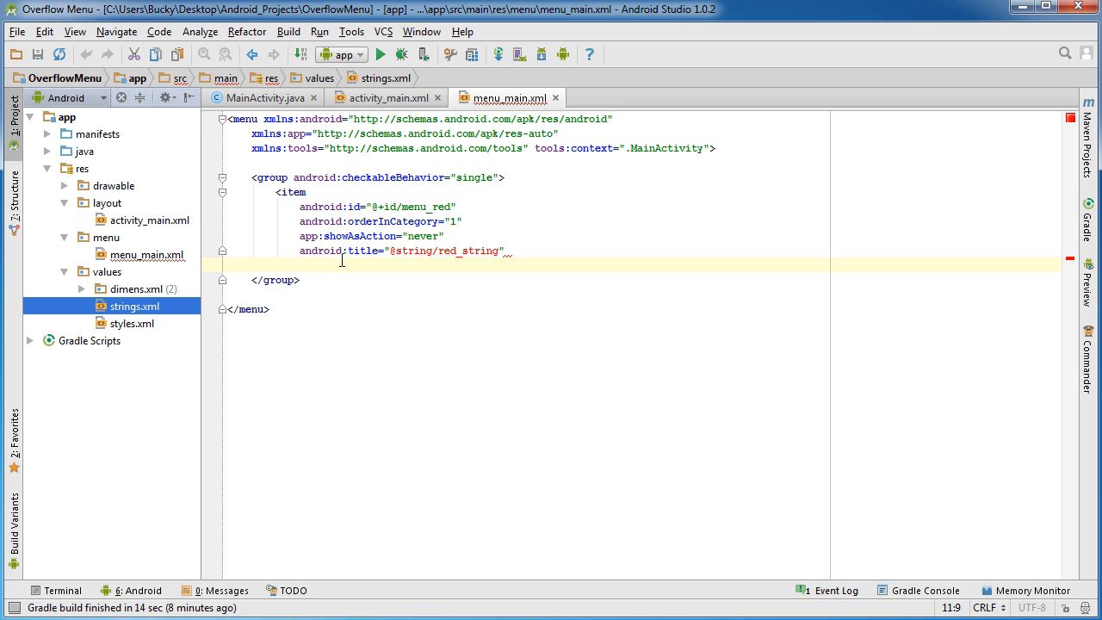
left_click(327, 251)
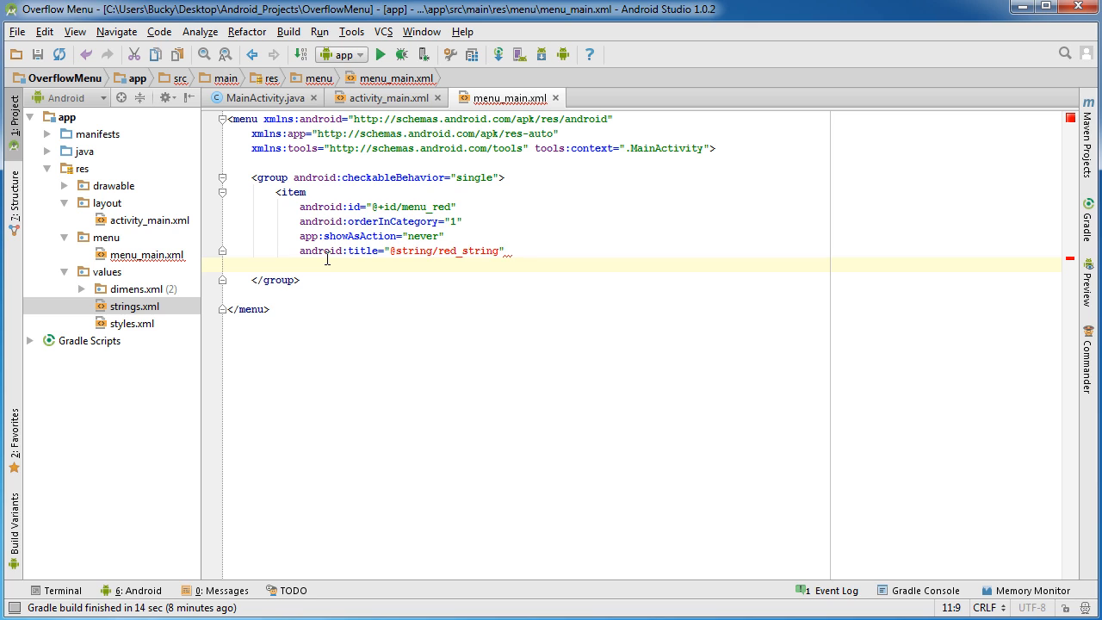
left_click(228, 264)
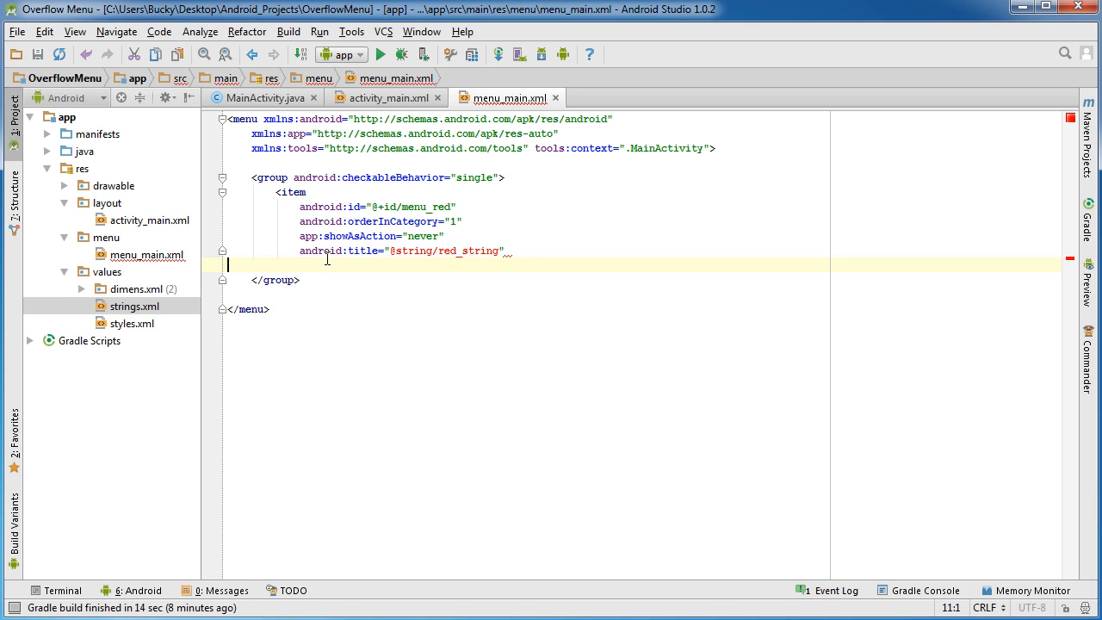
Close the menu_red item tag and paste a duplicate of it below.
type("/>")
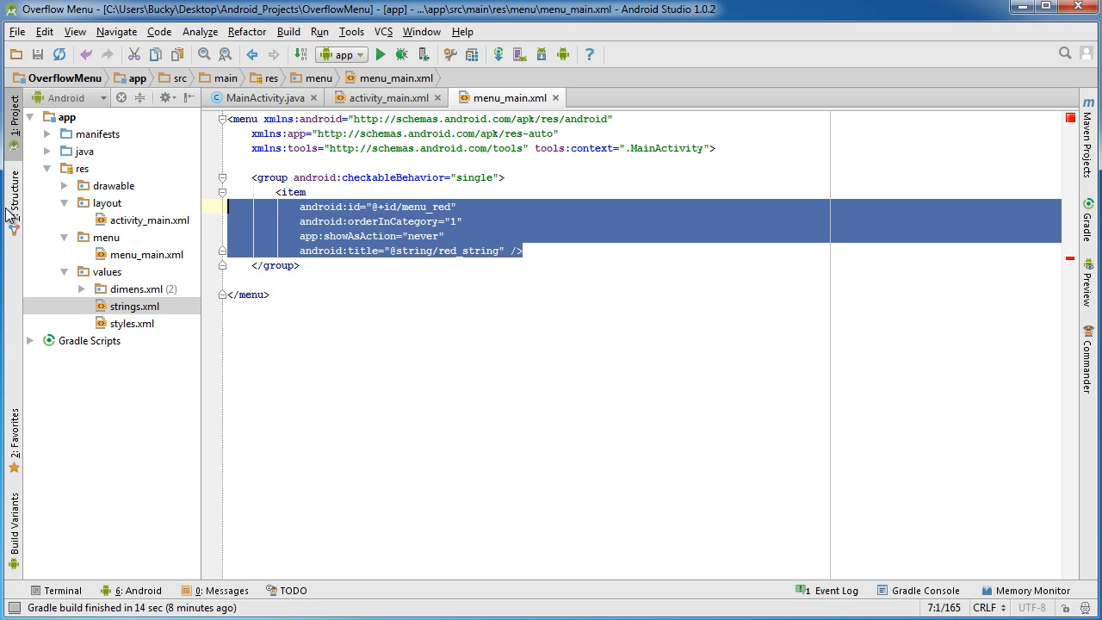
right_click(387, 233)
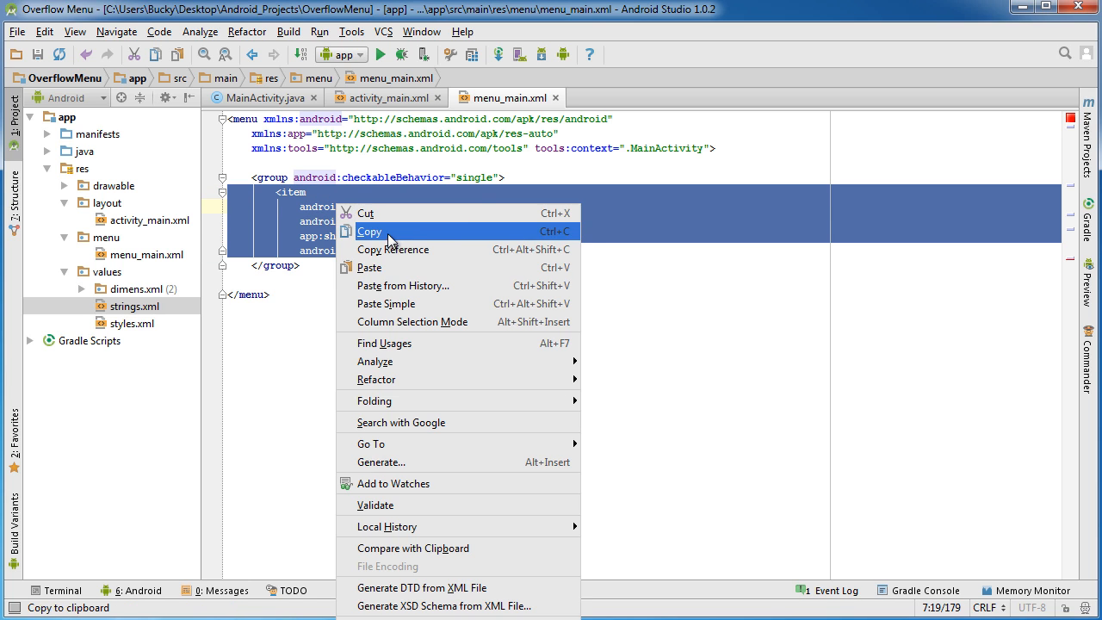
left_click(369, 230)
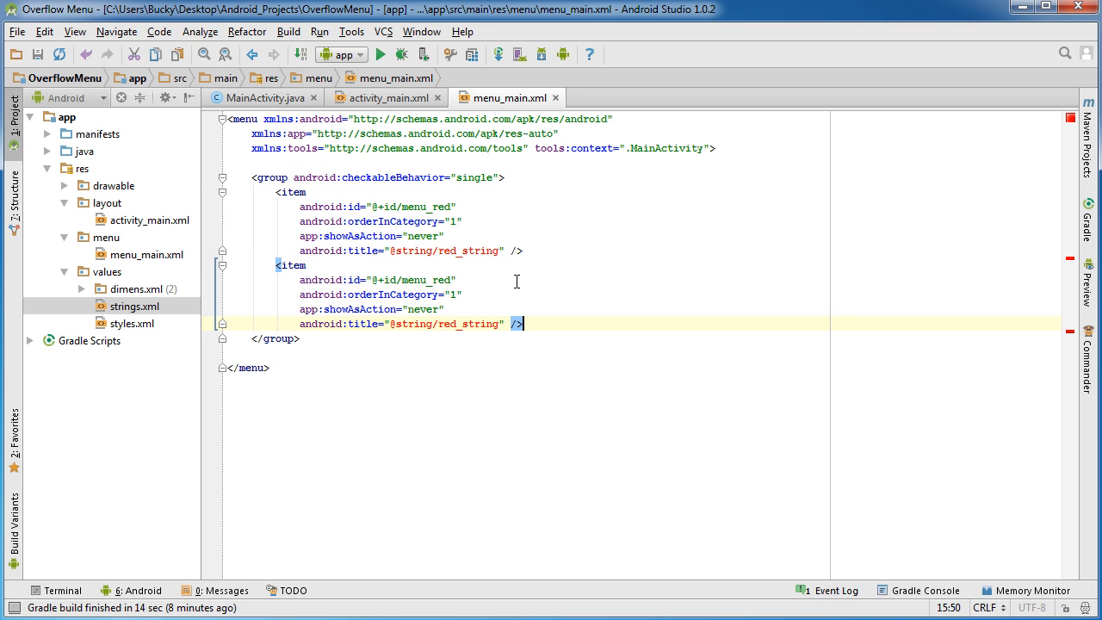
key("enter")
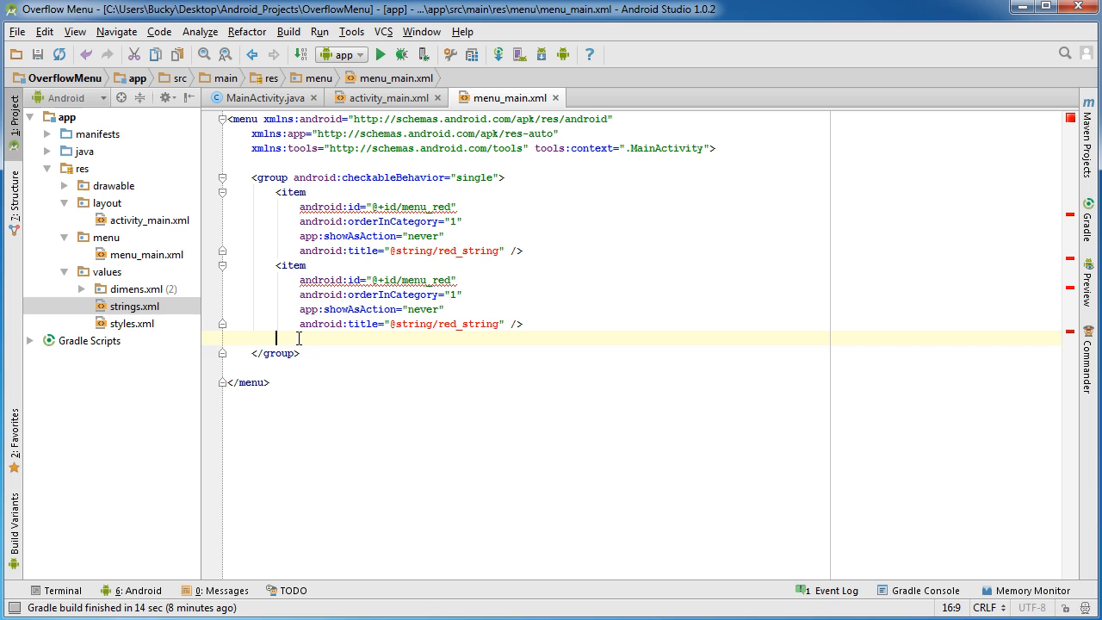
type("<item>")
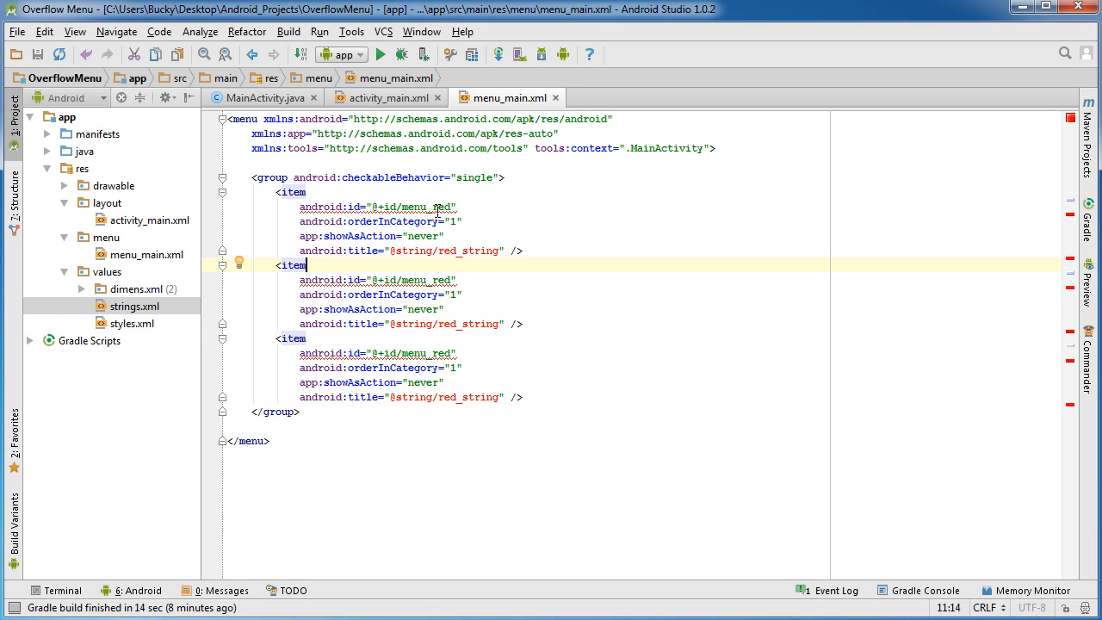
Change the duplicate to menu_green with order 2 and a green title string.
double_click(442, 279)
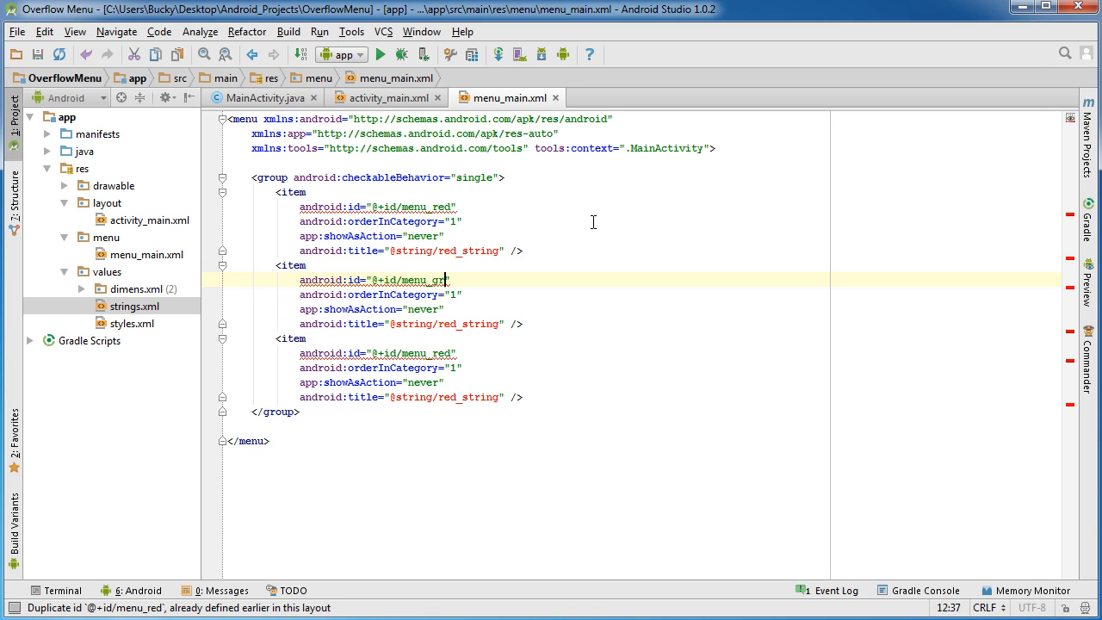
type("een")
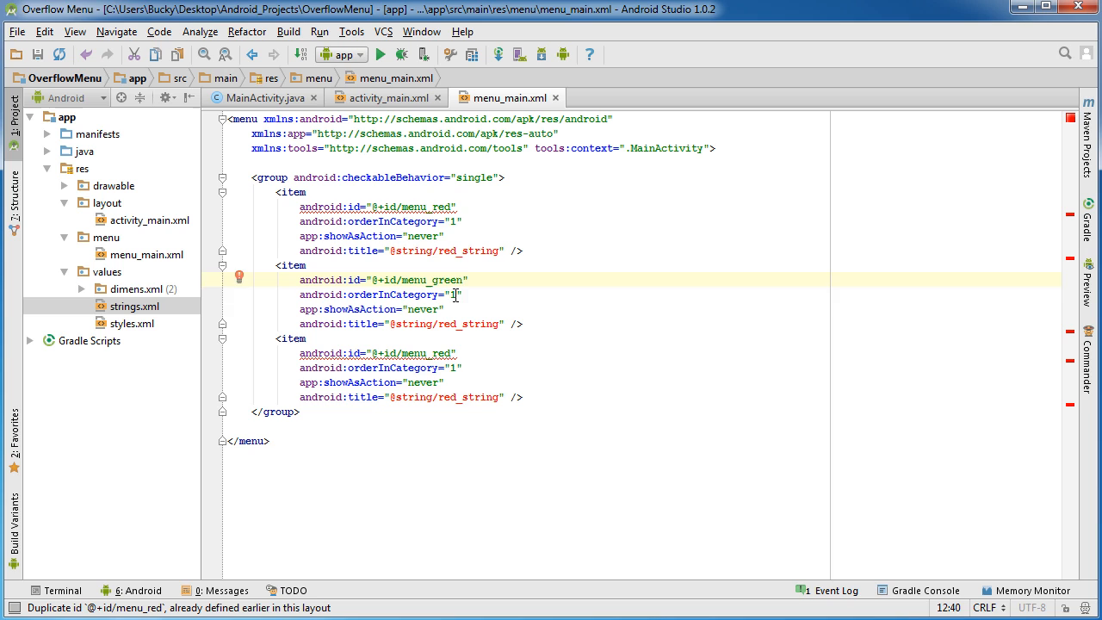
type("2")
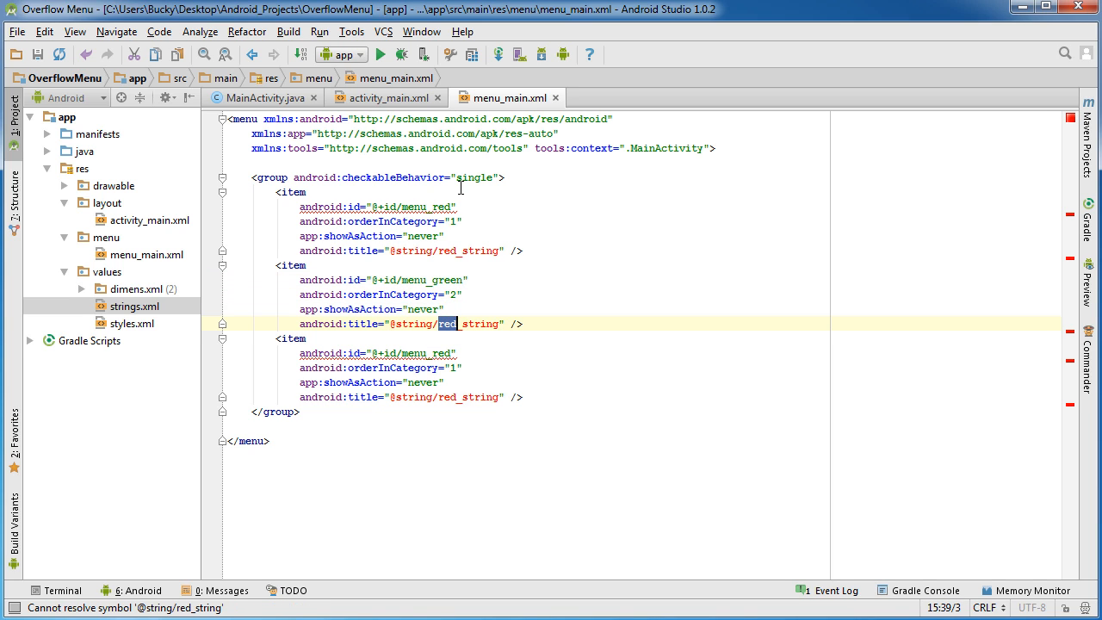
type("green")
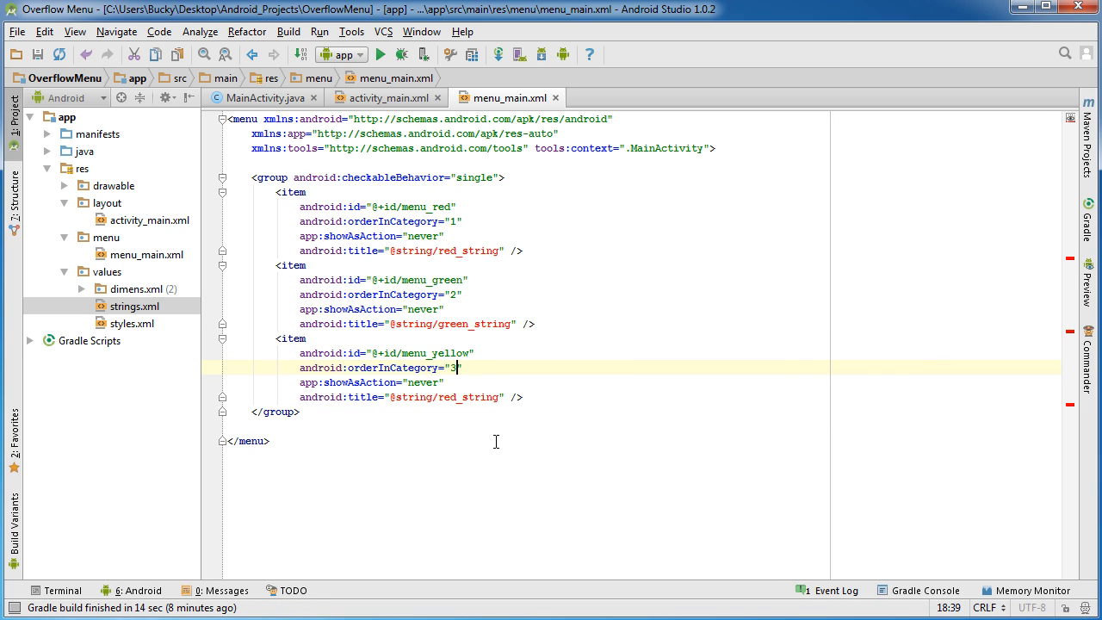
double_click(445, 397)
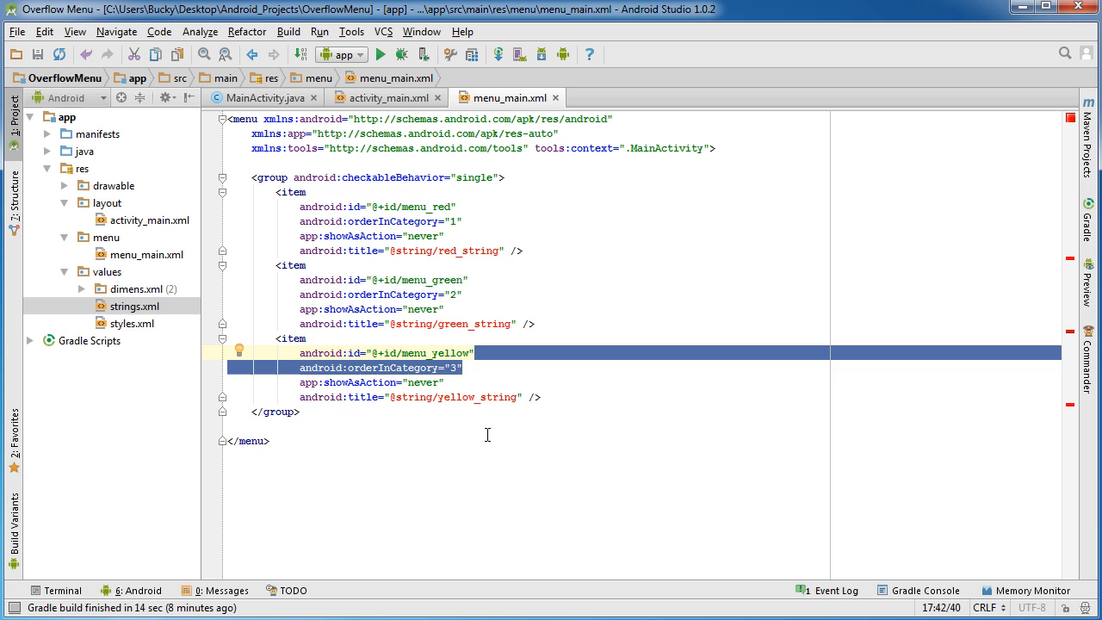
mouse_move(422, 103)
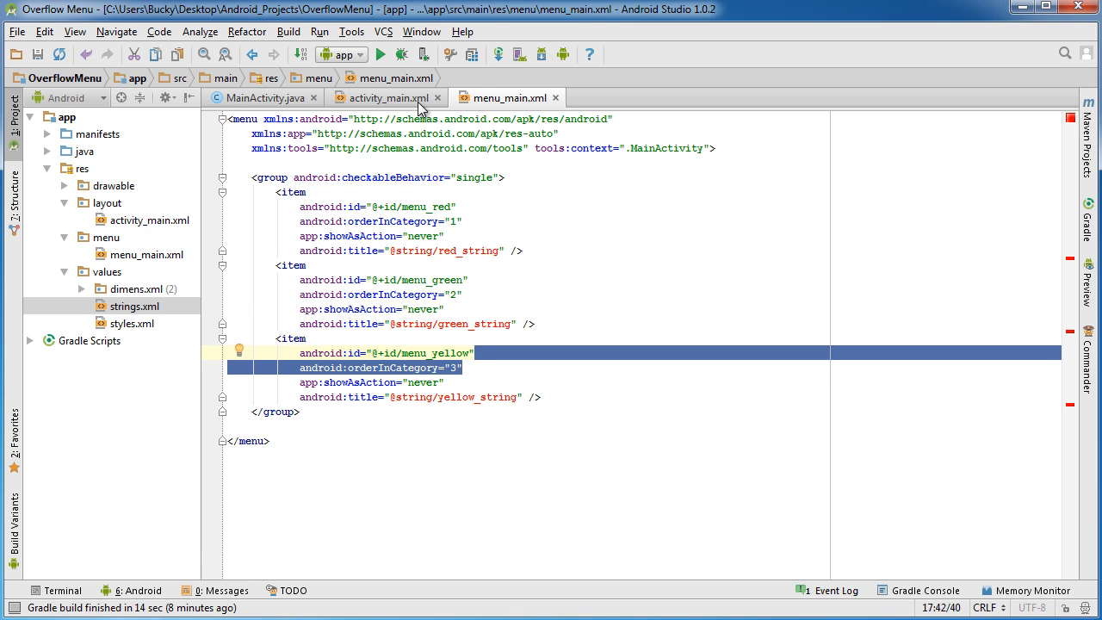
left_click(383, 98)
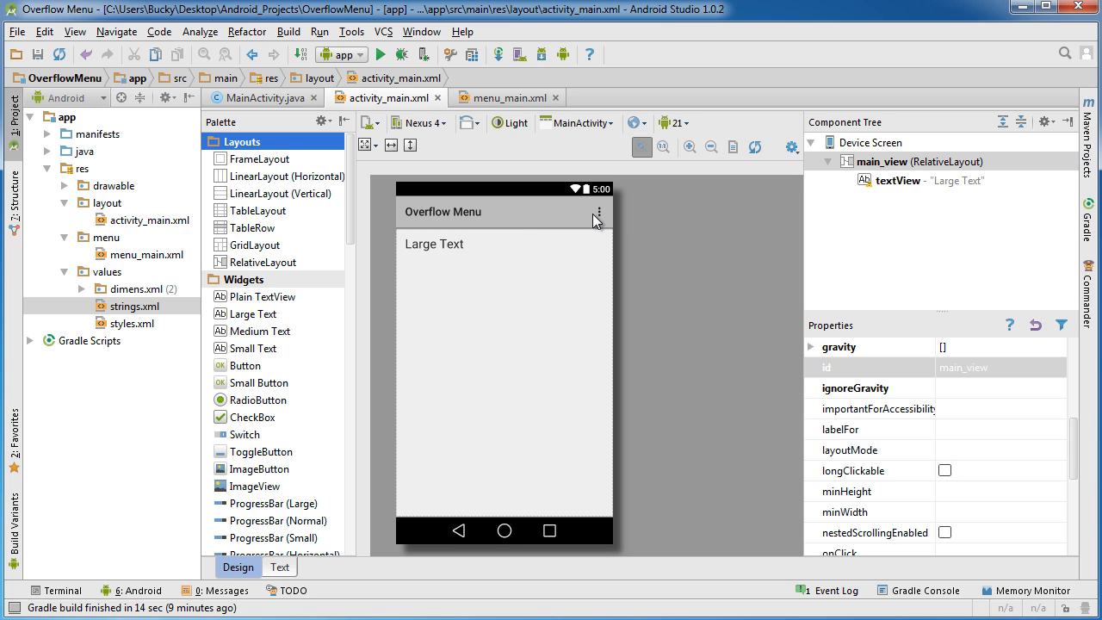
mouse_move(598, 220)
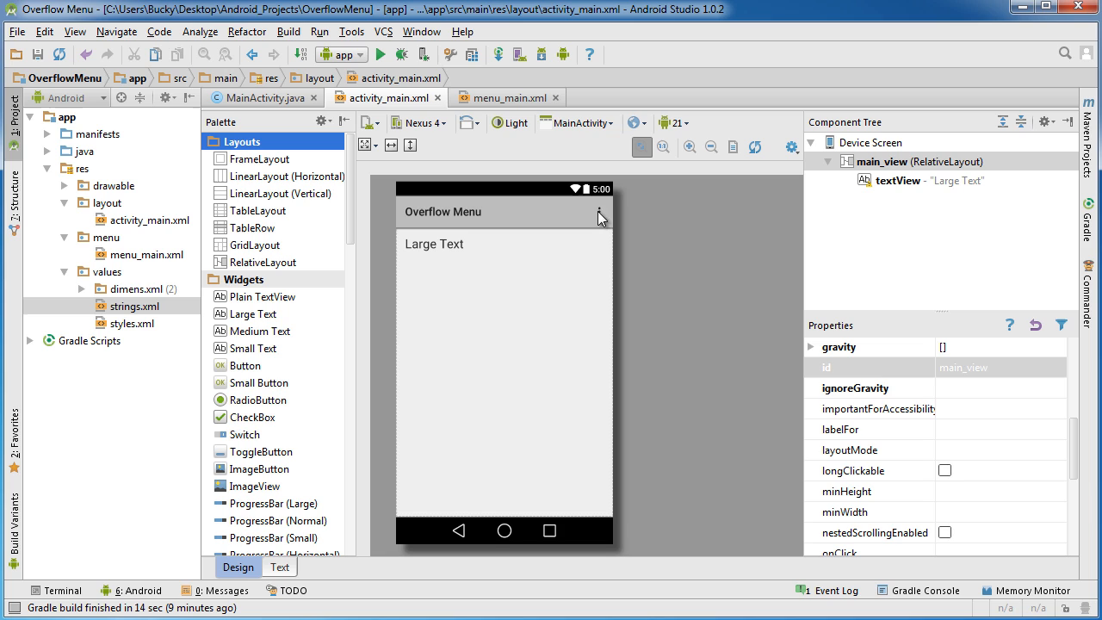
mouse_move(581, 214)
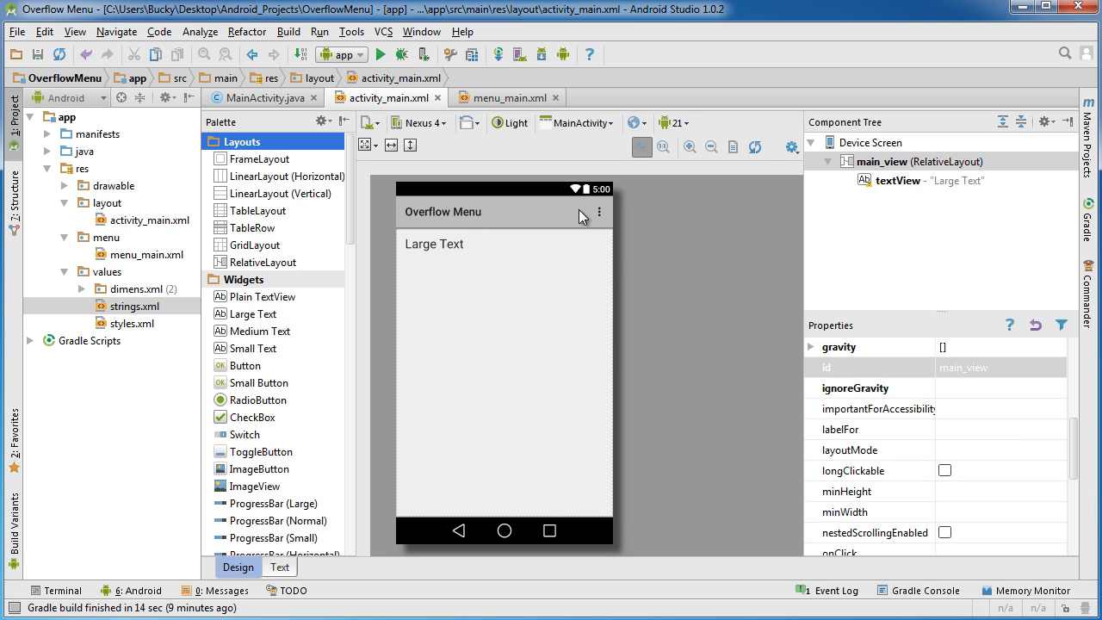
mouse_move(597, 247)
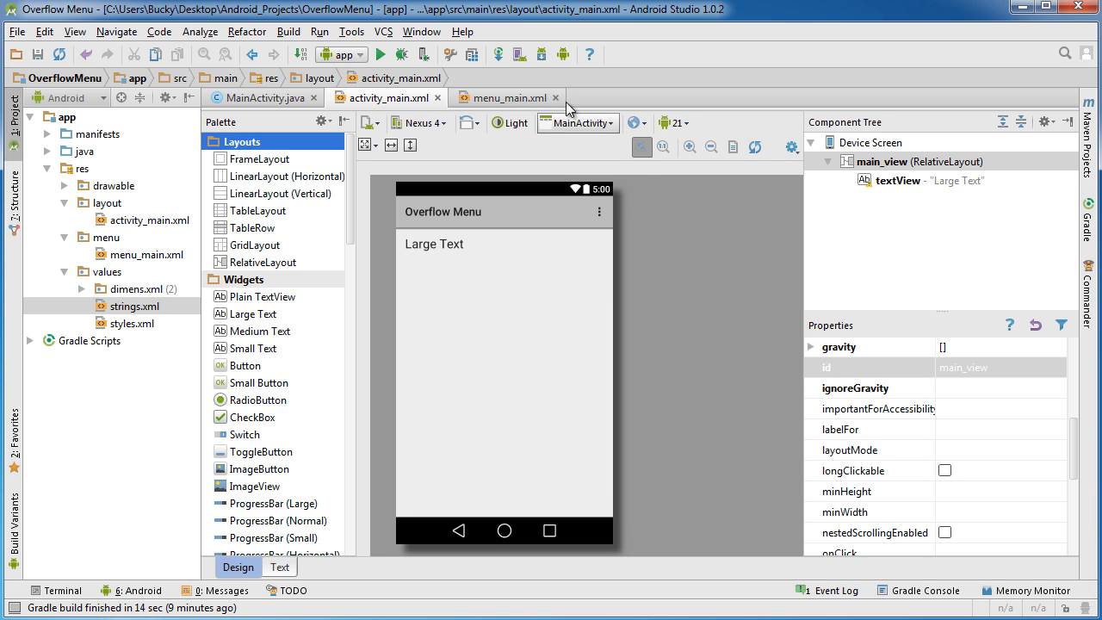
mouse_move(508, 112)
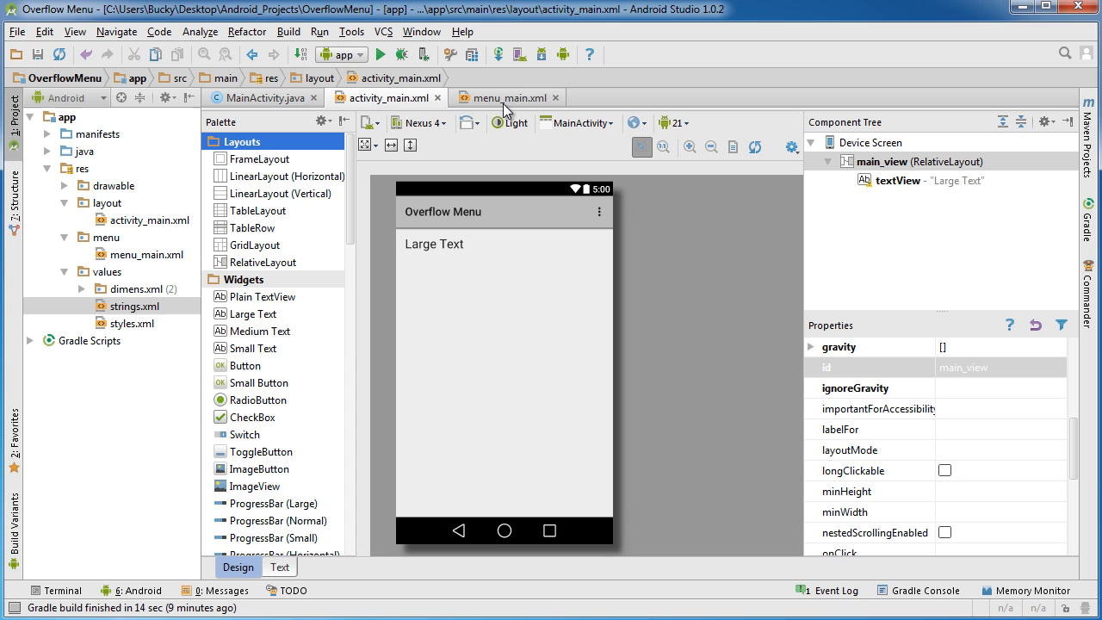
left_click(504, 97)
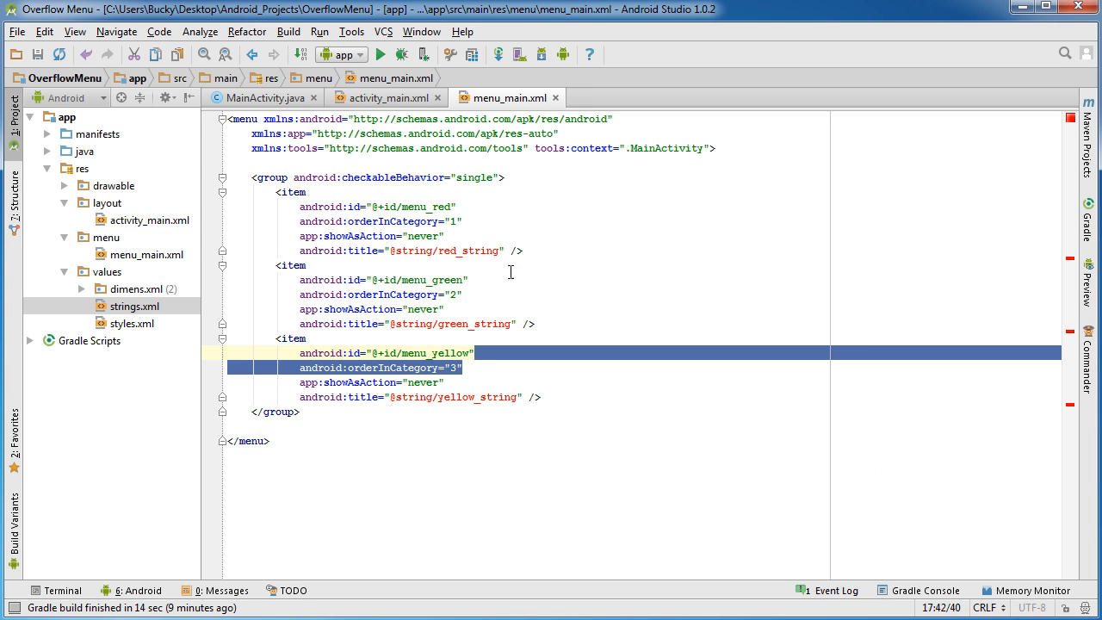
mouse_move(110, 298)
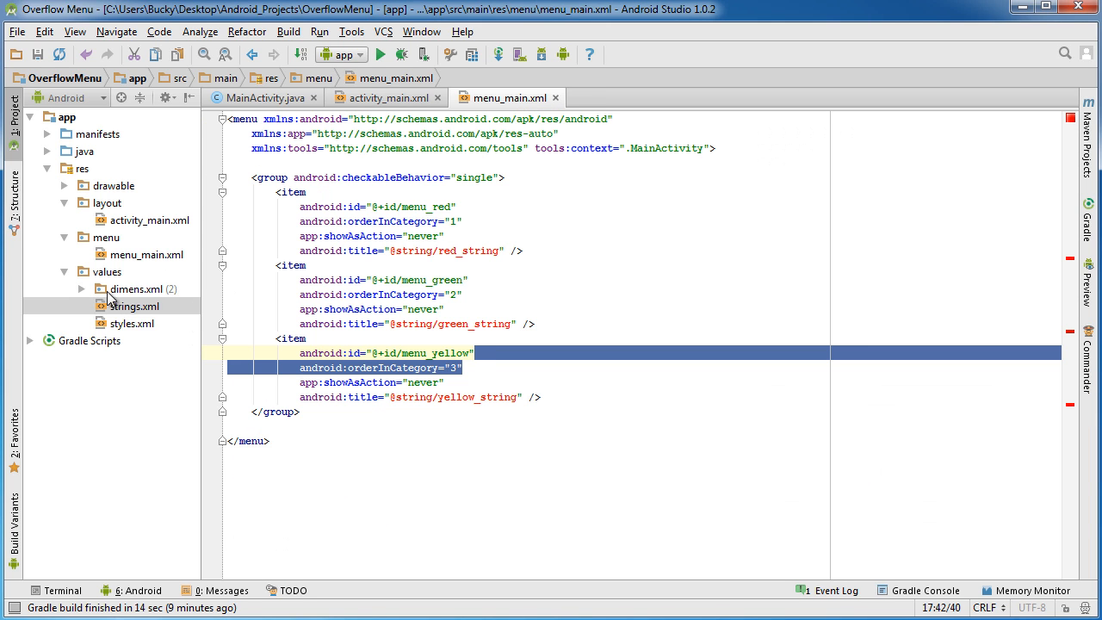
mouse_move(452, 324)
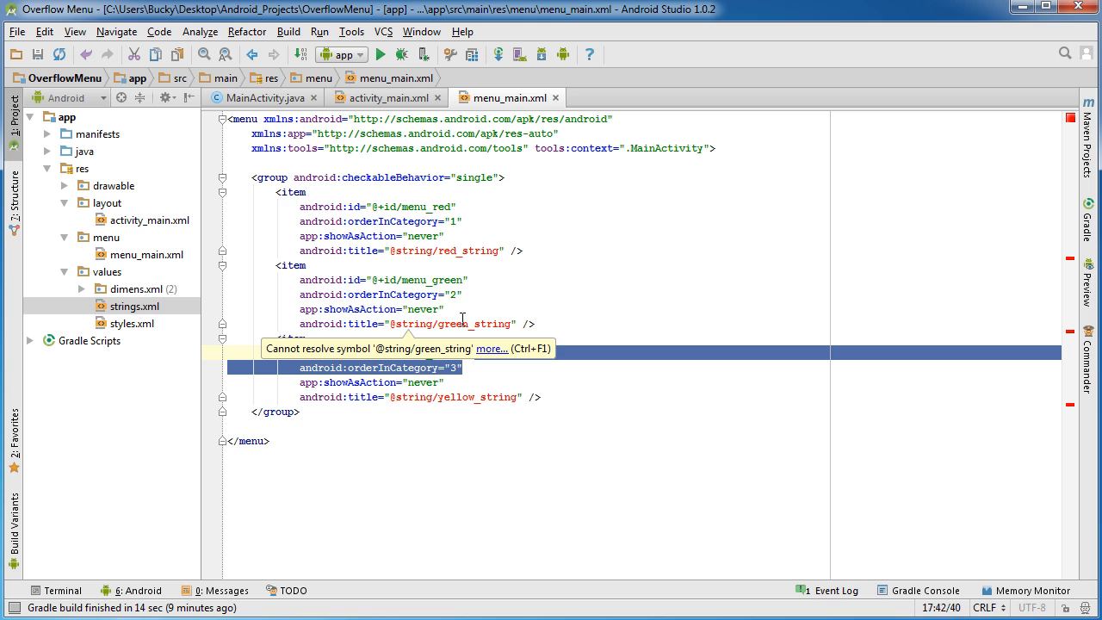
Open strings.xml and rename the Settings entry to red_string with value Red.
left_click(135, 305)
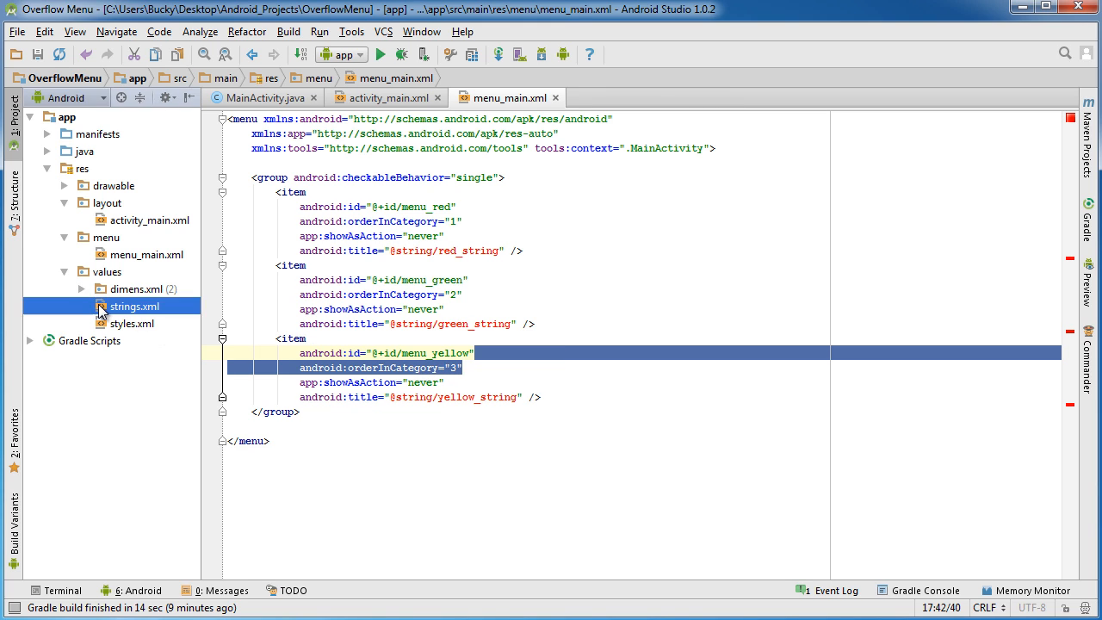
double_click(135, 306)
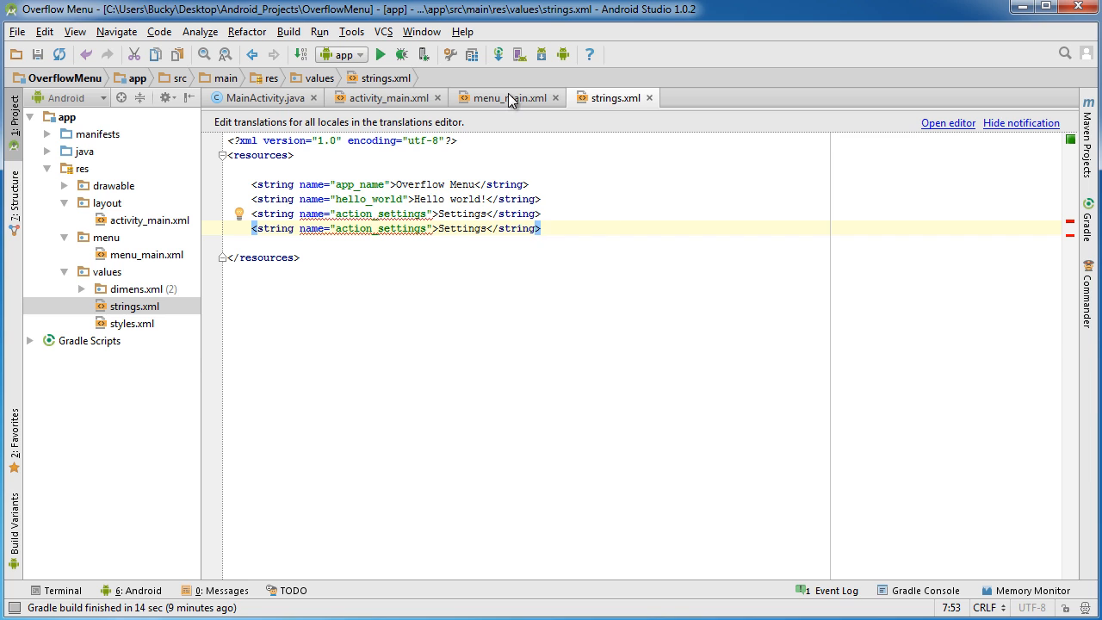
left_click(504, 98)
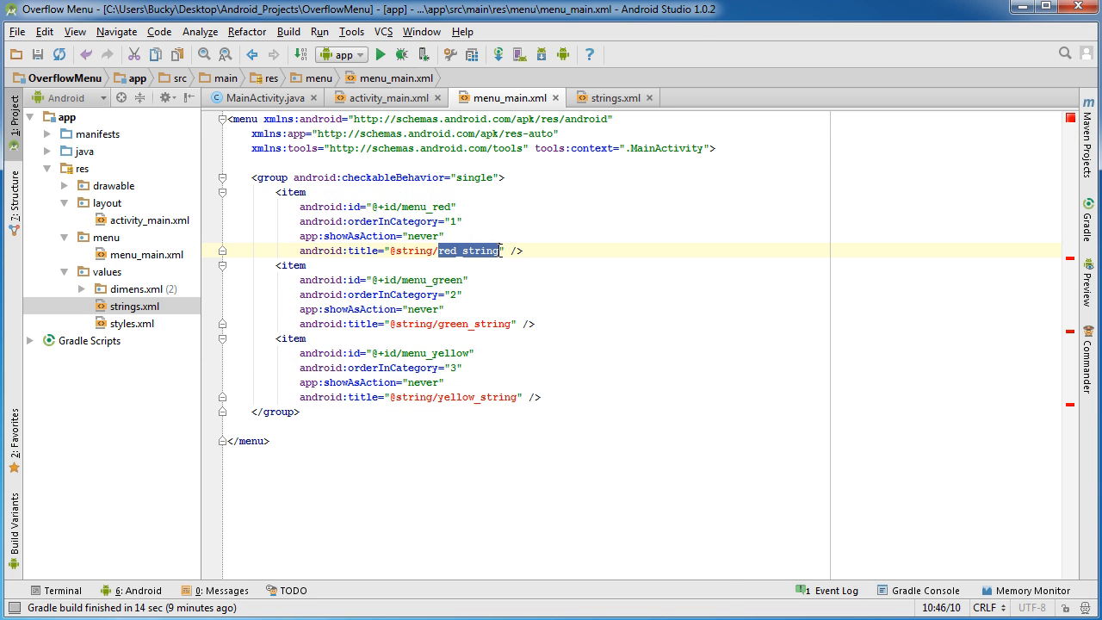
left_click(608, 97)
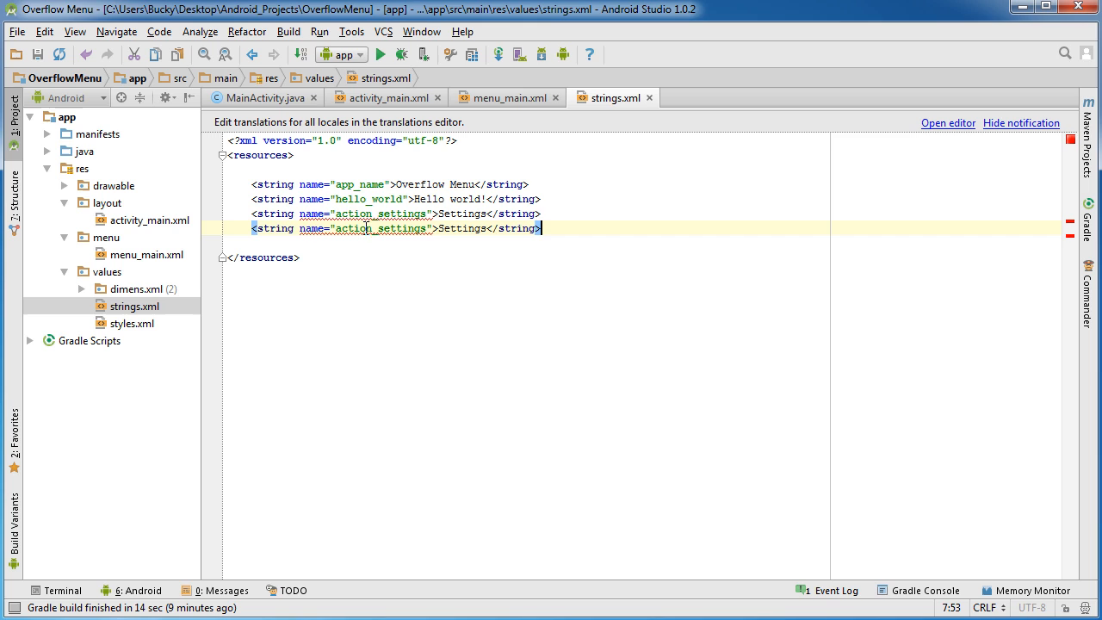
left_click(338, 228)
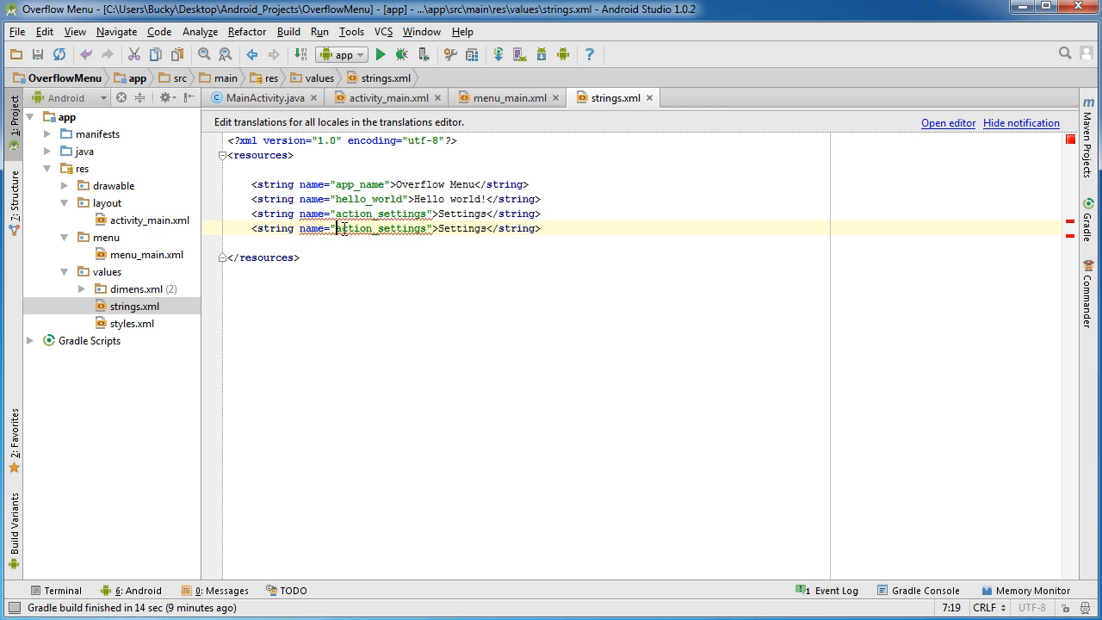
type("red_string")
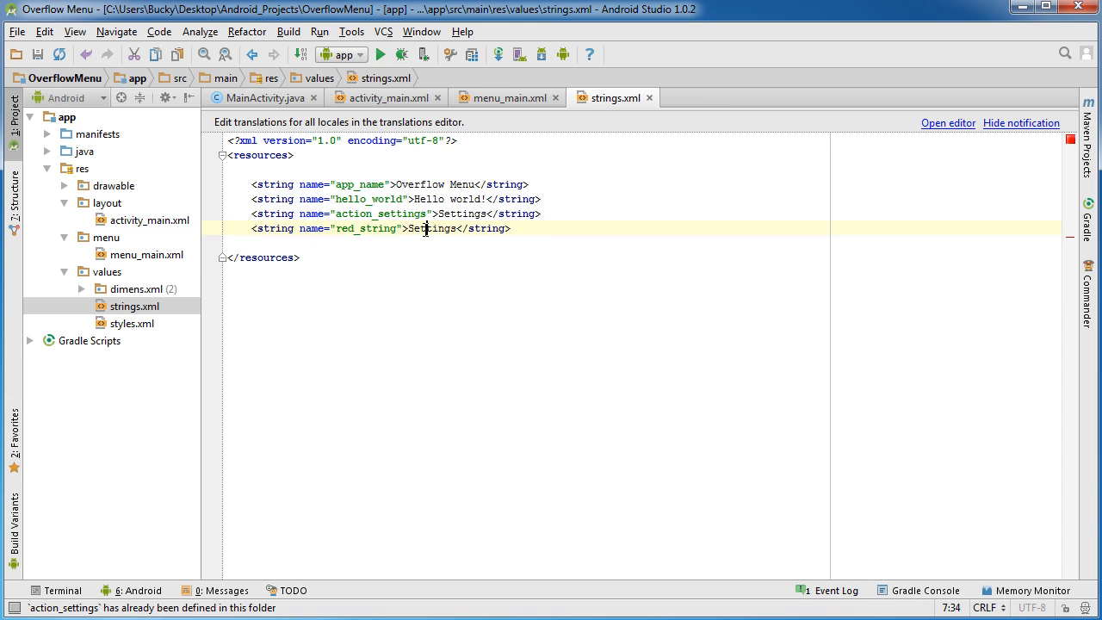
double_click(432, 229)
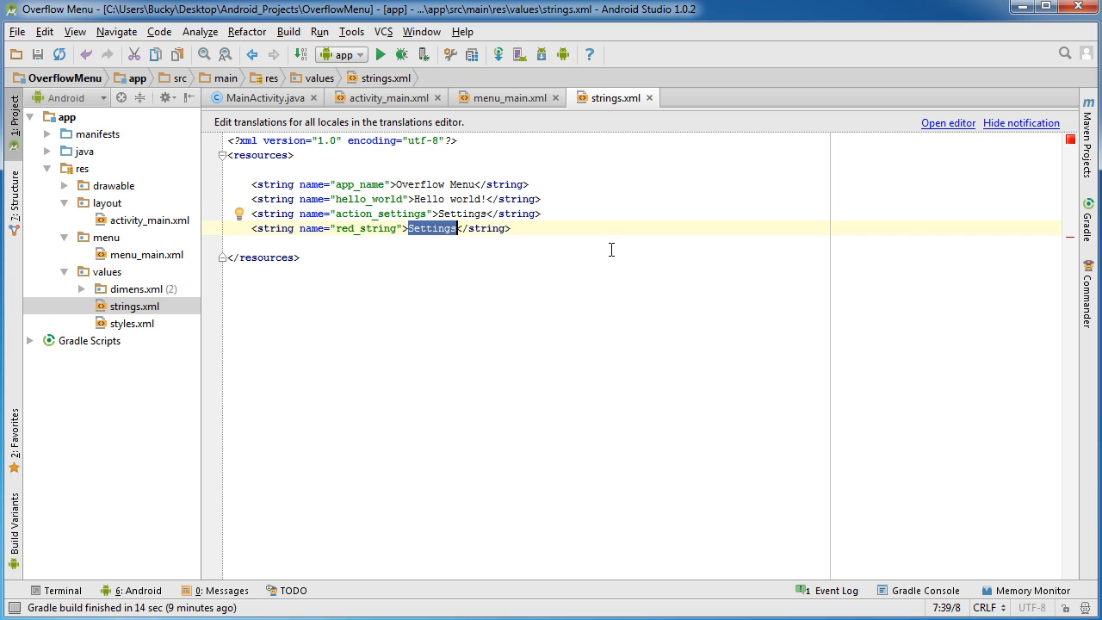
type("Red")
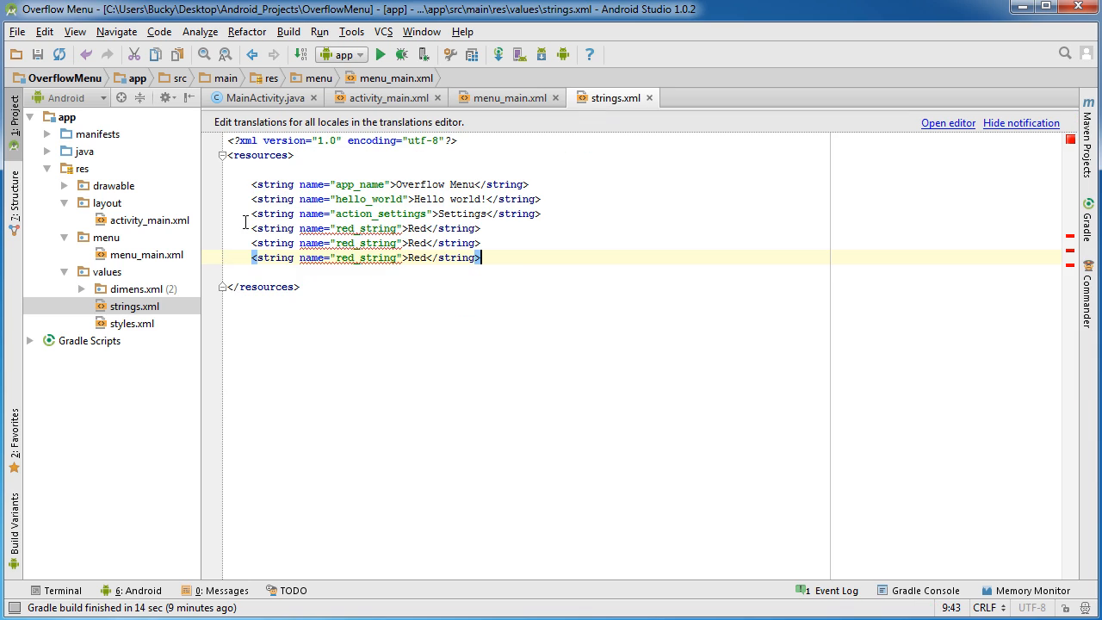
Define green_string as Green and yellow_string as Yellow, then return to menu_main.xml.
double_click(343, 242)
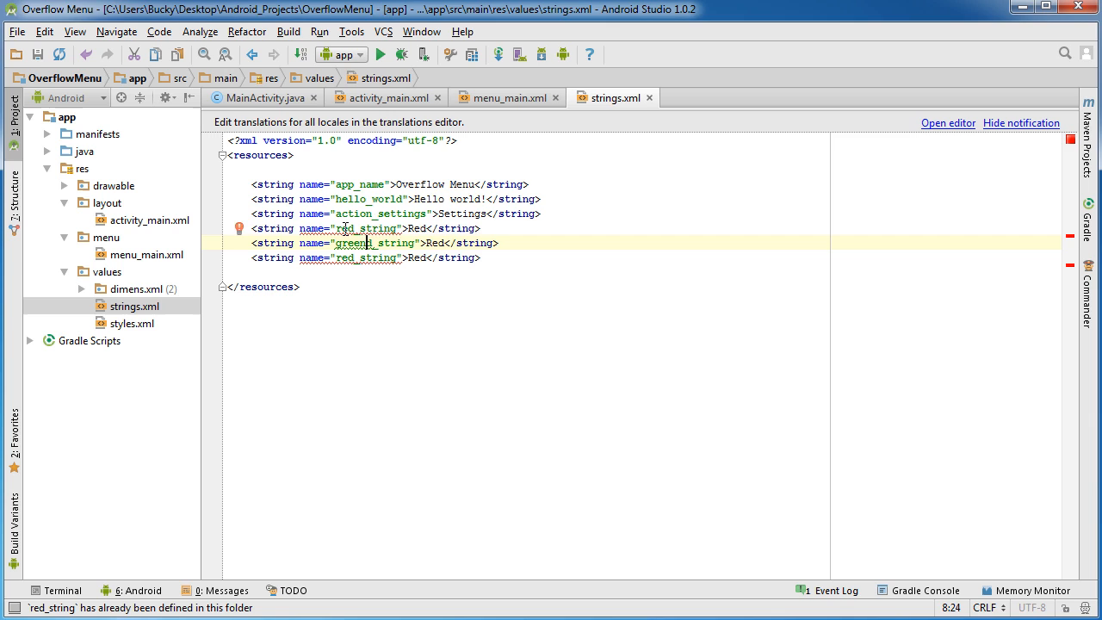
mouse_move(353, 257)
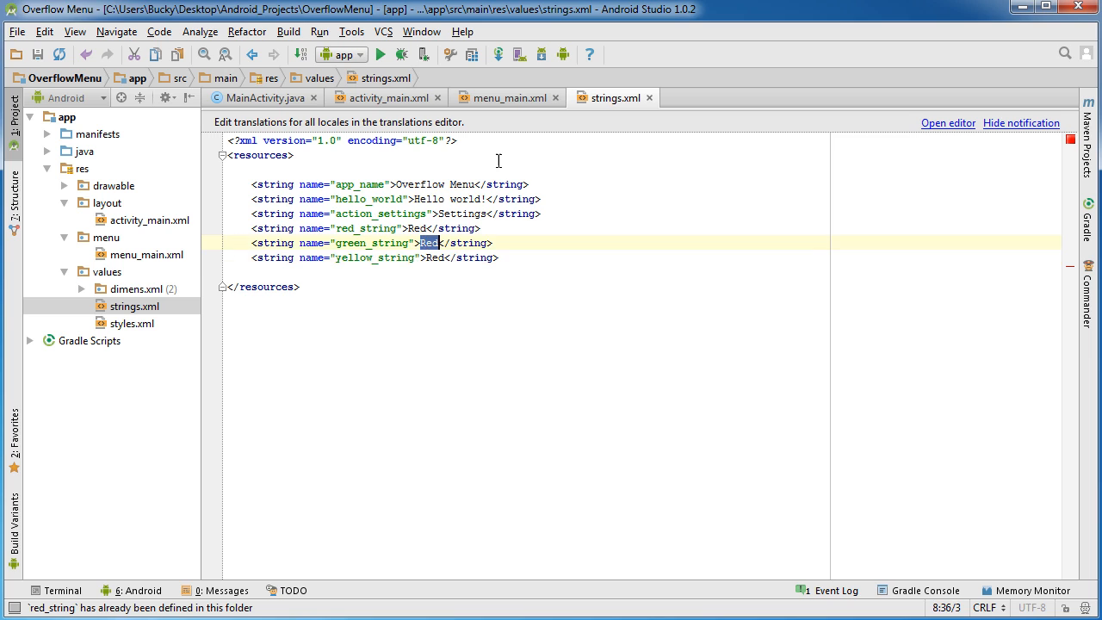
type("Green")
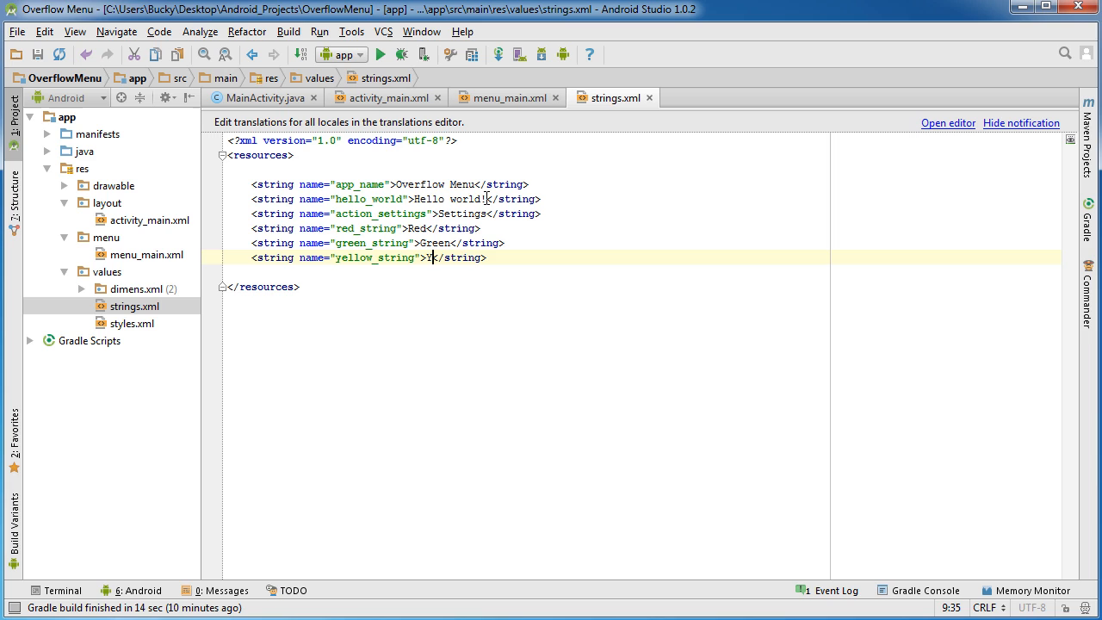
type("ellow")
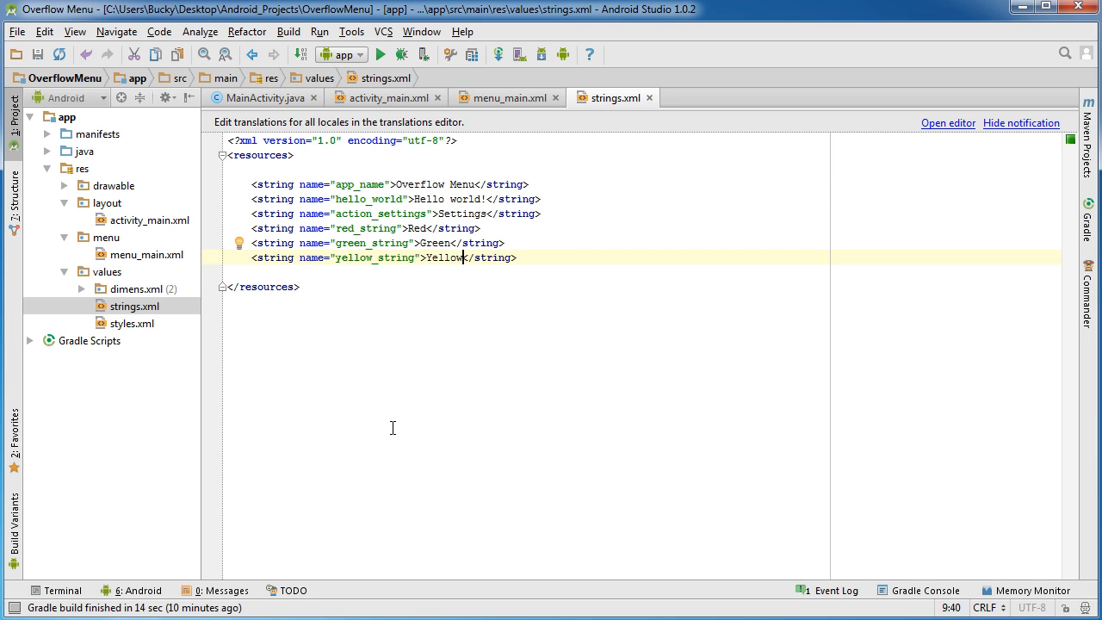
mouse_move(398, 436)
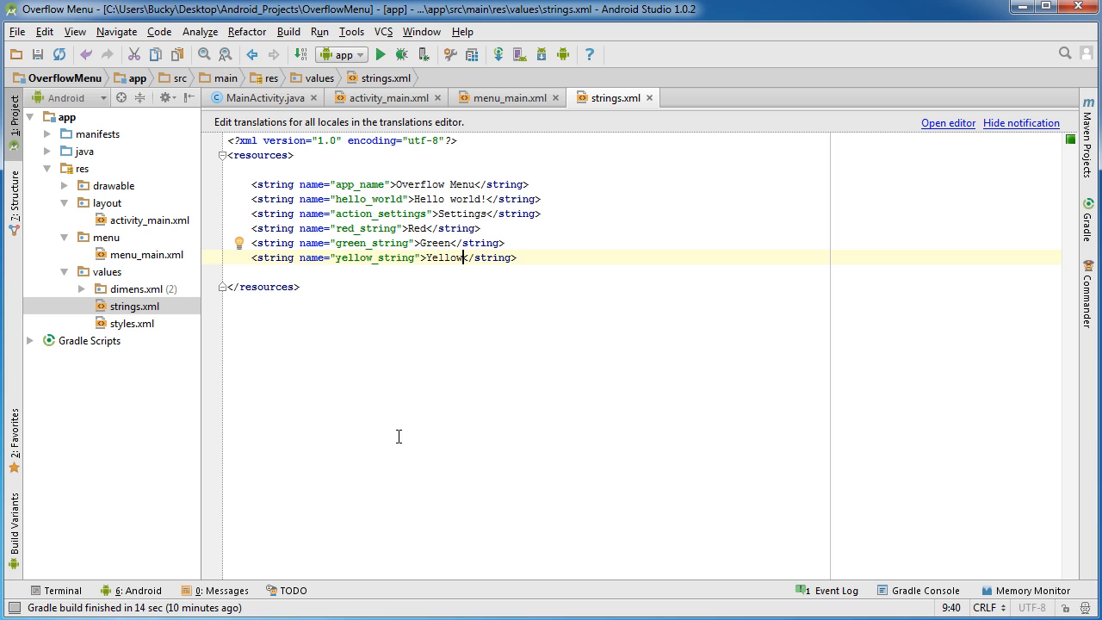
mouse_move(402, 449)
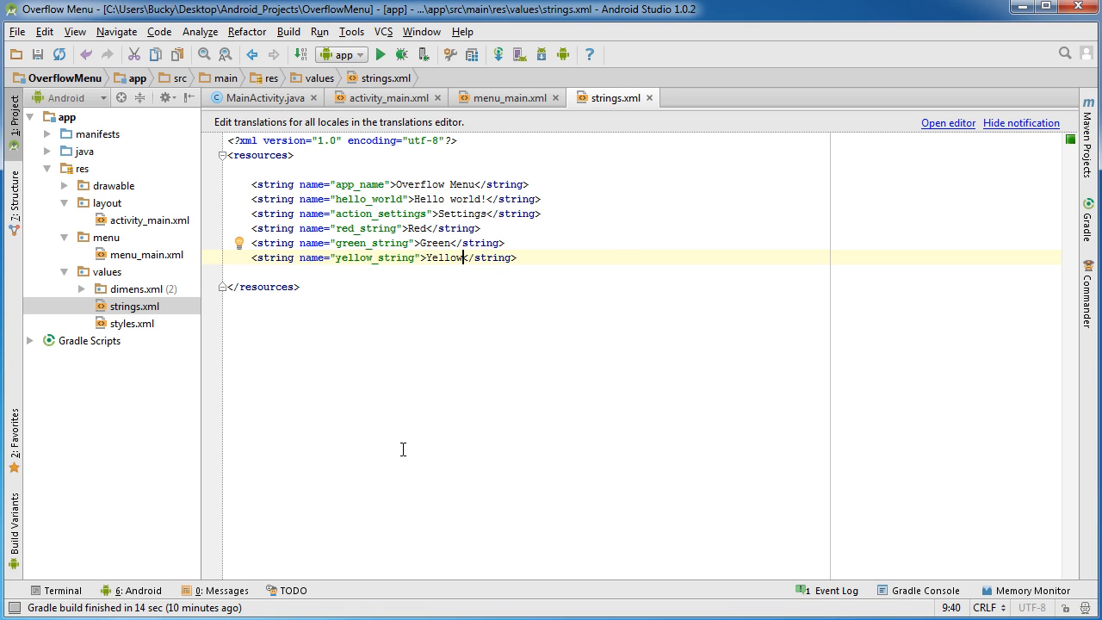
mouse_move(382, 427)
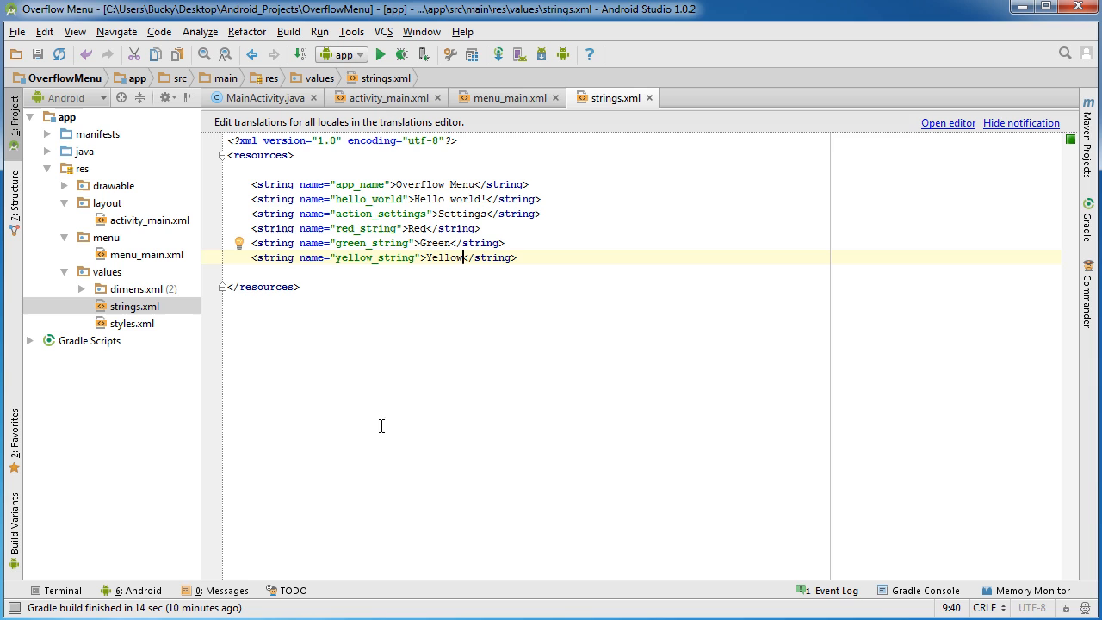
left_click(503, 97)
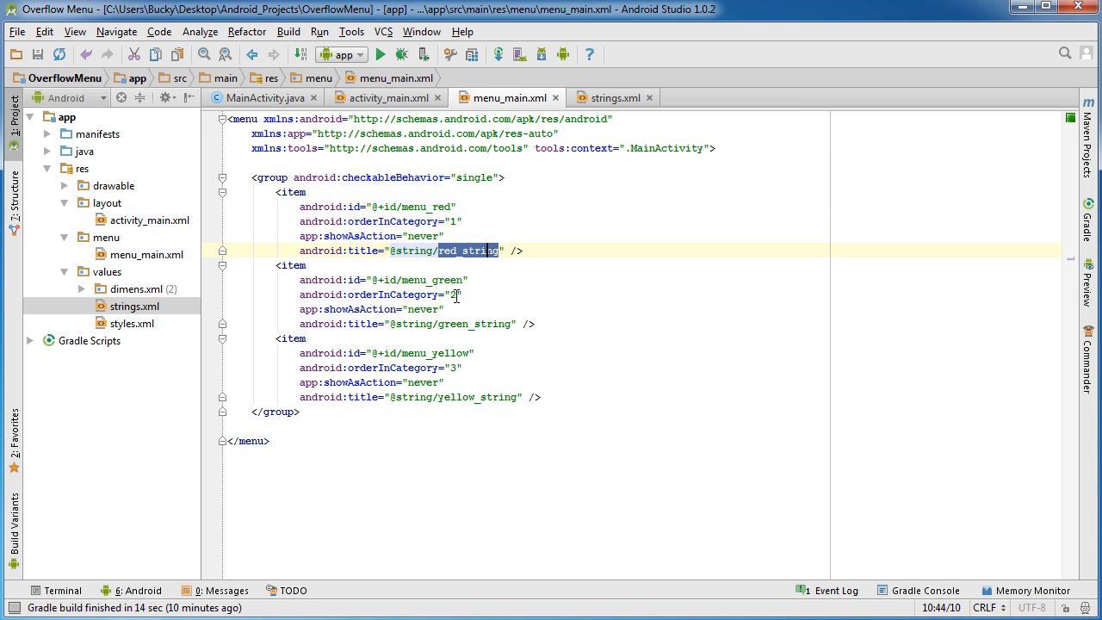
mouse_move(400, 103)
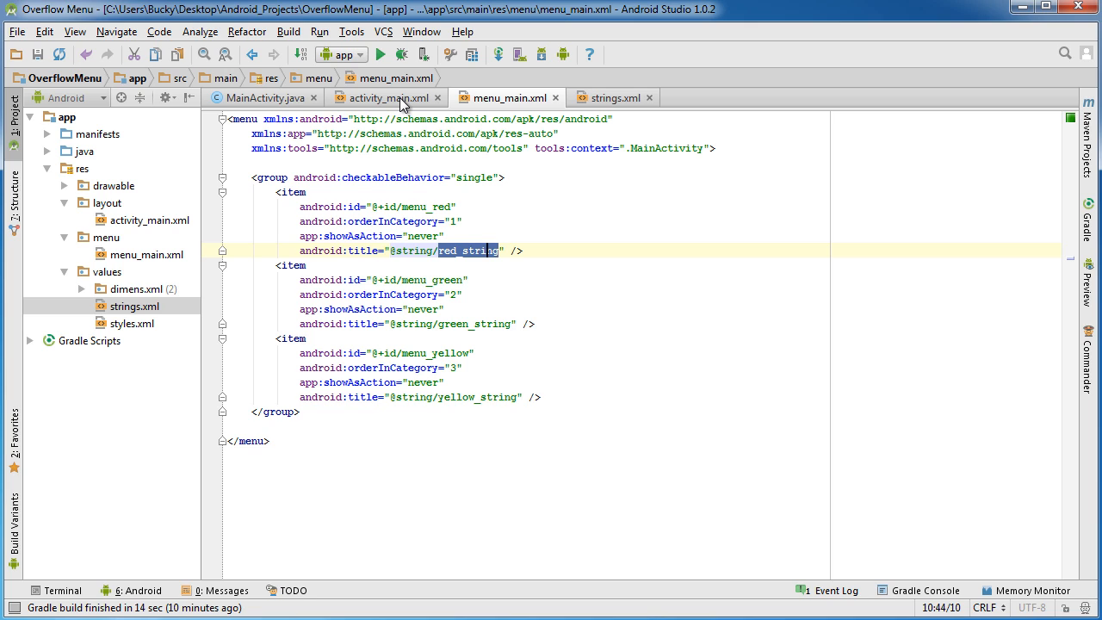
mouse_move(549, 154)
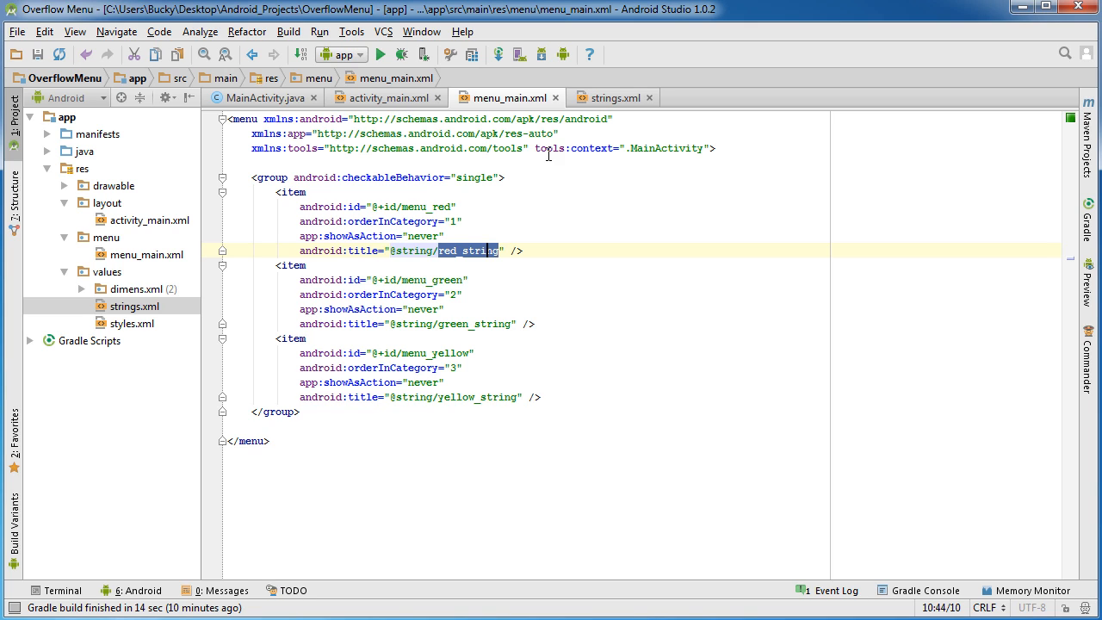
mouse_move(686, 280)
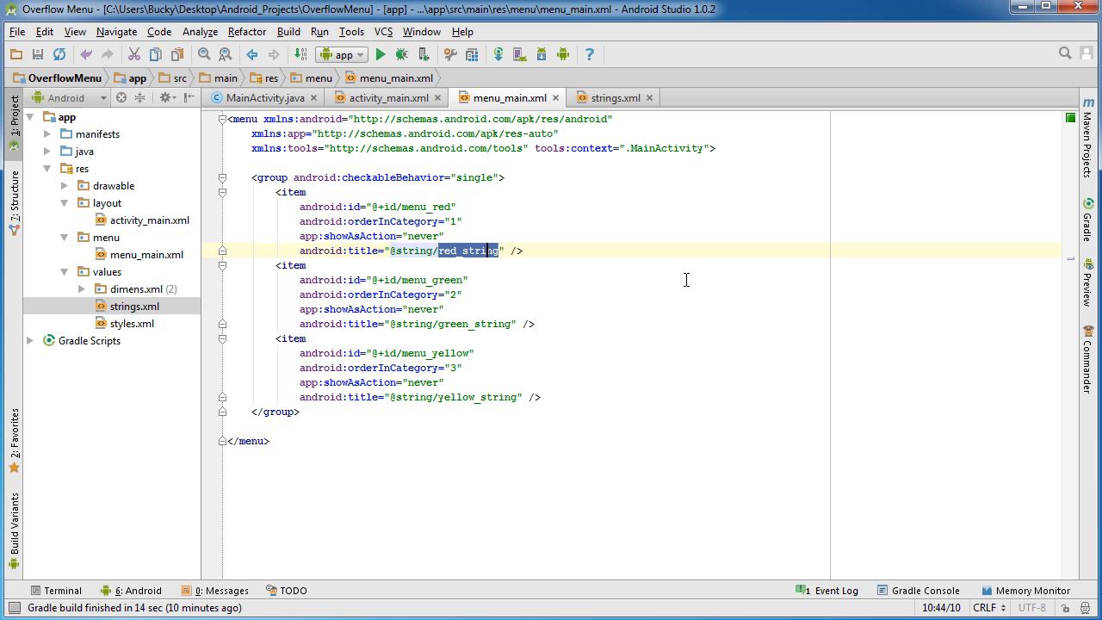
Add import android.widget.RelativeLayout; below the existing imports in MainActivity.java.
left_click(263, 97)
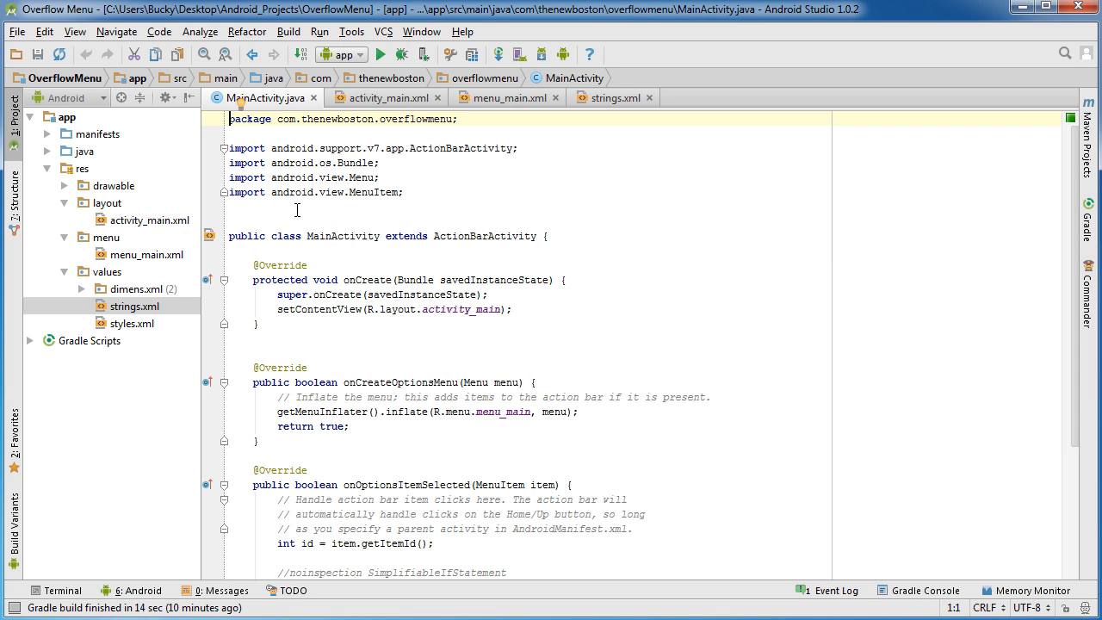
left_click(382, 97)
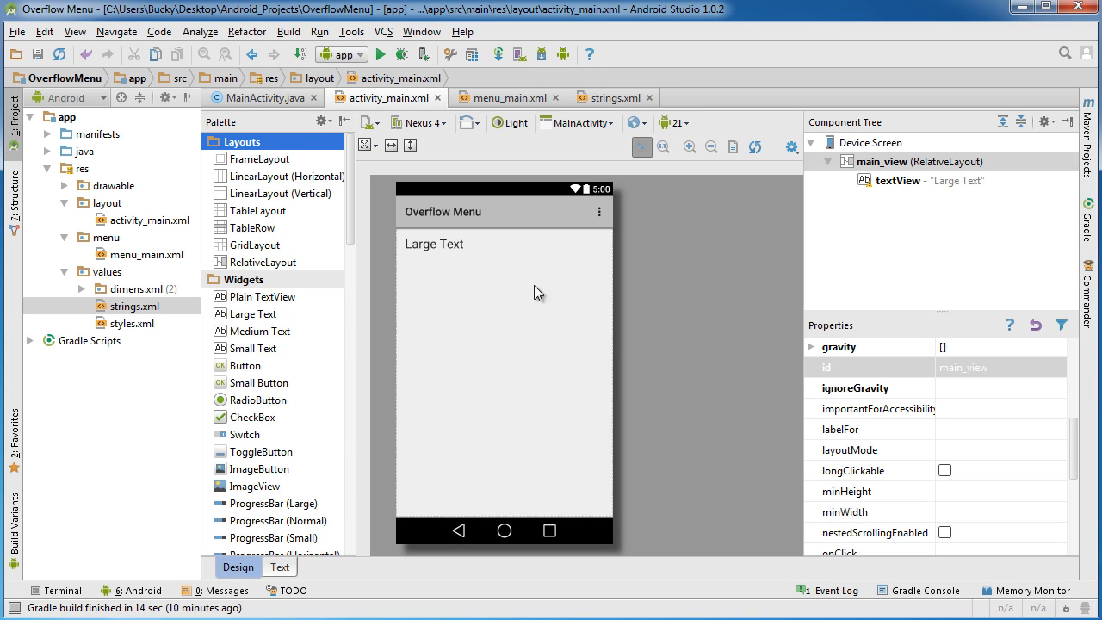
left_click(261, 97)
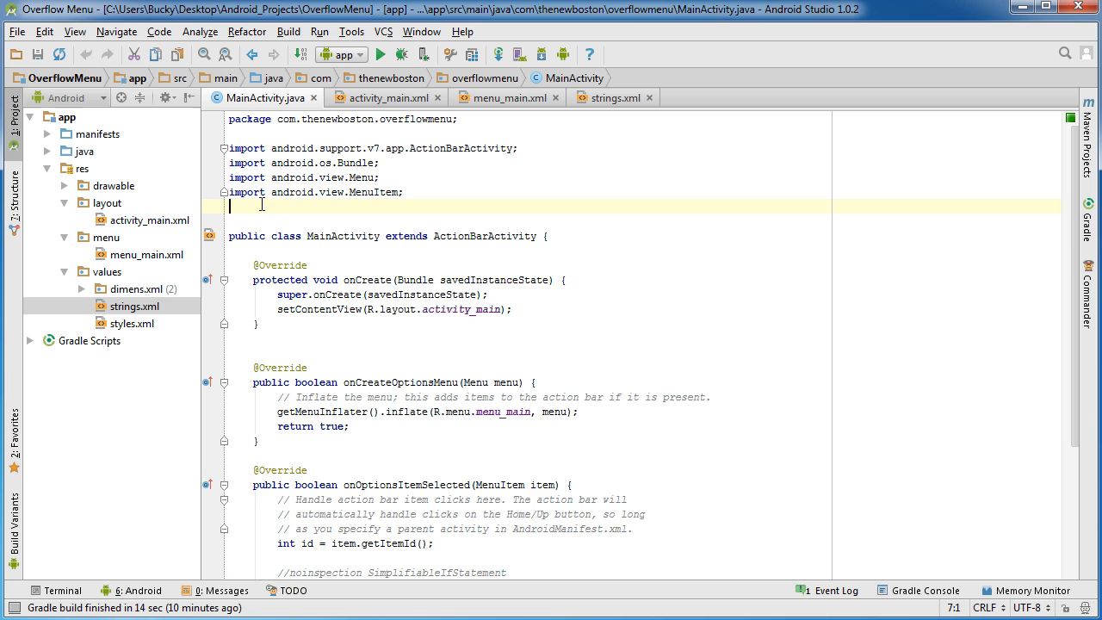
type("import")
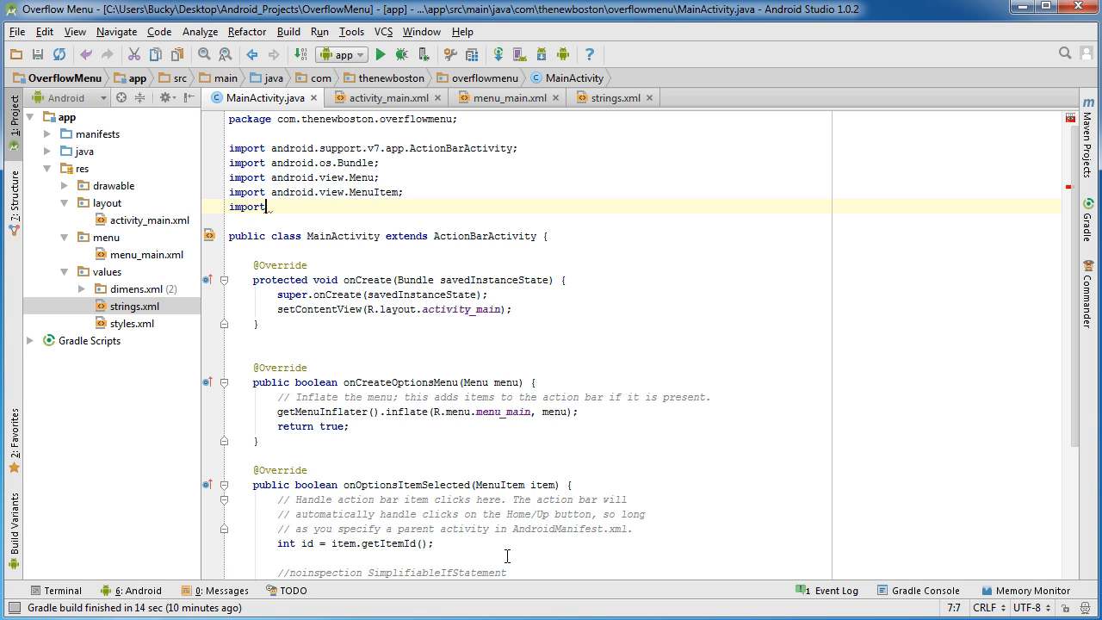
type("amn")
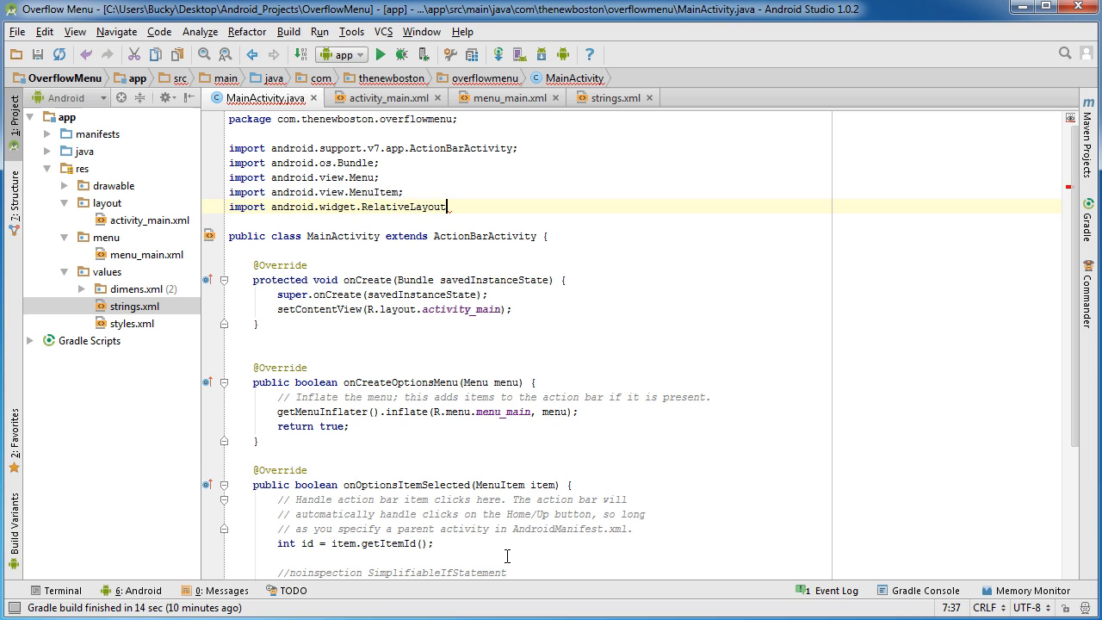
left_click(404, 207)
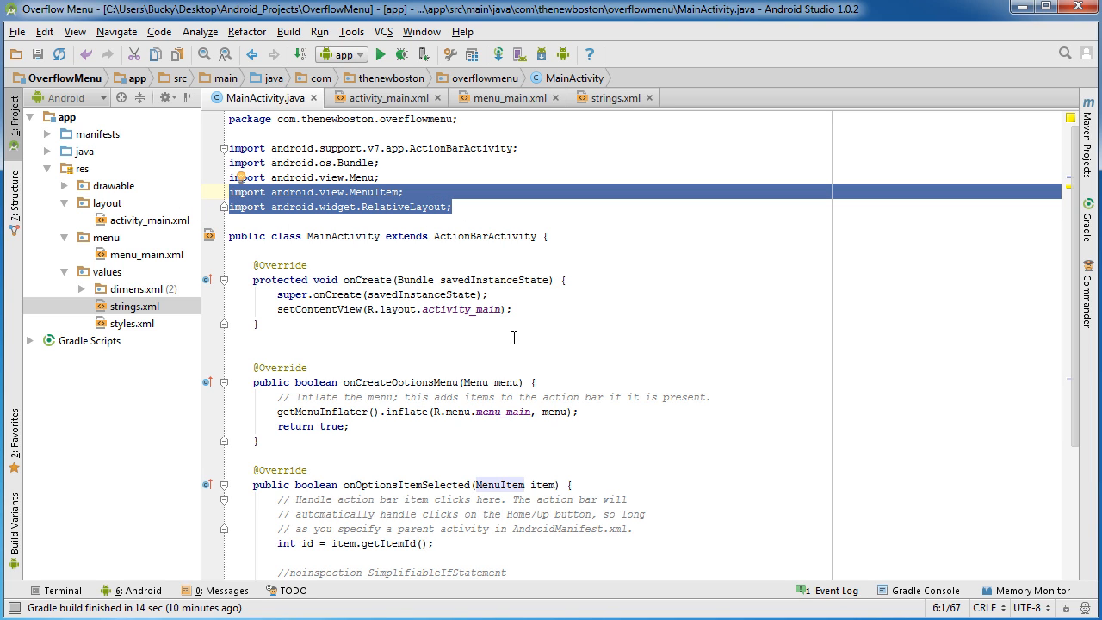
mouse_move(438, 267)
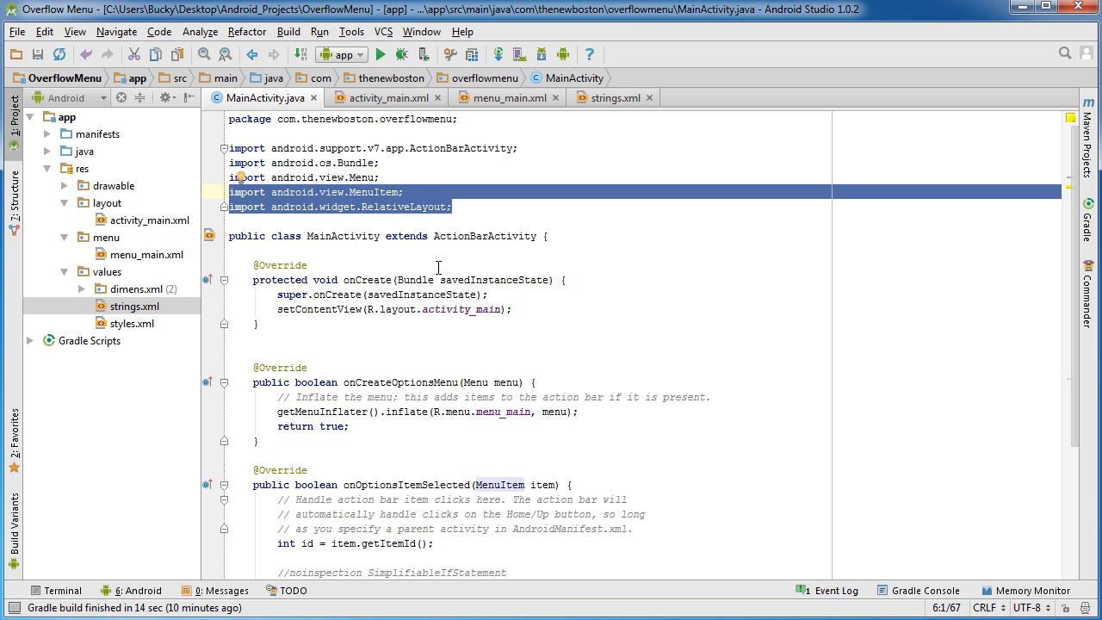
Check the menu and layout files, then delete onOptionsItemSelected's generated body in MainActivity.java.
scroll("down", 3)
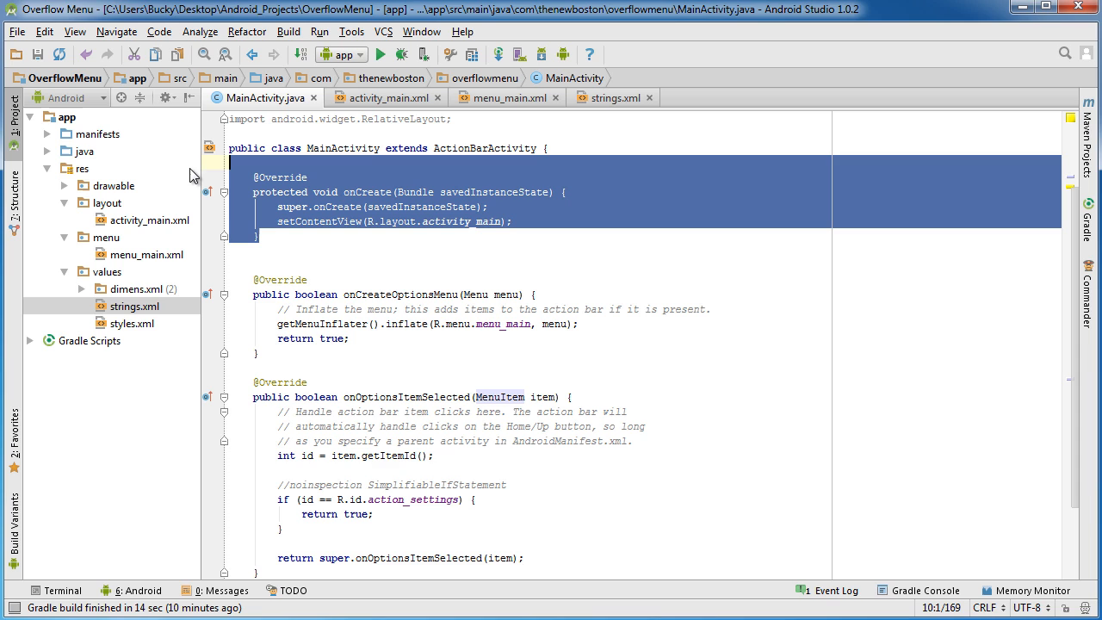
left_click(308, 176)
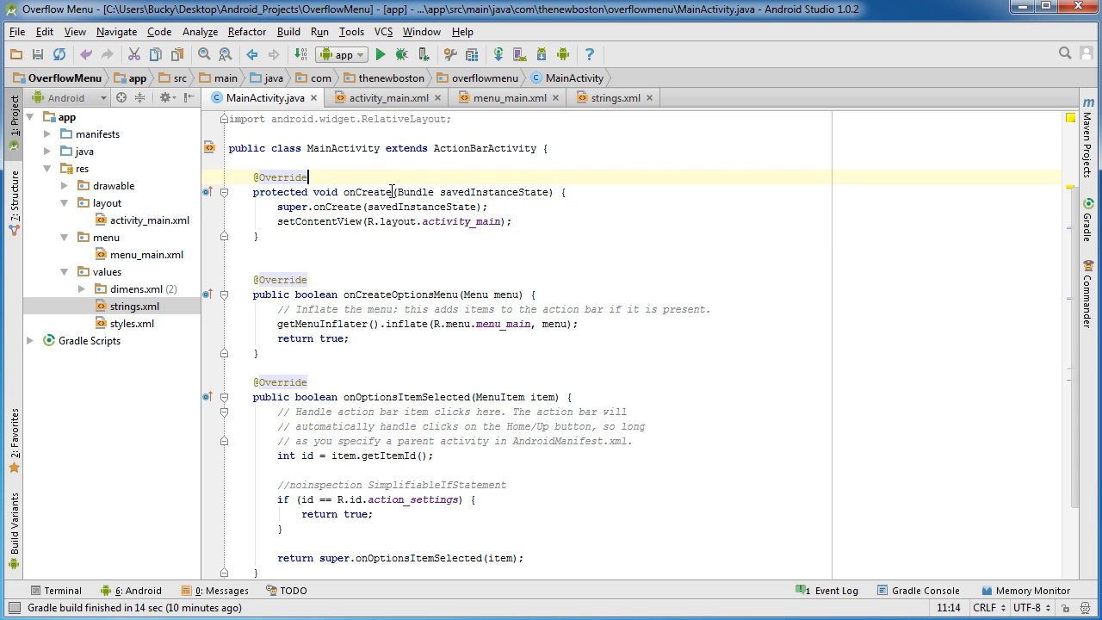
scroll("down", 3)
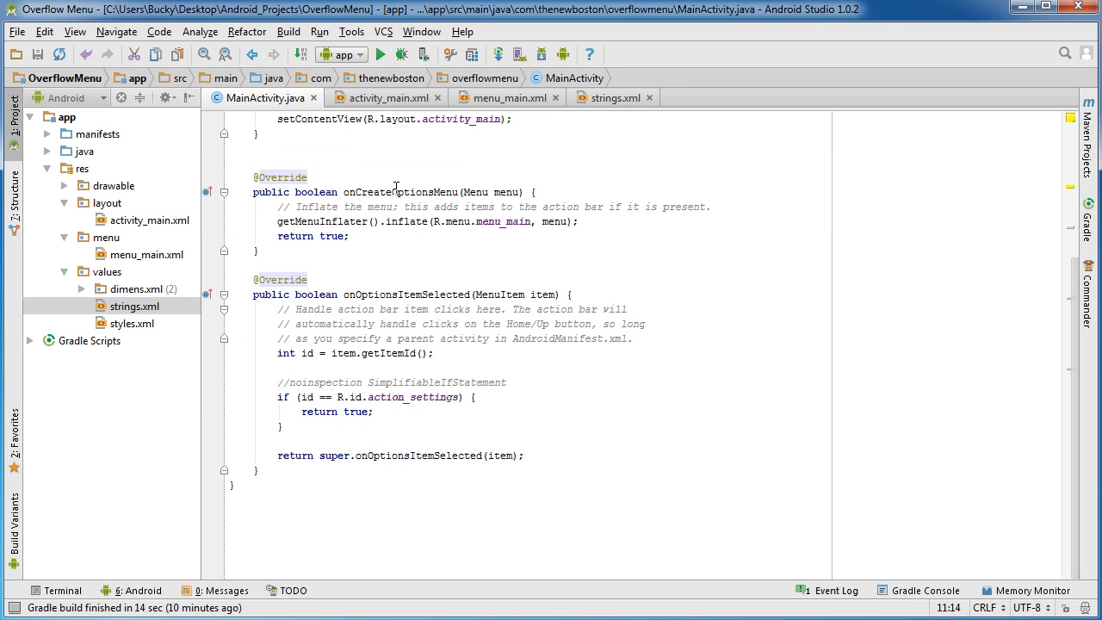
mouse_move(408, 293)
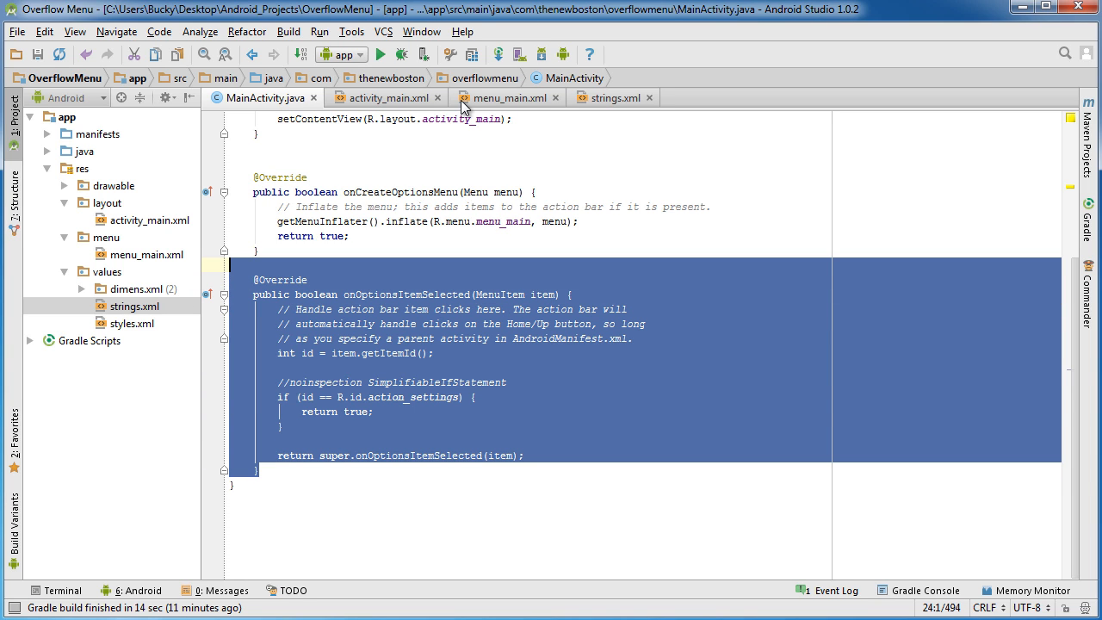
left_click(508, 97)
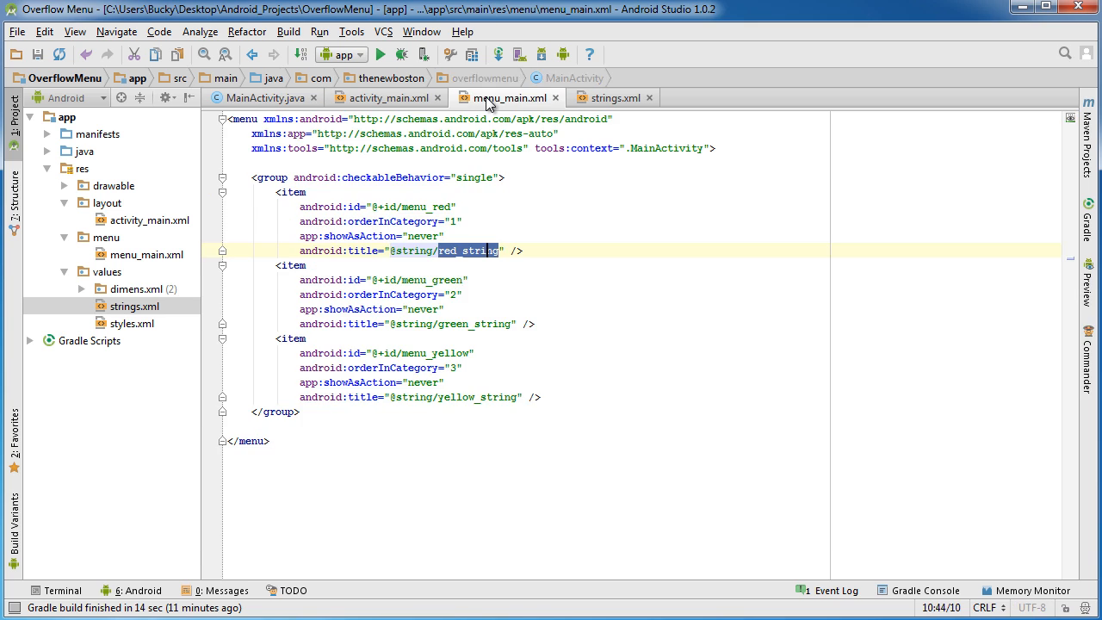
left_click(384, 98)
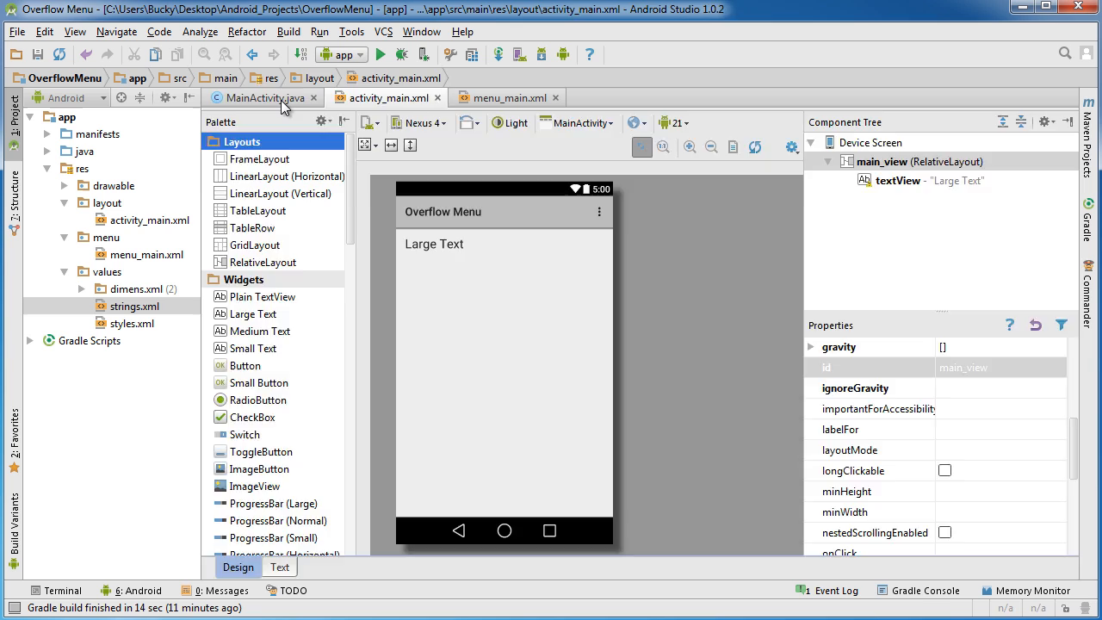
left_click(262, 97)
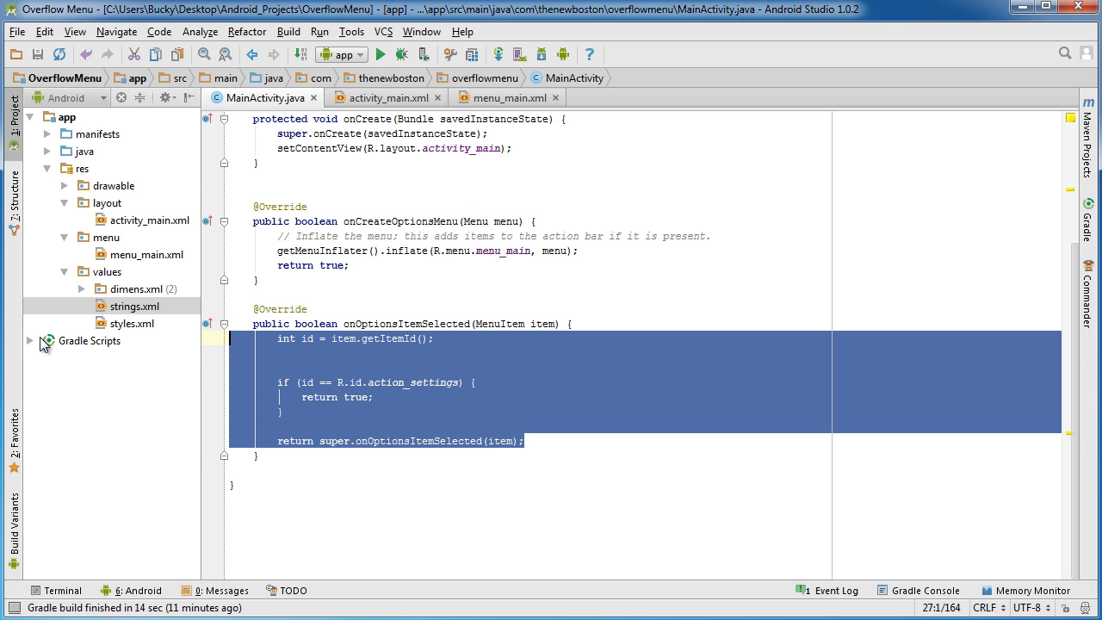
key("Delete")
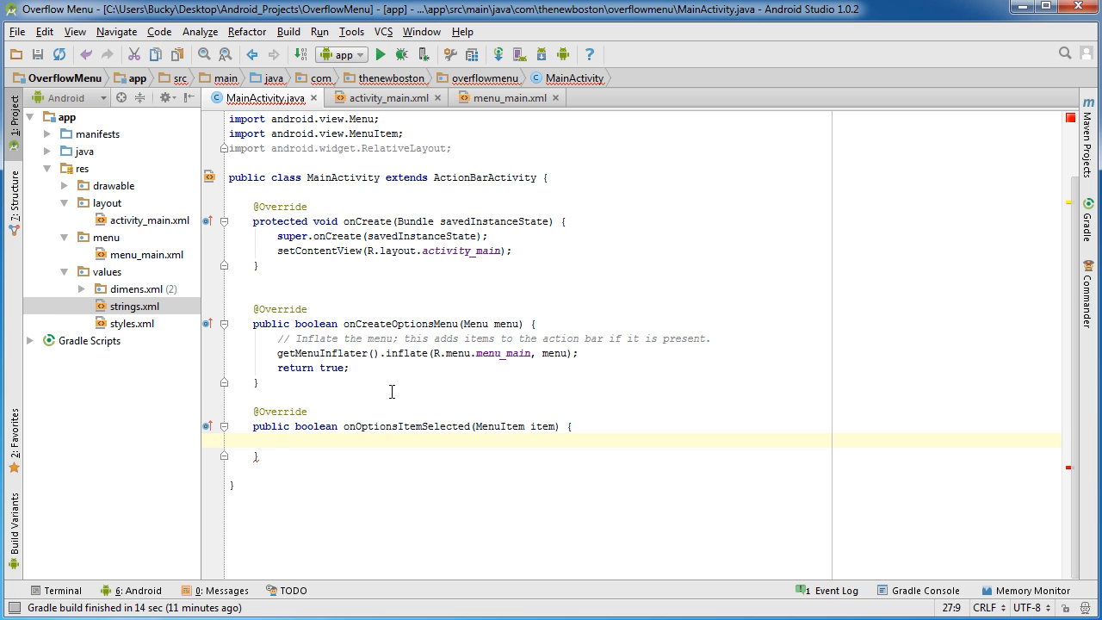
Check the main_view id in activity_main.xml and start a RelativeLayout declaration.
double_click(404, 148)
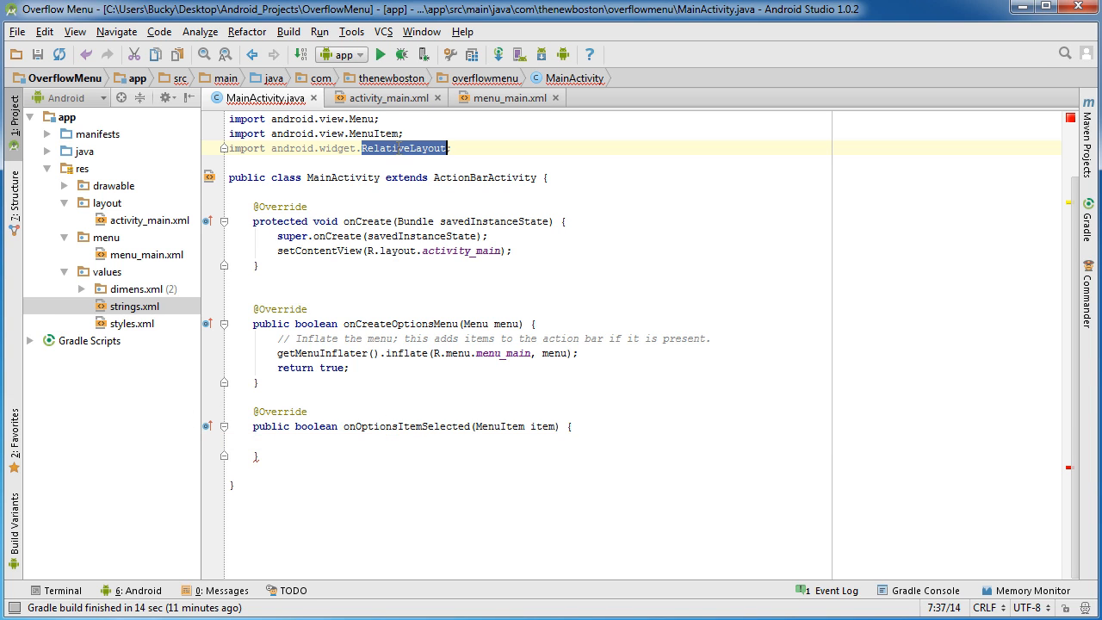
left_click(381, 97)
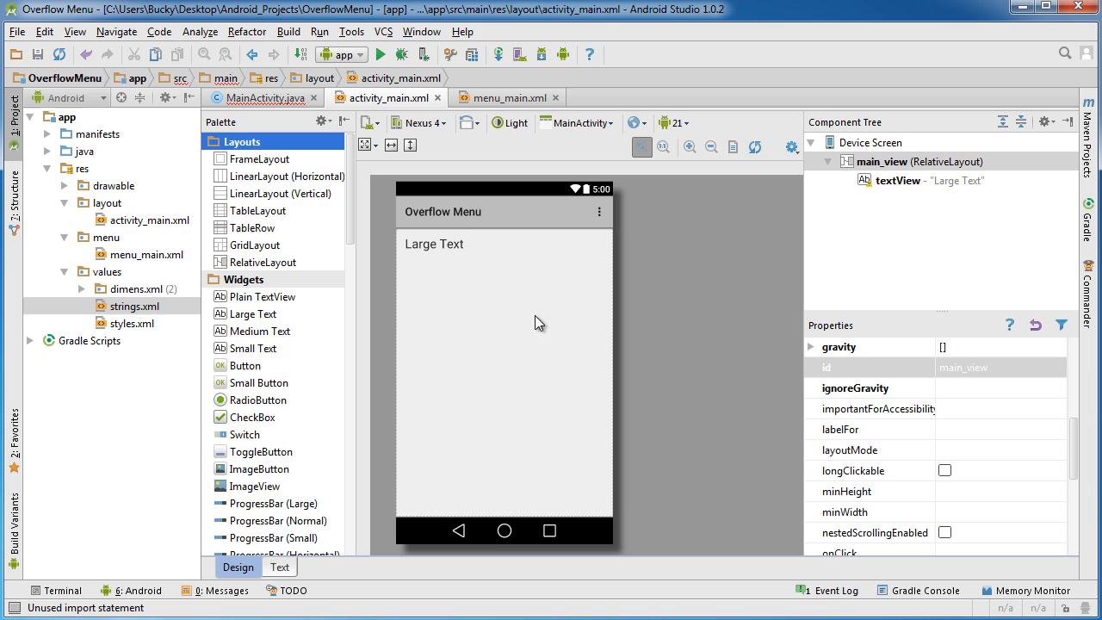
left_click(266, 97)
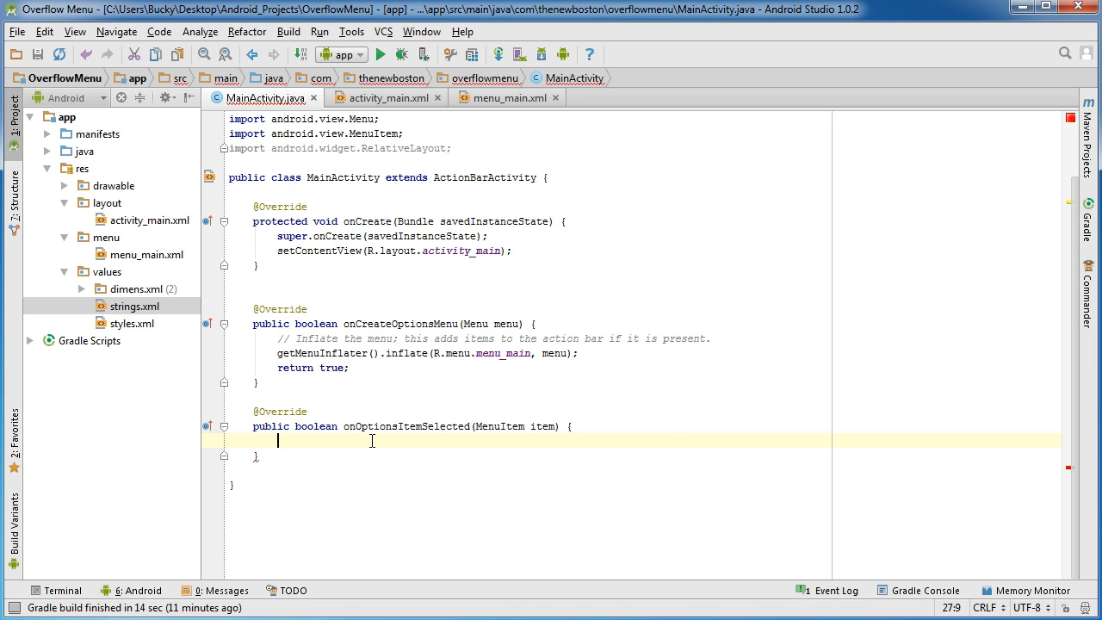
type("RelativeLayout")
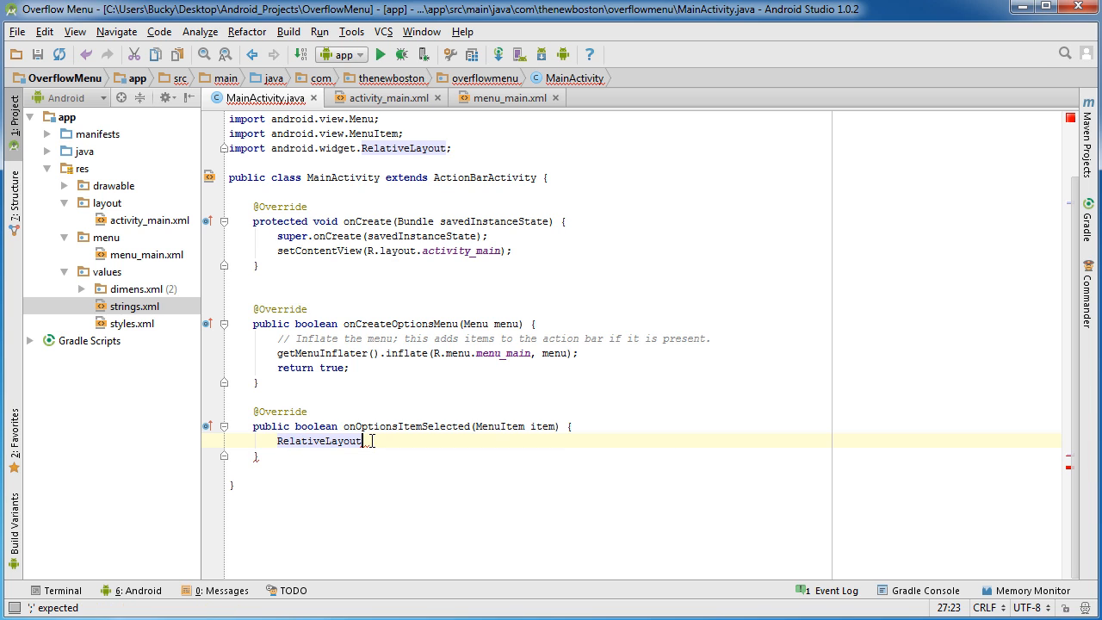
left_click(383, 97)
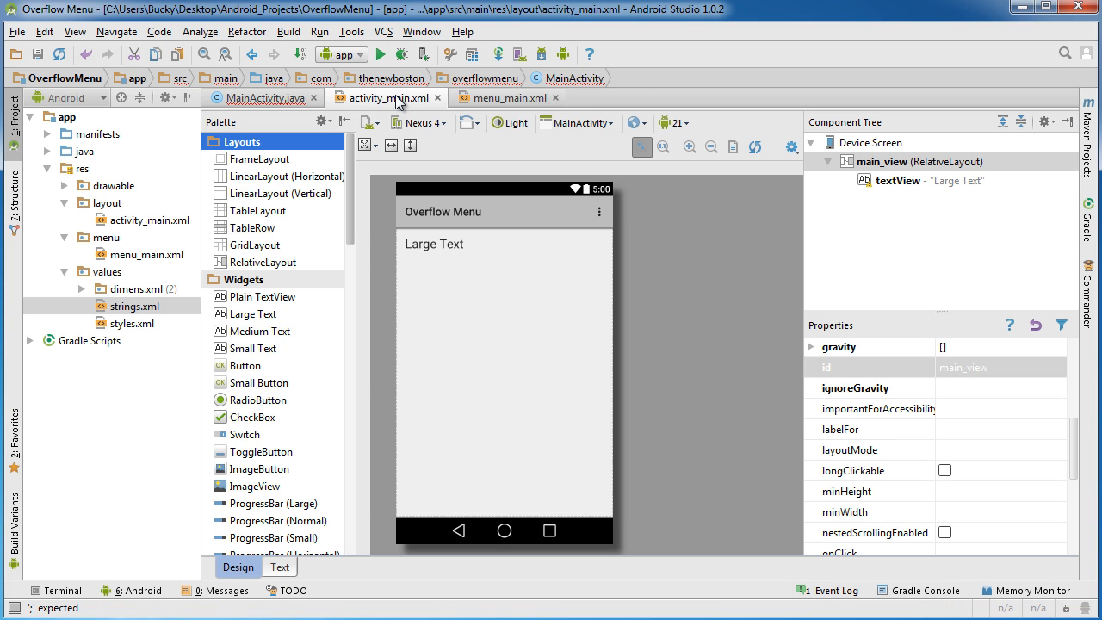
left_click(260, 97)
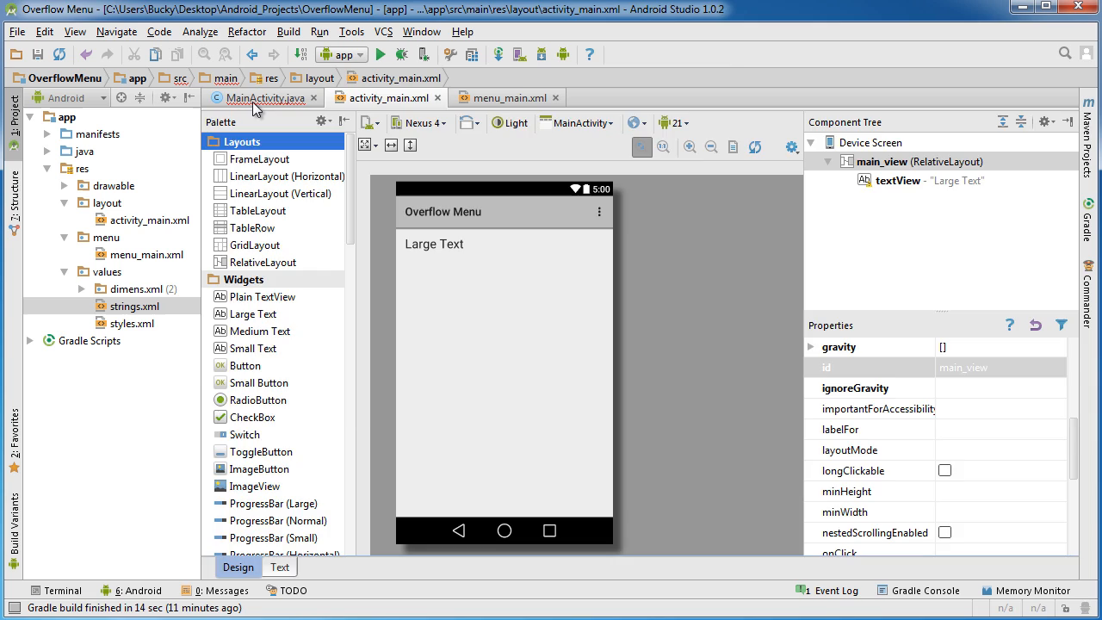
Complete the line as main_view = (RelativeLayout) findViewById(R.id.main_view);.
left_click(262, 97)
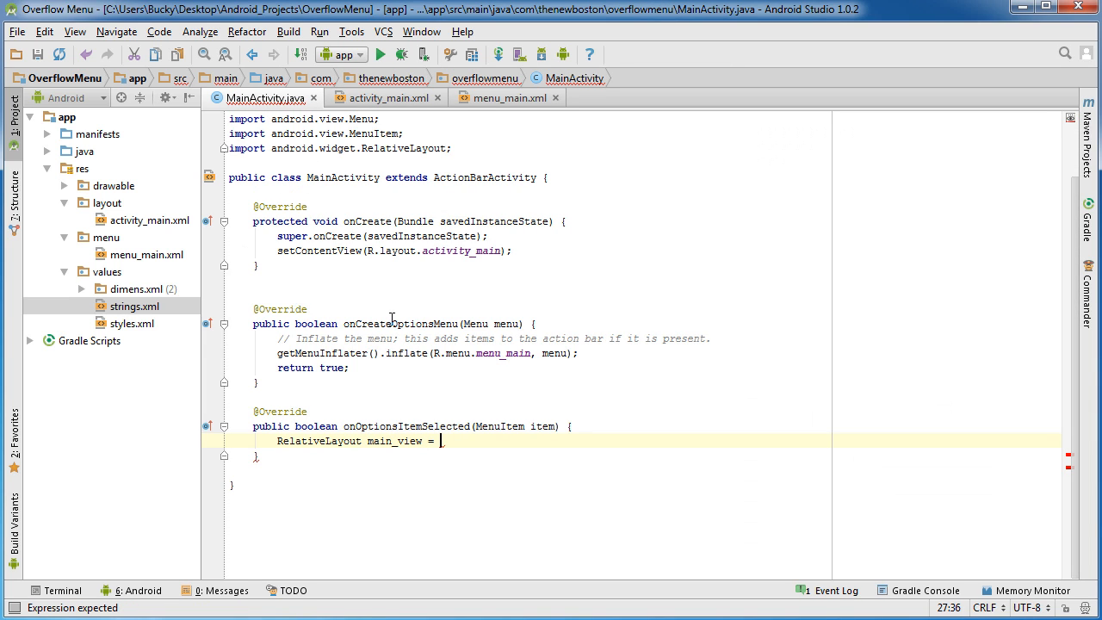
type("(RelativeLayout")
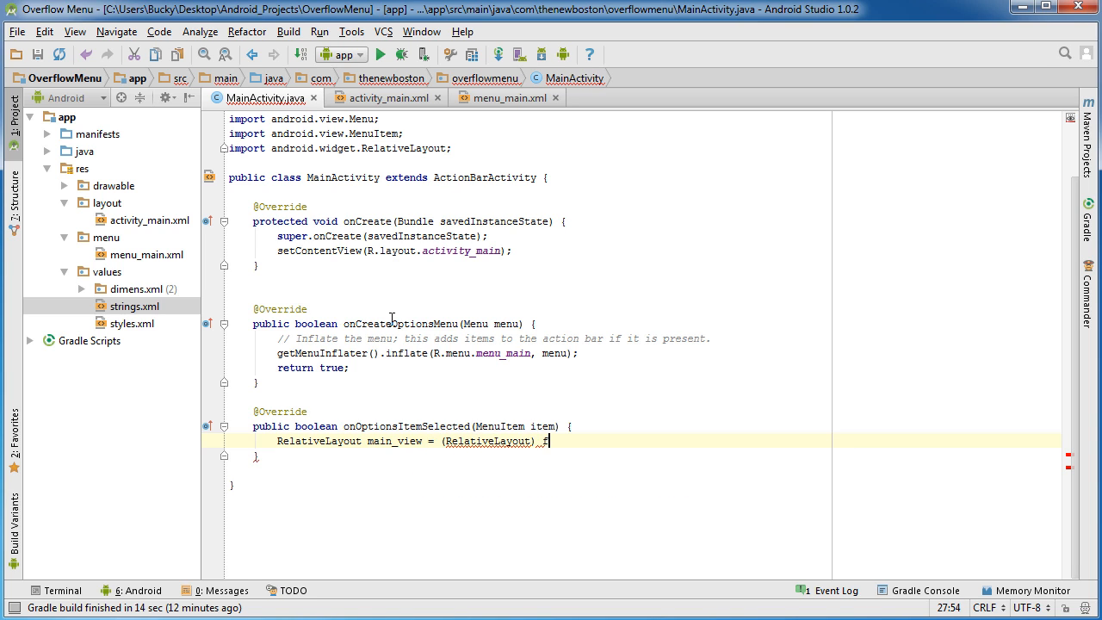
type("findViewById()")
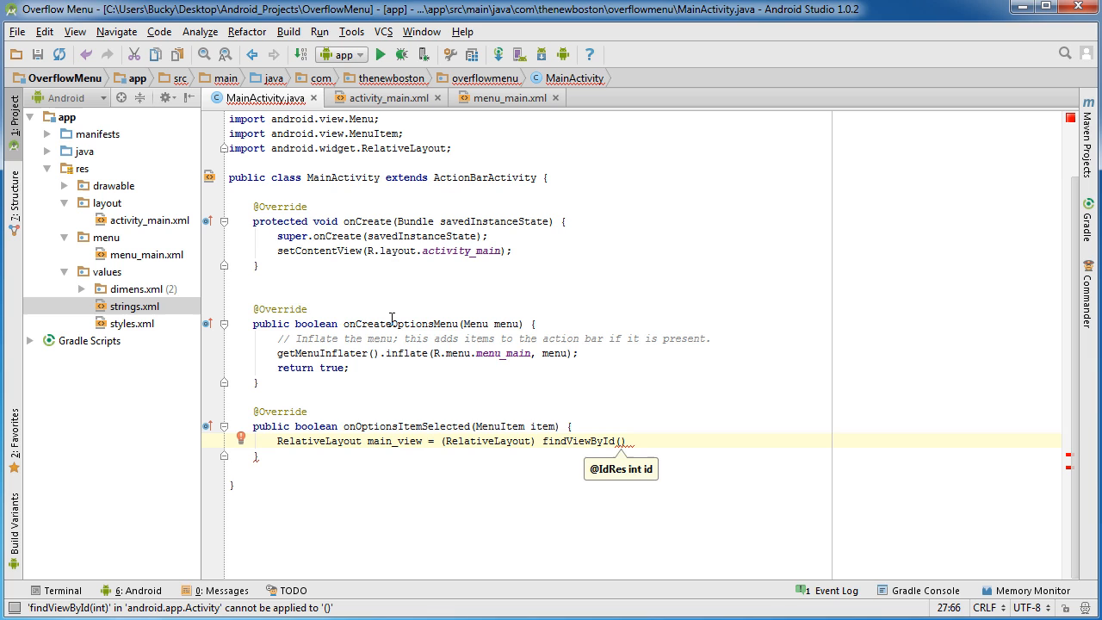
type("R.id.")
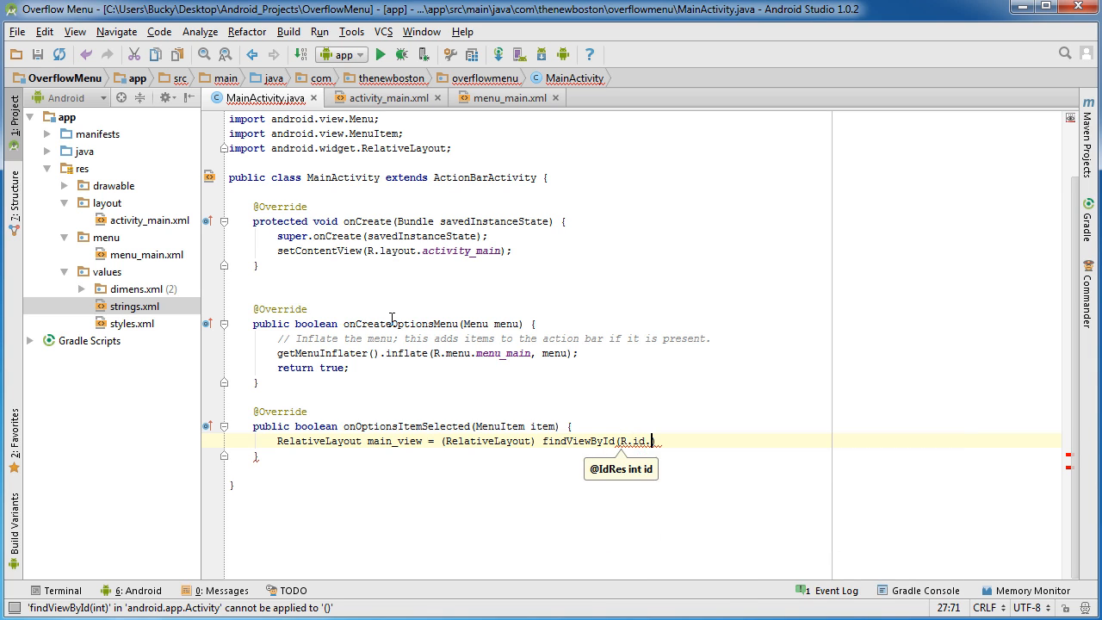
type("main_view")
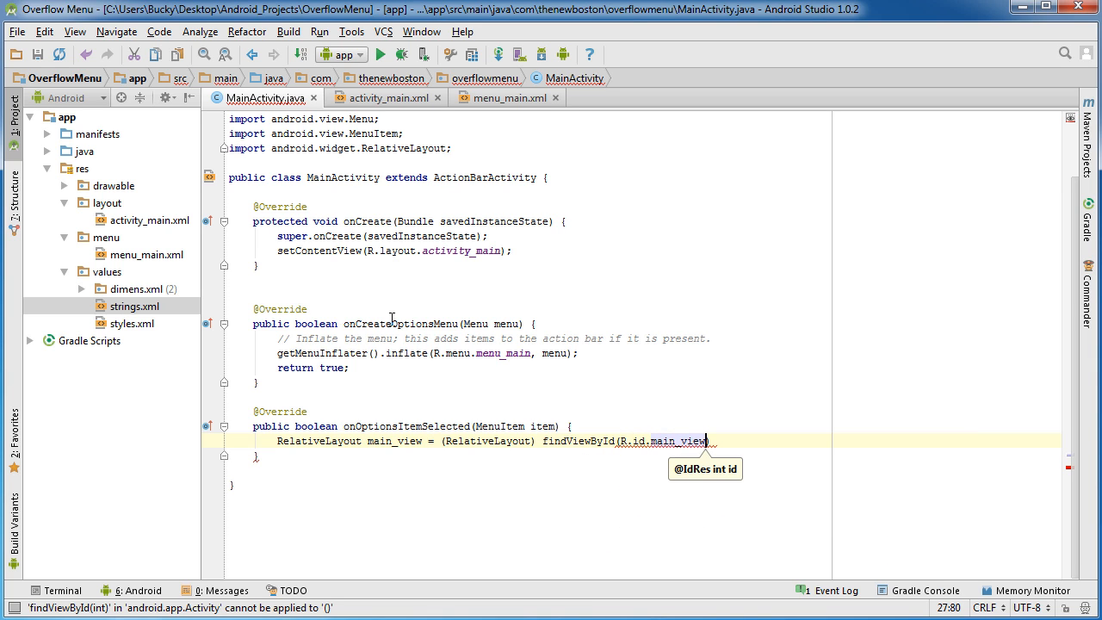
type(";")
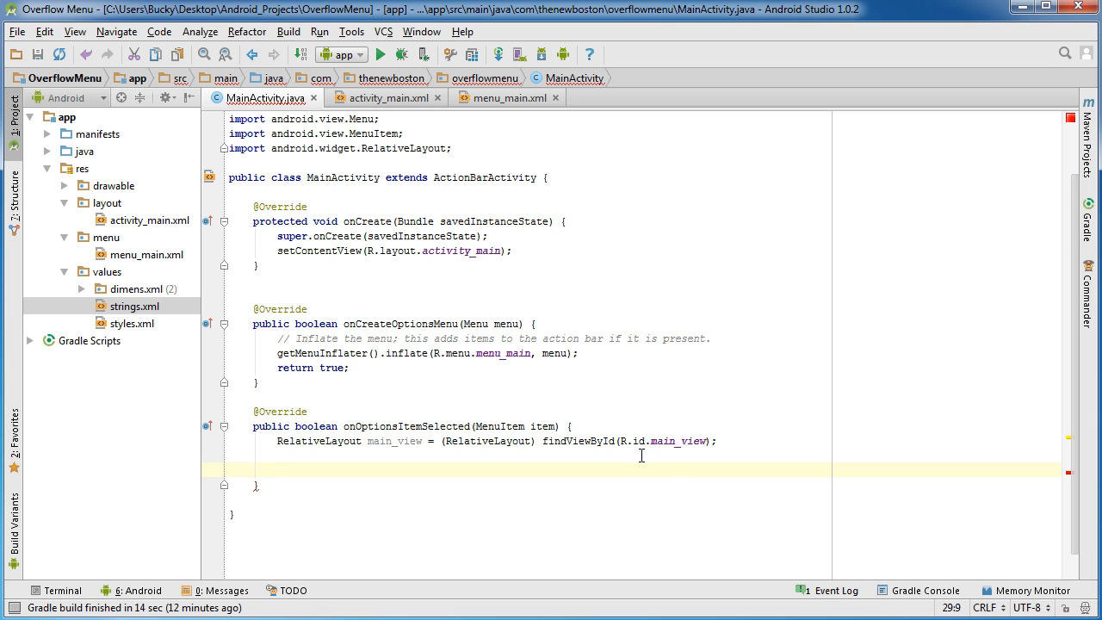
scroll("up", 3)
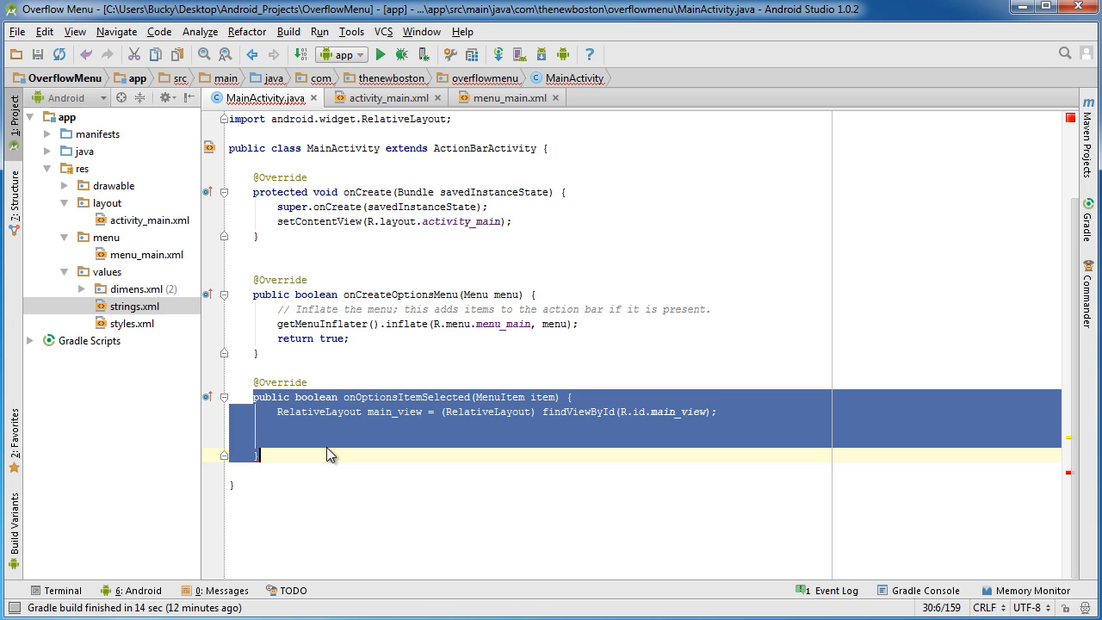
left_click(332, 454)
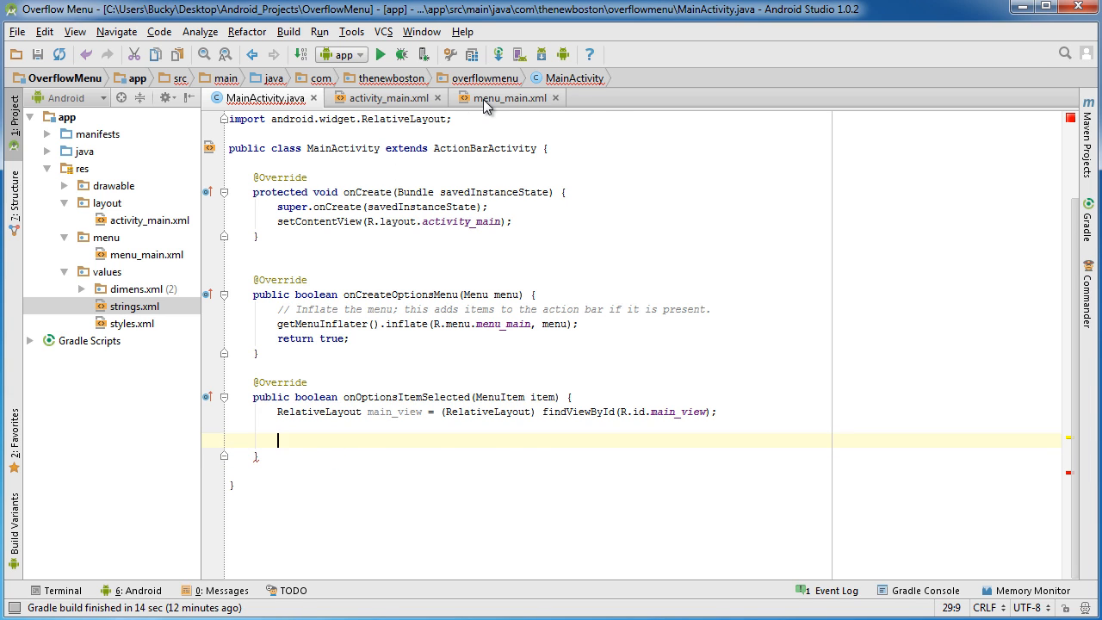
Start a switch on item.getItemId() inside onOptionsItemSelected.
left_click(385, 97)
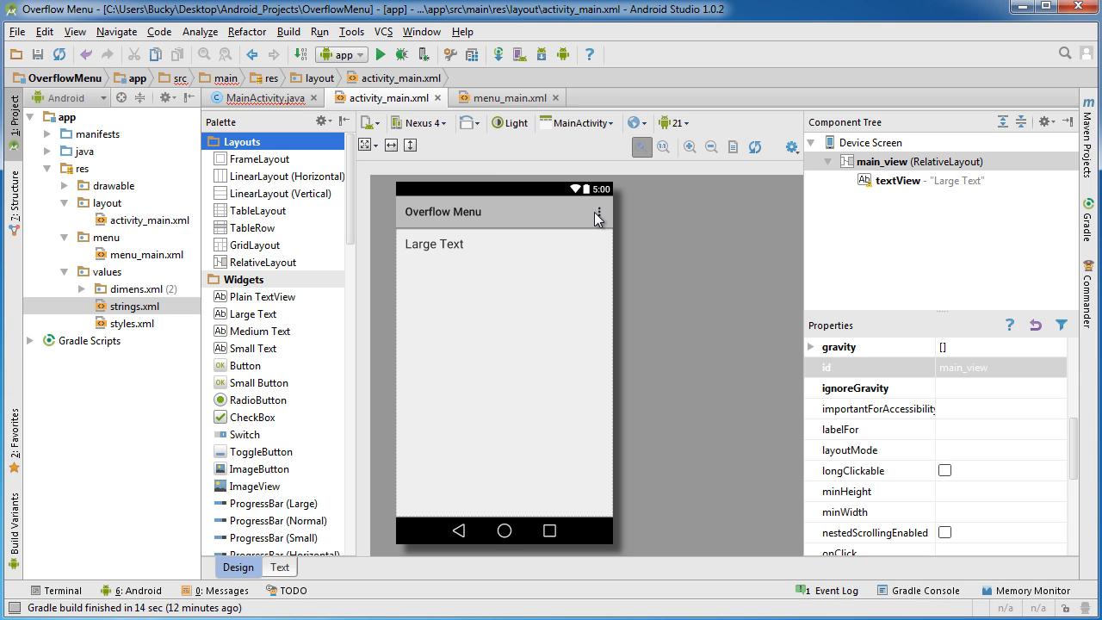
left_click(268, 98)
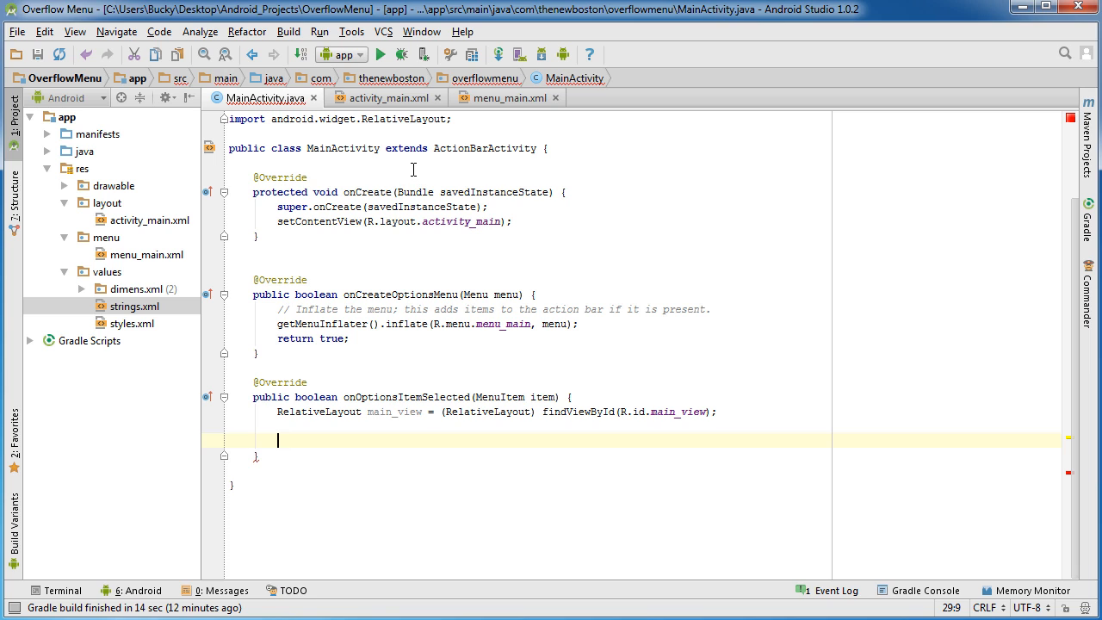
mouse_move(435, 169)
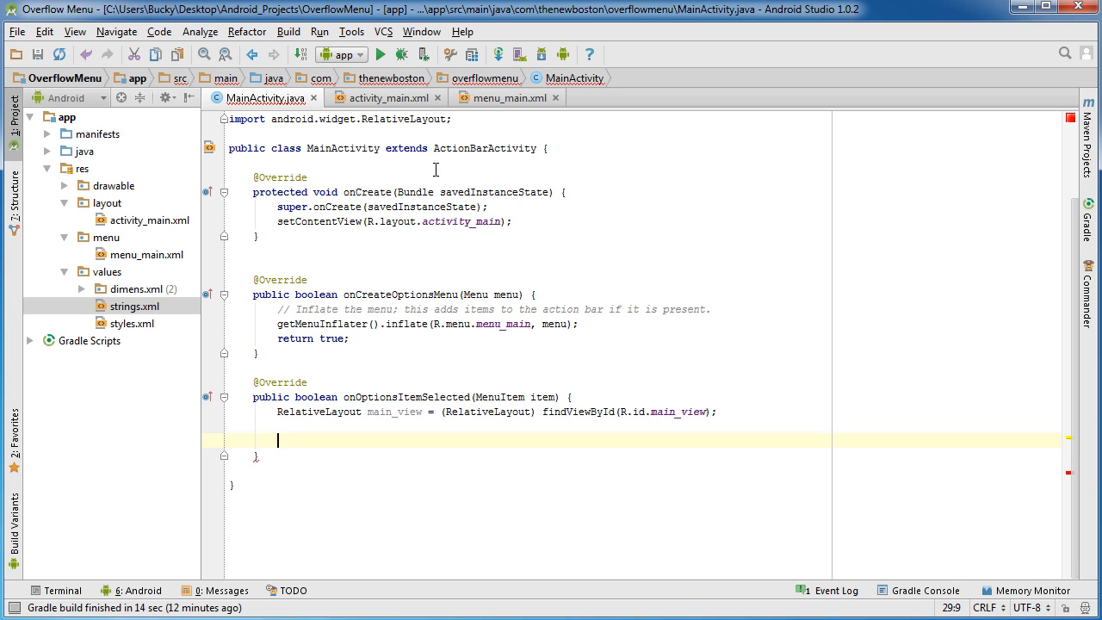
type("switch")
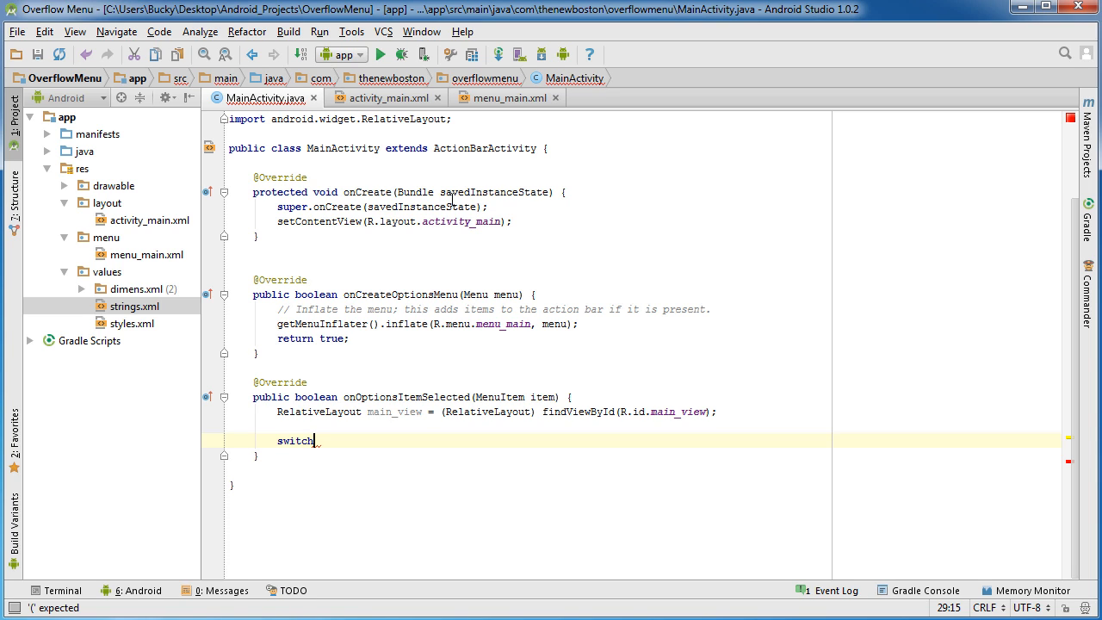
type("(")
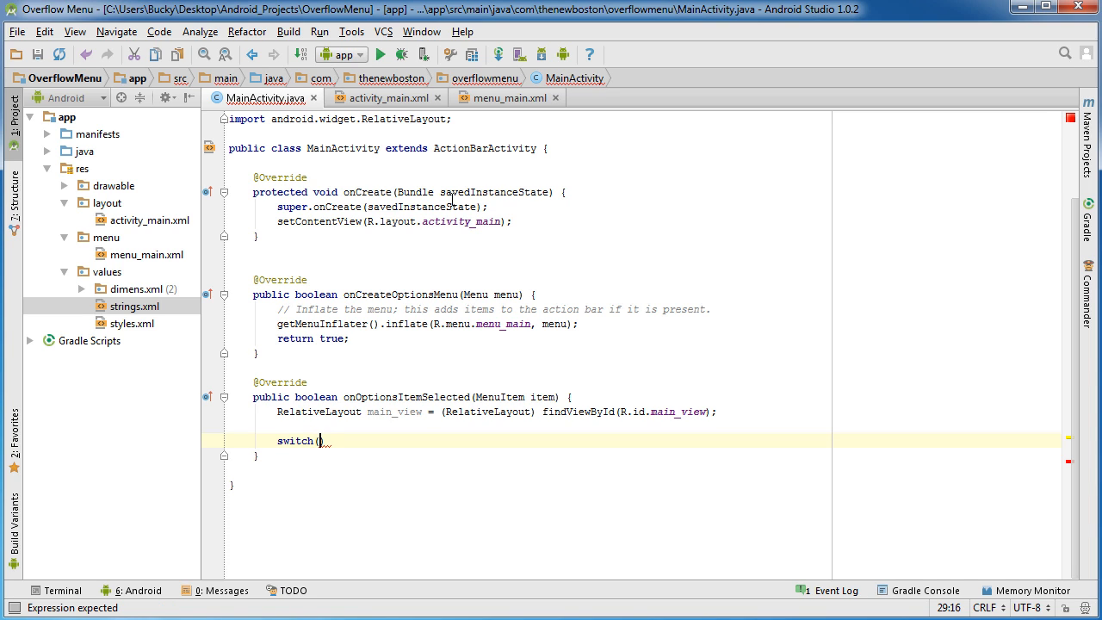
type("item")
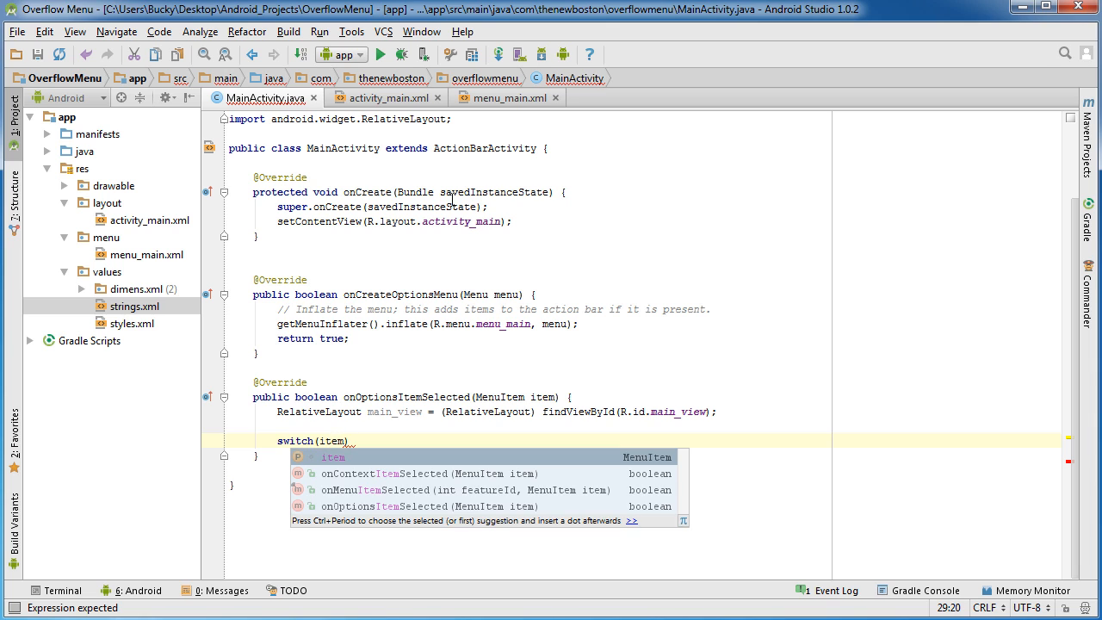
type(".")
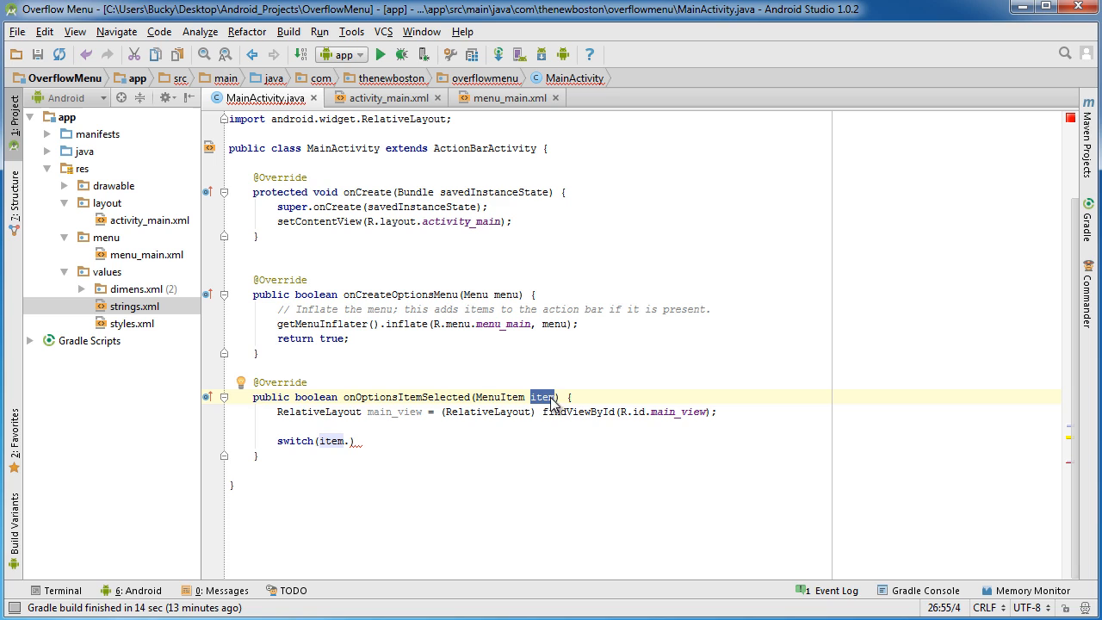
double_click(332, 440)
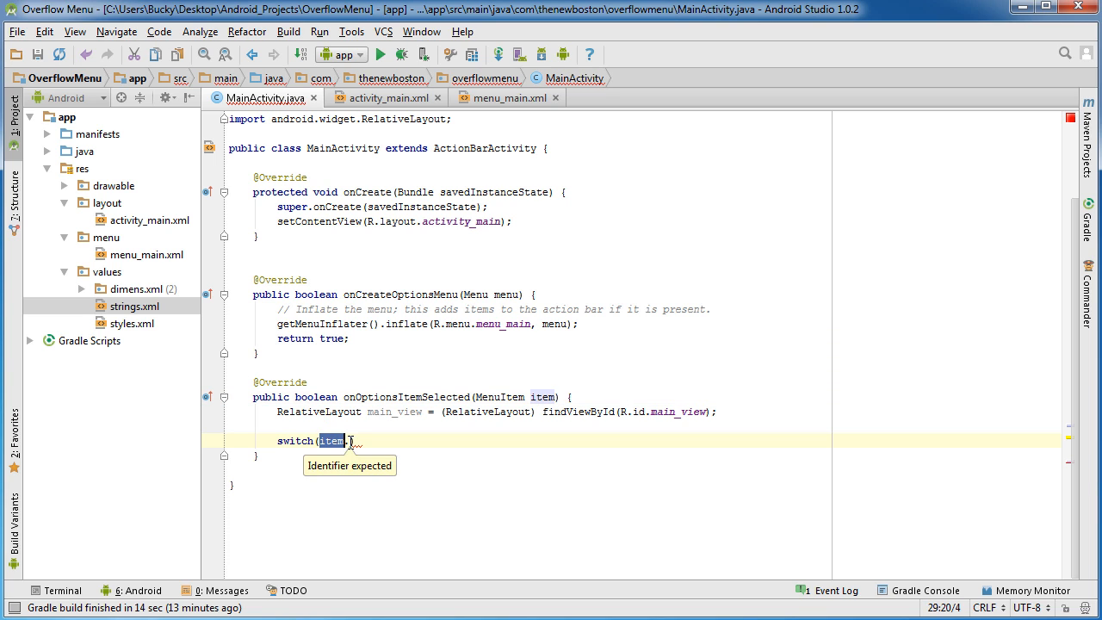
type(".")
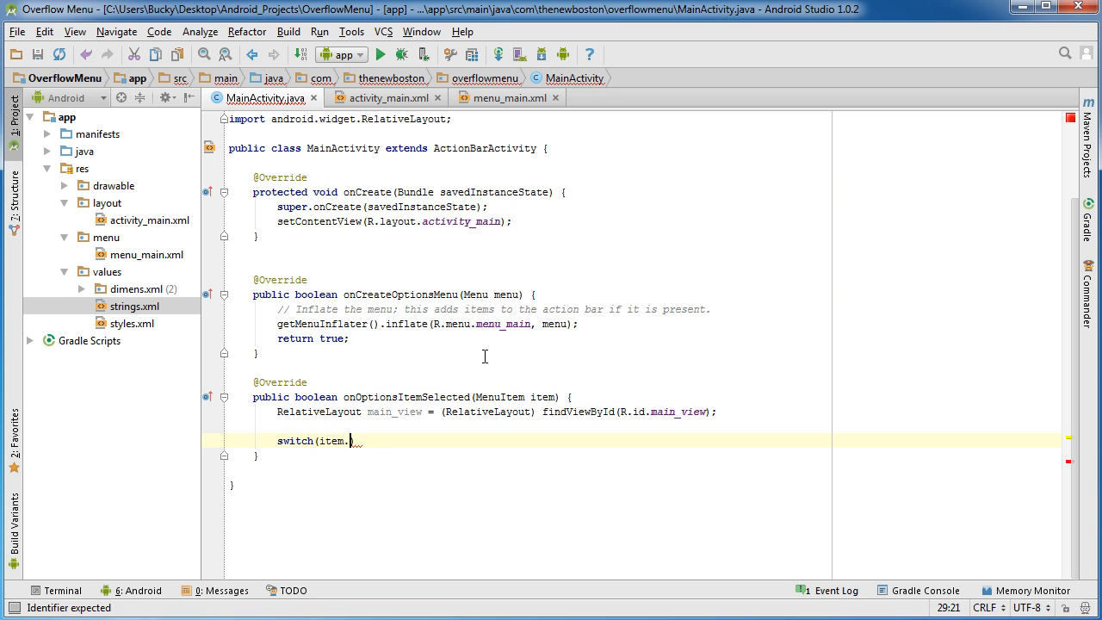
type("getItemId(")
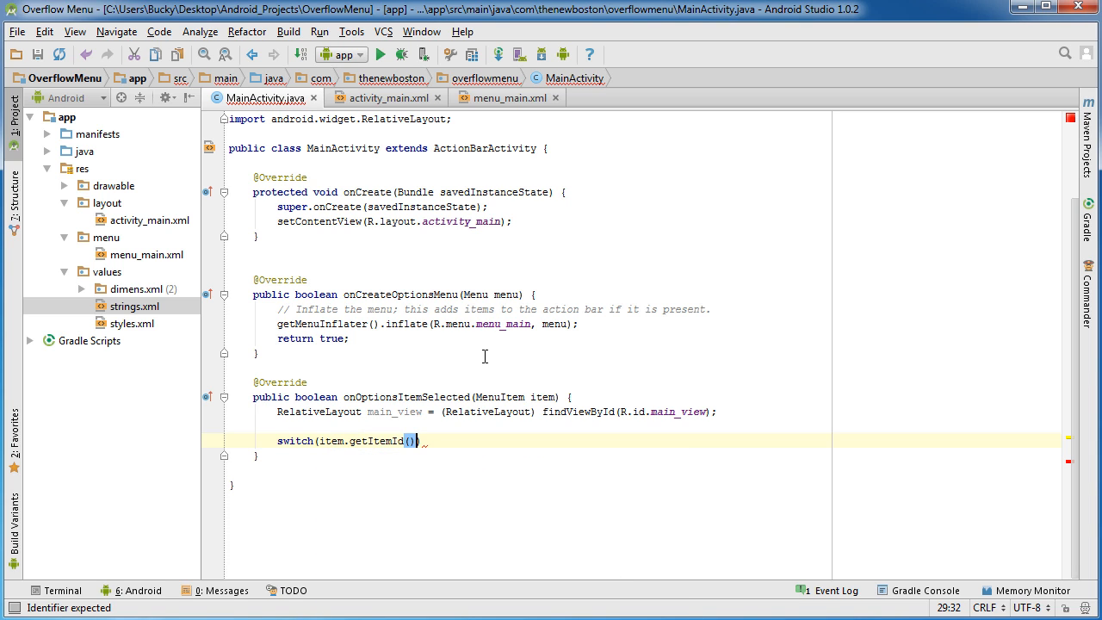
type(")")
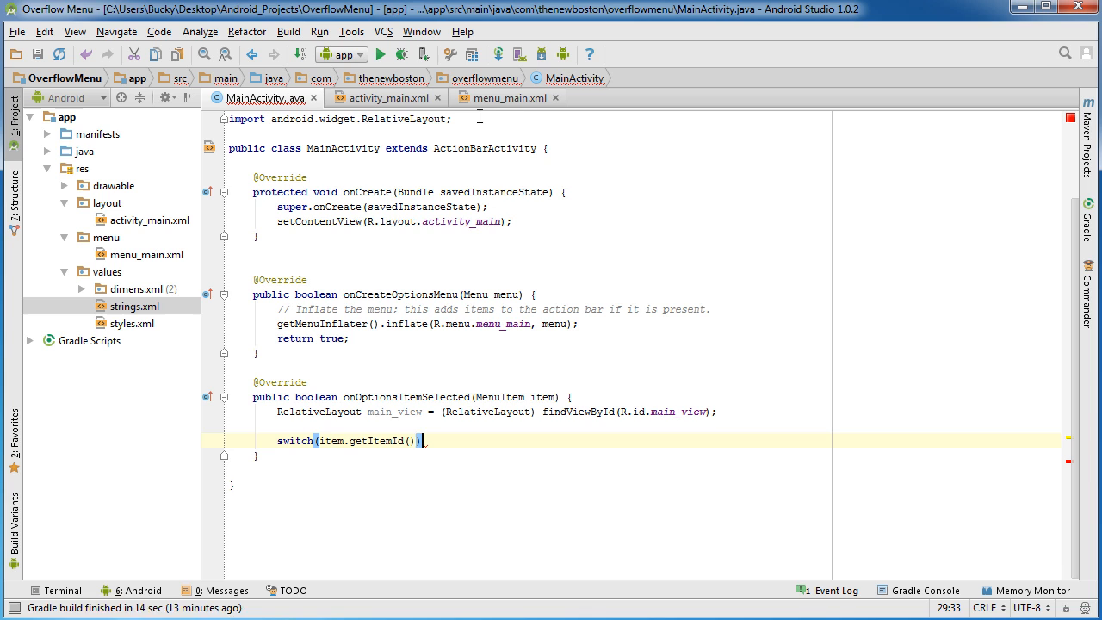
mouse_move(508, 97)
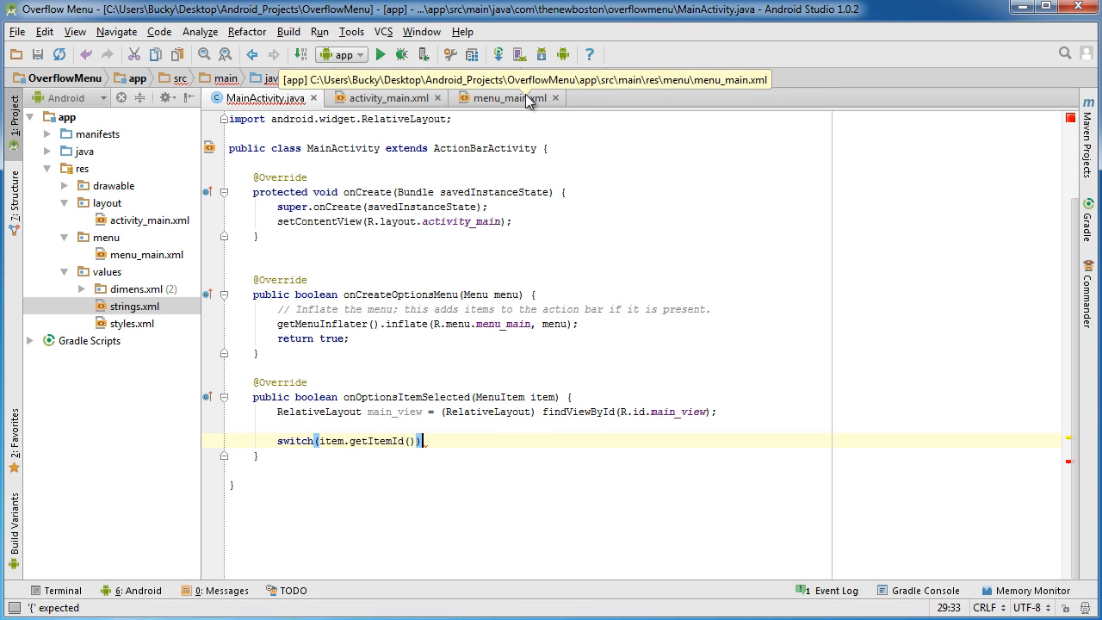
Look up the menu_red and menu_yellow item ids in menu_main.xml.
left_click(504, 97)
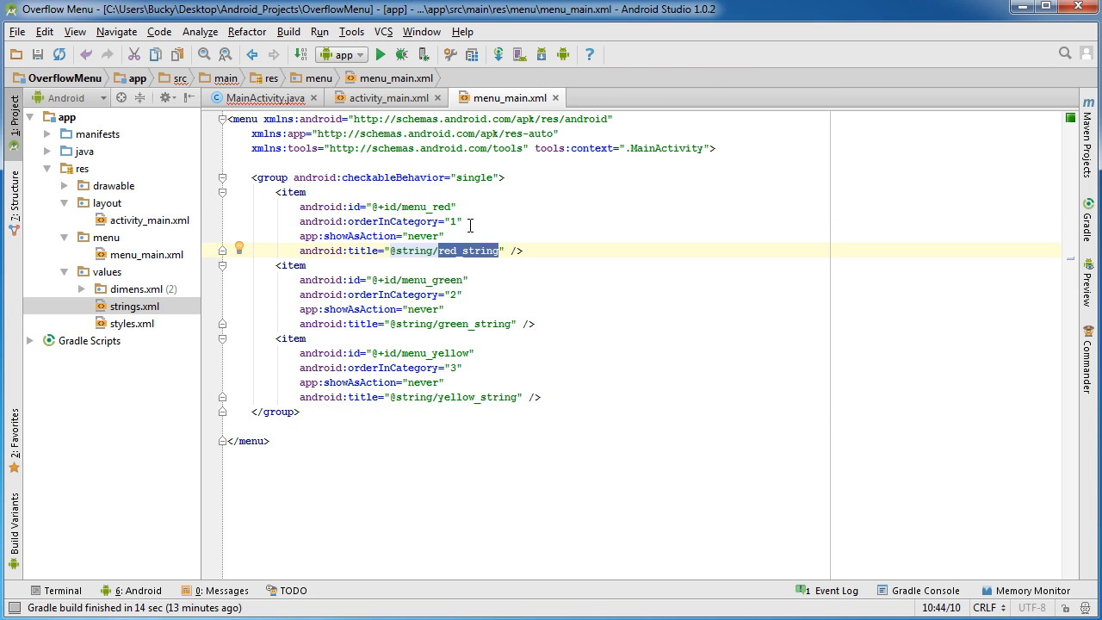
double_click(426, 207)
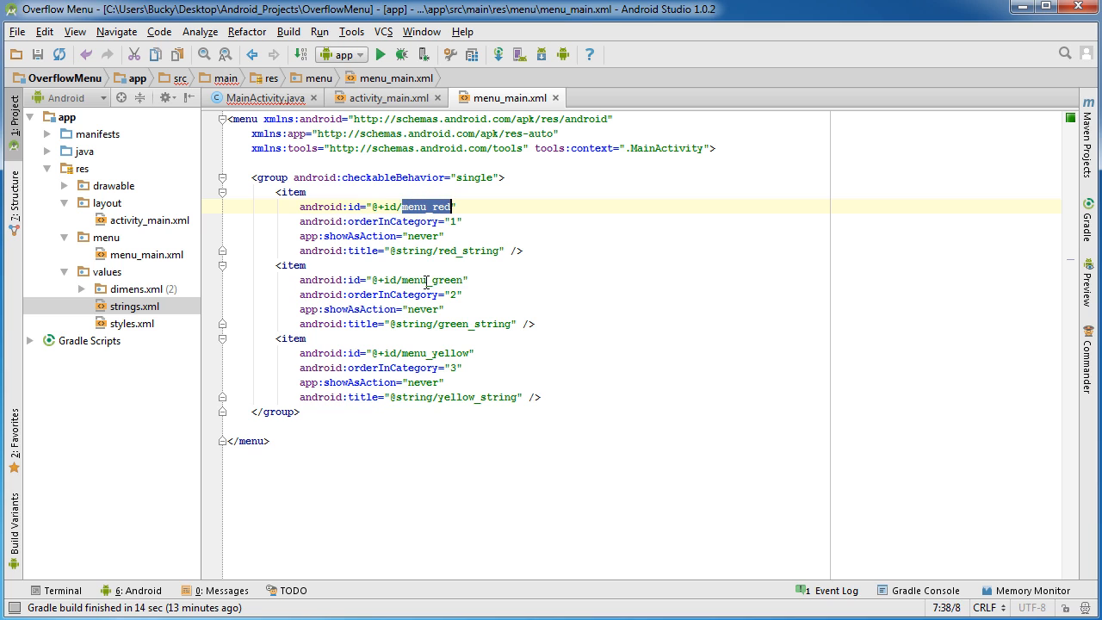
double_click(427, 353)
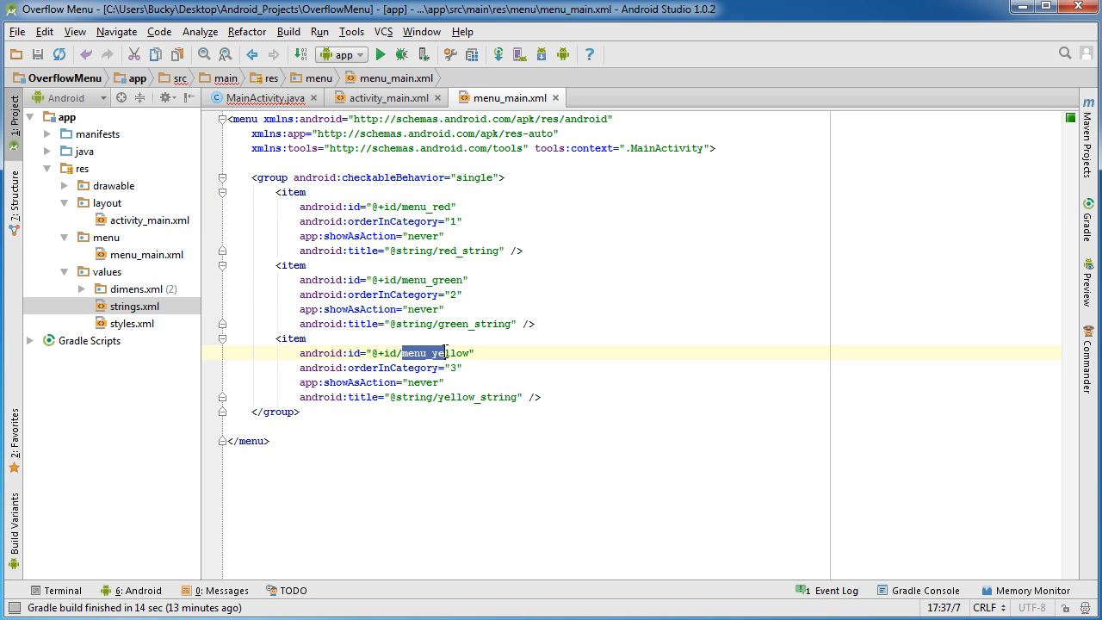
mouse_move(388, 97)
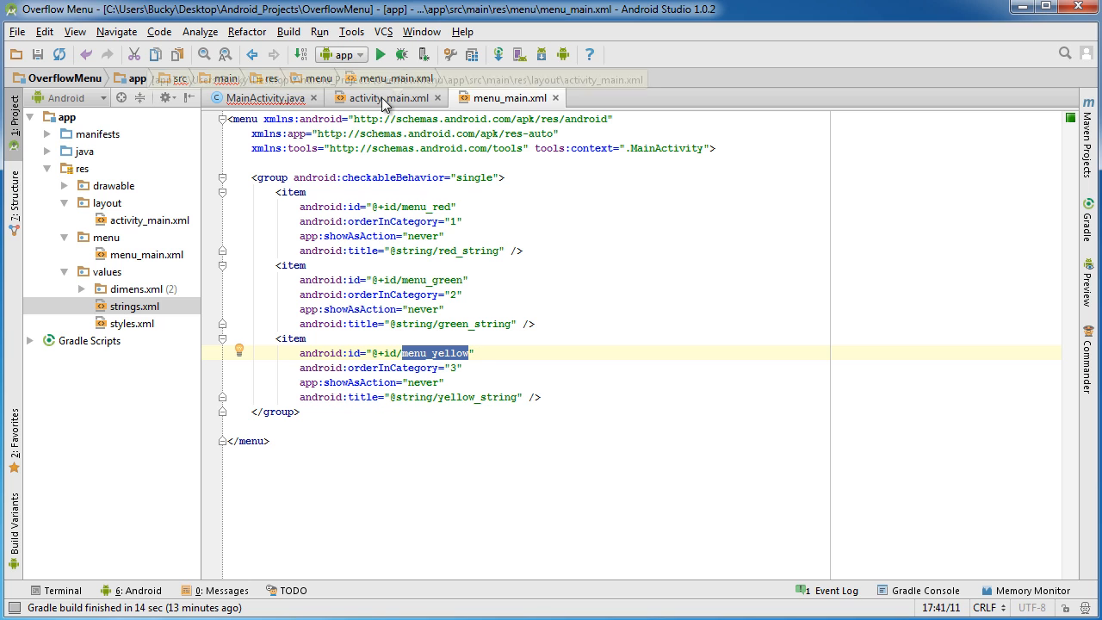
left_click(263, 97)
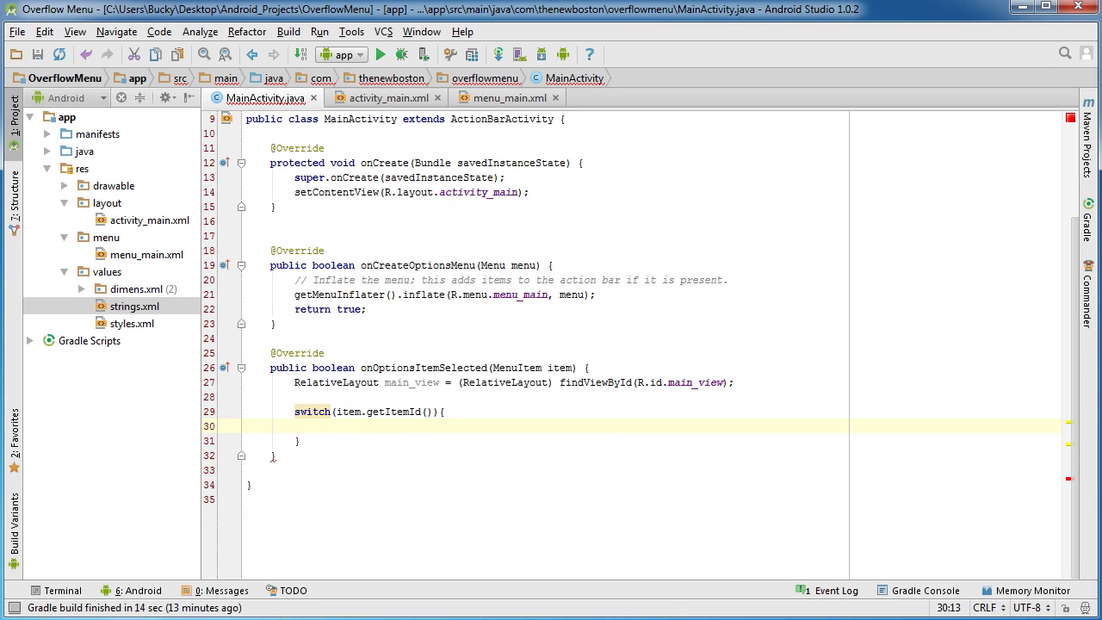
Add case R.id.menu_red that toggles the item's checked state with setChecked.
type("case")
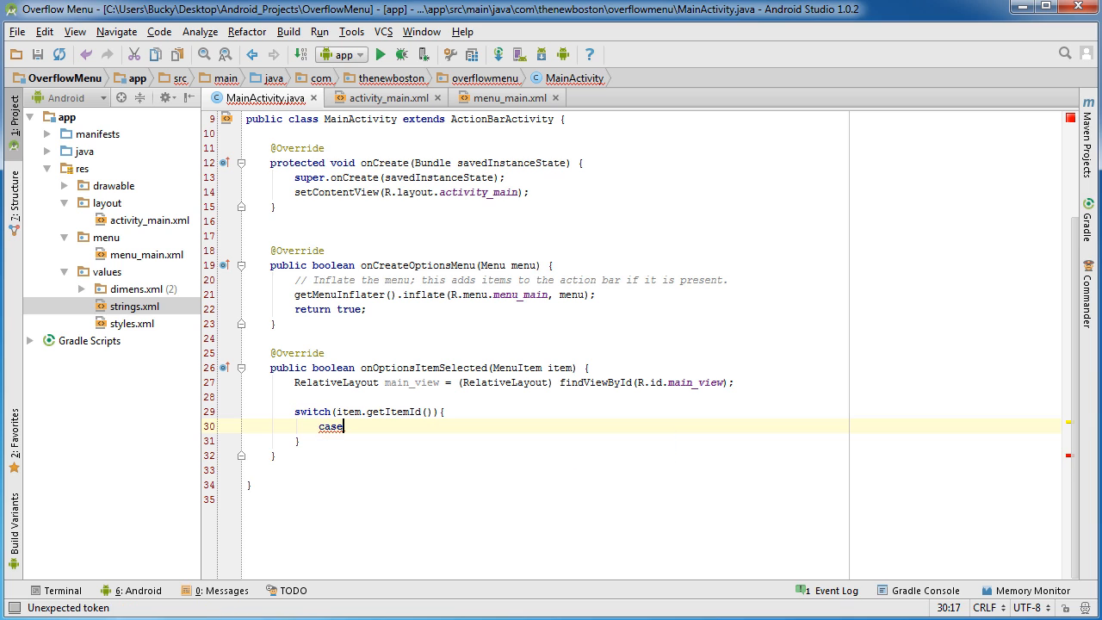
type("R.i")
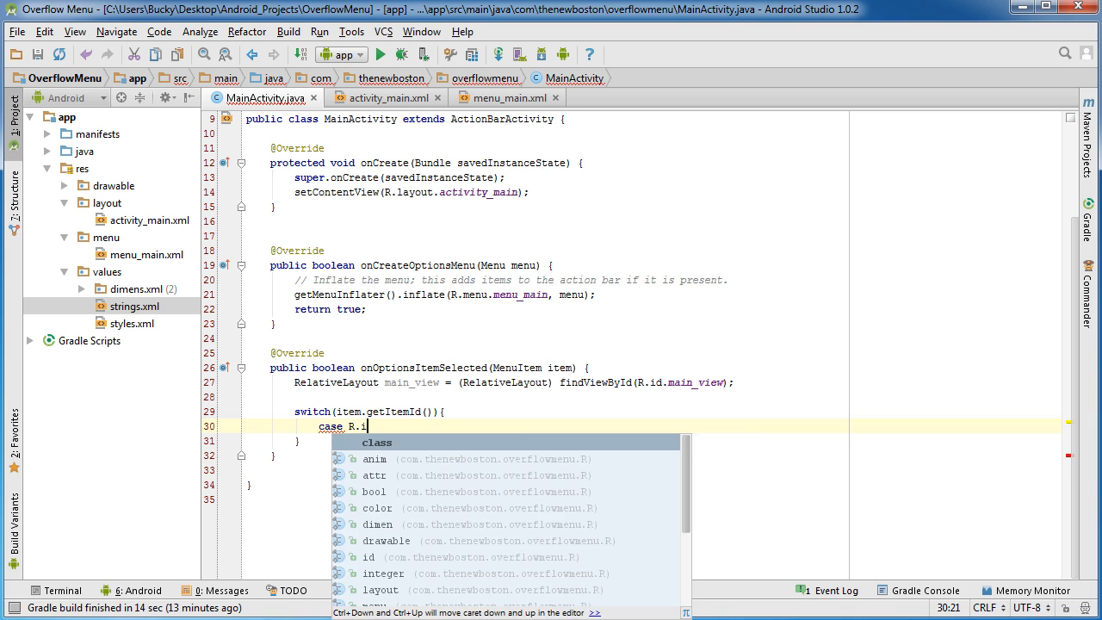
type("d.menu")
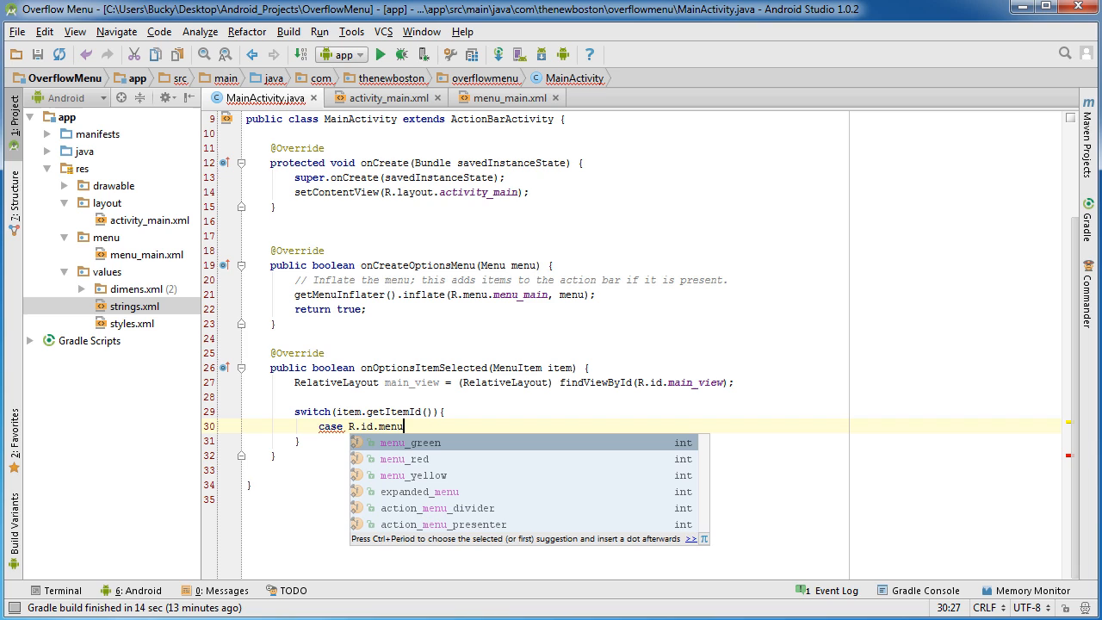
type("red:")
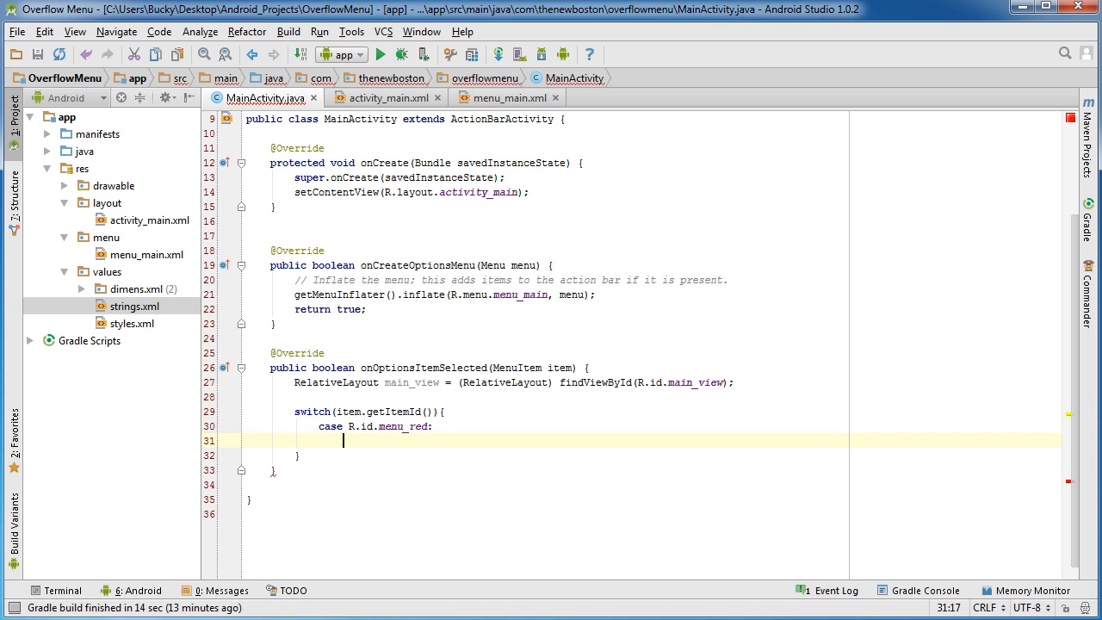
type("if(")
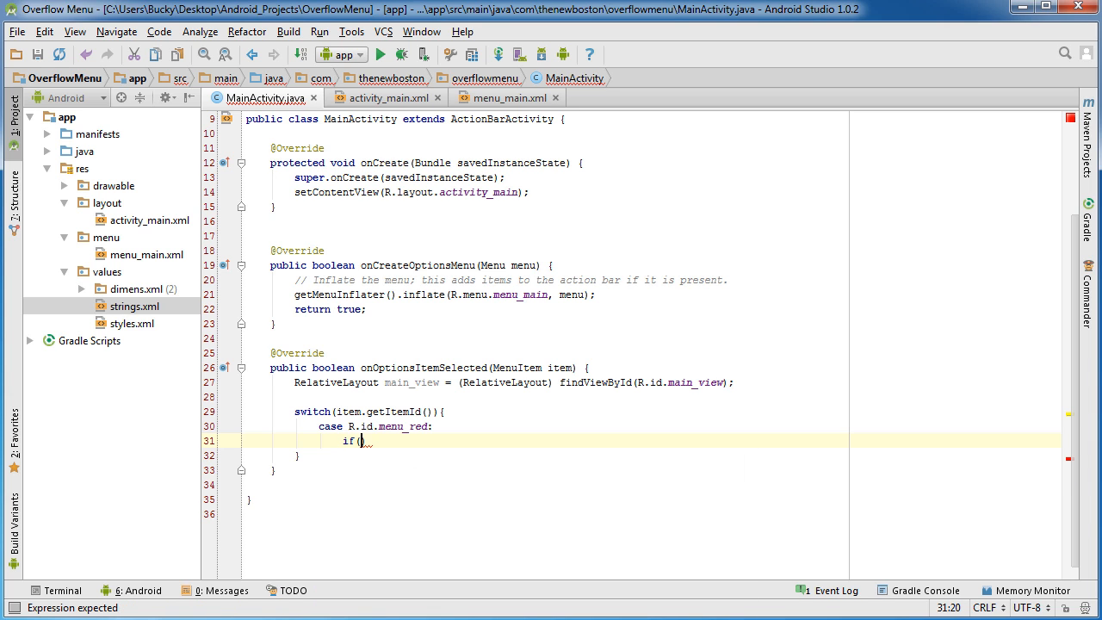
type("item.isChecked(")
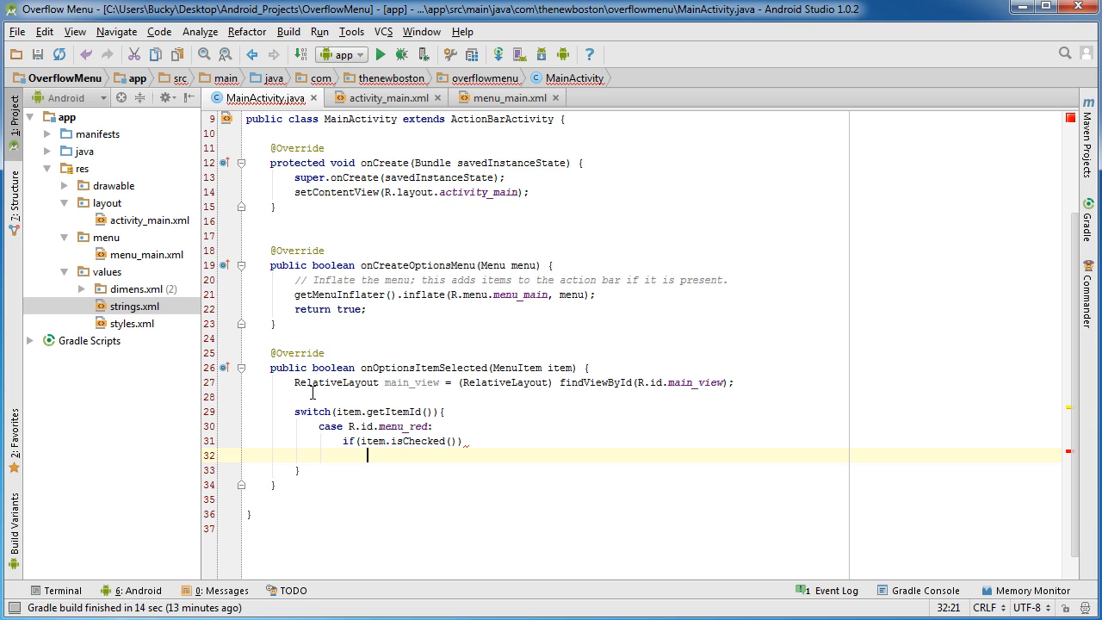
mouse_move(478, 455)
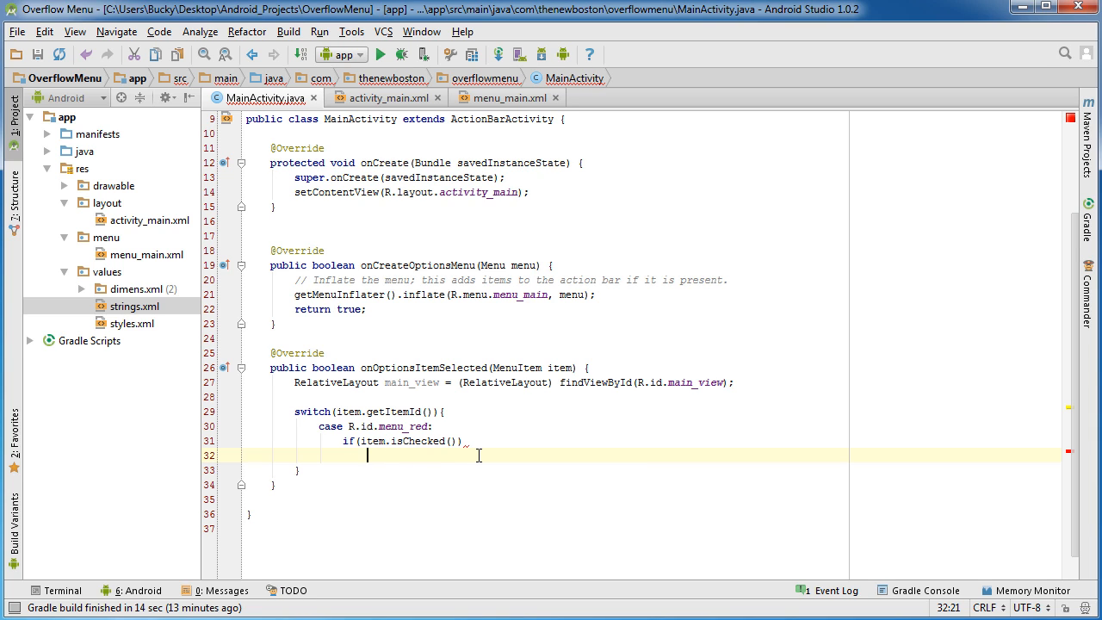
type("item.setChecked(false")
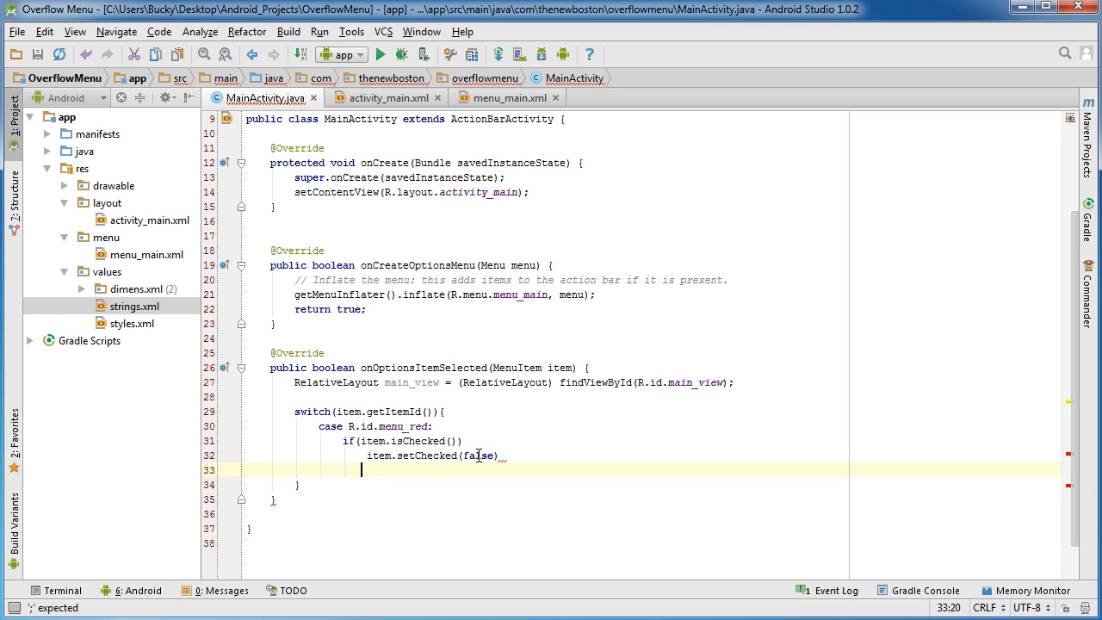
type("else")
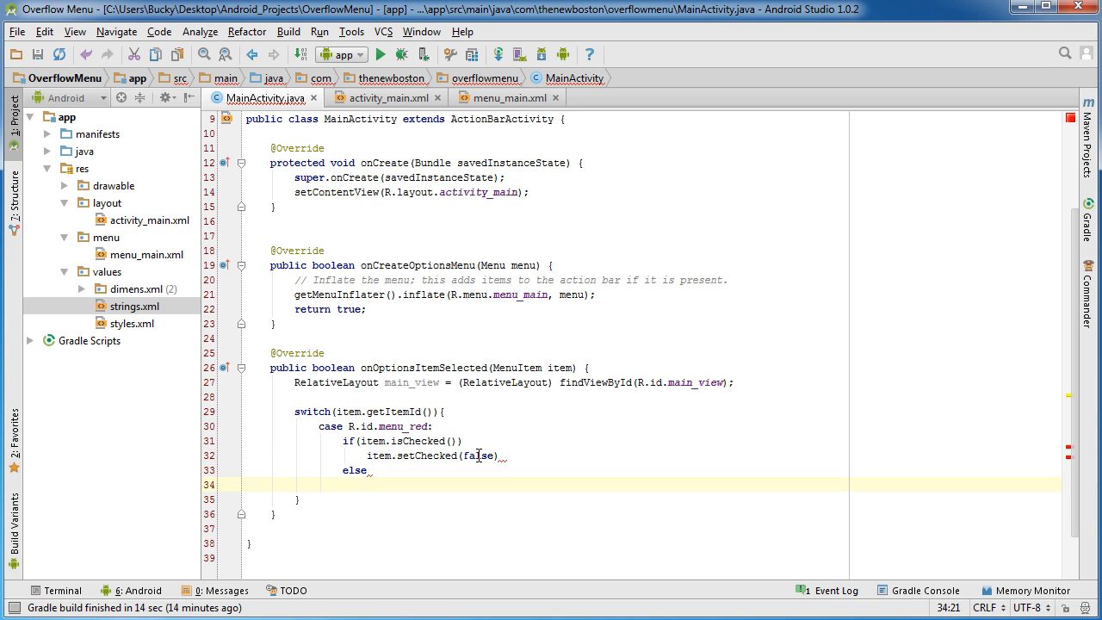
type("item.setChecked(true);")
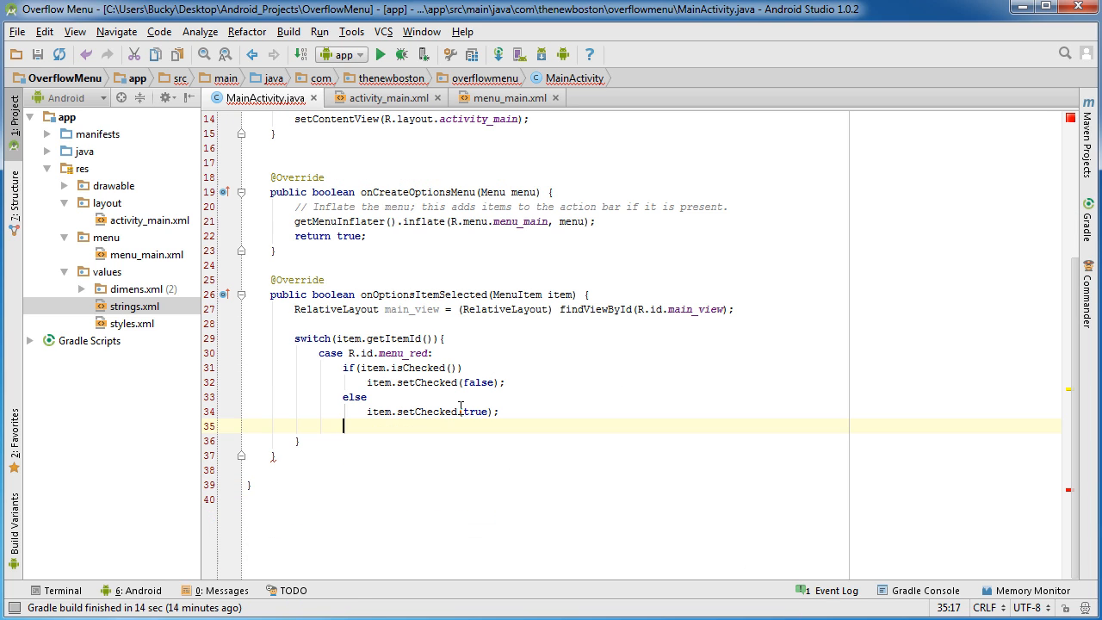
mouse_move(441, 414)
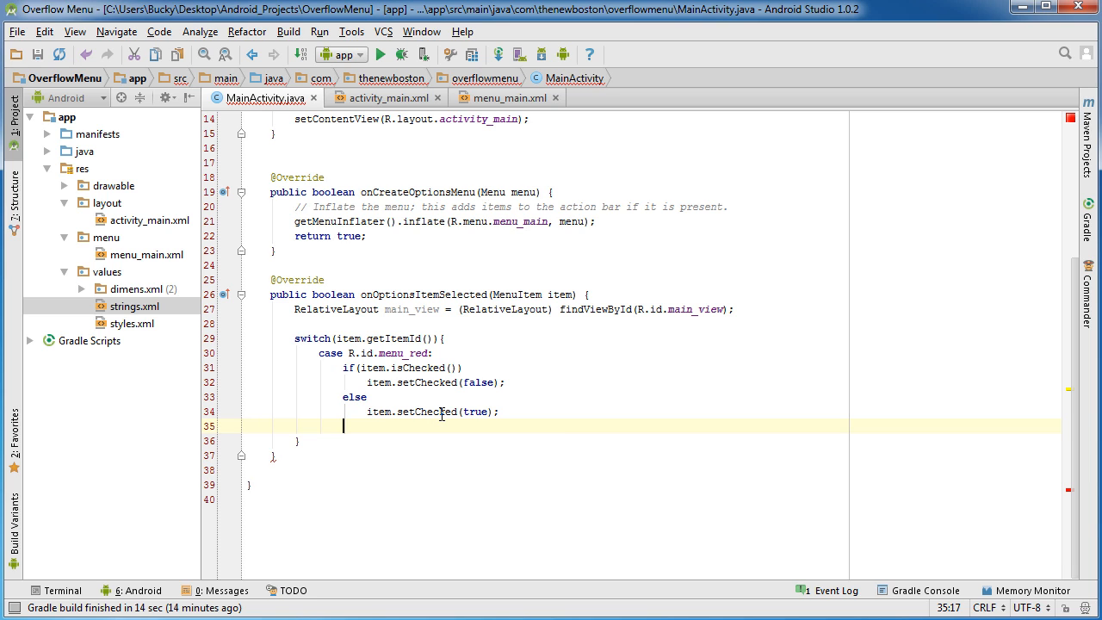
Set main_view's background to Color.RED, return true, and paste the case three times.
type("main_view")
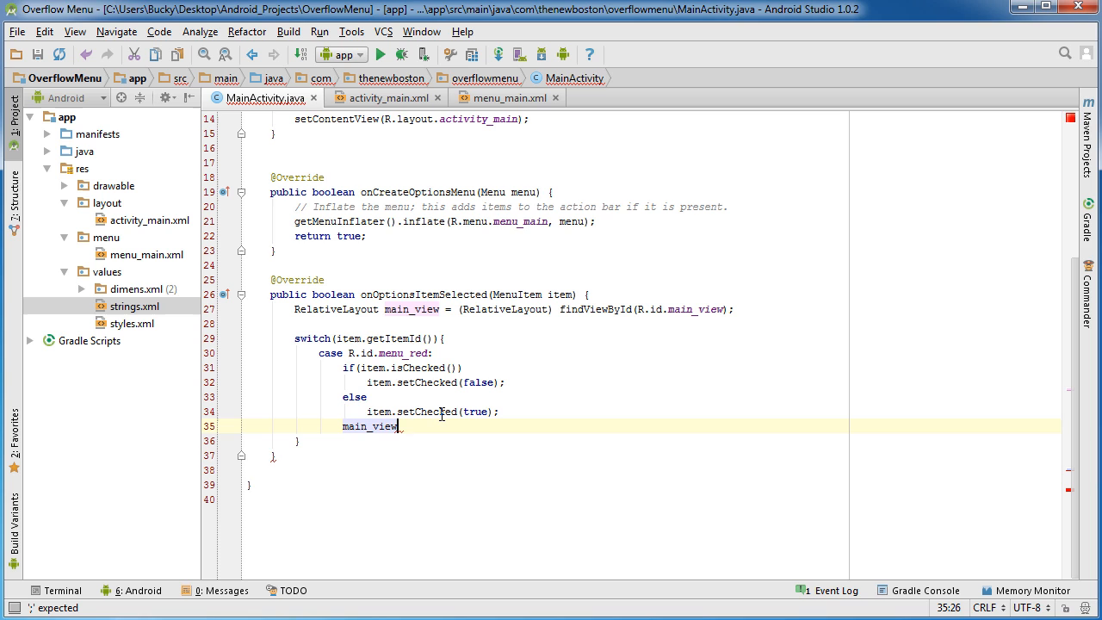
type(".setBackgroundColor();")
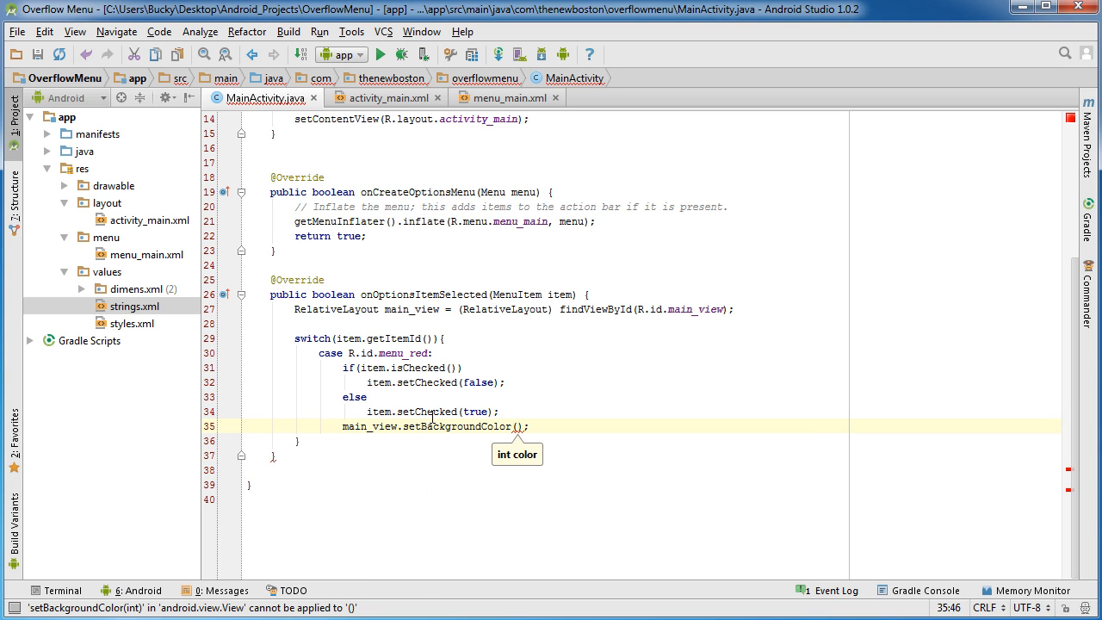
type("Color.RED")
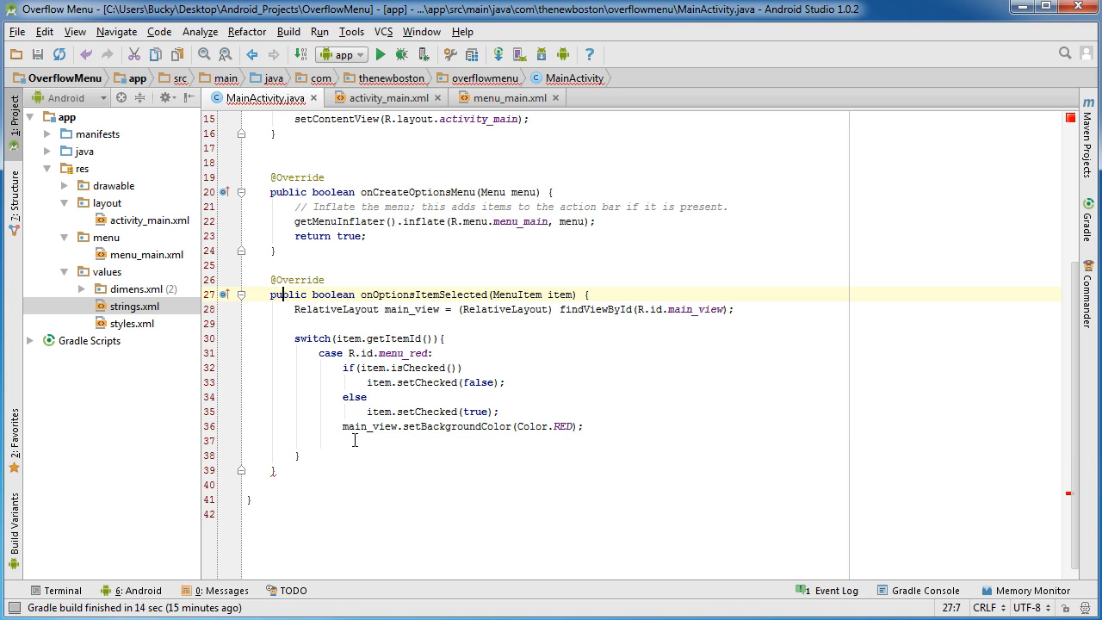
type("return")
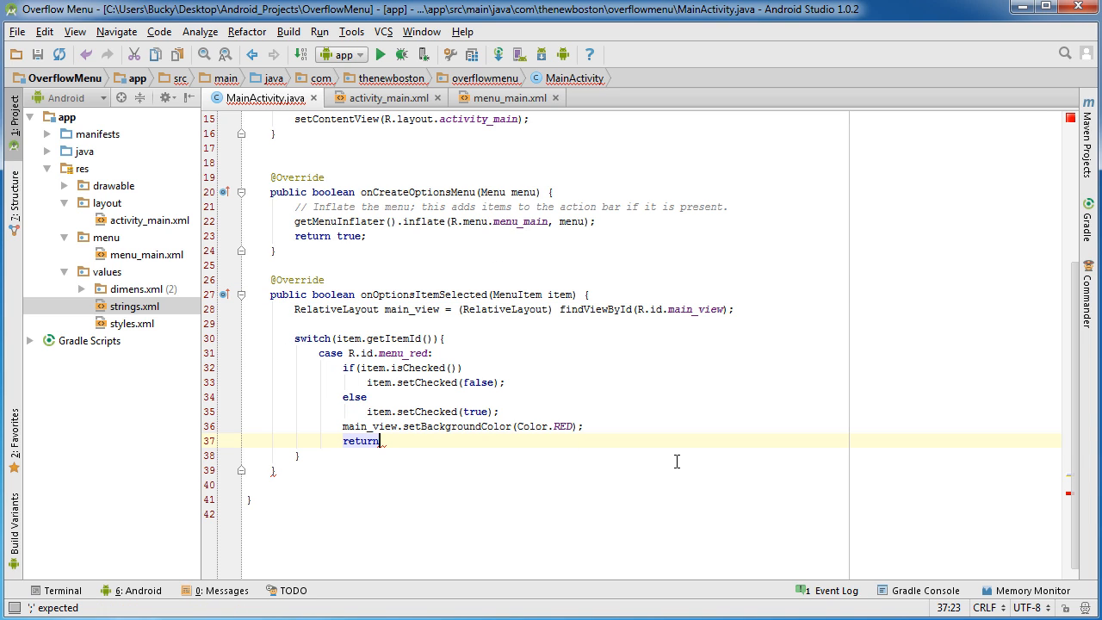
type("true")
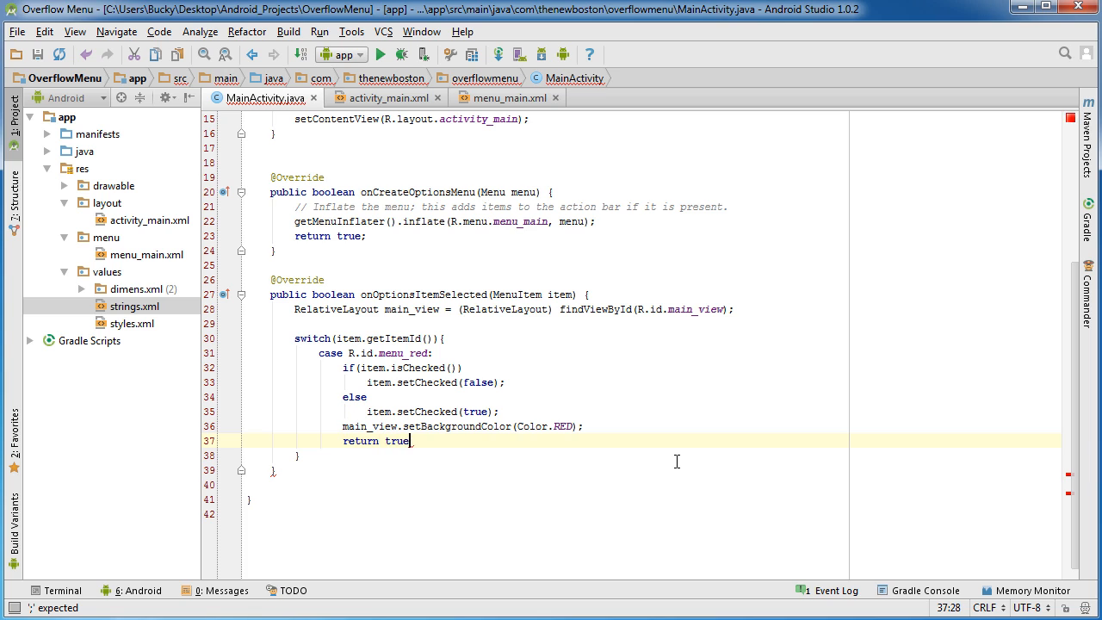
left_click(587, 295)
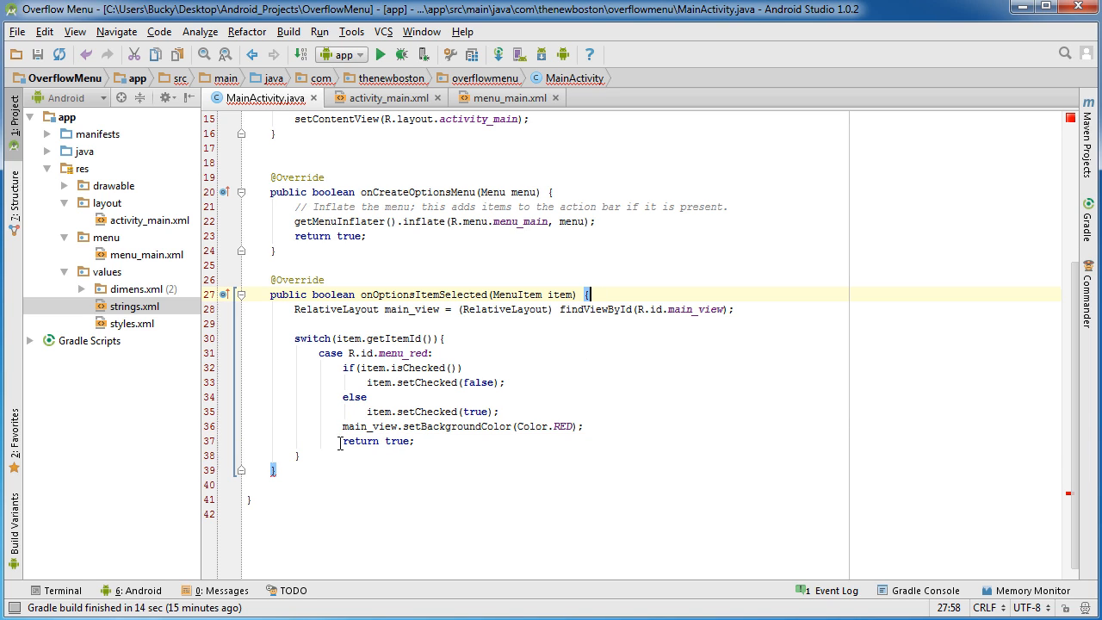
left_click(418, 441)
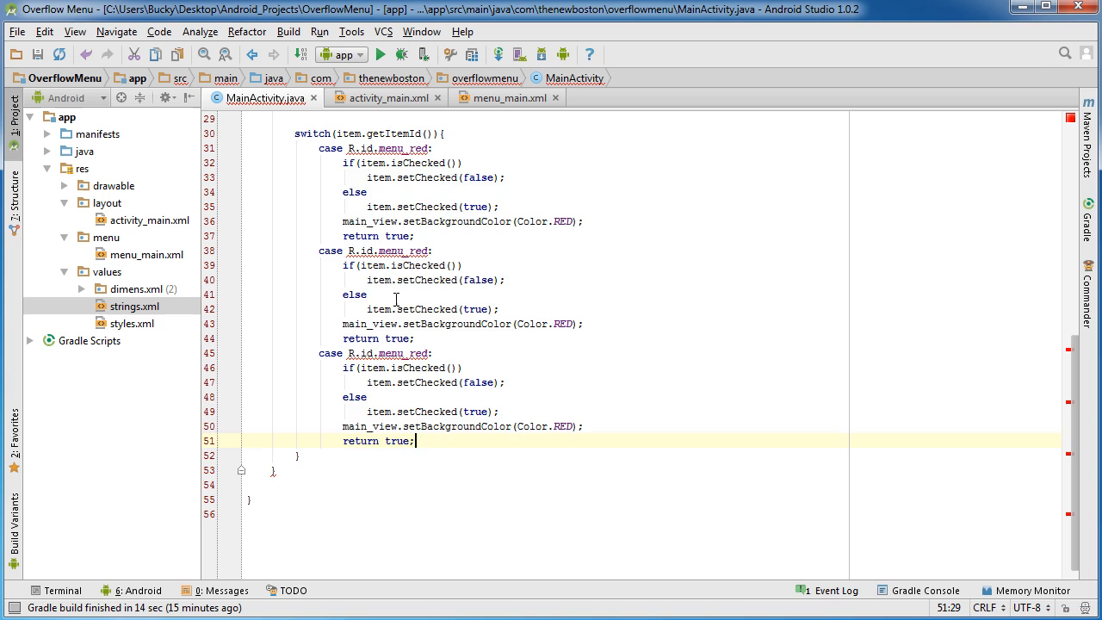
Change the pasted cases' colours to Color.GREEN and Color.YELLOW.
scroll("up", 3)
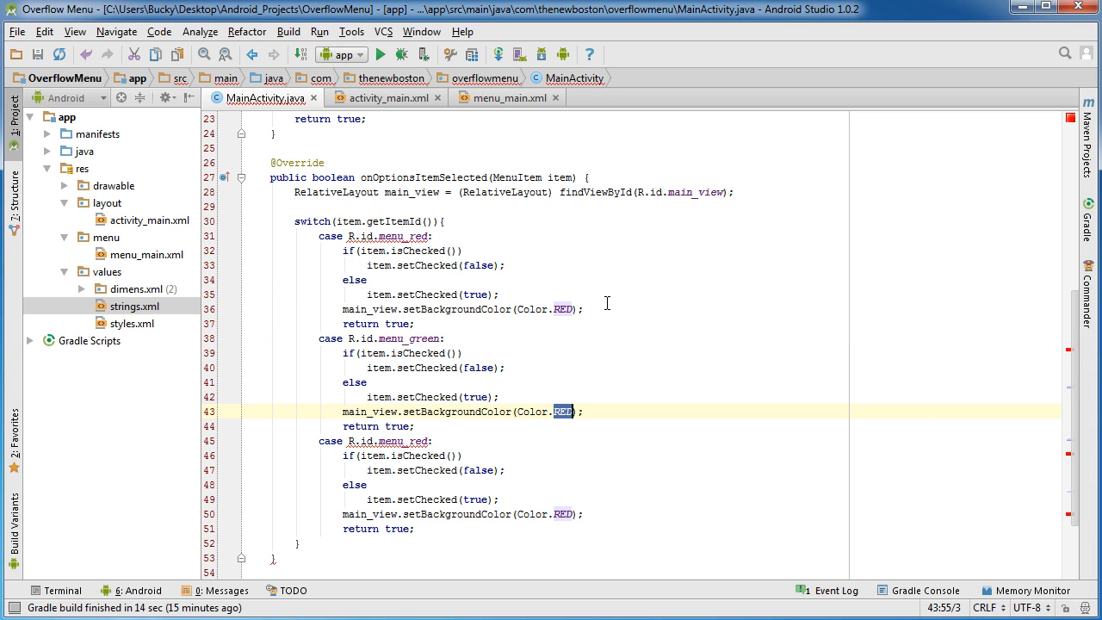
type("GREEN")
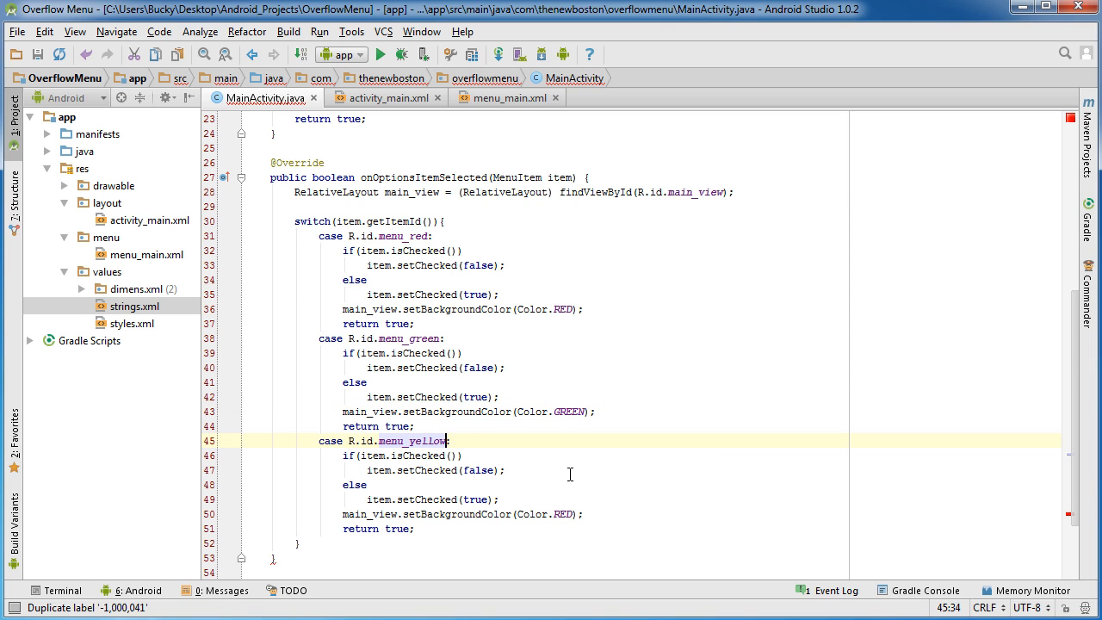
double_click(562, 514)
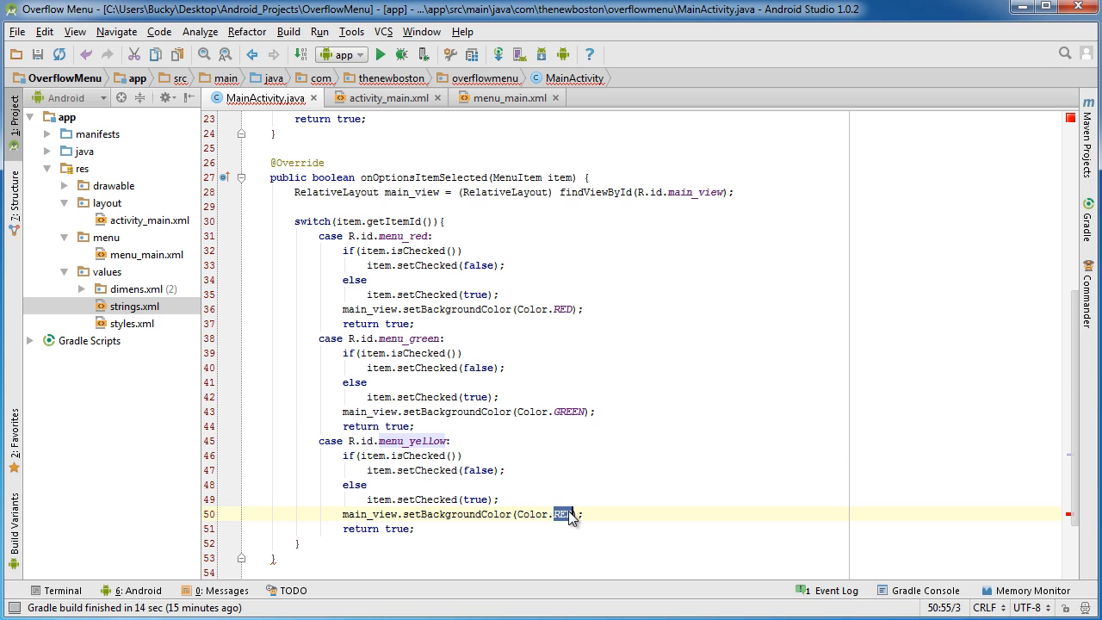
type("YELLOW")
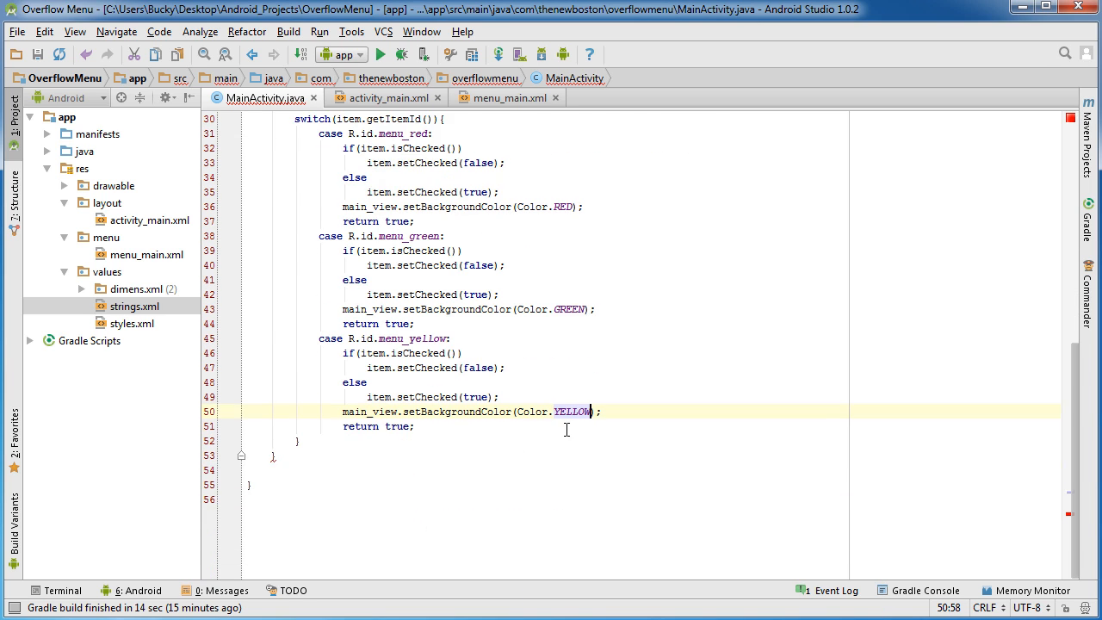
scroll("up", 3)
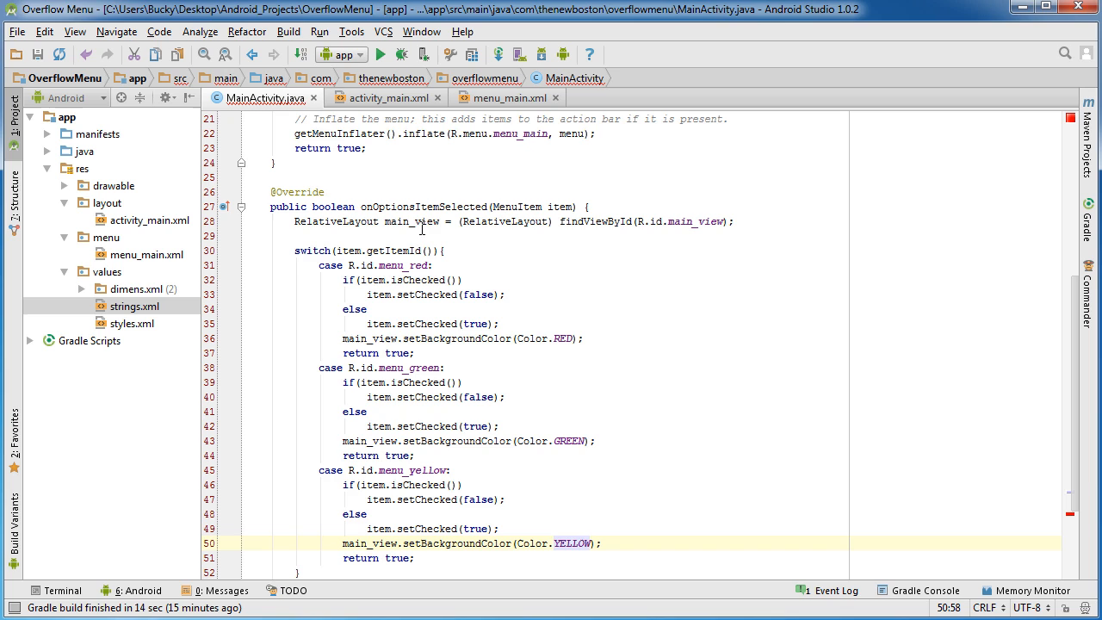
left_click(271, 207)
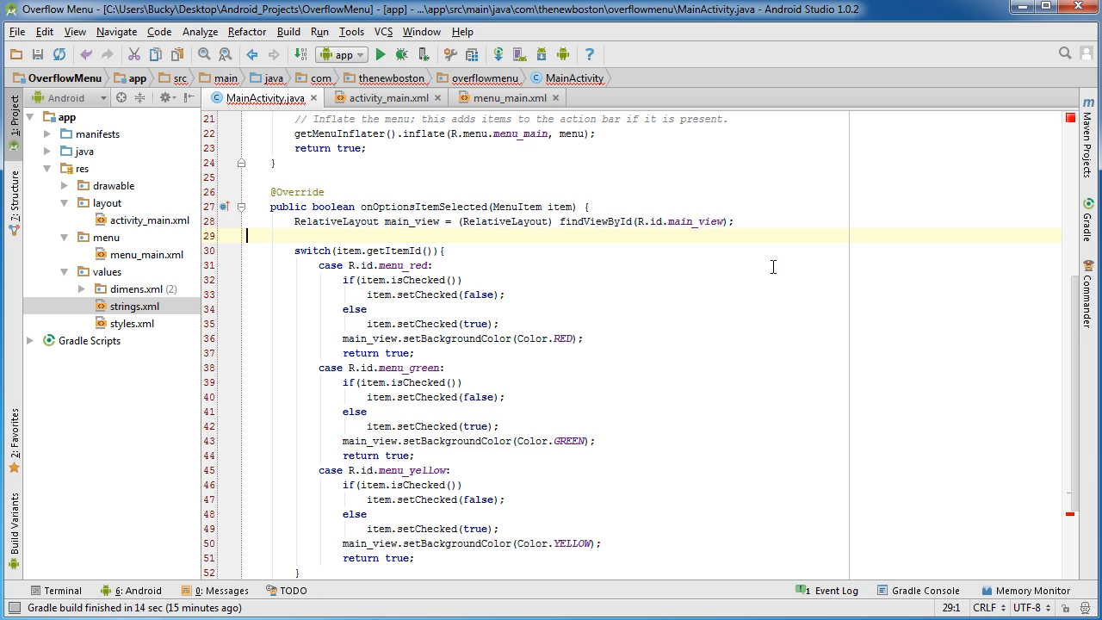
mouse_move(552, 212)
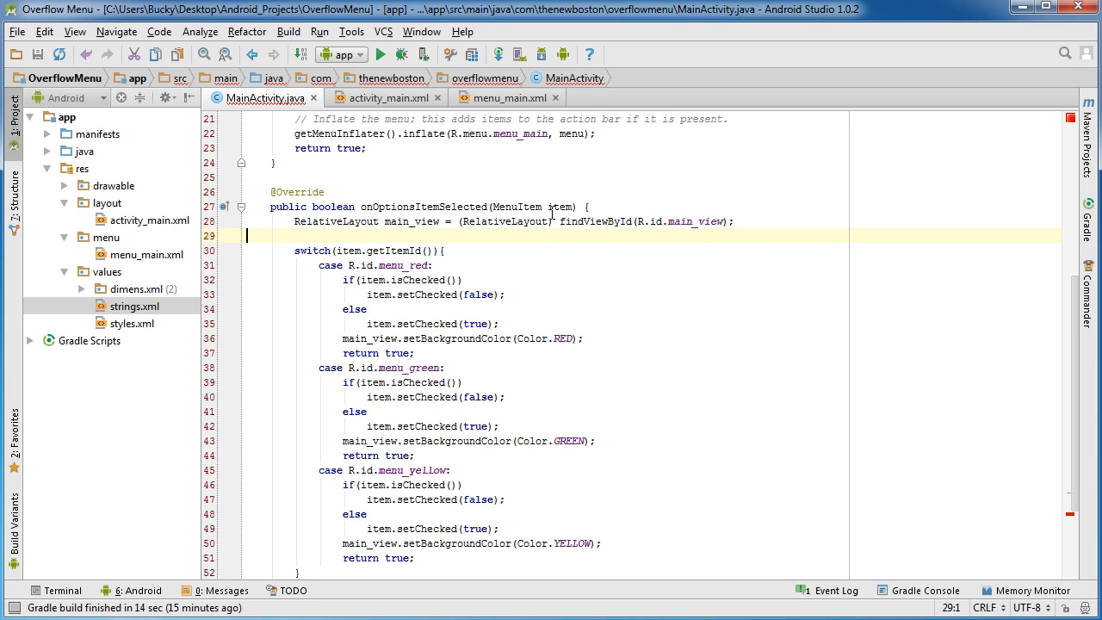
double_click(559, 207)
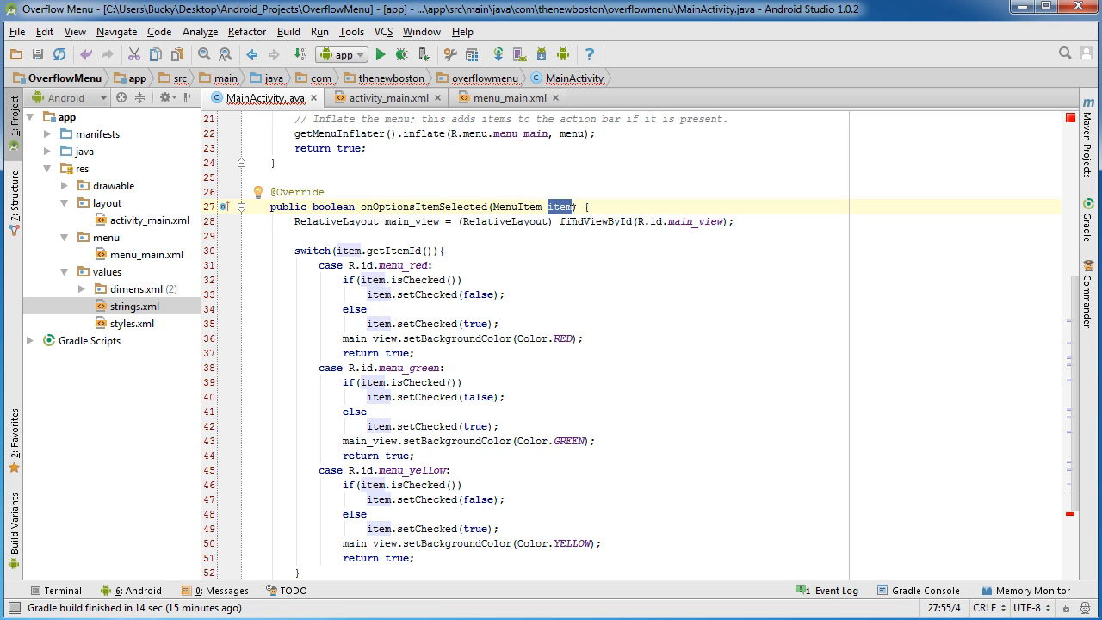
scroll("down", 3)
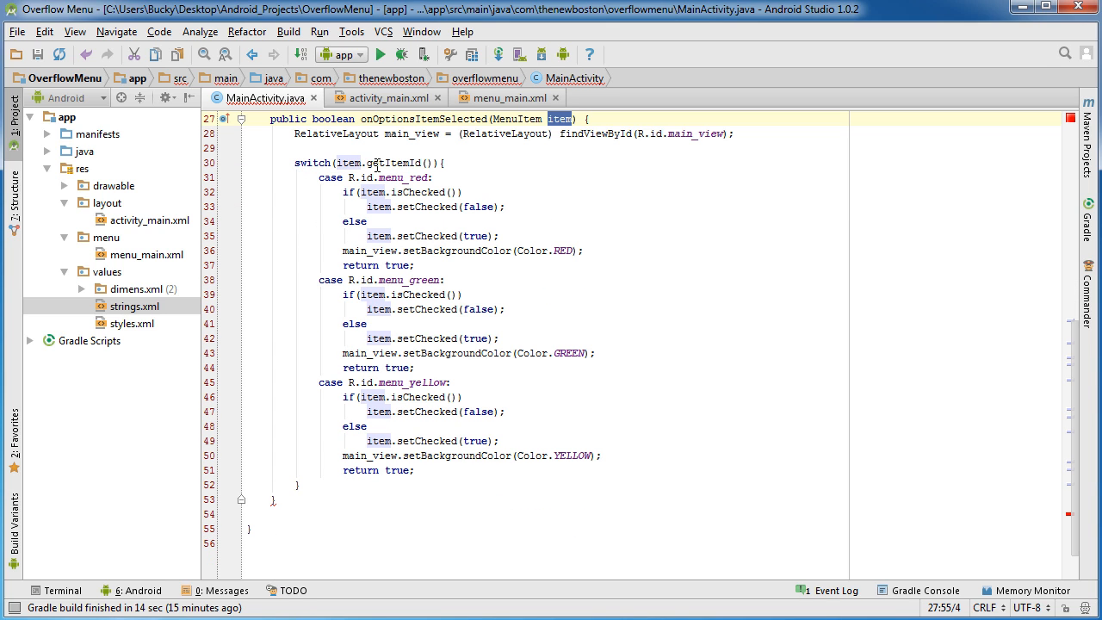
left_click(376, 162)
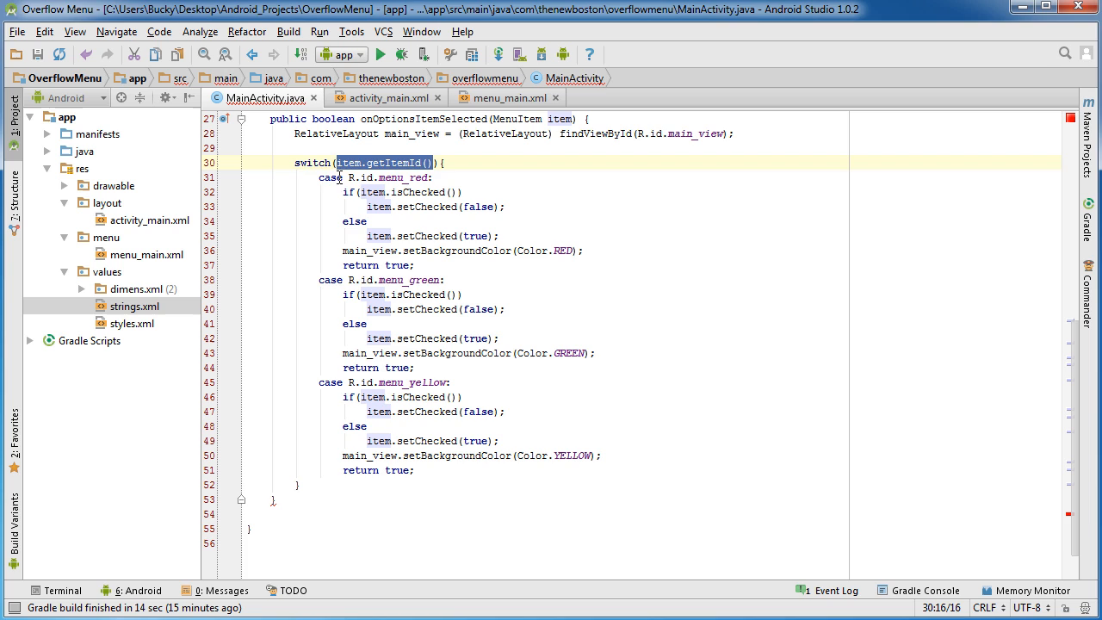
left_click(379, 177)
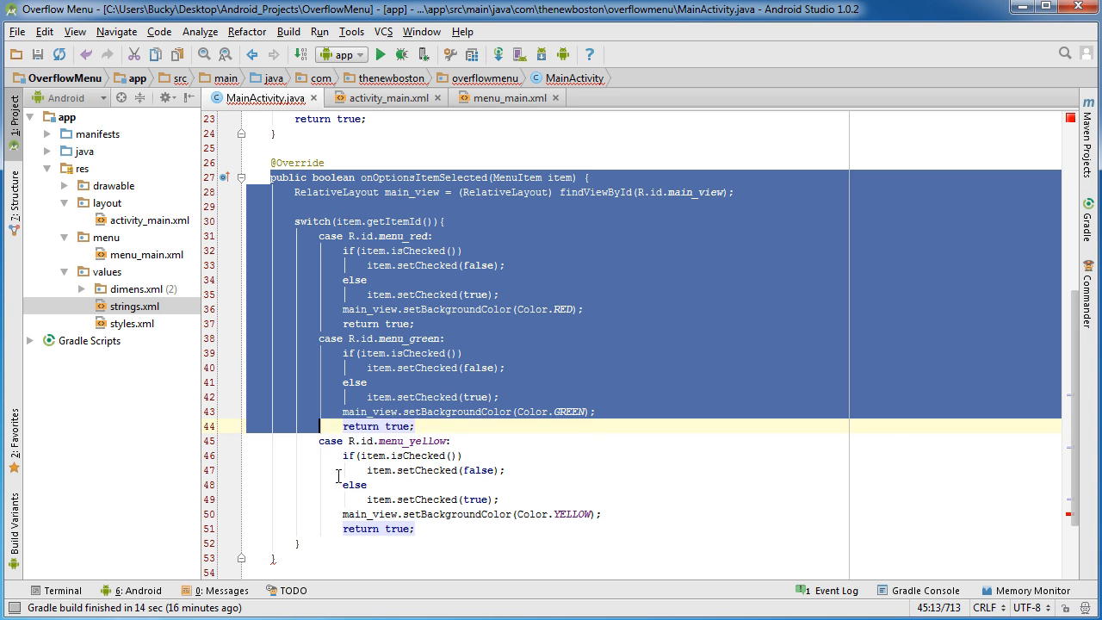
left_click(414, 528)
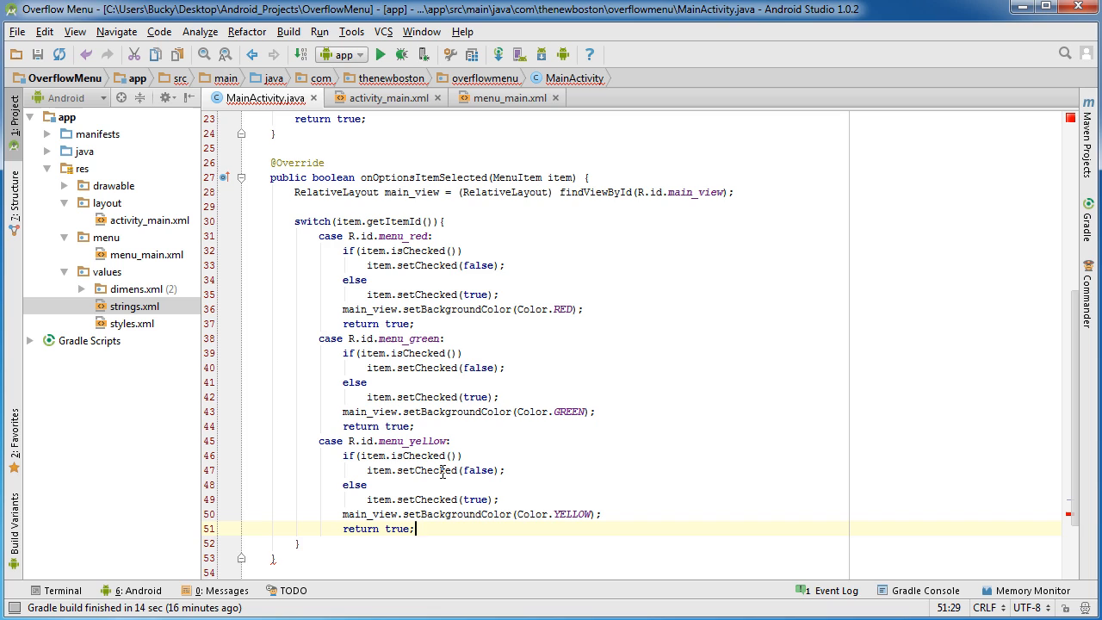
Add default: return super.onOptionsItemSelected(item); after the yellow case.
type("default:")
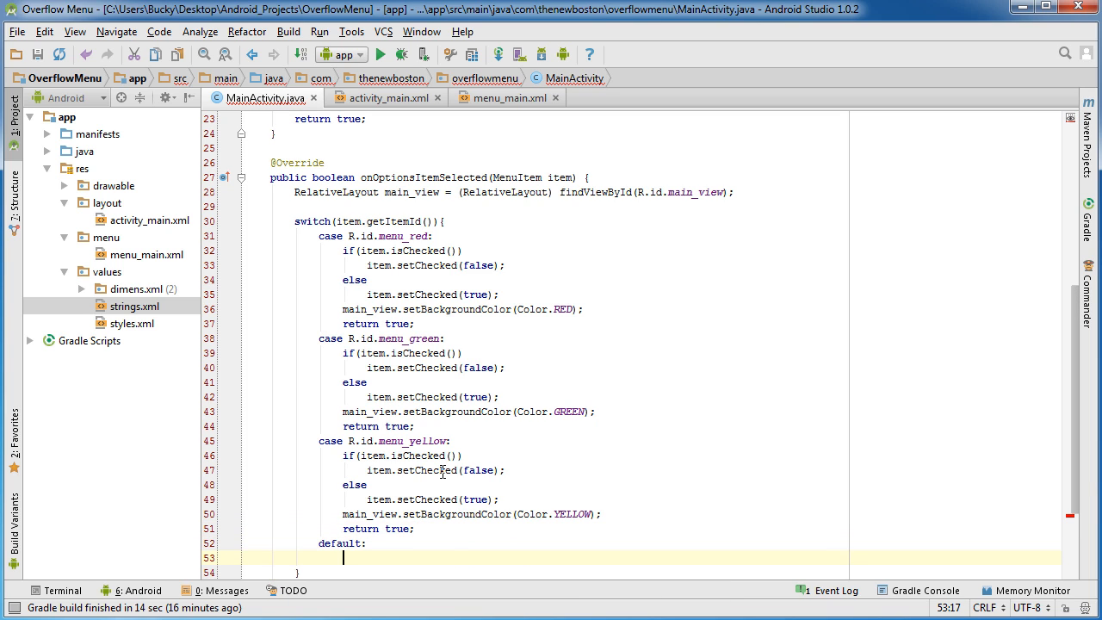
type("ret")
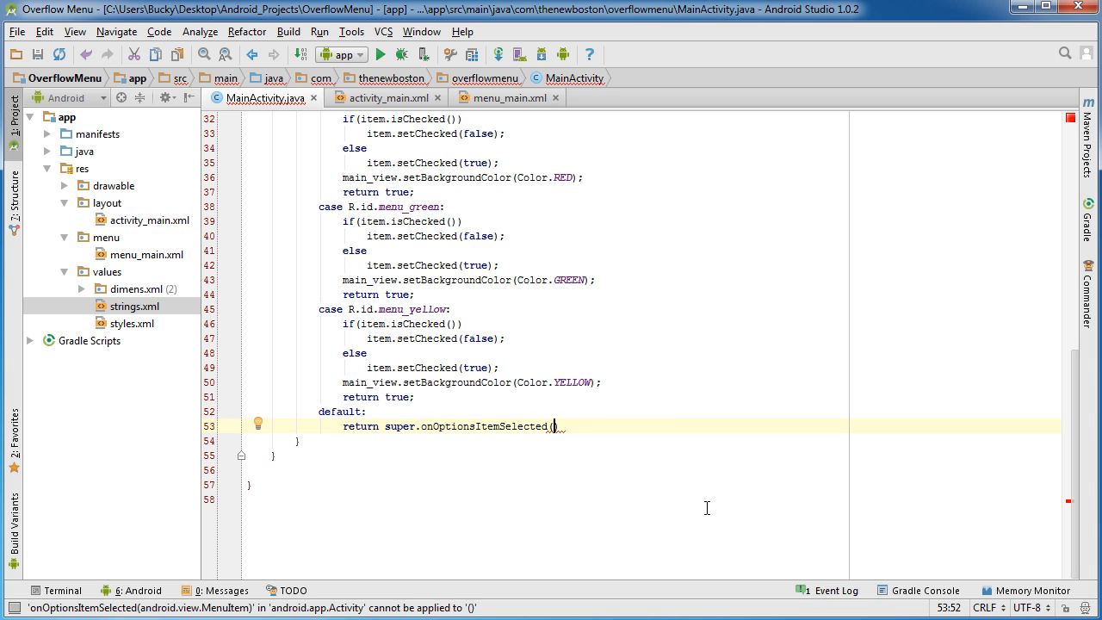
type("item")
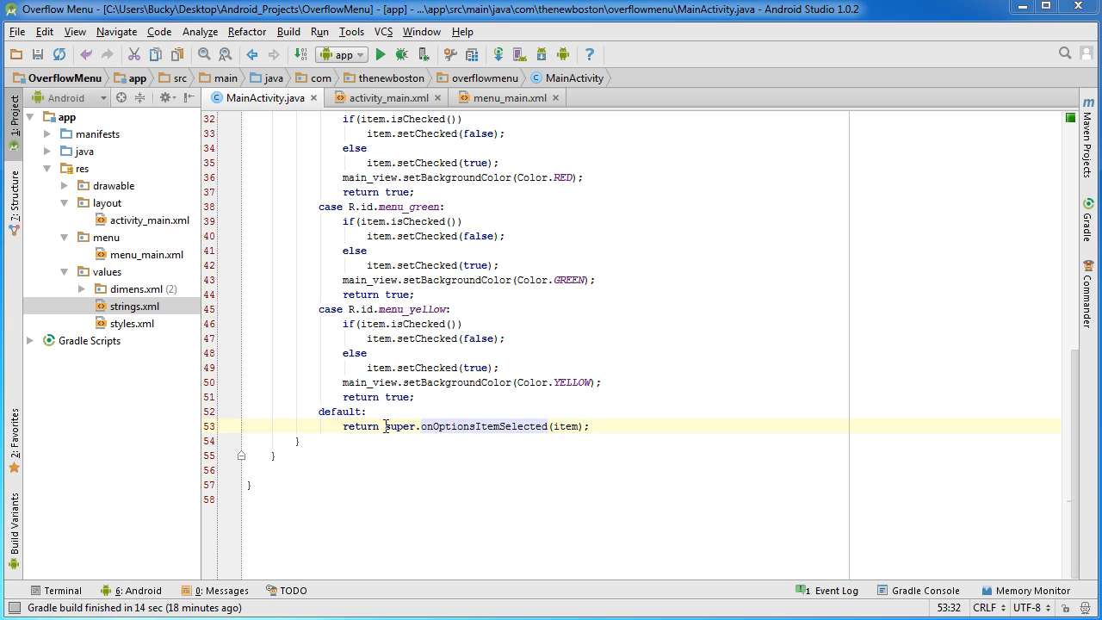
double_click(465, 427)
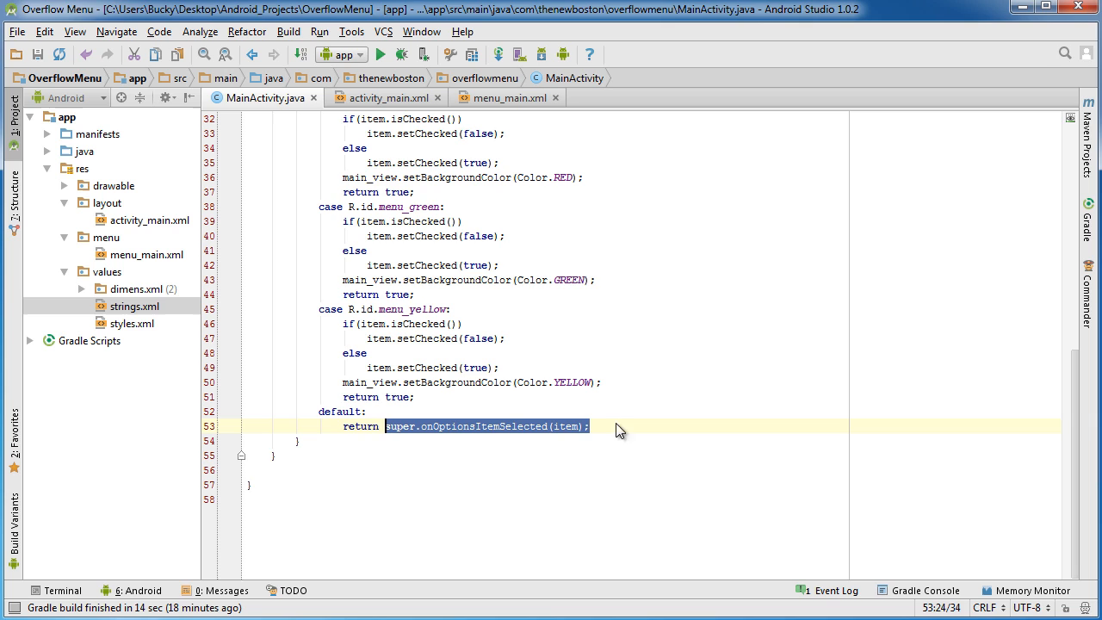
left_click(529, 340)
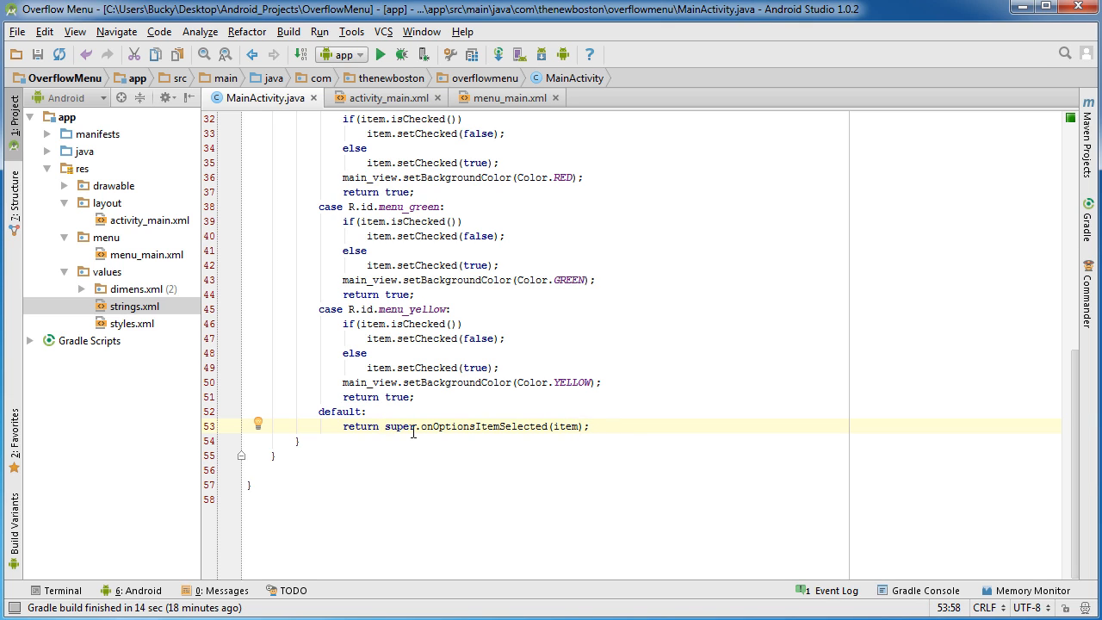
scroll("up", 3)
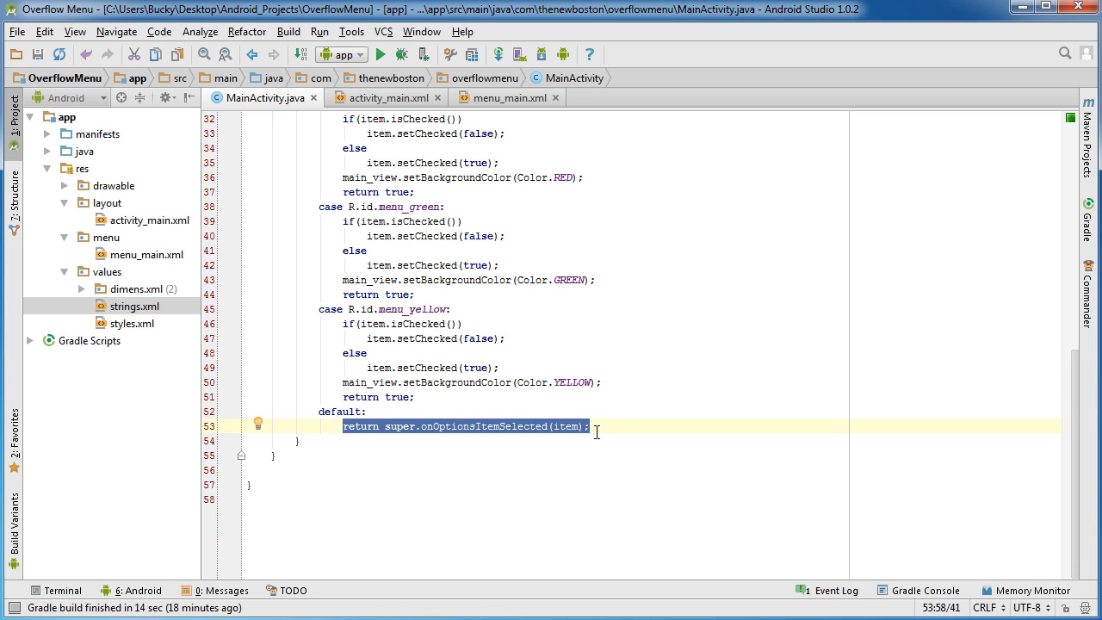
left_click(414, 397)
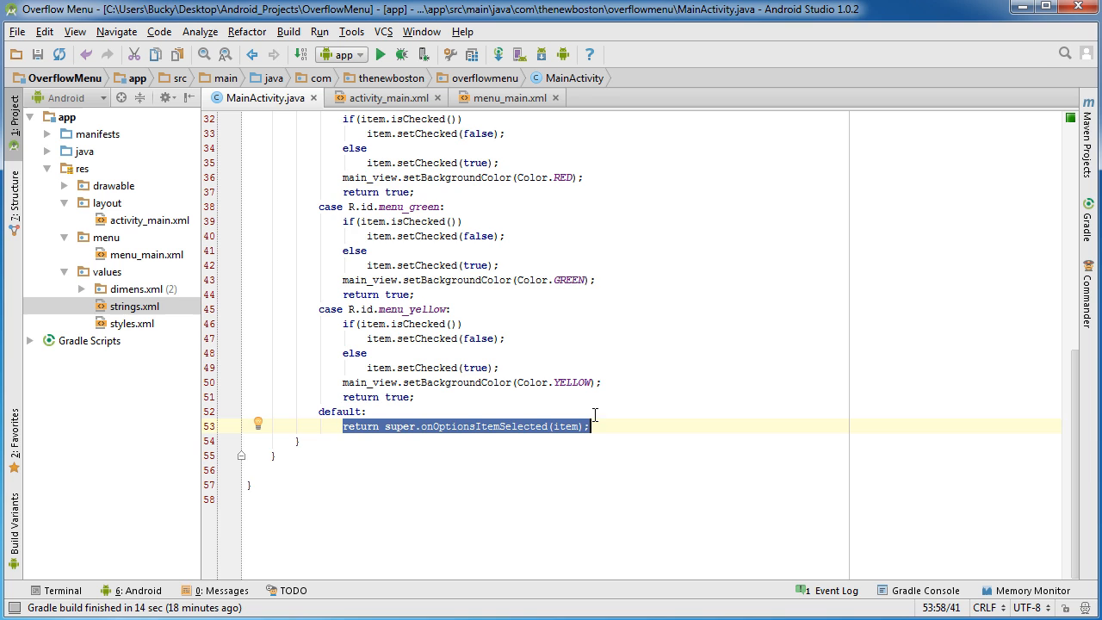
scroll("up", 3)
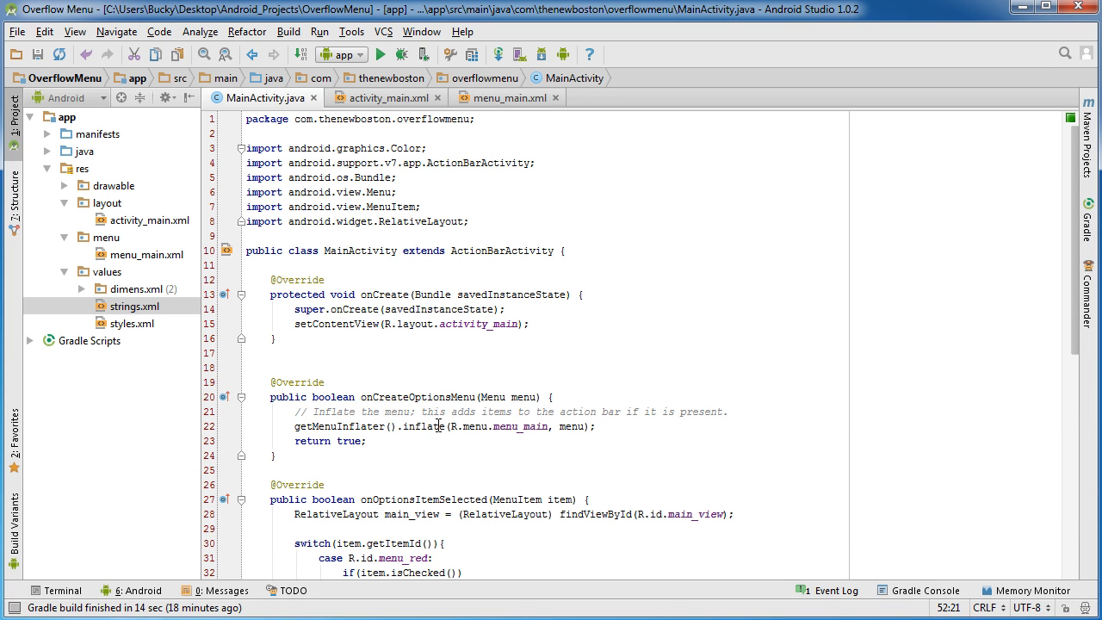
mouse_move(438, 425)
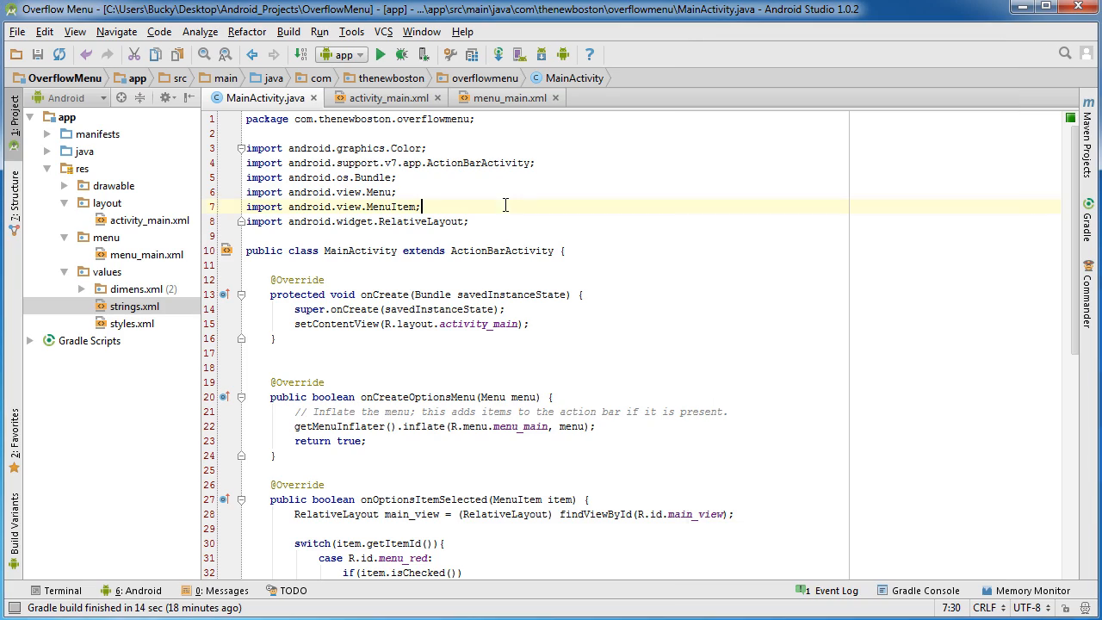
Launch the app in the emulator and choose Red, Green, then Yellow from the overflow menu.
left_click(382, 54)
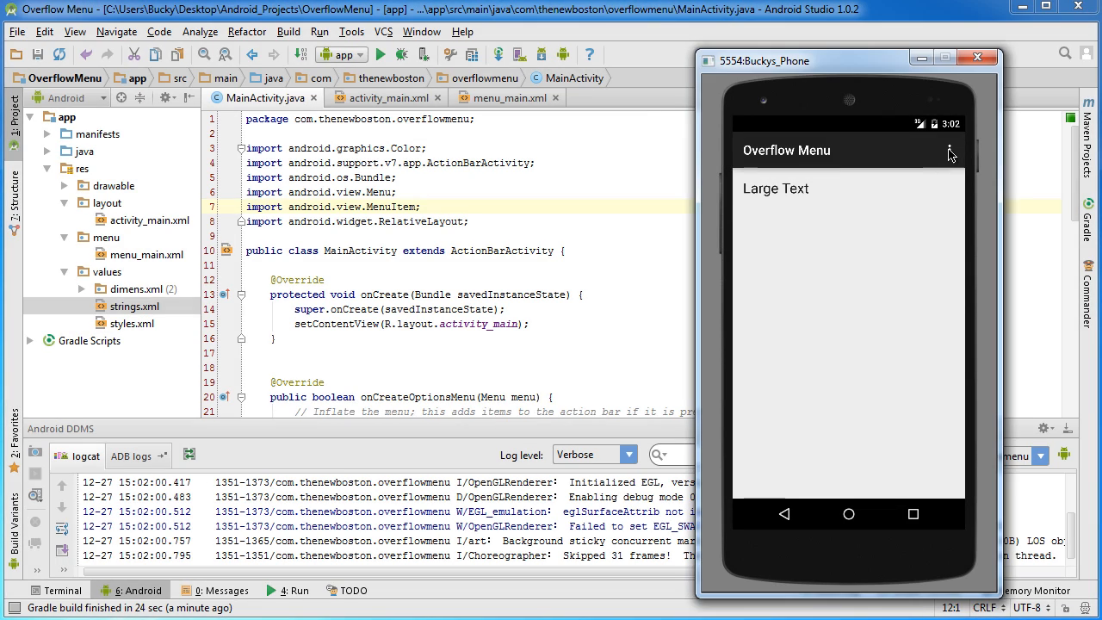
left_click(951, 150)
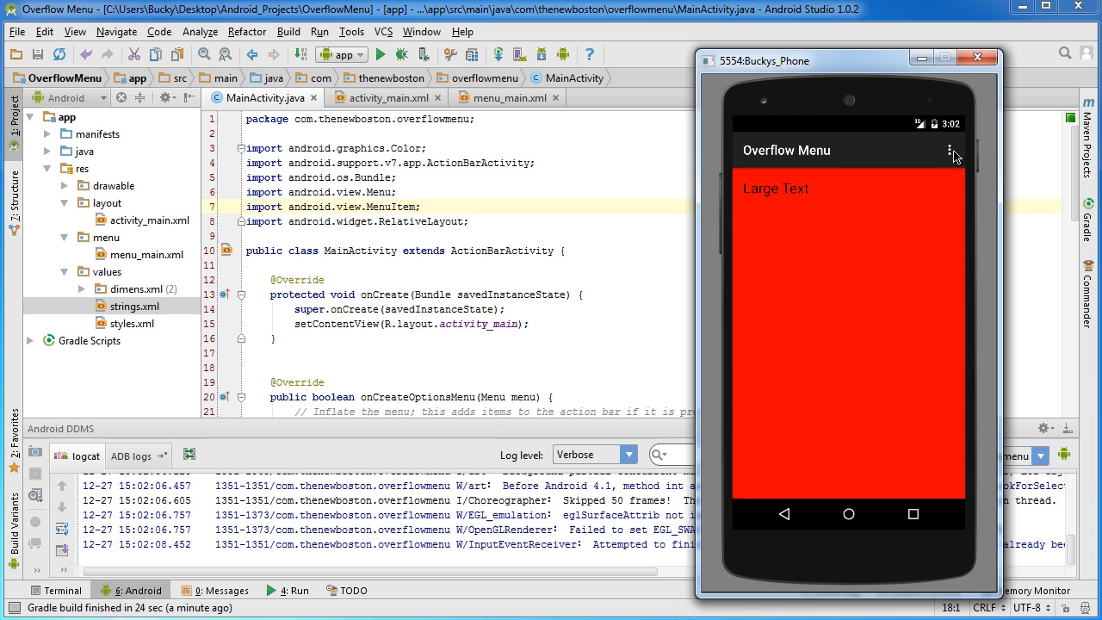
left_click(951, 151)
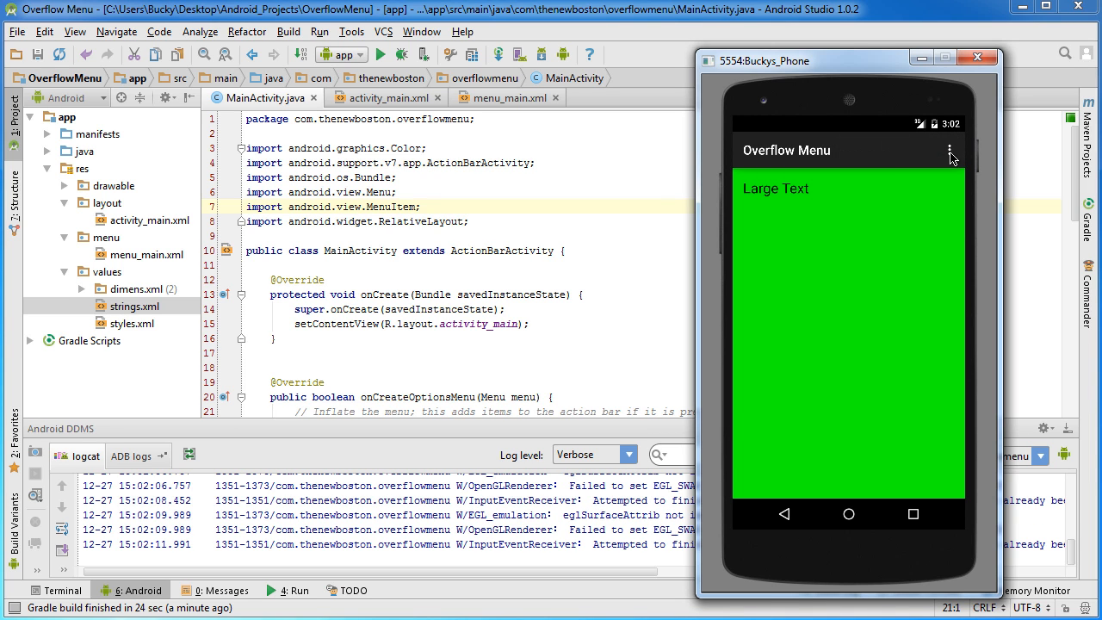
left_click(950, 149)
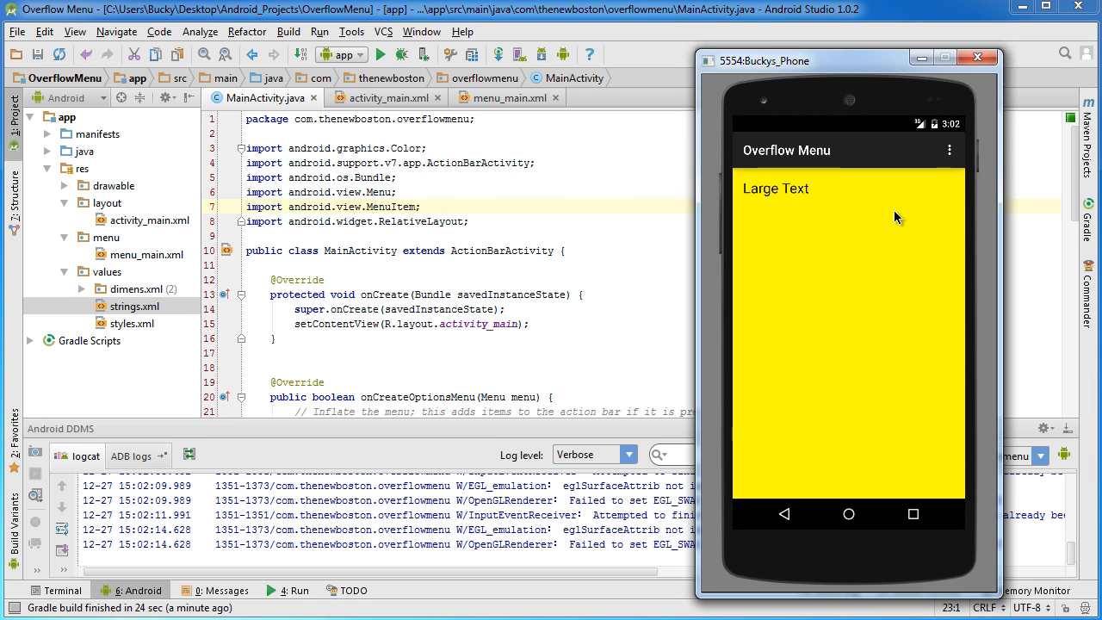
mouse_move(881, 253)
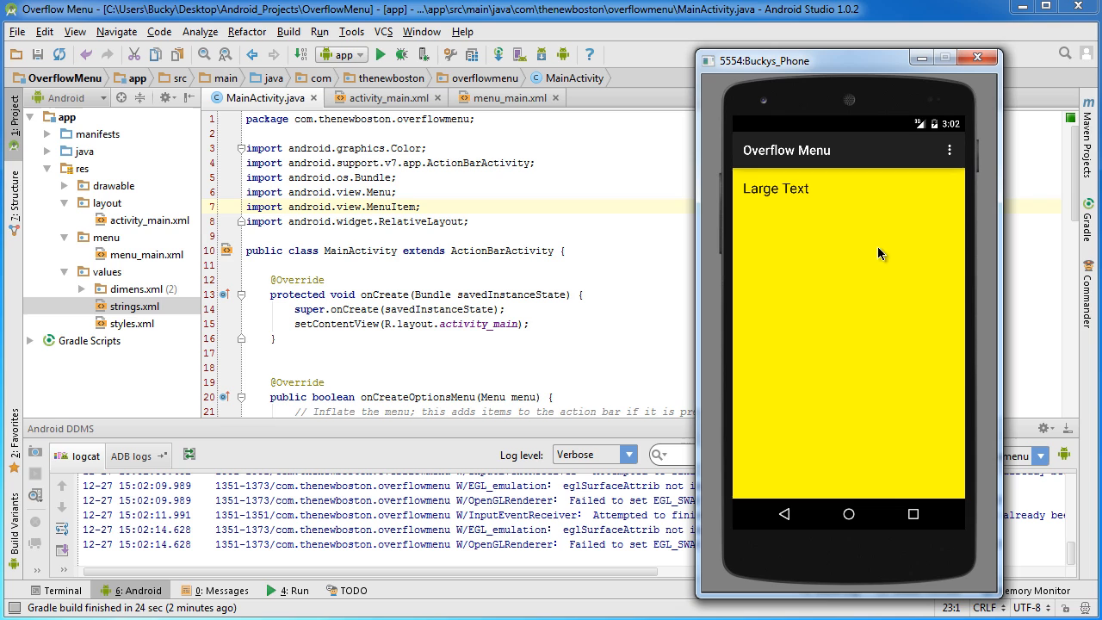
mouse_move(880, 300)
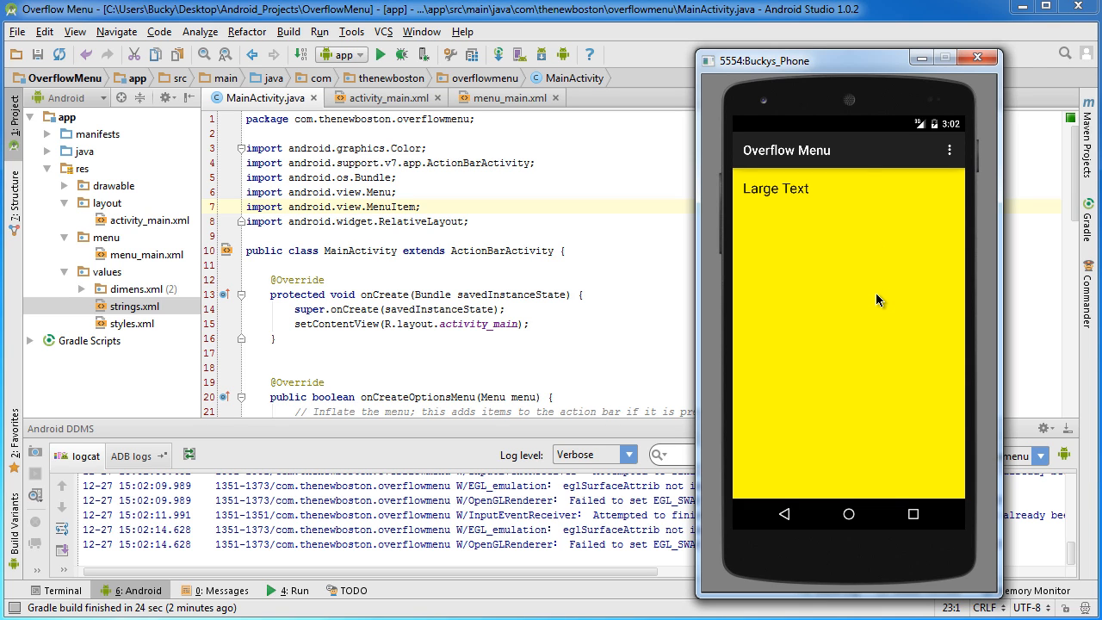
mouse_move(879, 308)
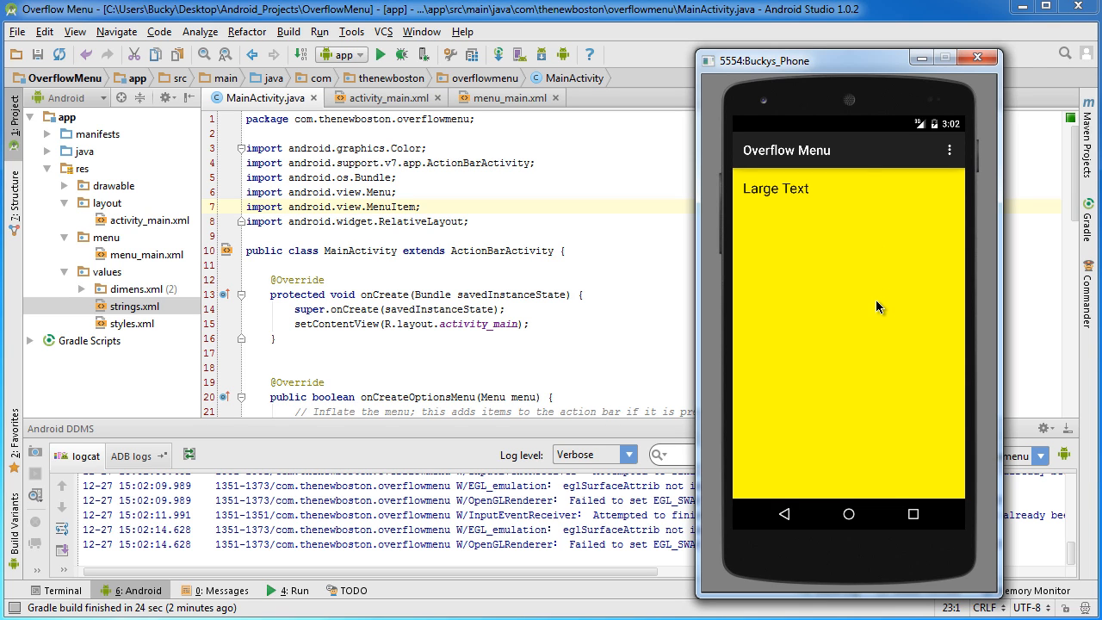